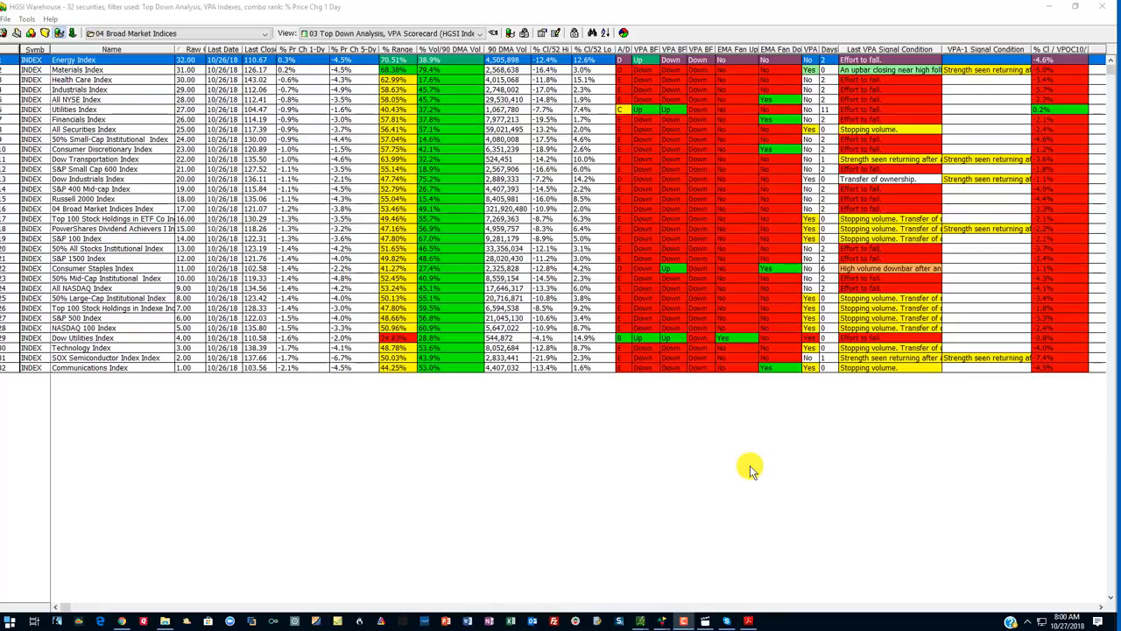
mouse_move(693, 505)
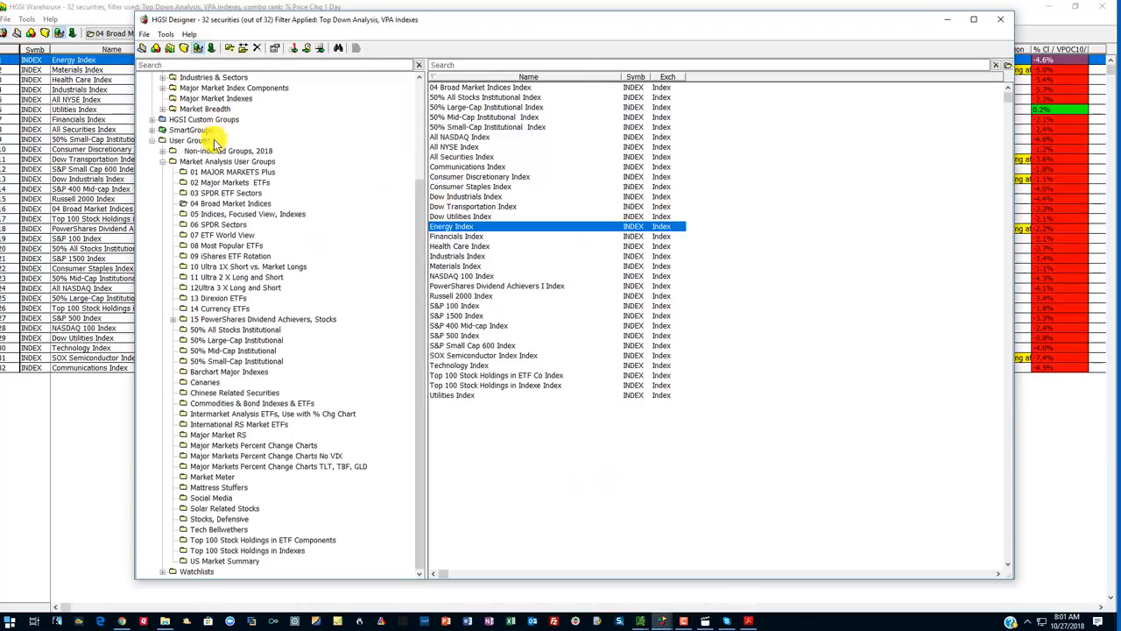
List the 11 Market Analysis User Groups indexes and expand Industries & Sectors.
left_click(228, 162)
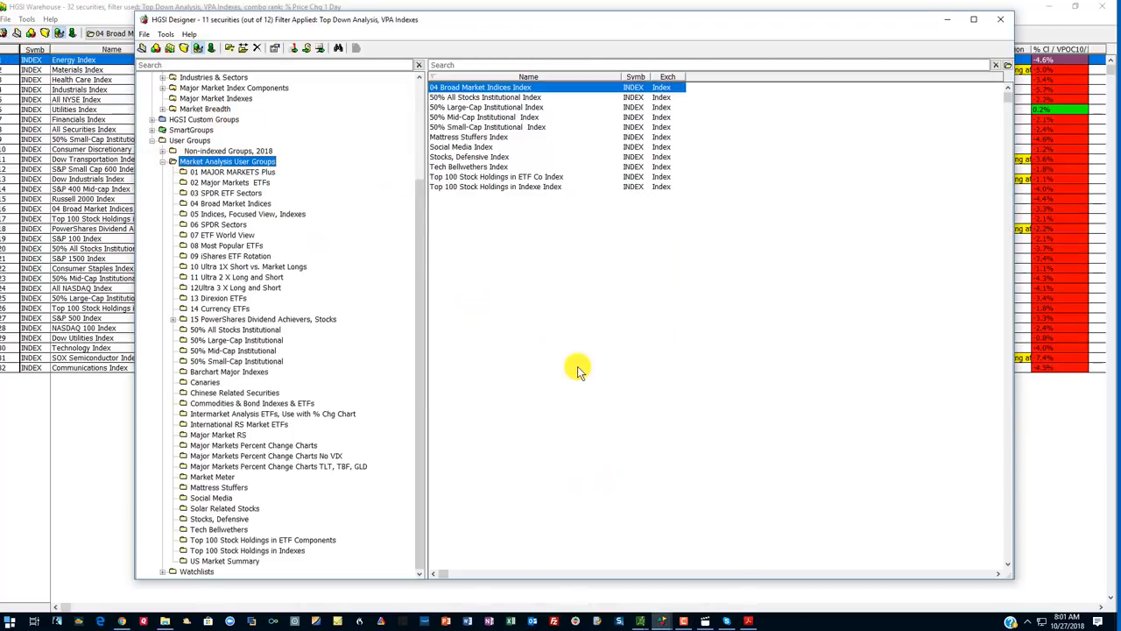
mouse_move(599, 371)
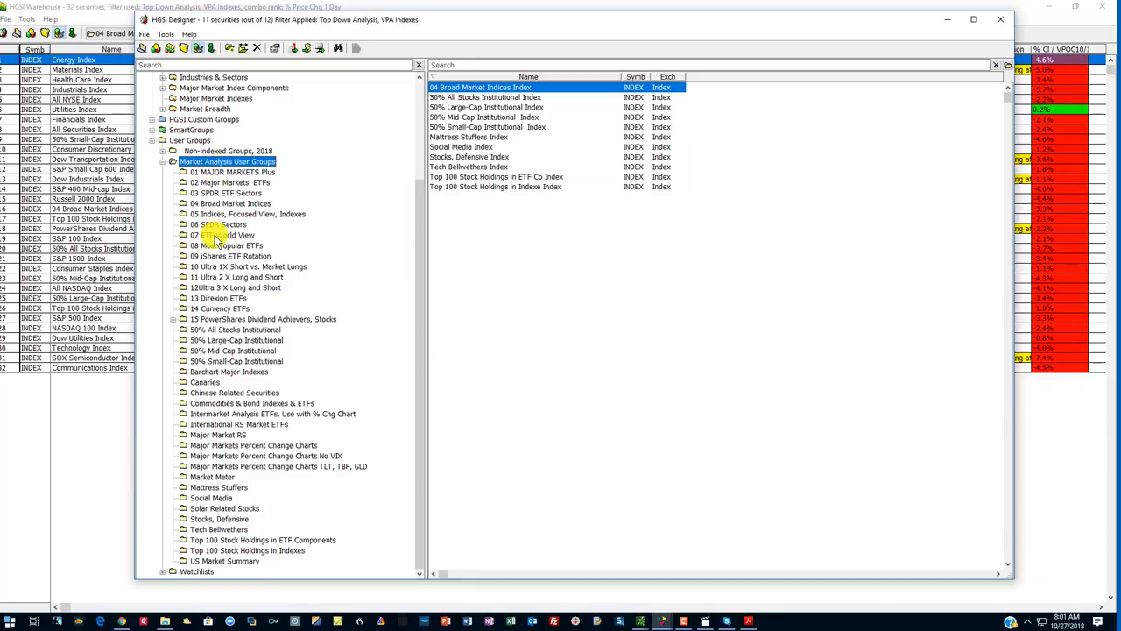
mouse_move(154, 140)
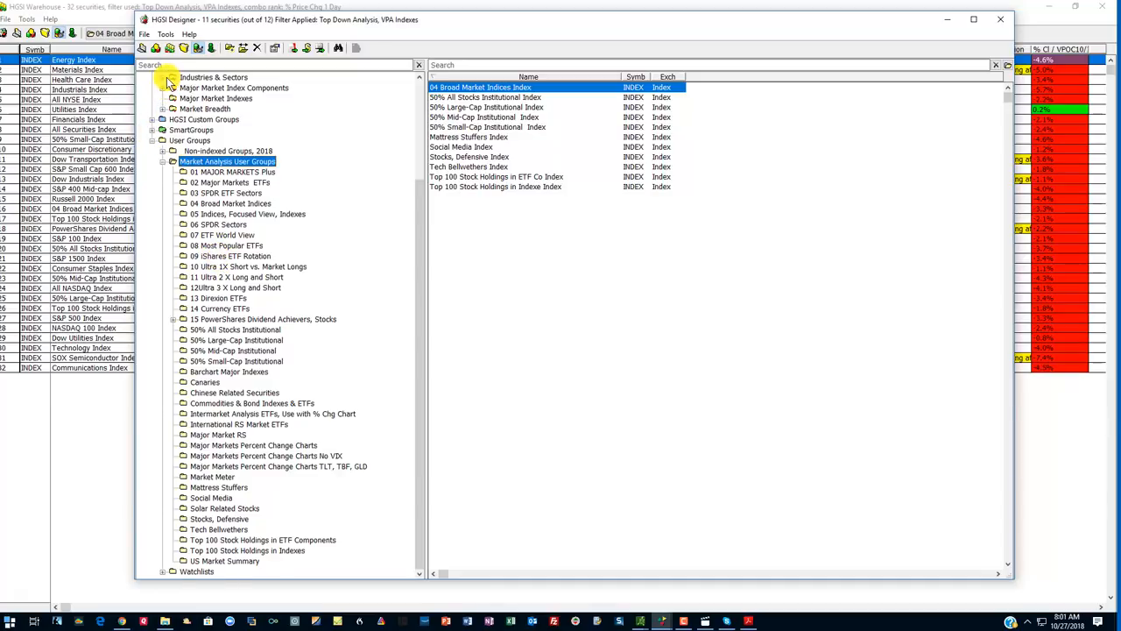
left_click(171, 77)
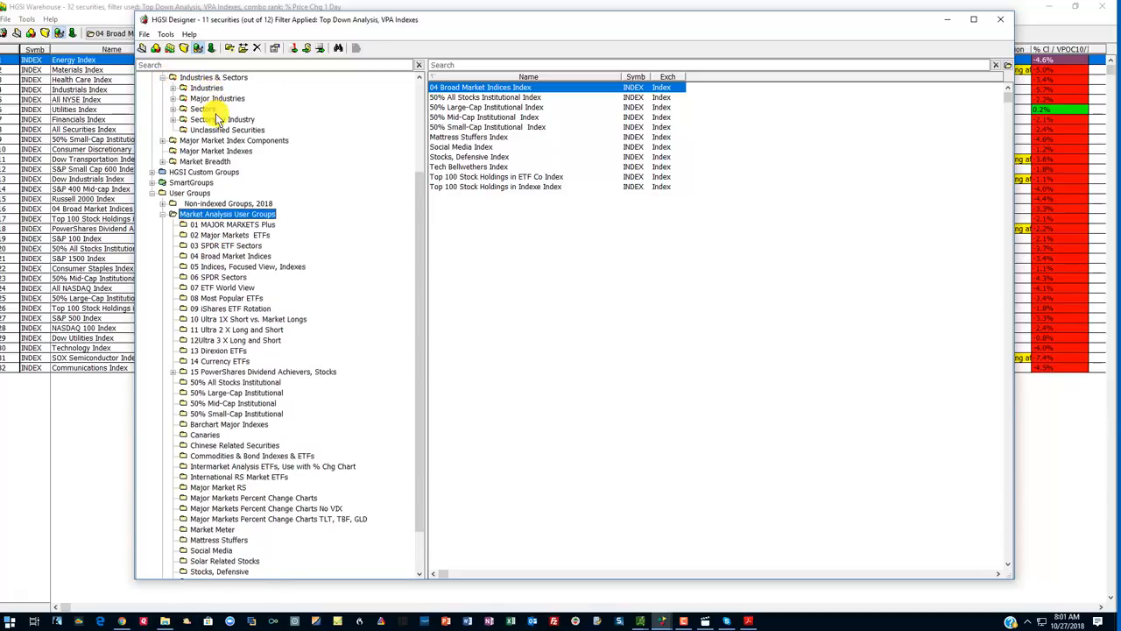
mouse_move(361, 214)
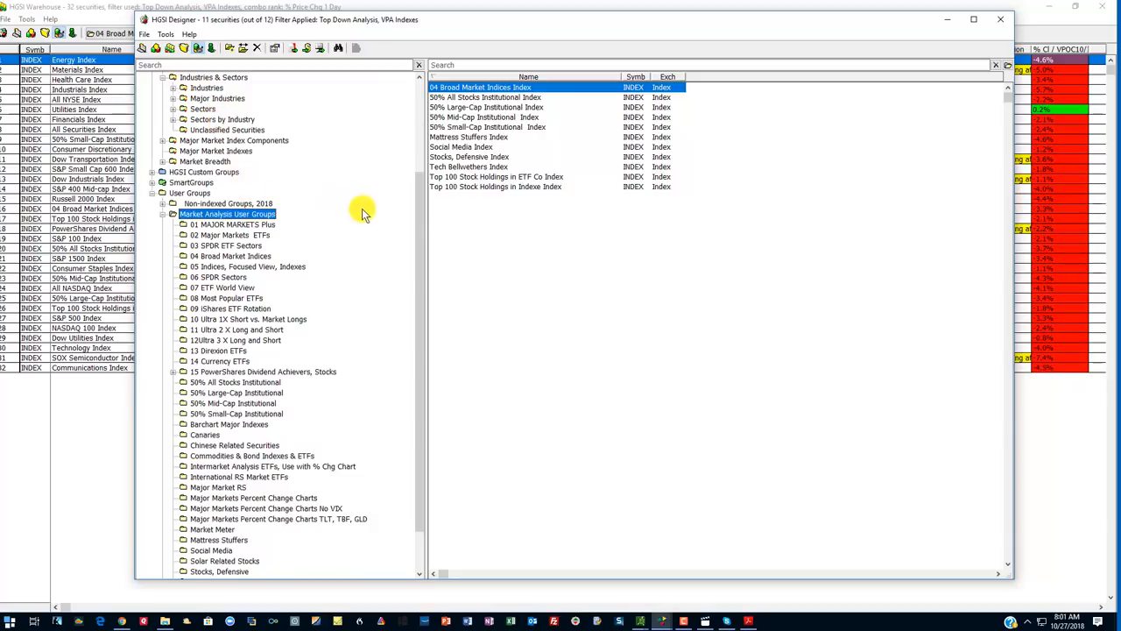
mouse_move(227, 91)
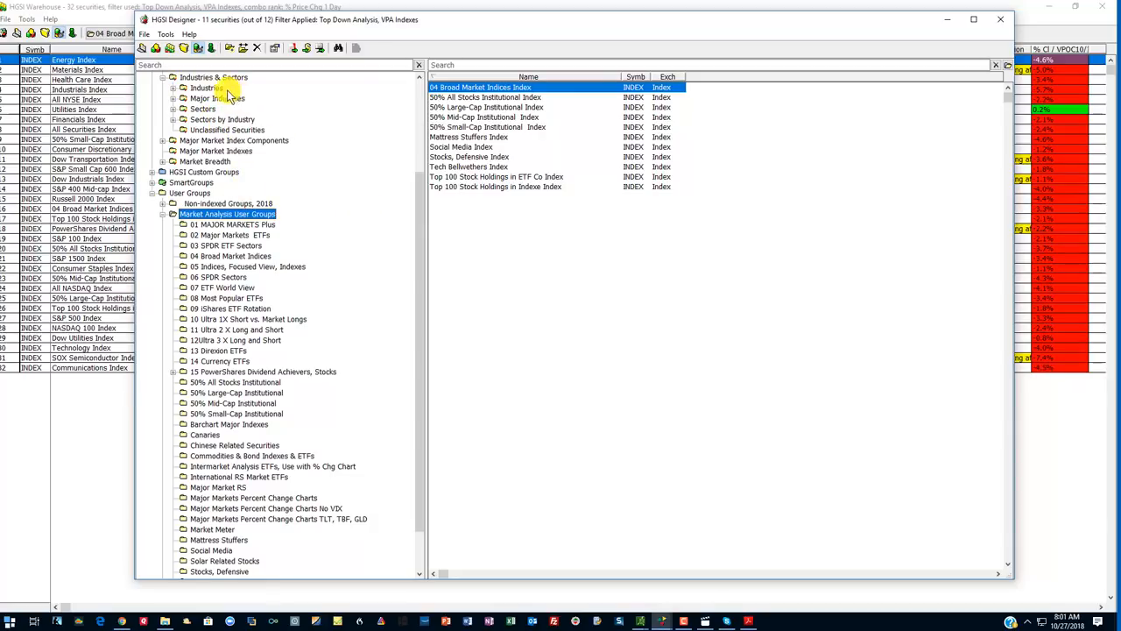
Open the Sectors group to list its 11 sector indexes, Communications through Utilities.
left_click(208, 88)
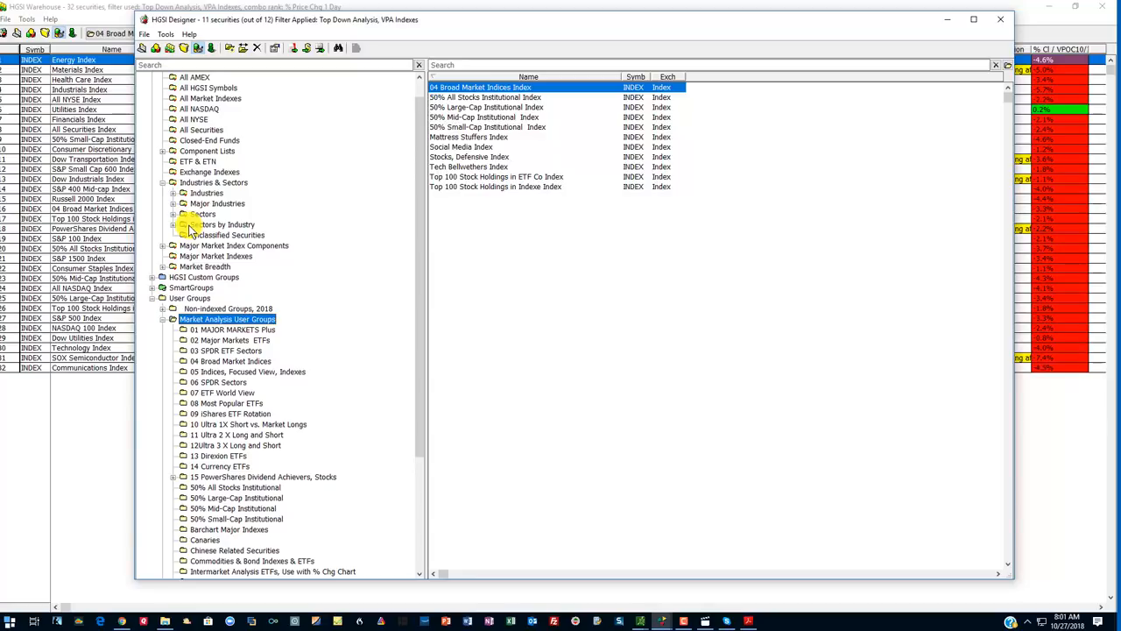
left_click(204, 214)
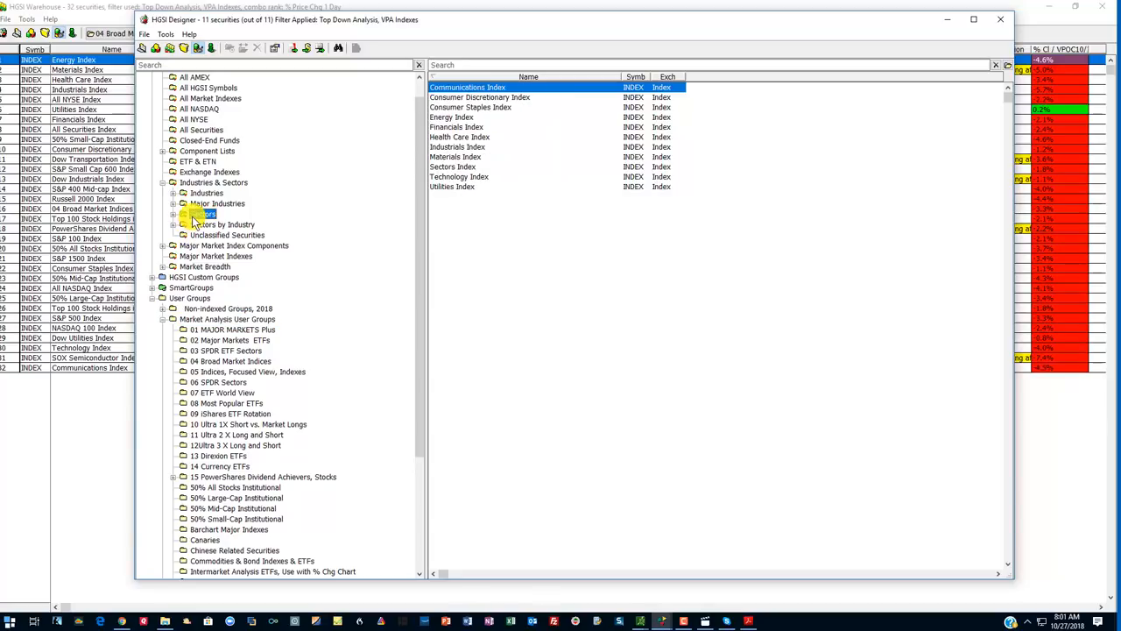
left_click(203, 214)
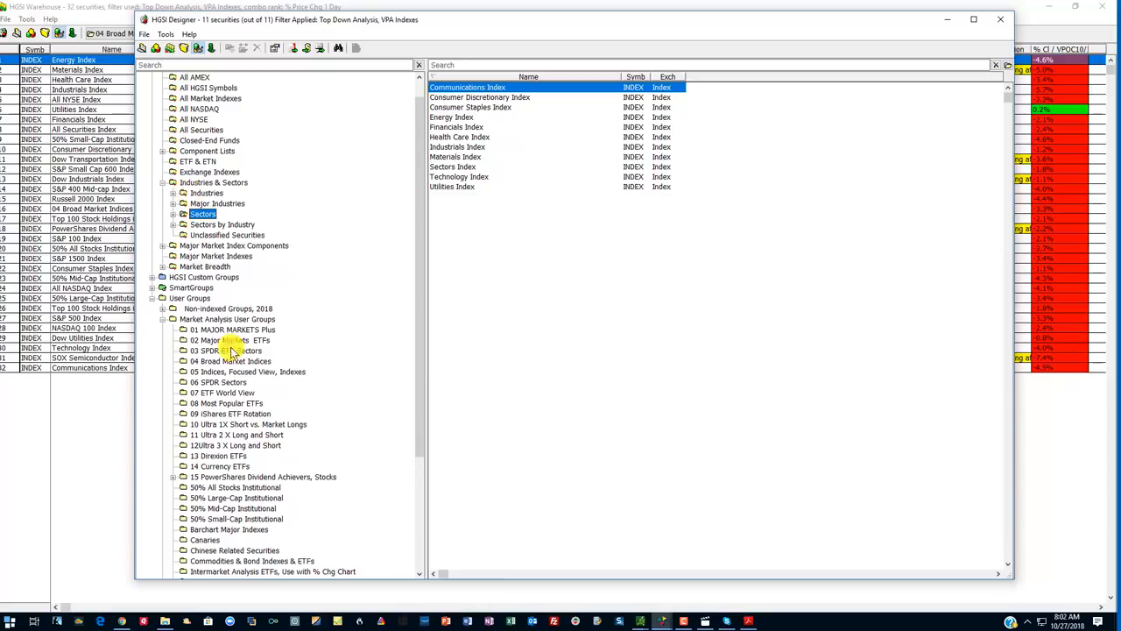
scroll("down", 3)
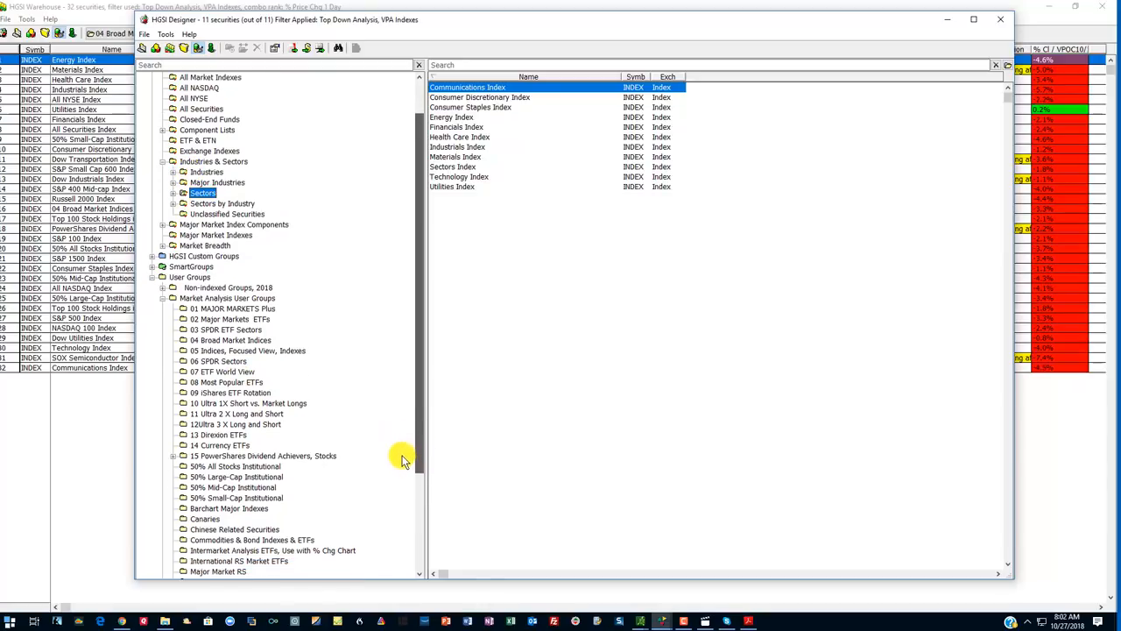
mouse_move(554, 414)
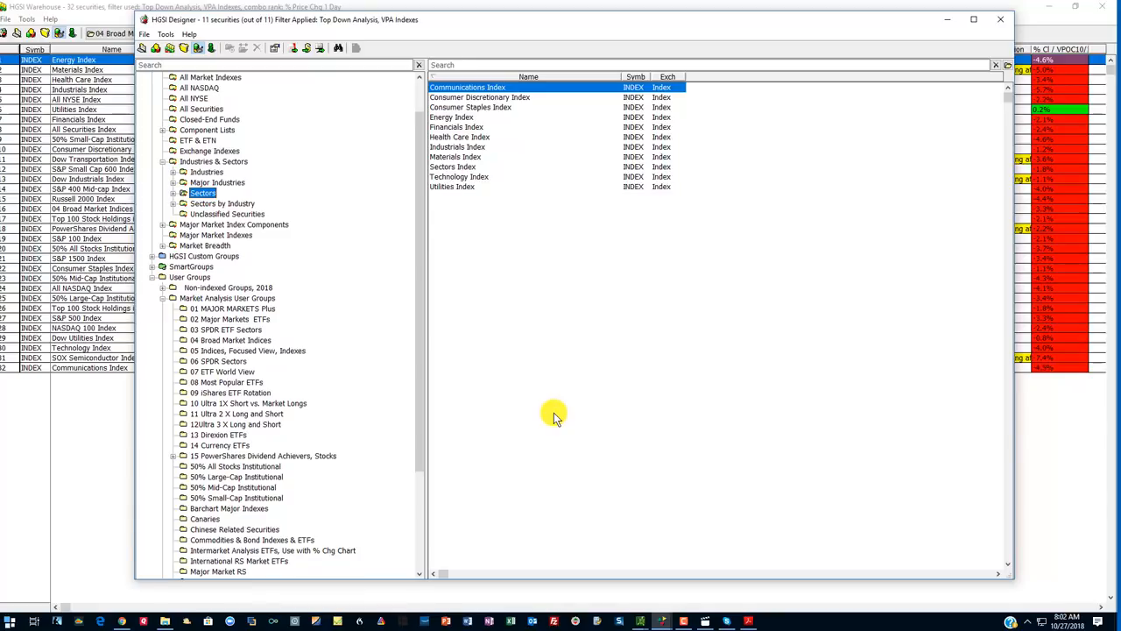
scroll("down", 3)
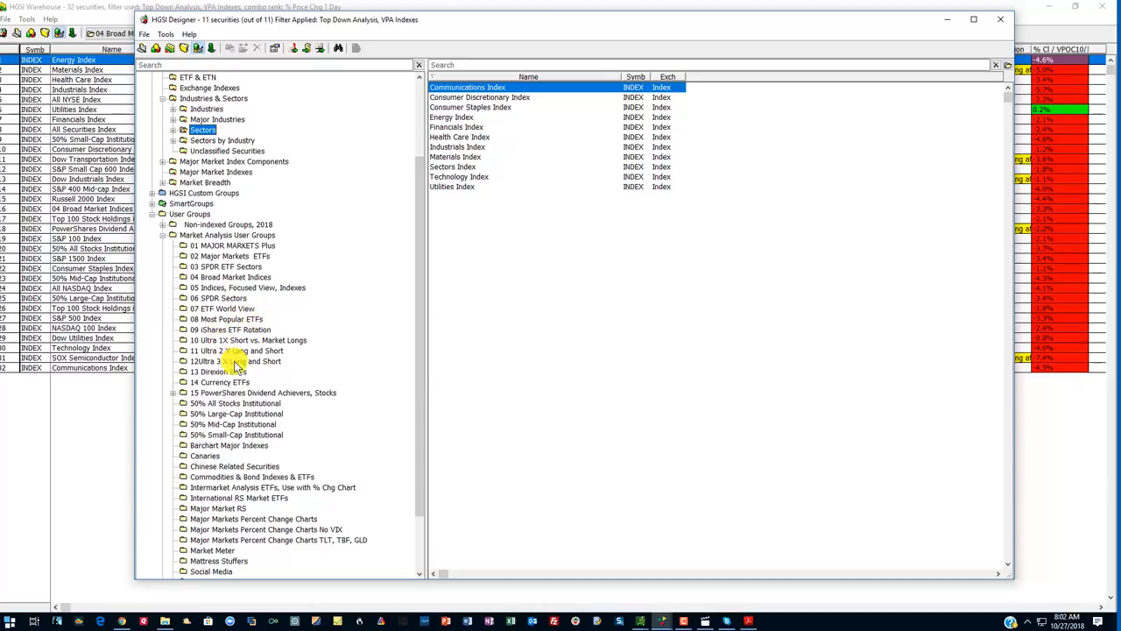
mouse_move(433, 351)
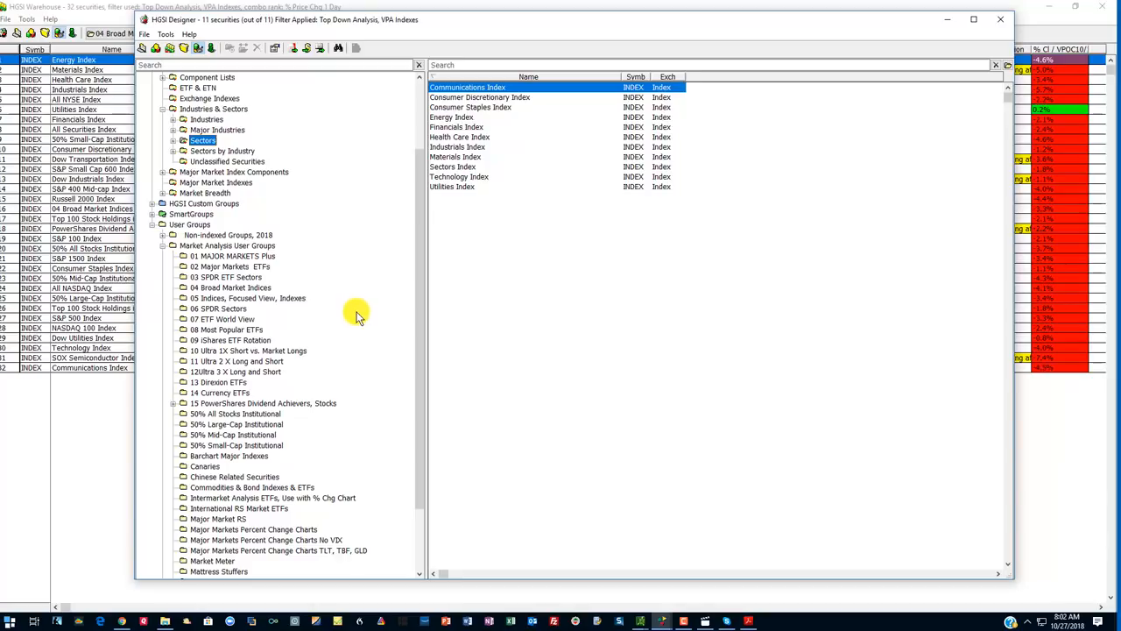
mouse_move(421, 361)
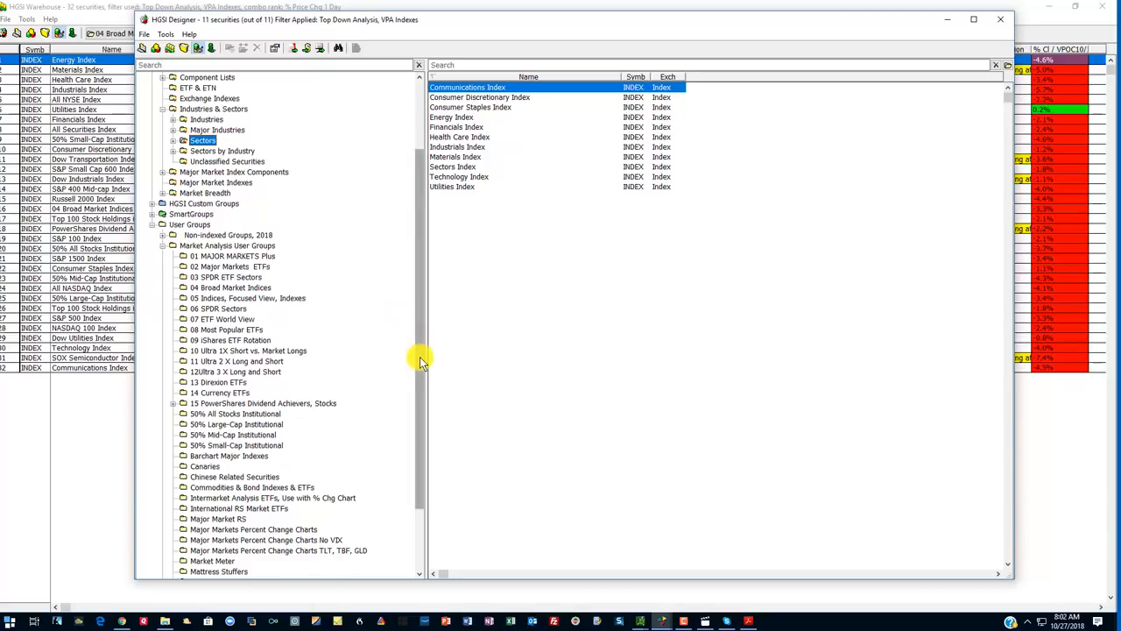
mouse_move(417, 361)
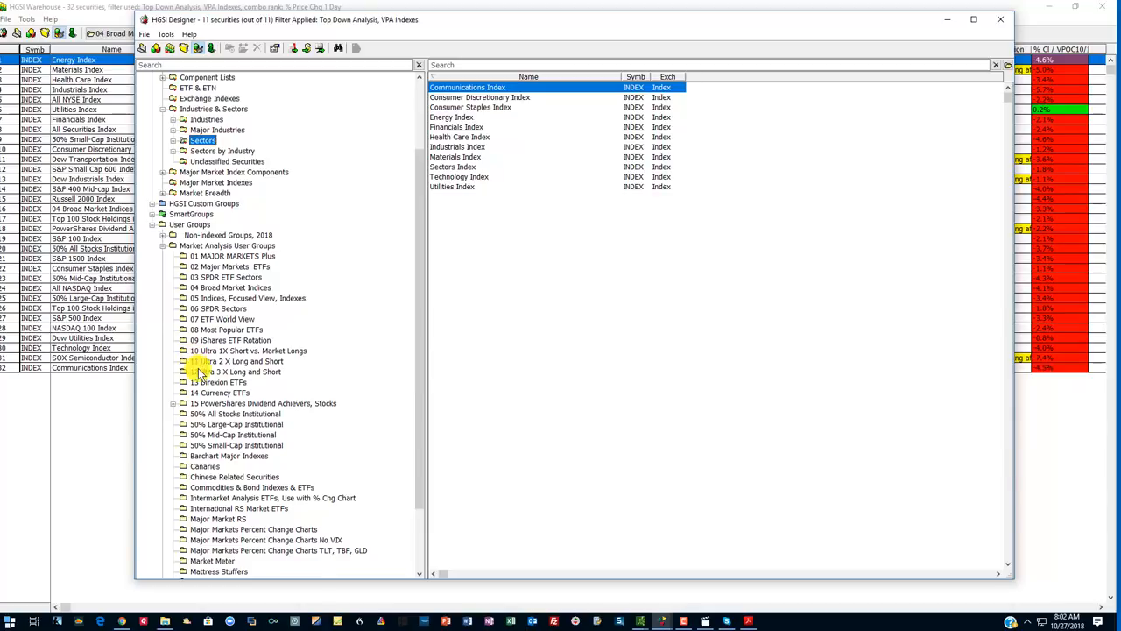
Preview the Ultra 2X, 3X and 1X ETF groups, settling on 10 Ultra 1X Short vs. Market Longs.
left_click(245, 361)
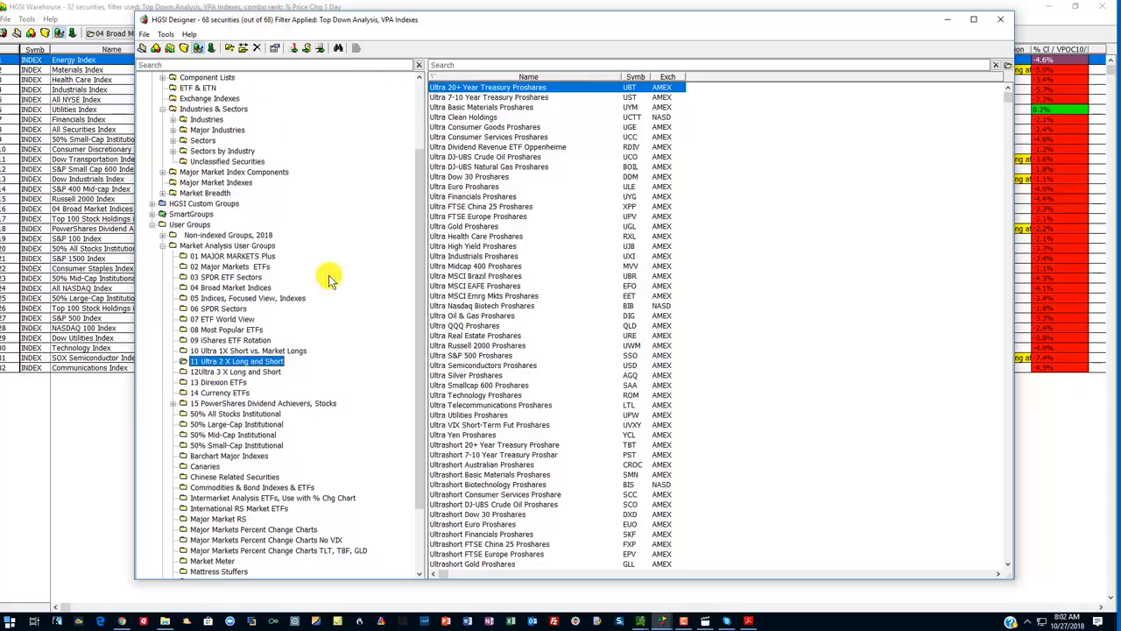
left_click(235, 371)
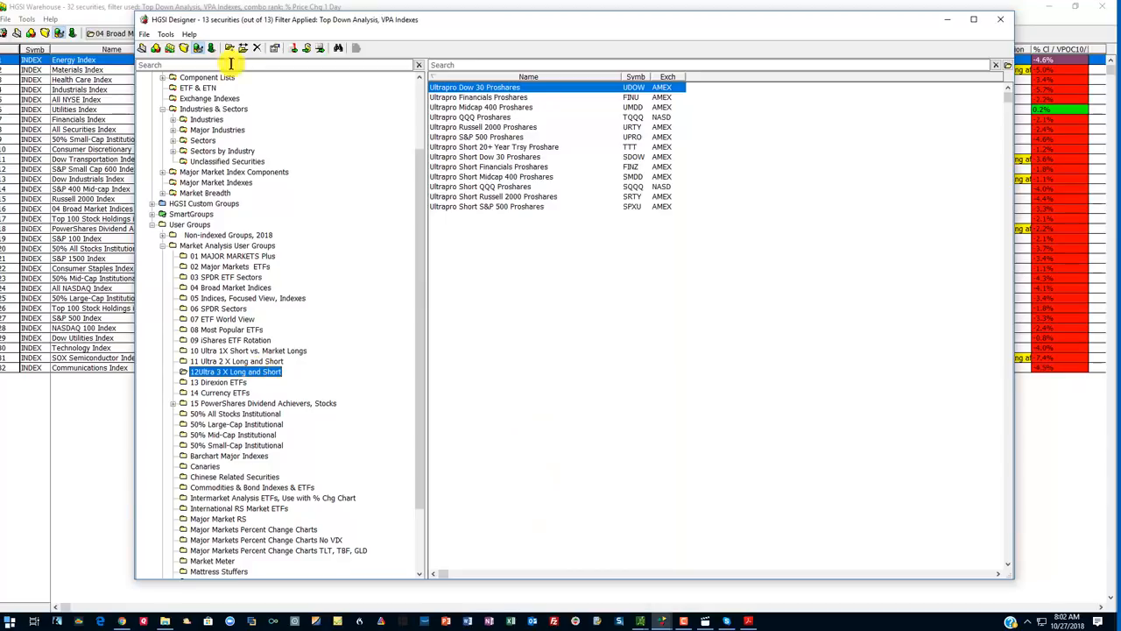
left_click(236, 361)
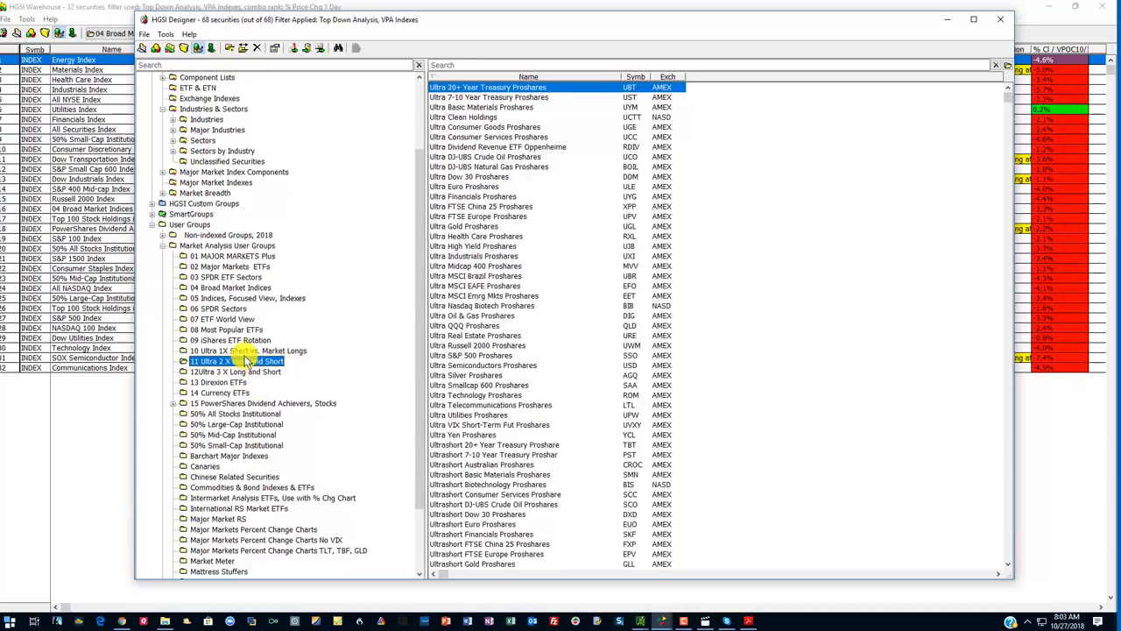
left_click(249, 351)
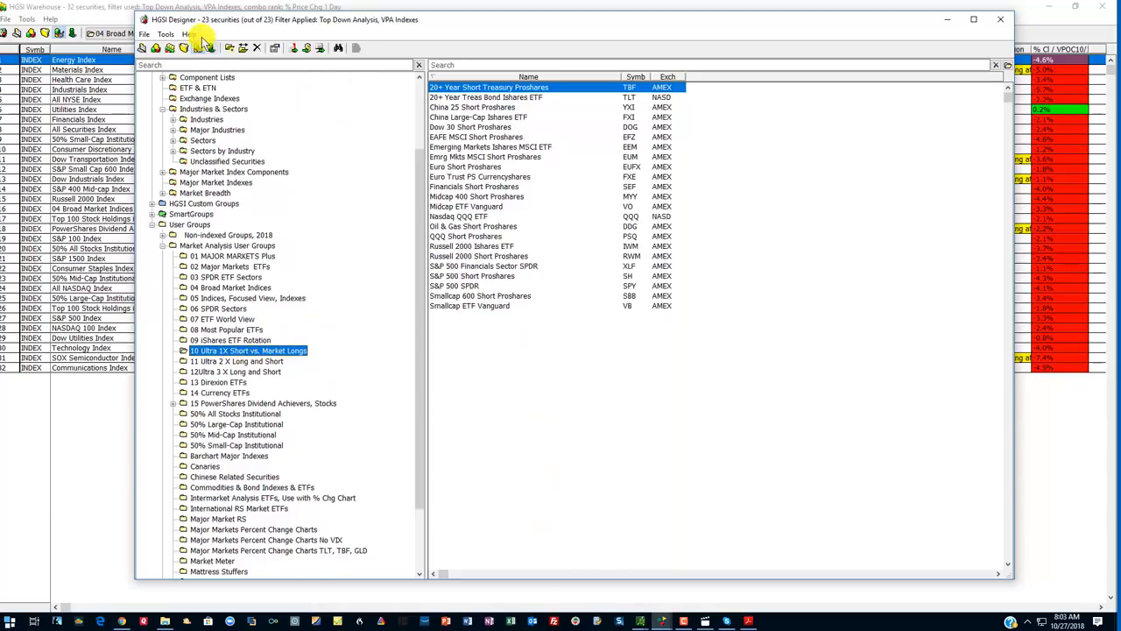
left_click(236, 361)
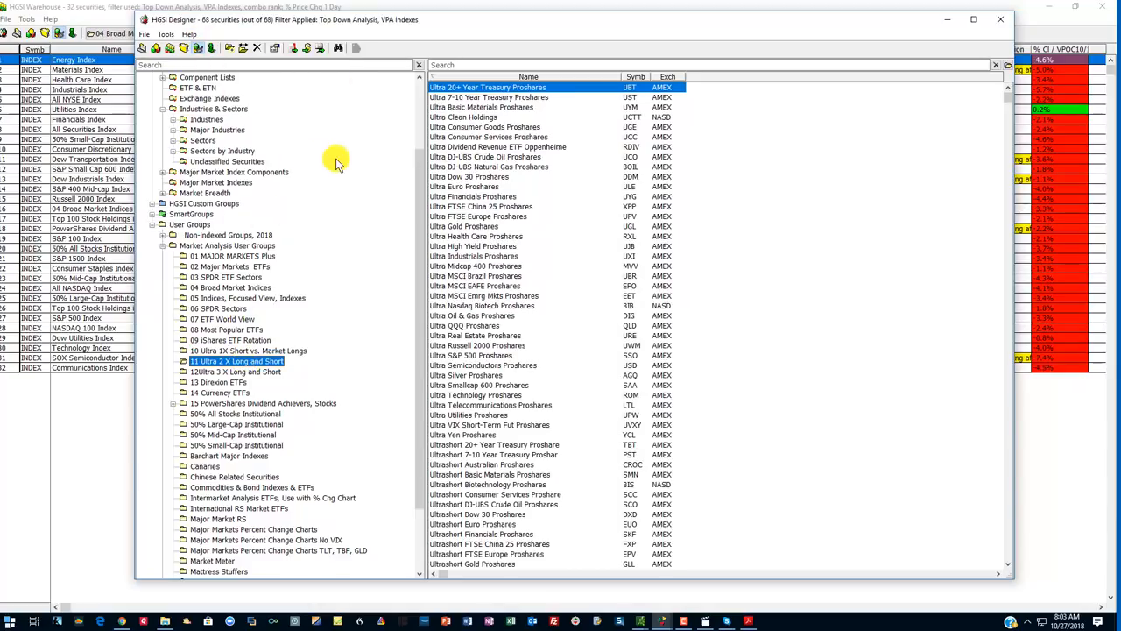
mouse_move(338, 175)
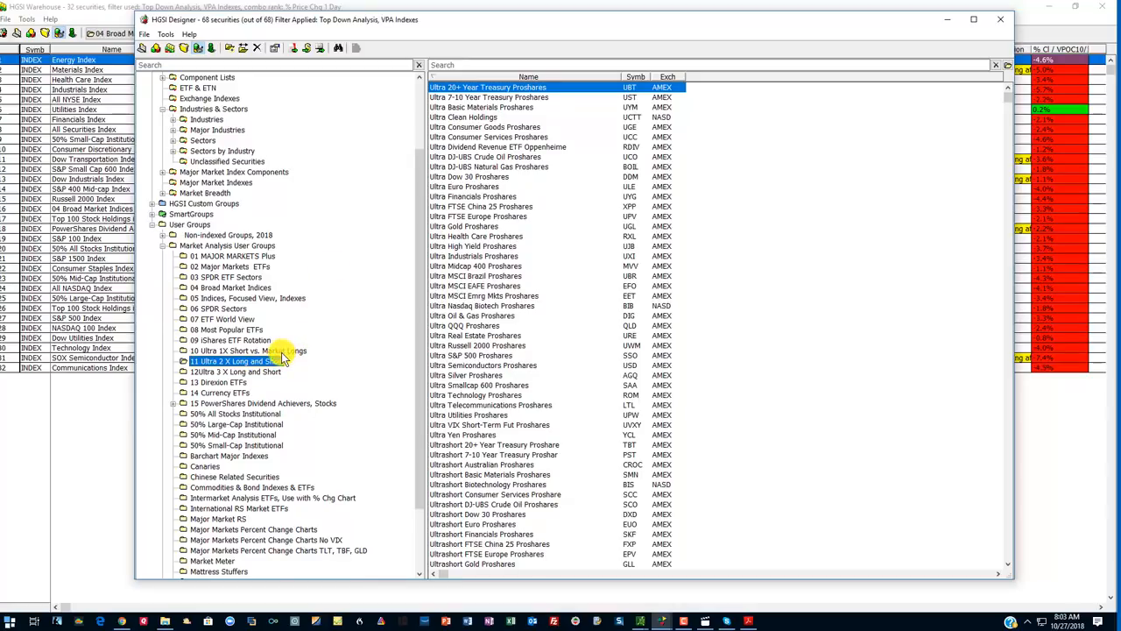
left_click(249, 351)
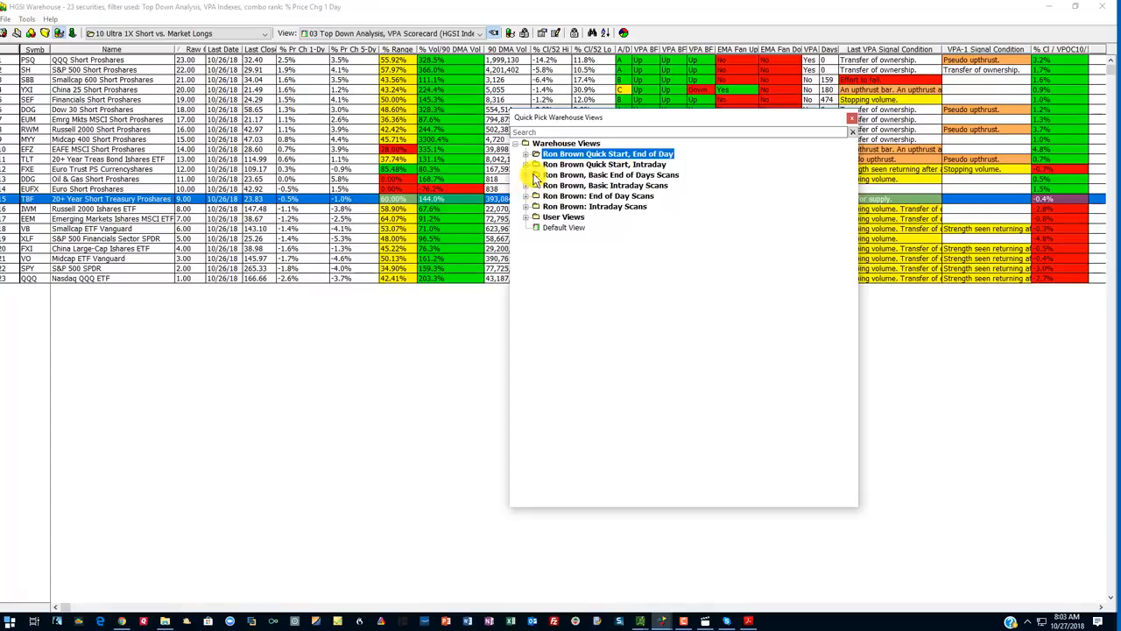
Expand Quick Start Intraday and 01 Top Down Process Views in Quick Pick Warehouse Views.
left_click(536, 164)
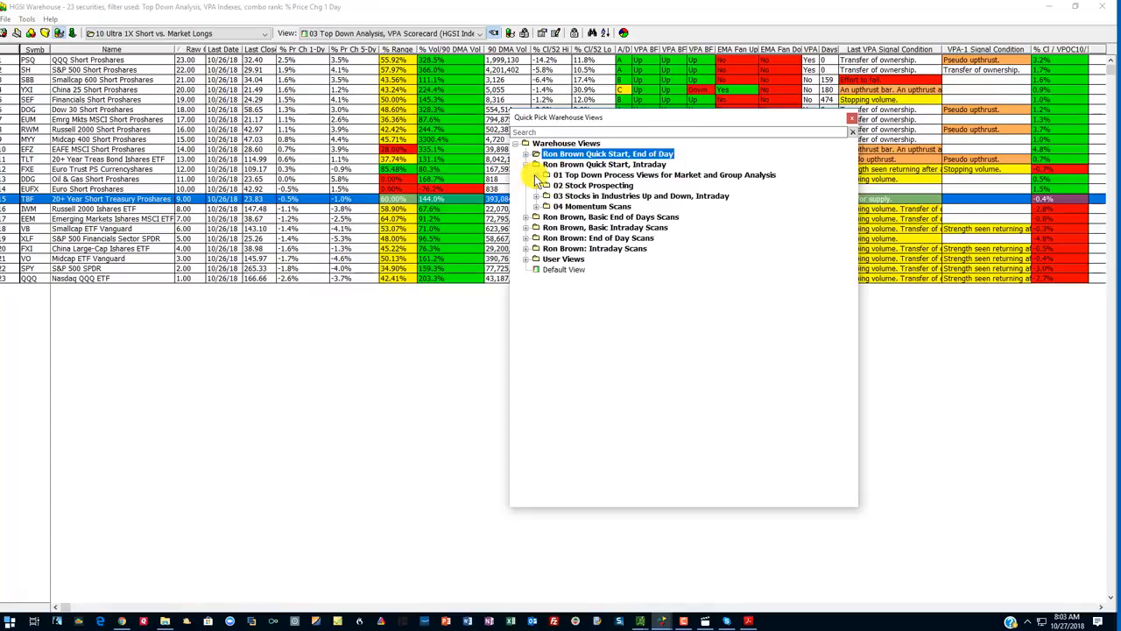
left_click(537, 164)
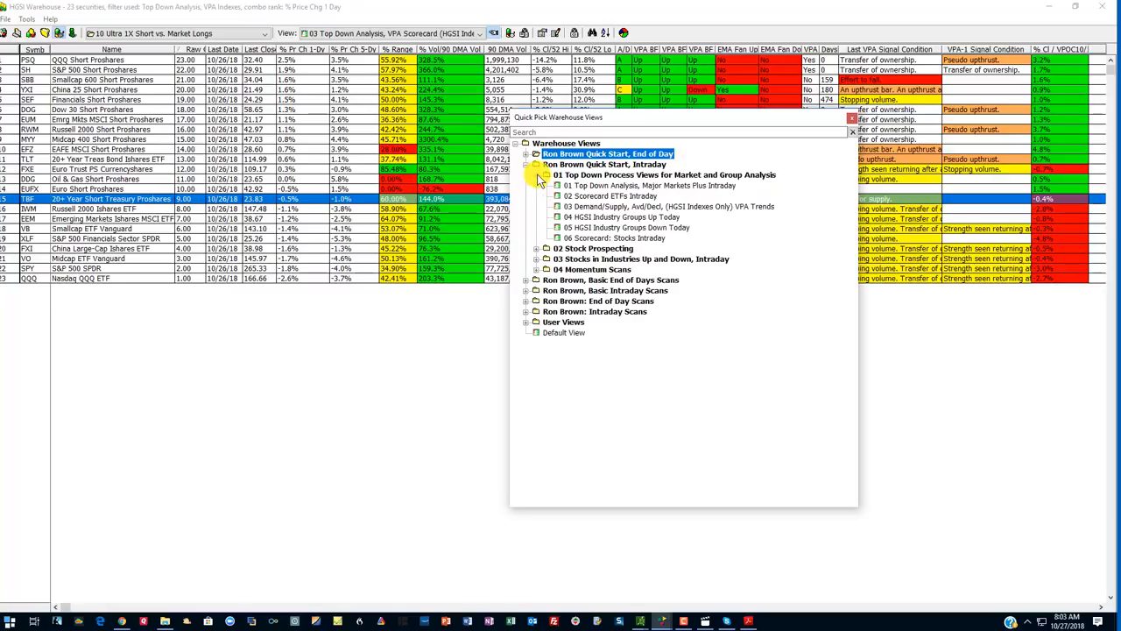
Apply the 02 Scorecard ETFs Intraday view to the 23 short ETFs.
double_click(610, 196)
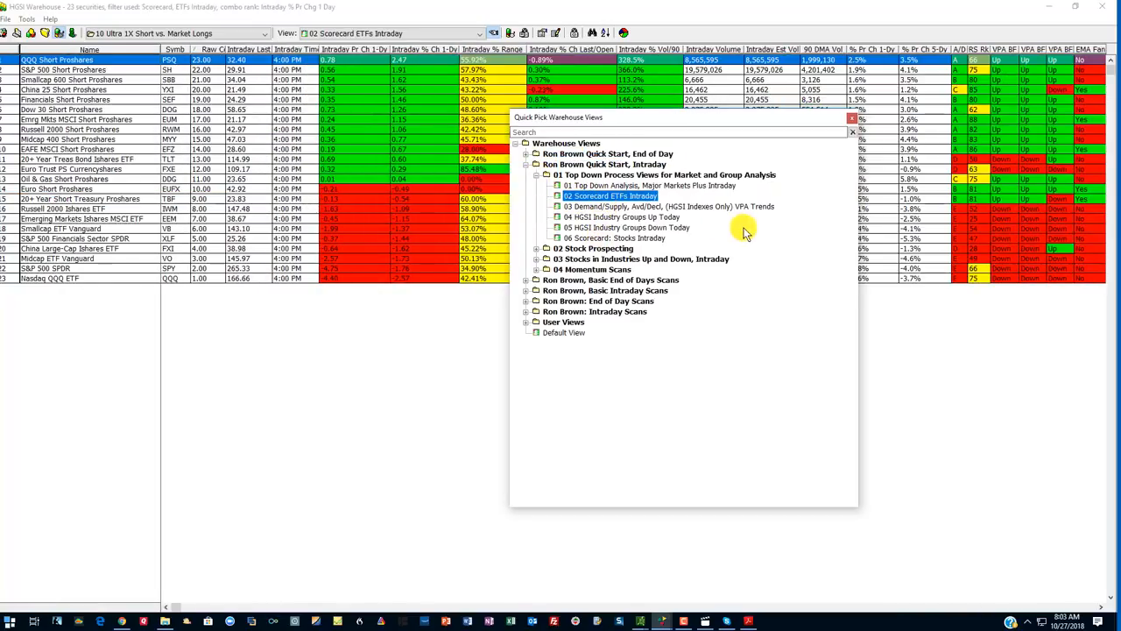
mouse_move(652, 210)
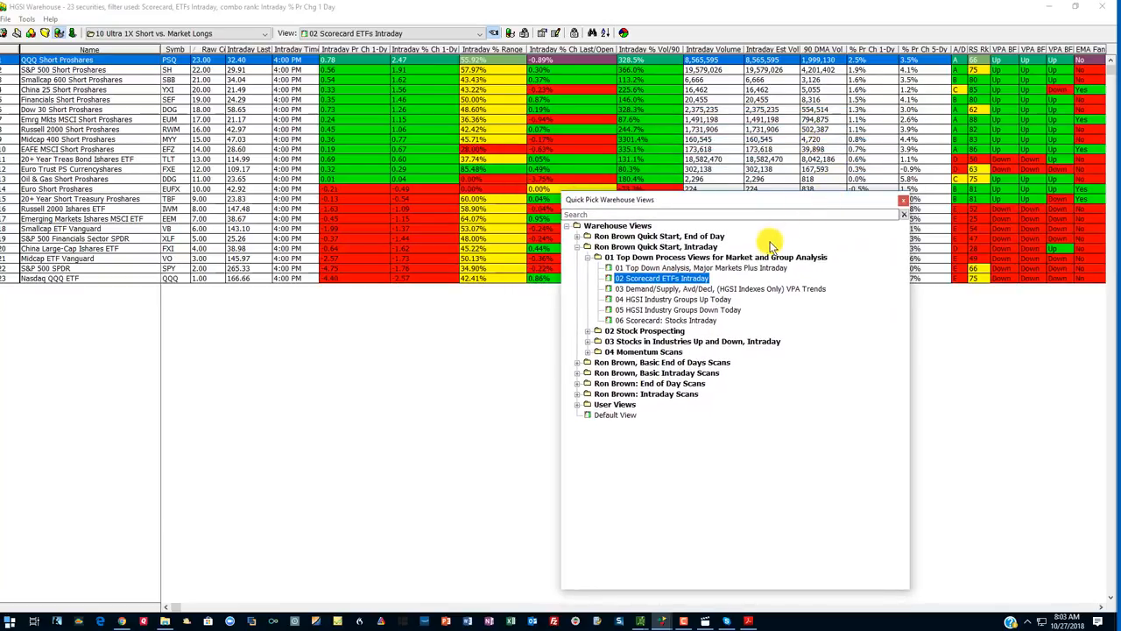
mouse_move(750, 231)
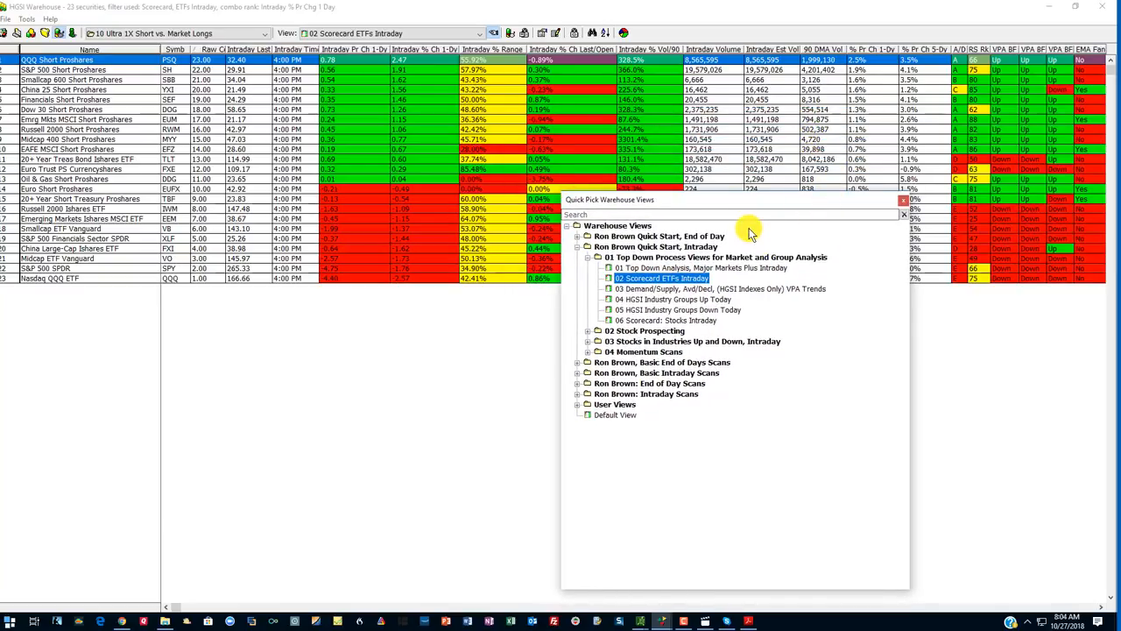
mouse_move(326, 67)
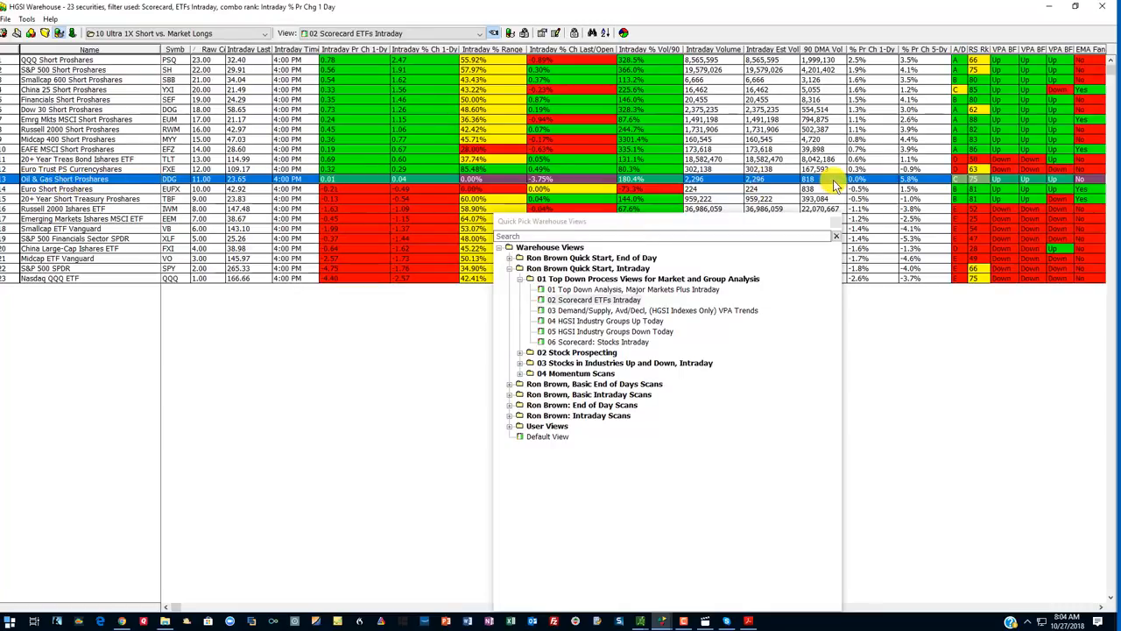
mouse_move(827, 184)
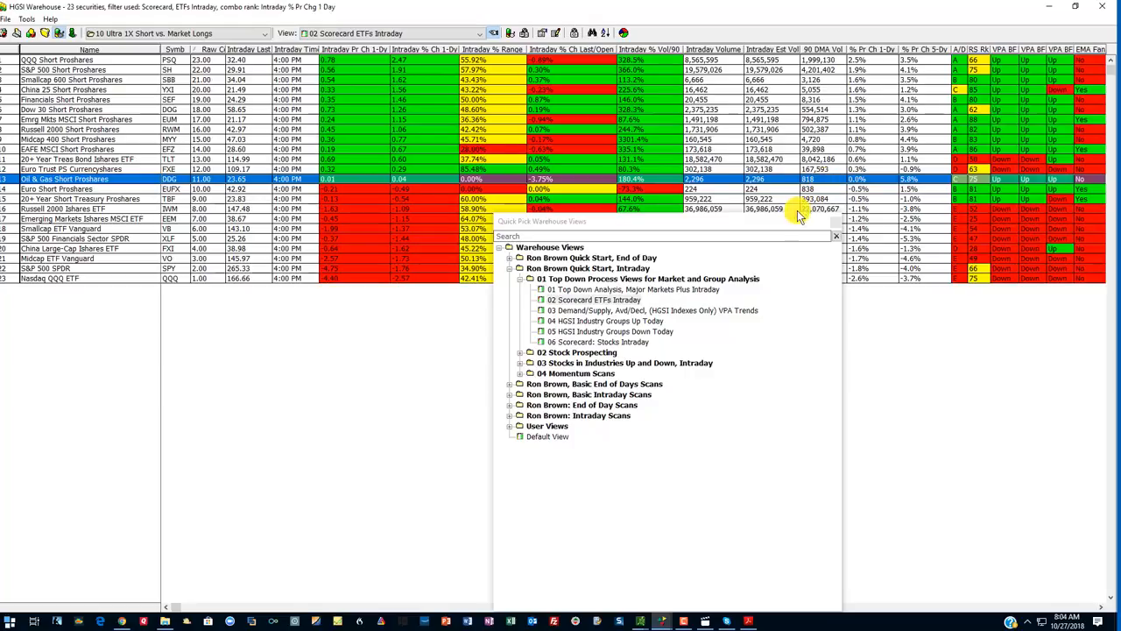
mouse_move(771, 230)
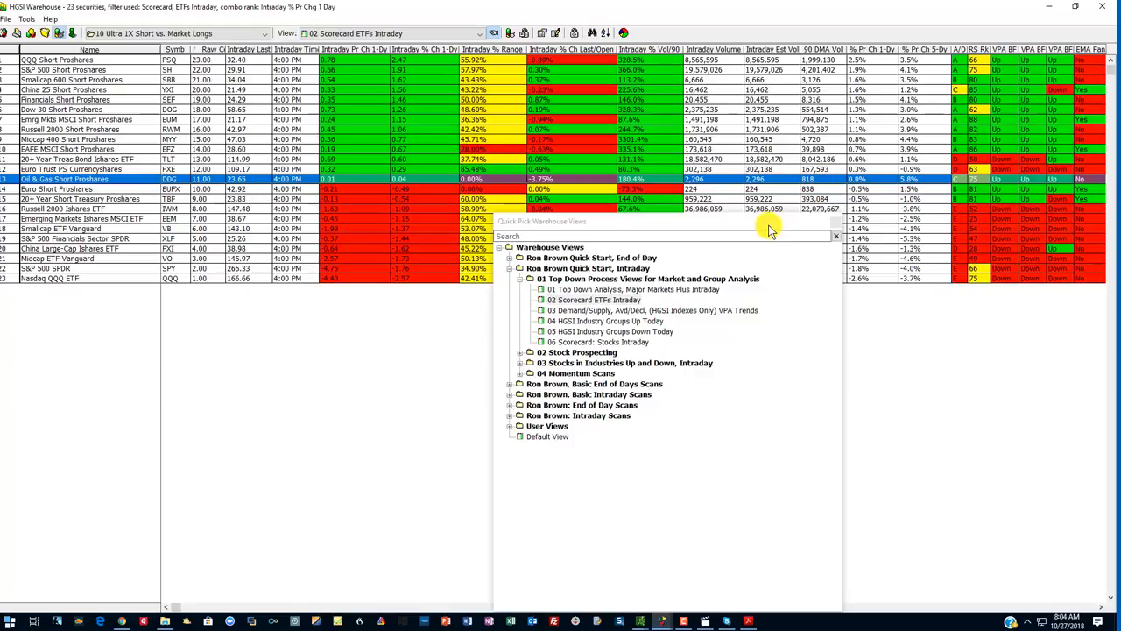
mouse_move(774, 229)
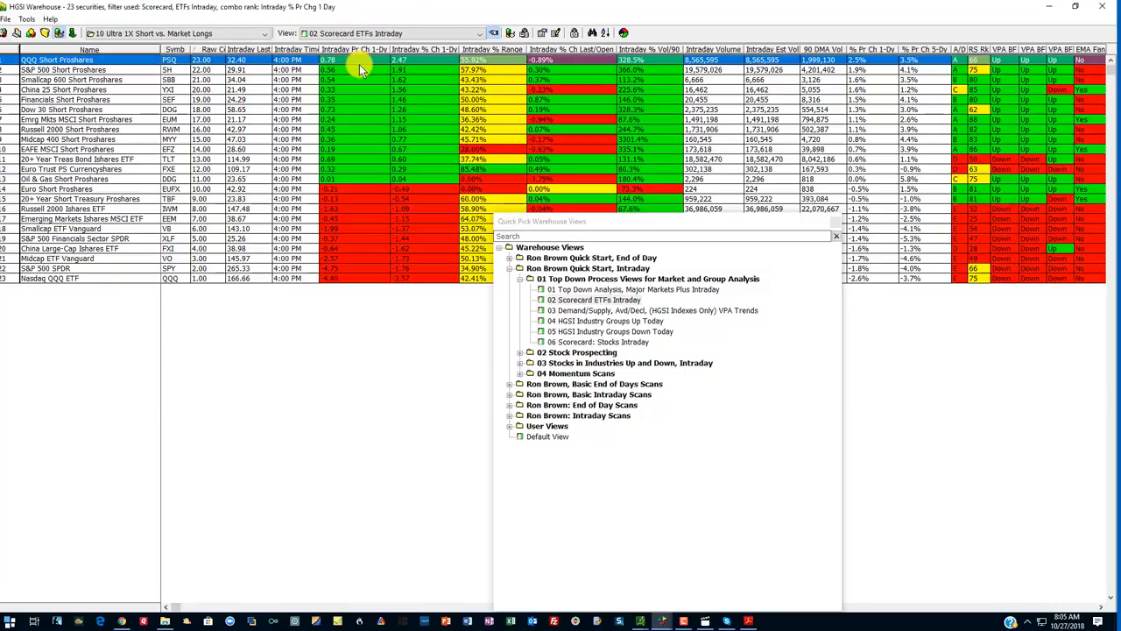
mouse_move(435, 56)
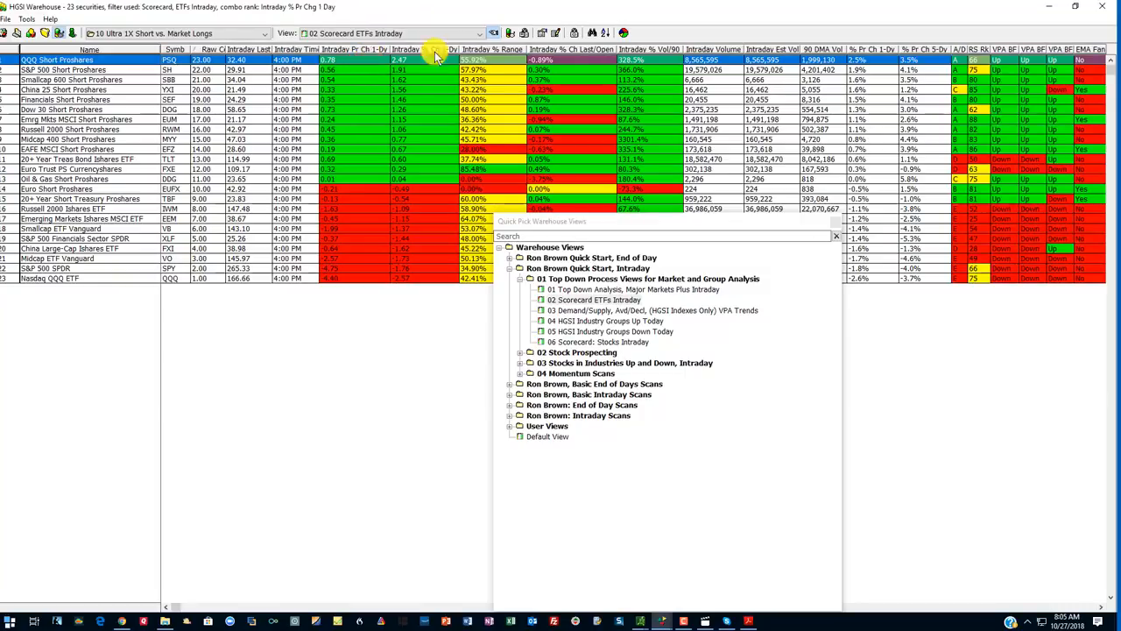
mouse_move(421, 60)
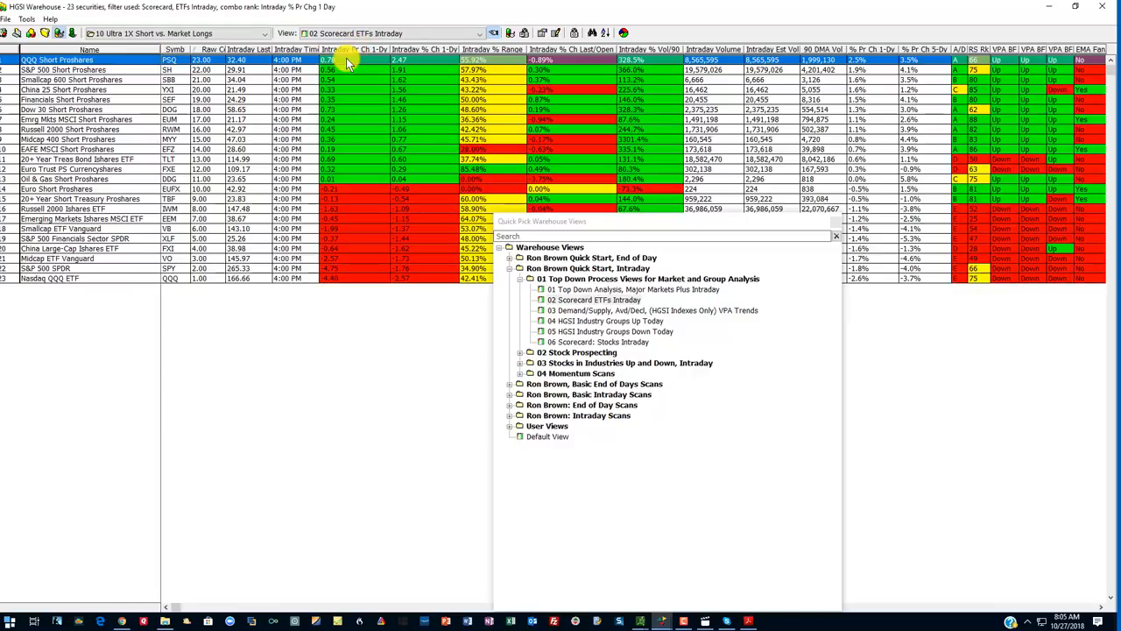
mouse_move(427, 66)
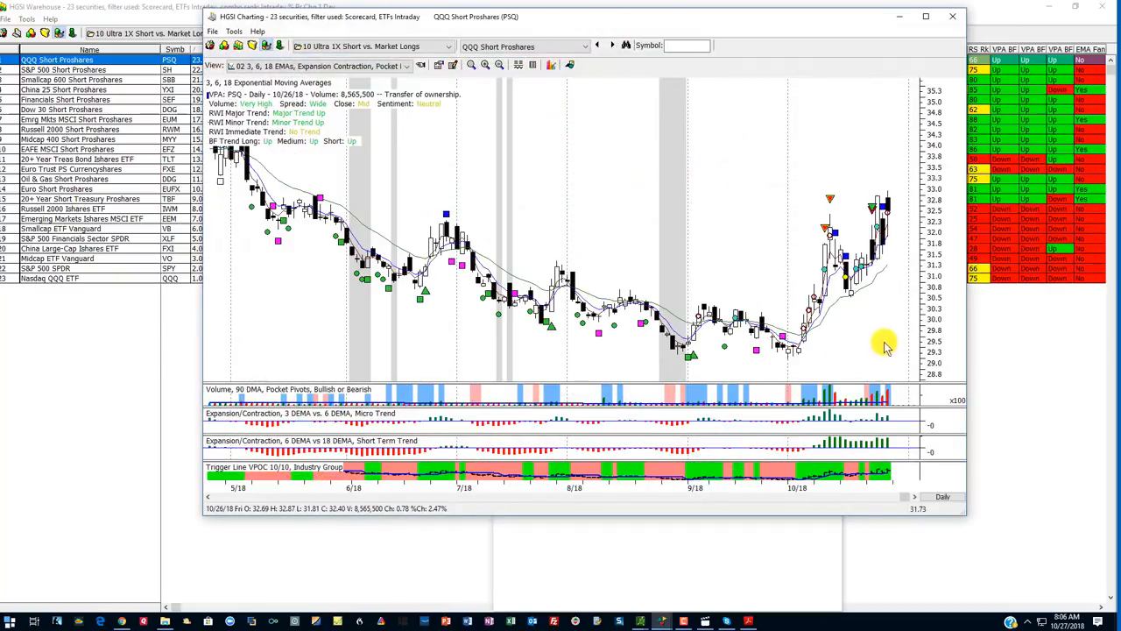
mouse_move(892, 207)
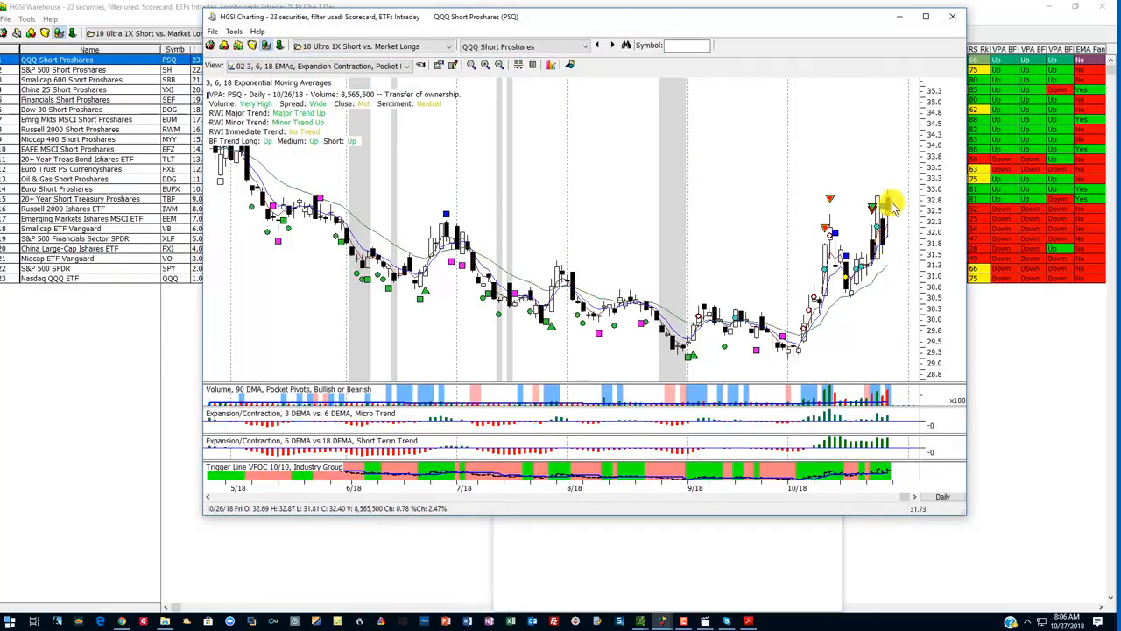
mouse_move(831, 326)
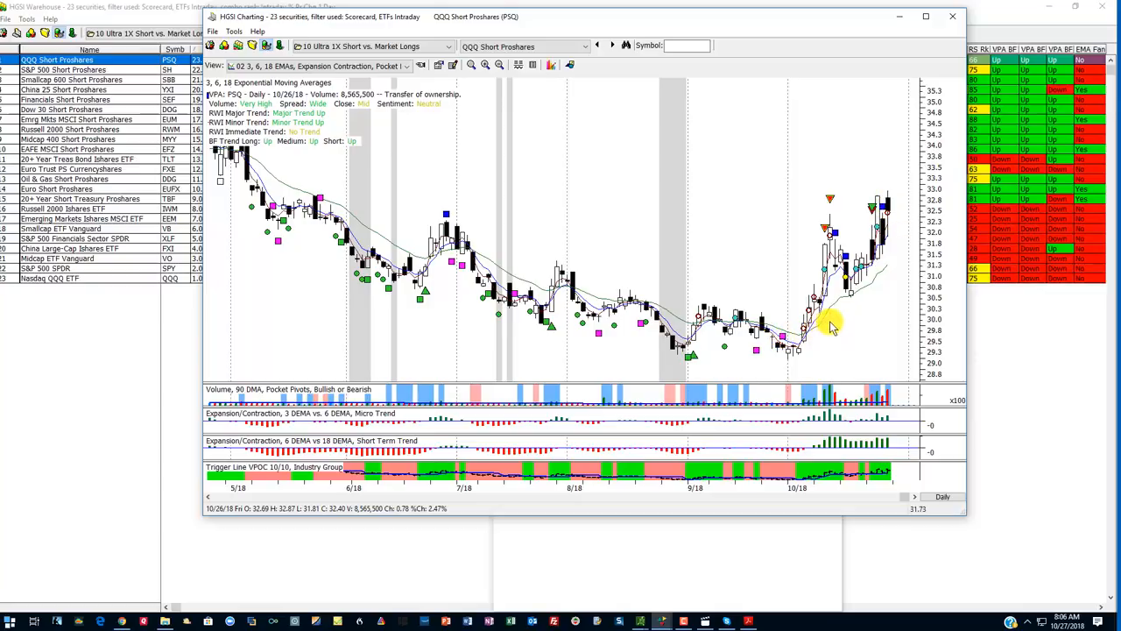
mouse_move(863, 302)
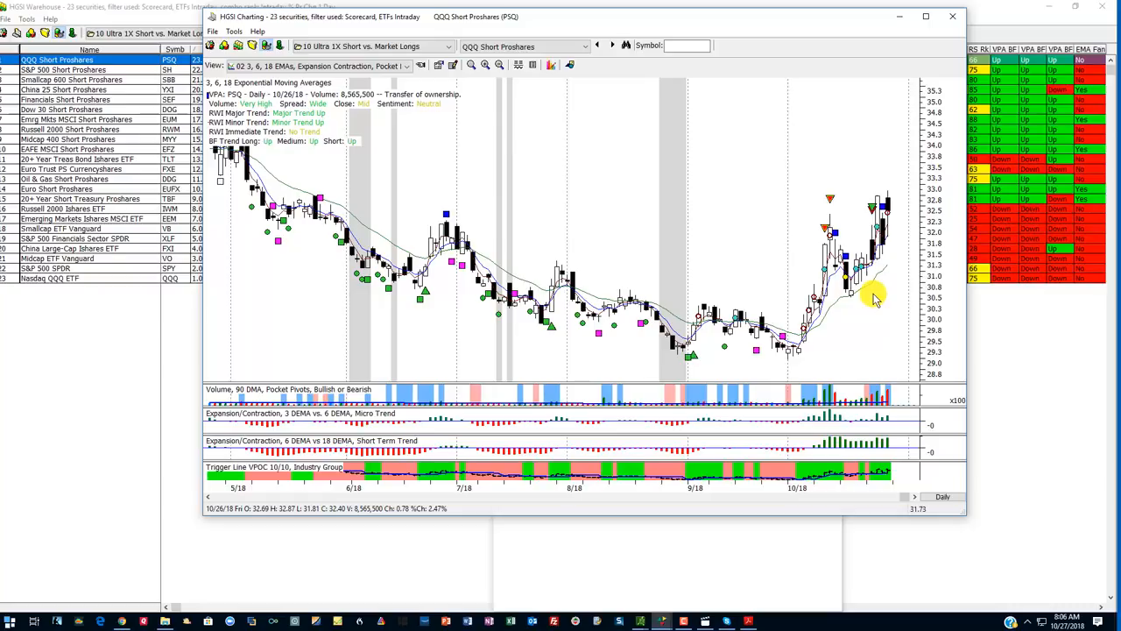
mouse_move(403, 196)
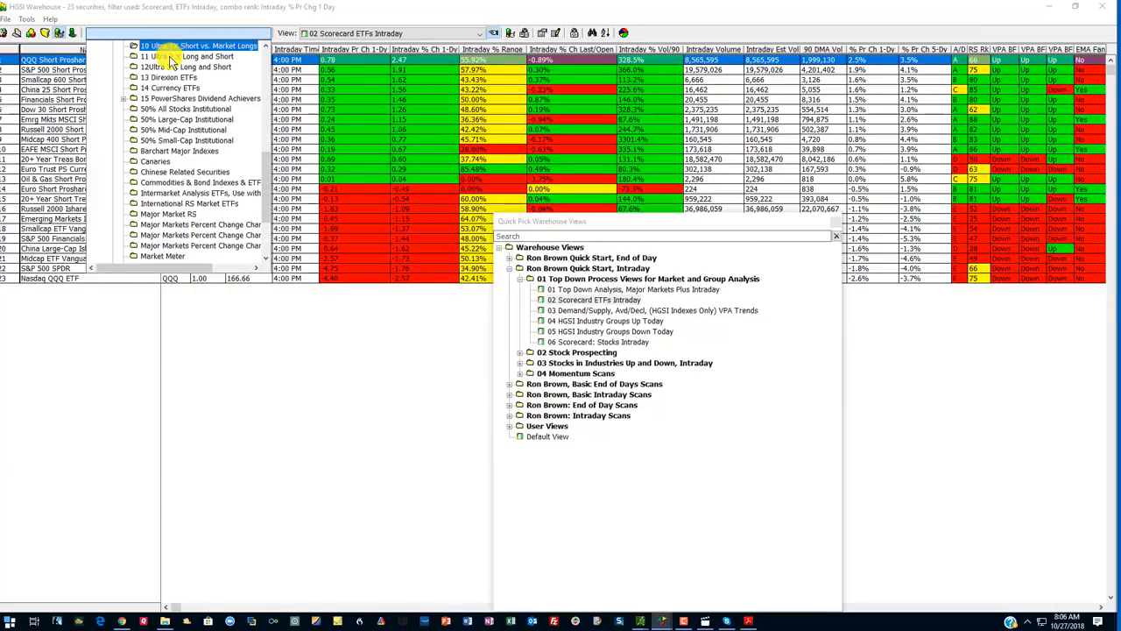
Load 12 Ultra 2 X Long and Short and browse down its ETF scorecard.
left_click(184, 56)
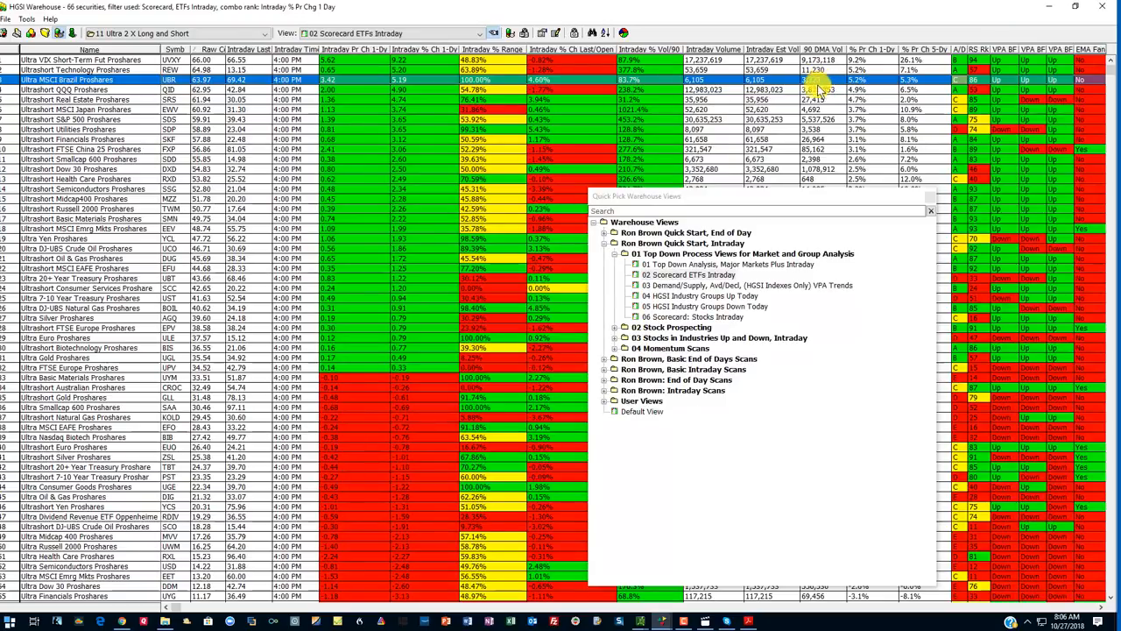
left_click(67, 90)
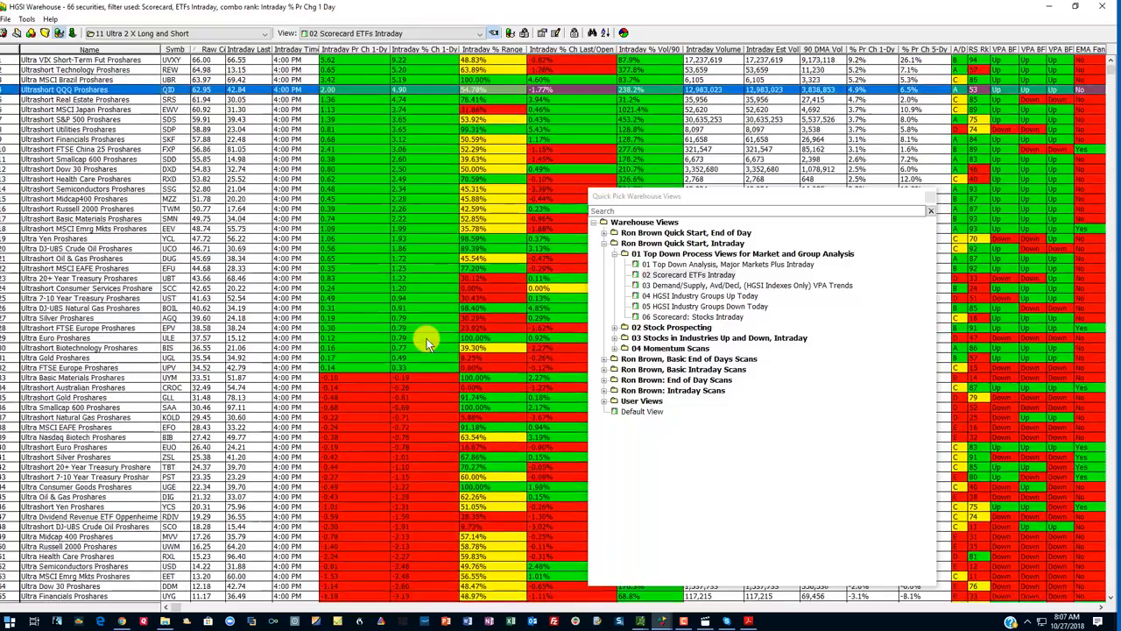
scroll("down", 3)
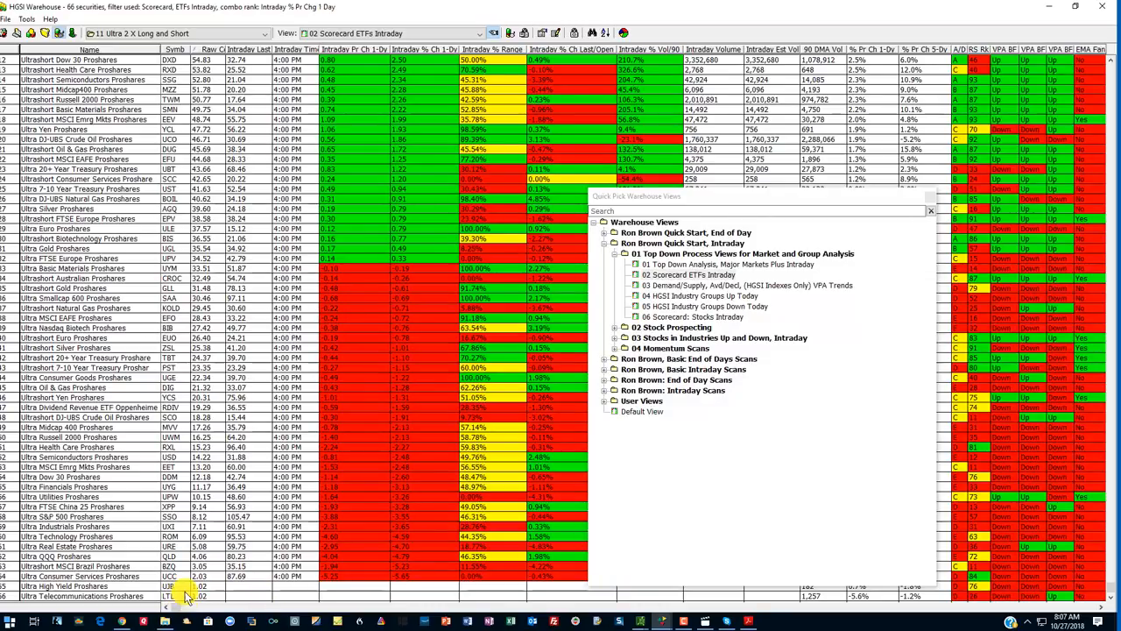
mouse_move(229, 599)
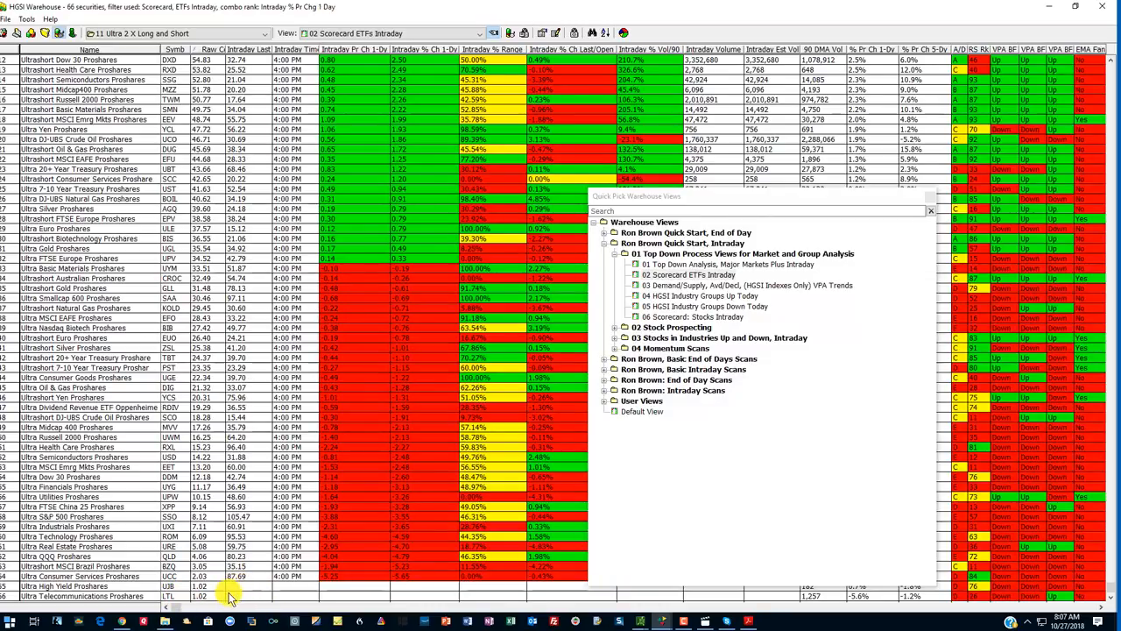
mouse_move(543, 426)
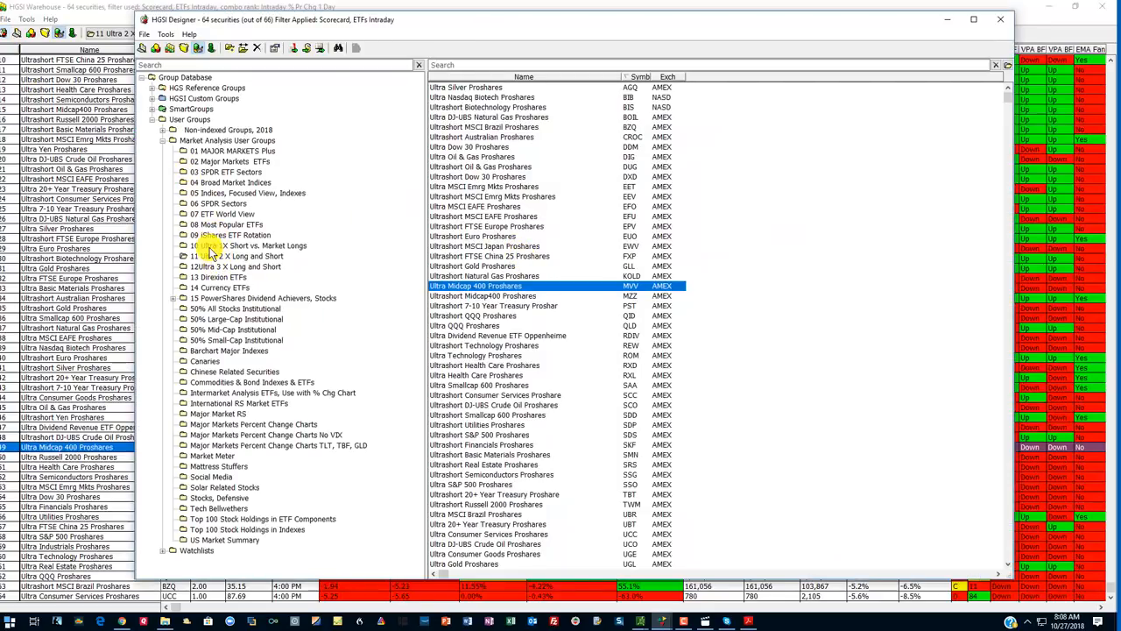
Preview groups 12–15, then select 15 PowerShares Dividend Achievers Industry Groups with 91 indexes.
left_click(235, 267)
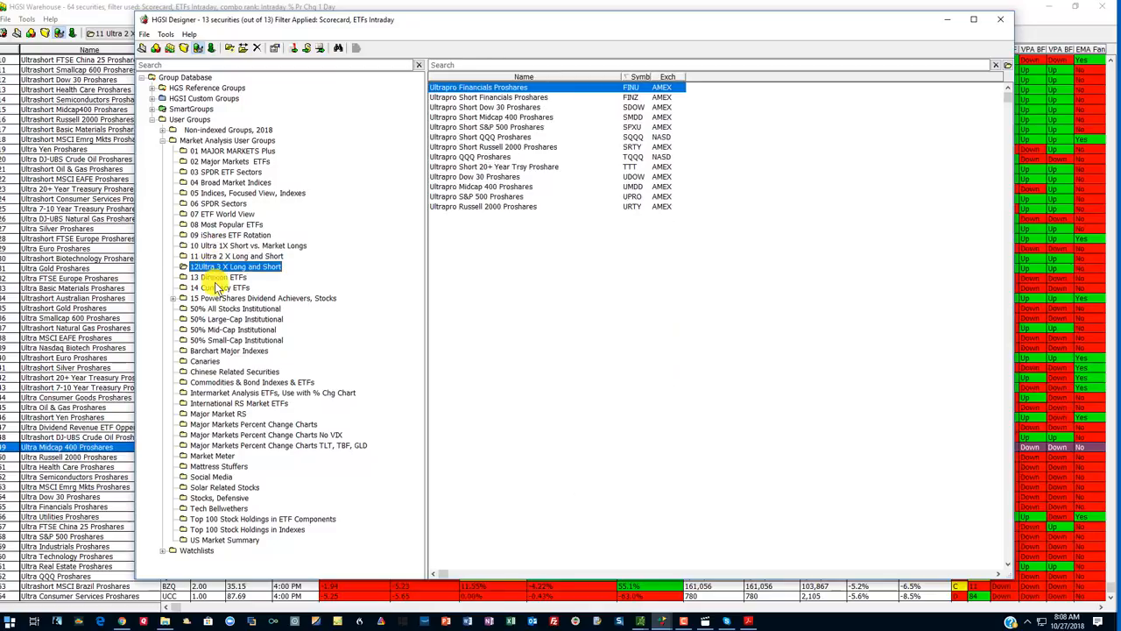
left_click(219, 277)
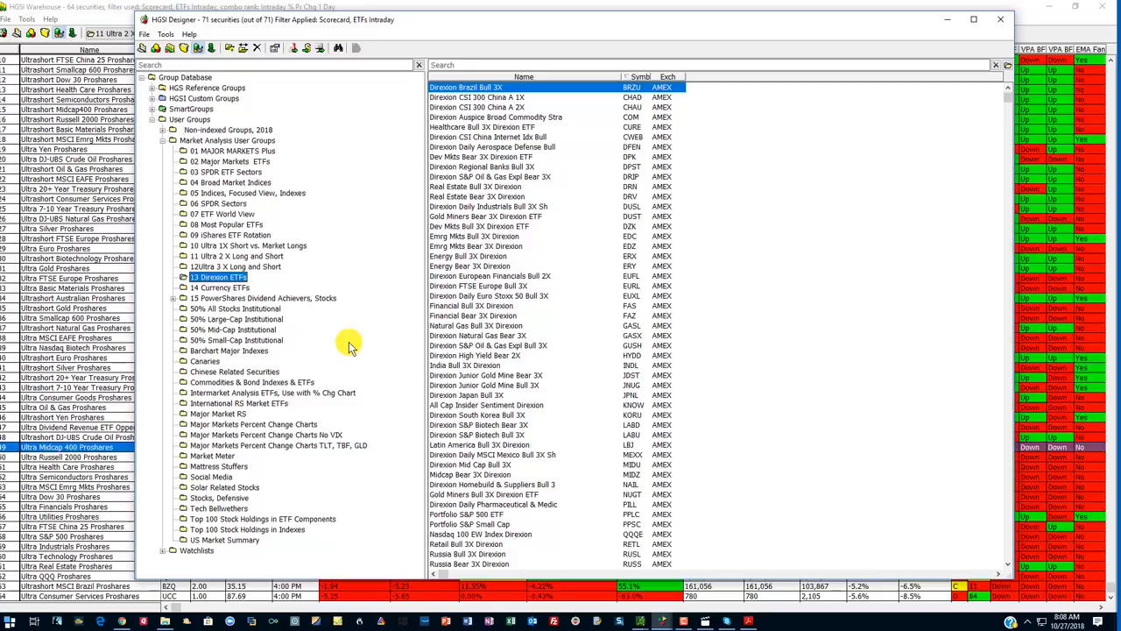
left_click(221, 288)
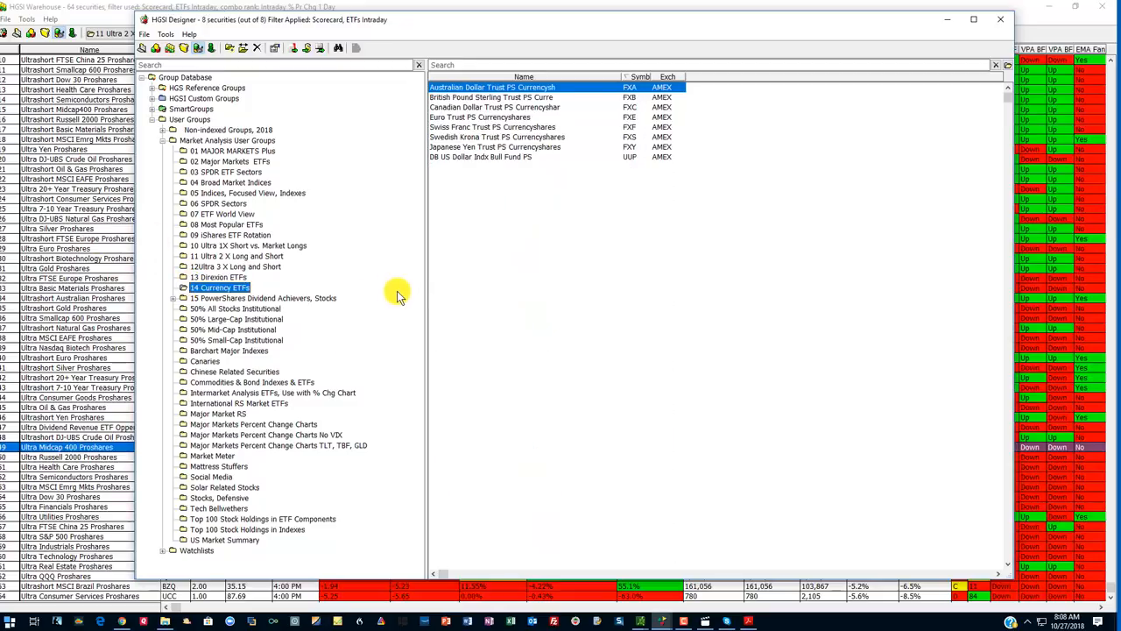
left_click(263, 298)
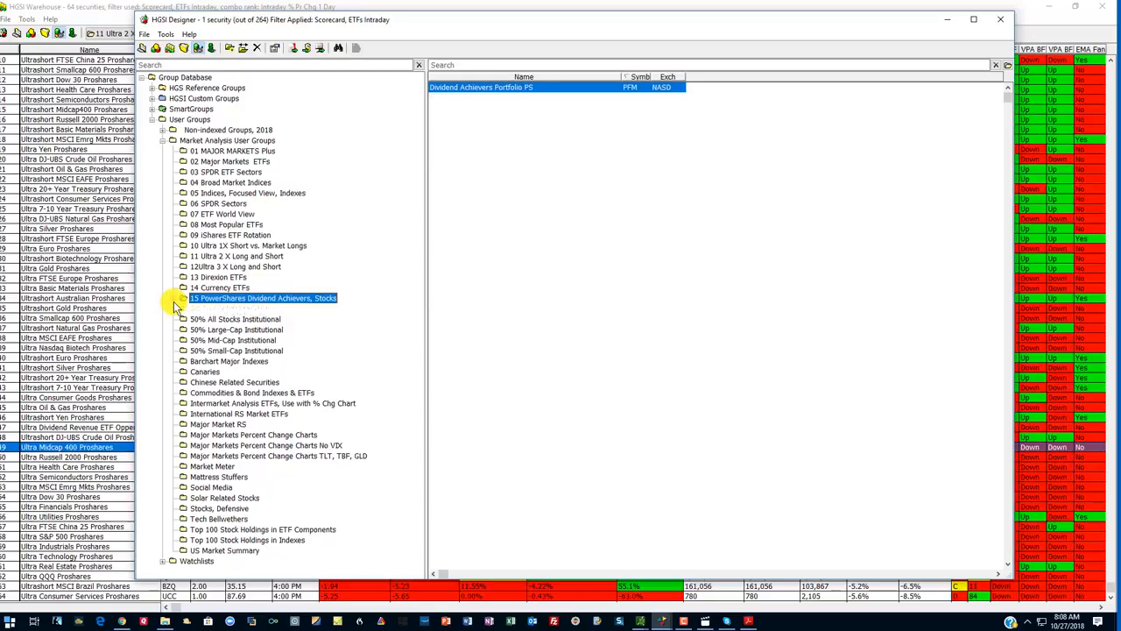
left_click(173, 298)
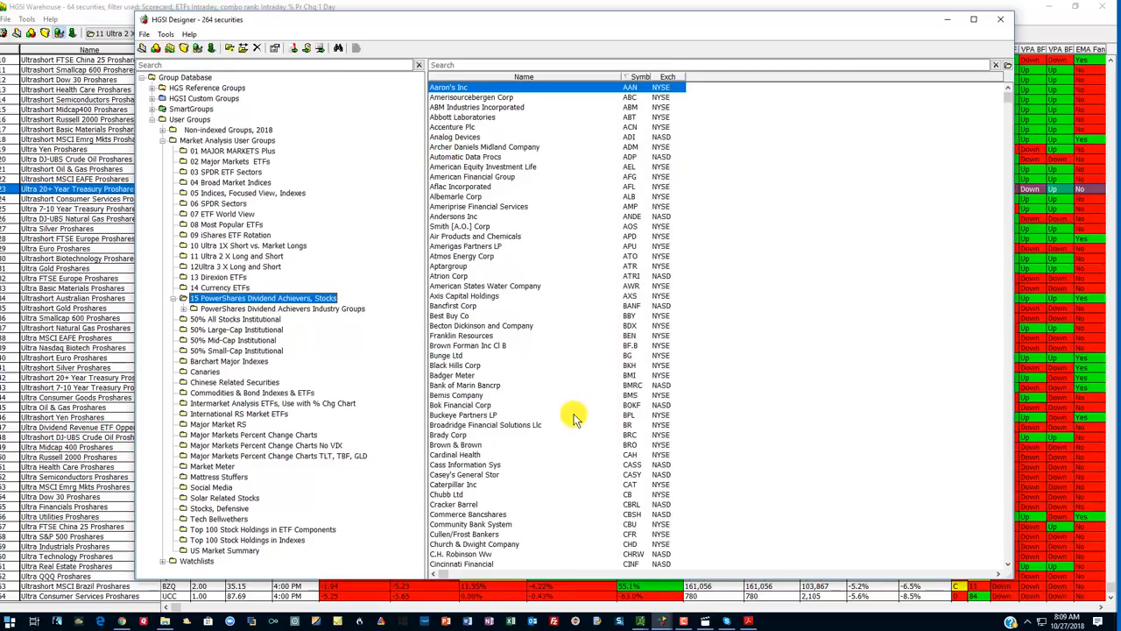
mouse_move(424, 359)
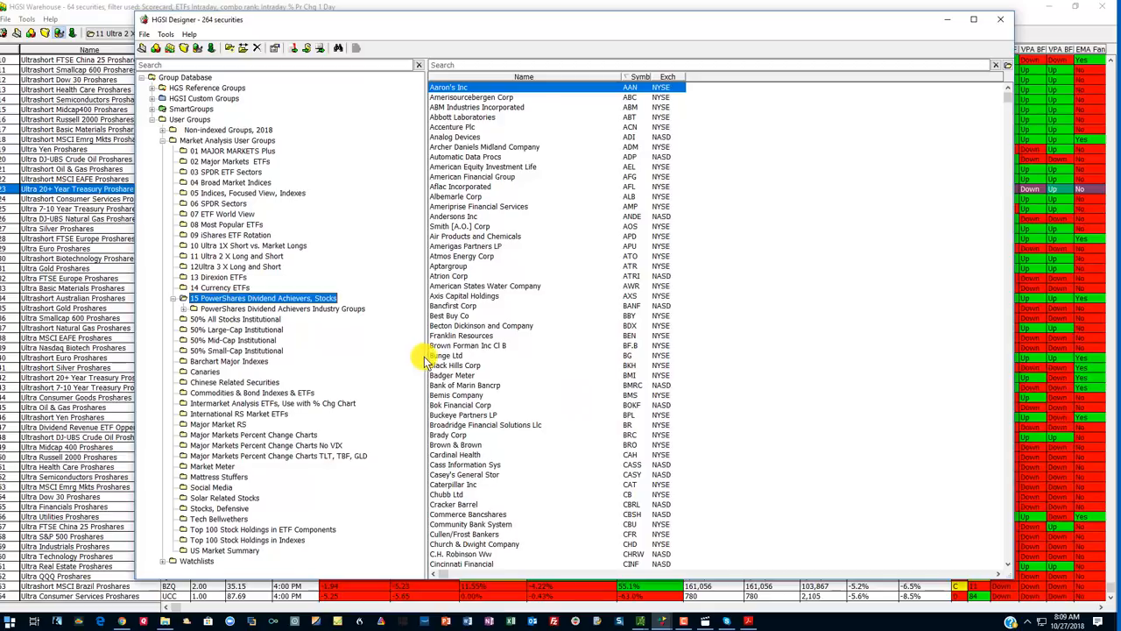
mouse_move(533, 249)
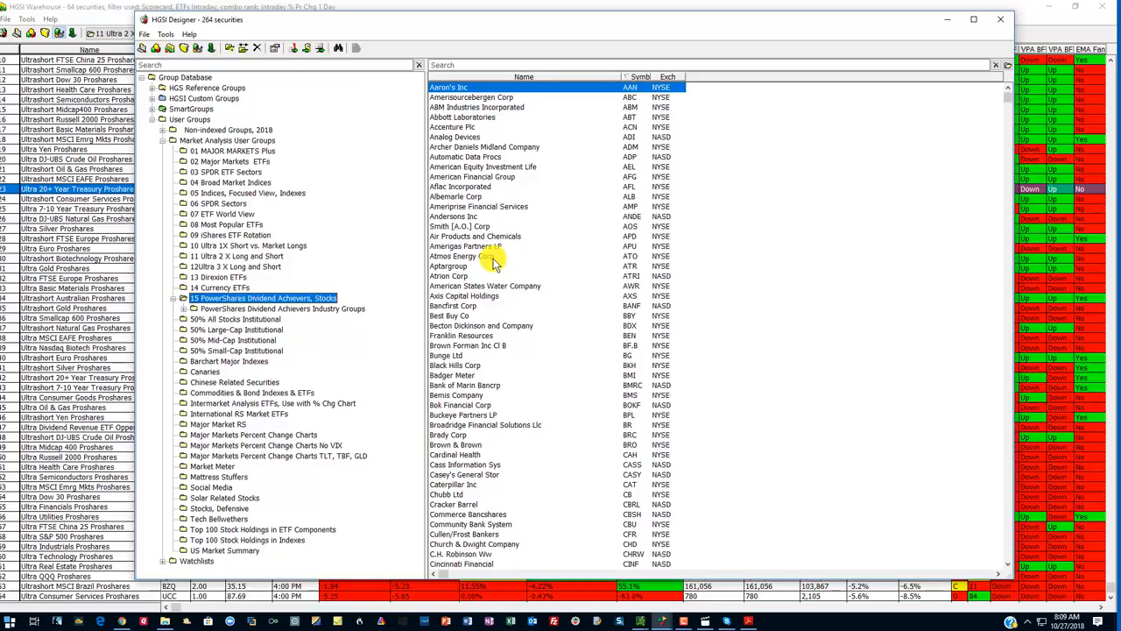
mouse_move(412, 226)
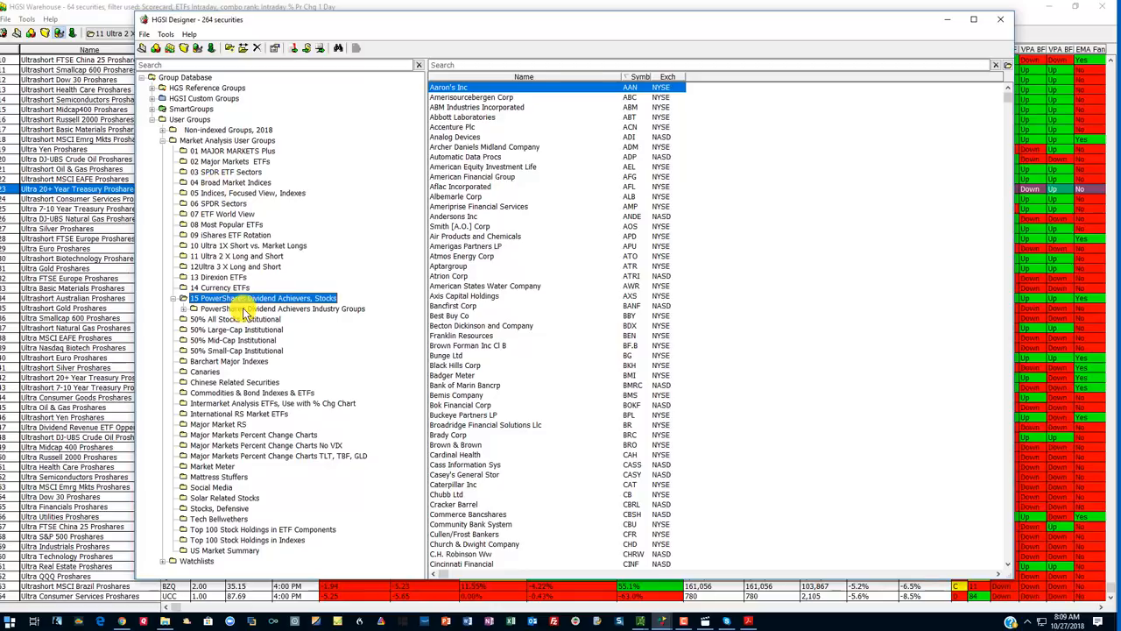
left_click(262, 298)
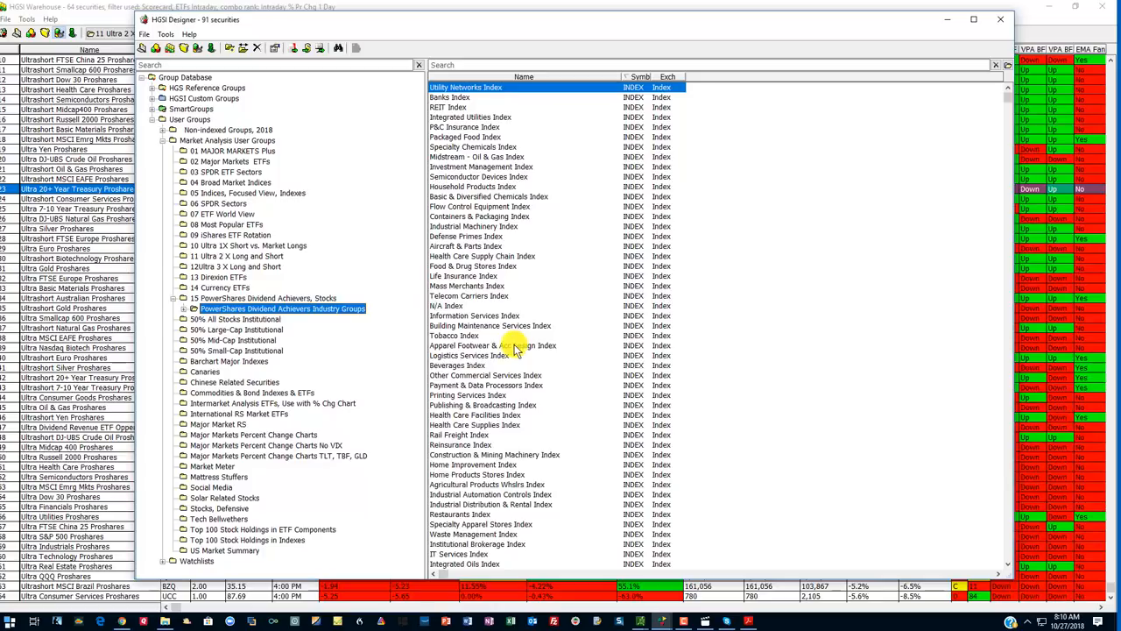
mouse_move(349, 294)
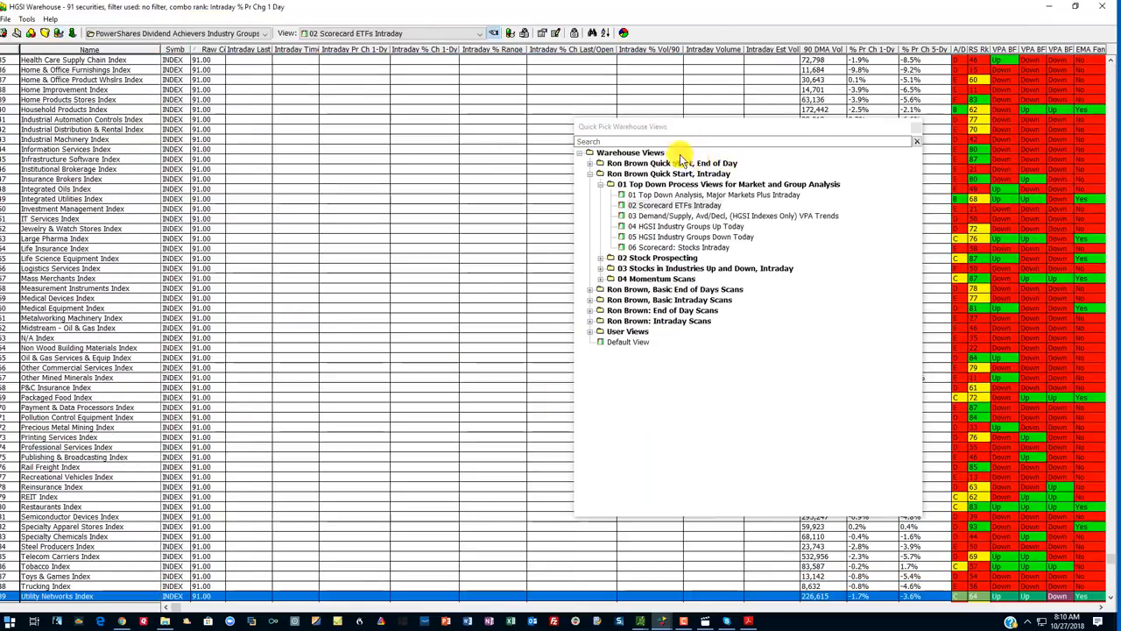
Apply the 04 Demand/Supply VPA Trends (HGSI Indexes Only) end-of-day view.
left_click(591, 163)
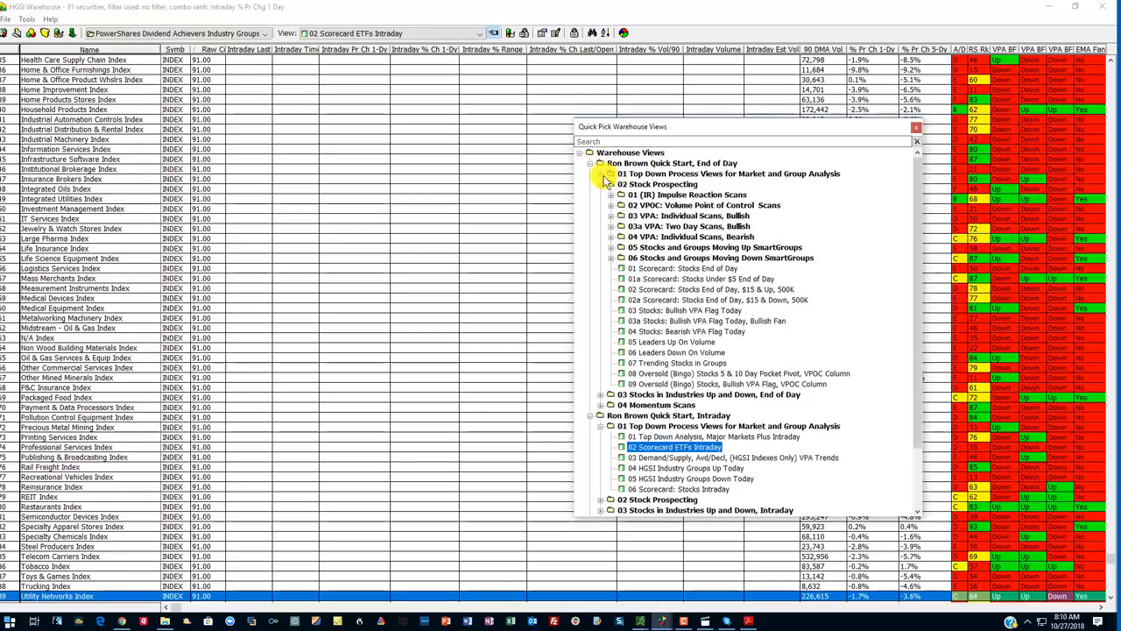
left_click(610, 173)
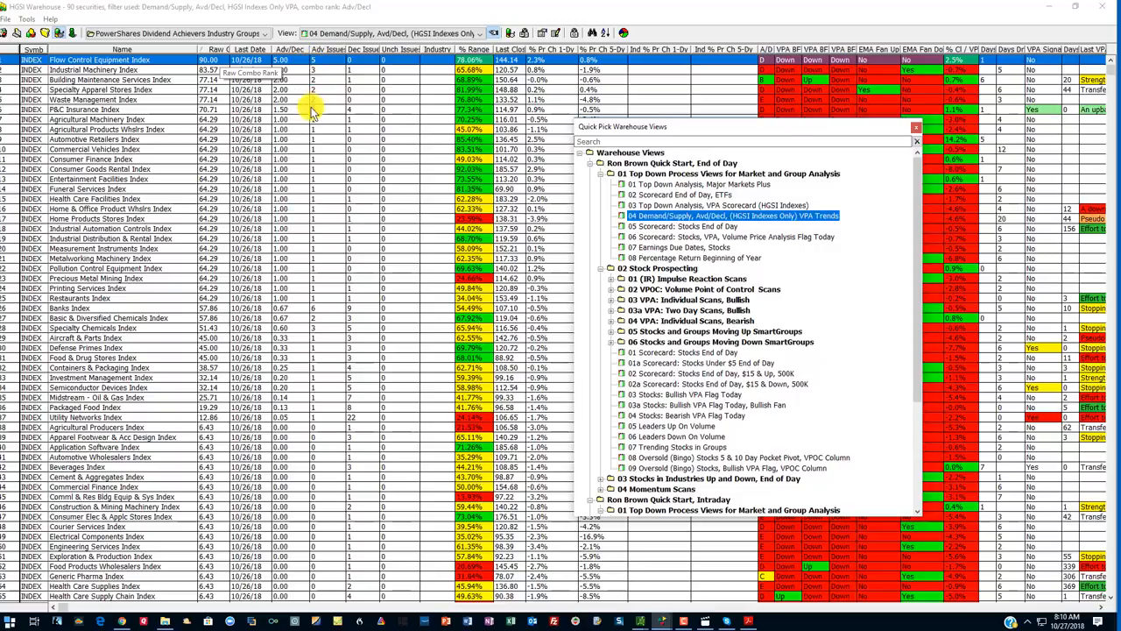
mouse_move(445, 68)
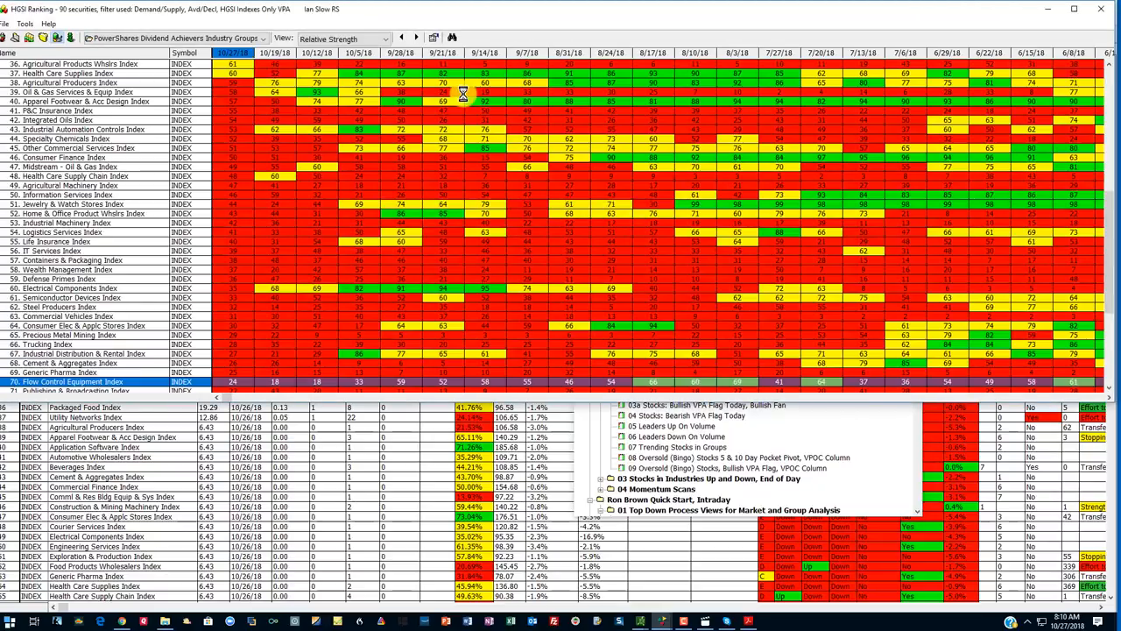
mouse_move(1086, 210)
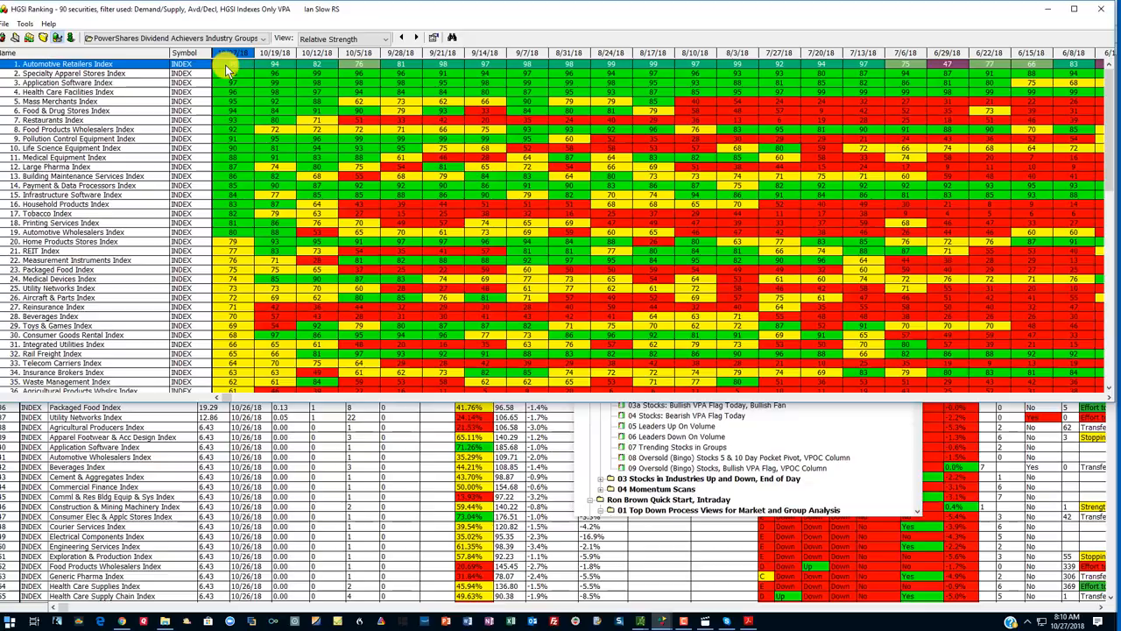
Sort by the latest week's relative strength and chart Specialty Apparel Stores' stocks.
left_click(228, 74)
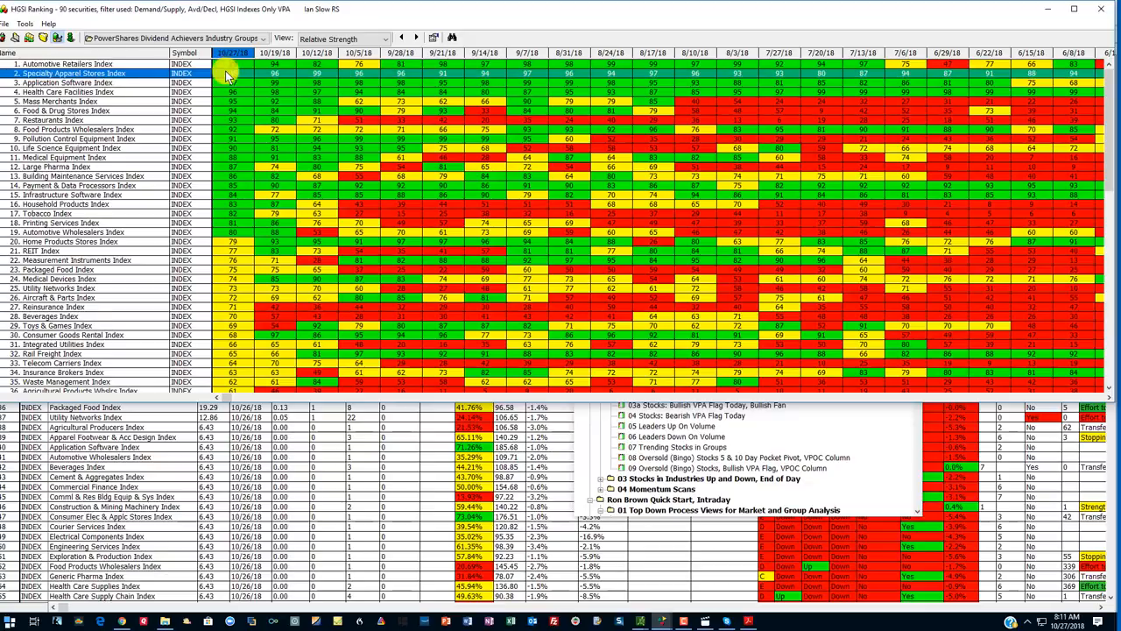
right_click(231, 63)
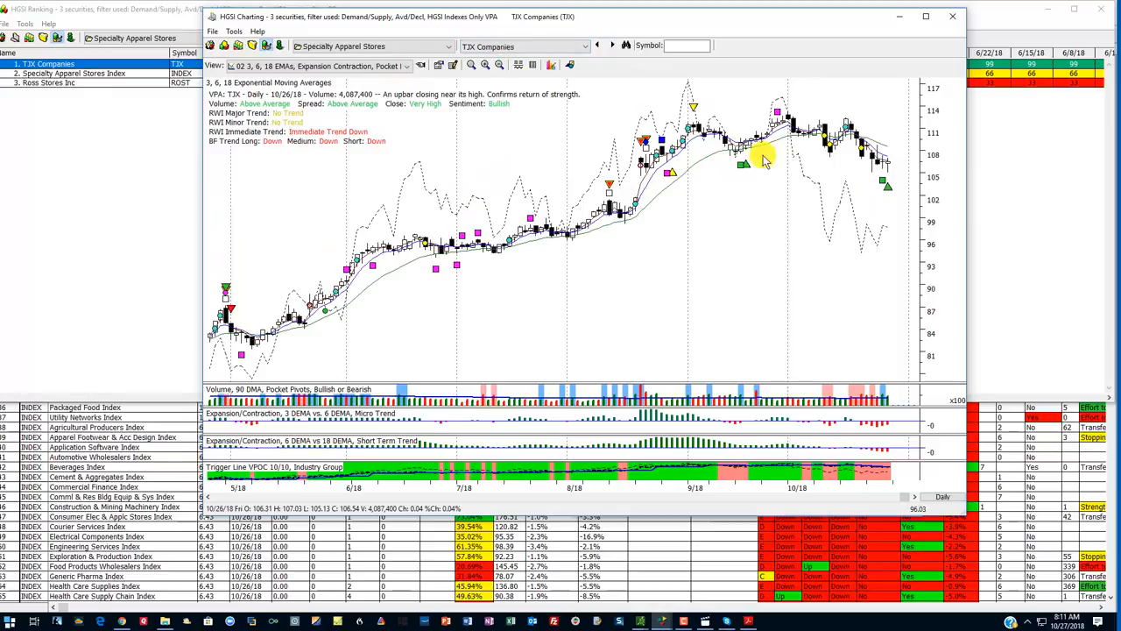
mouse_move(773, 291)
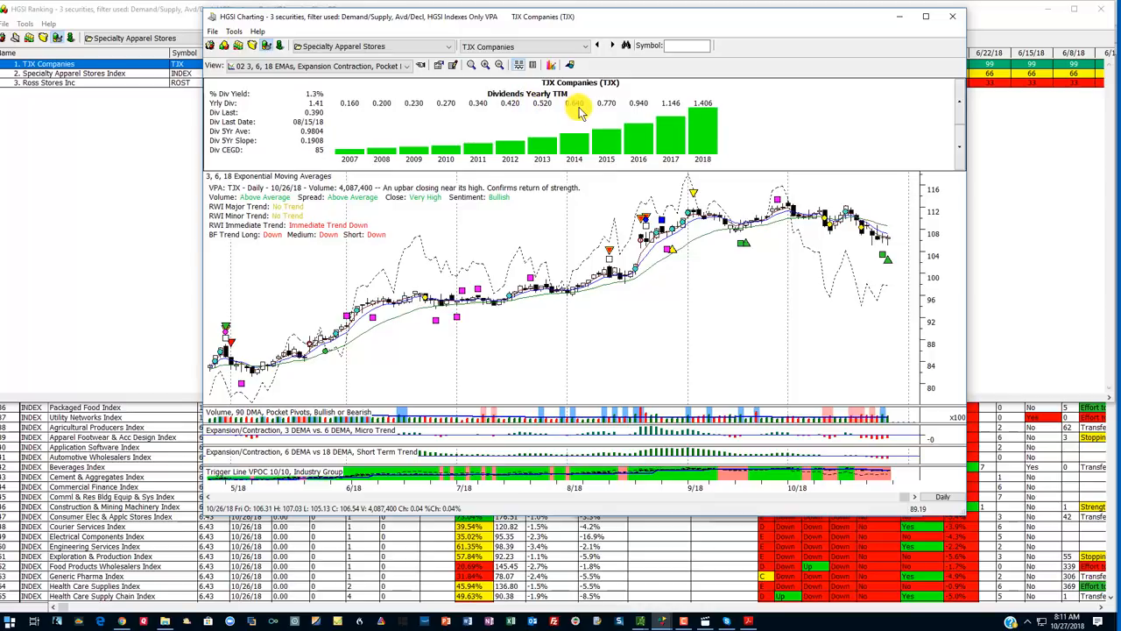
mouse_move(307, 157)
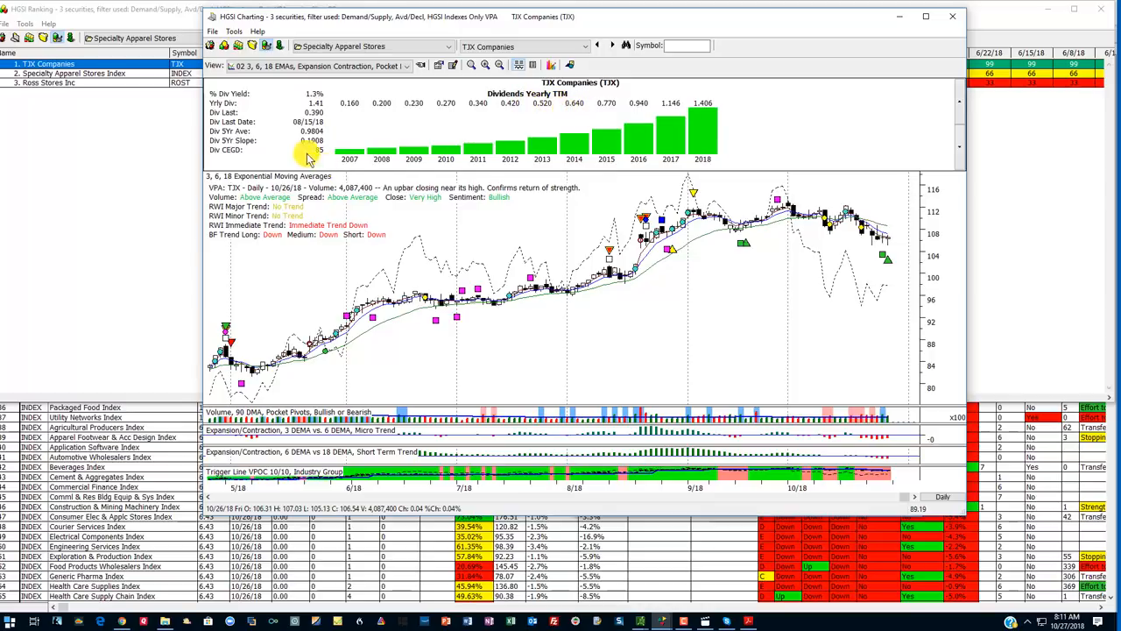
mouse_move(714, 144)
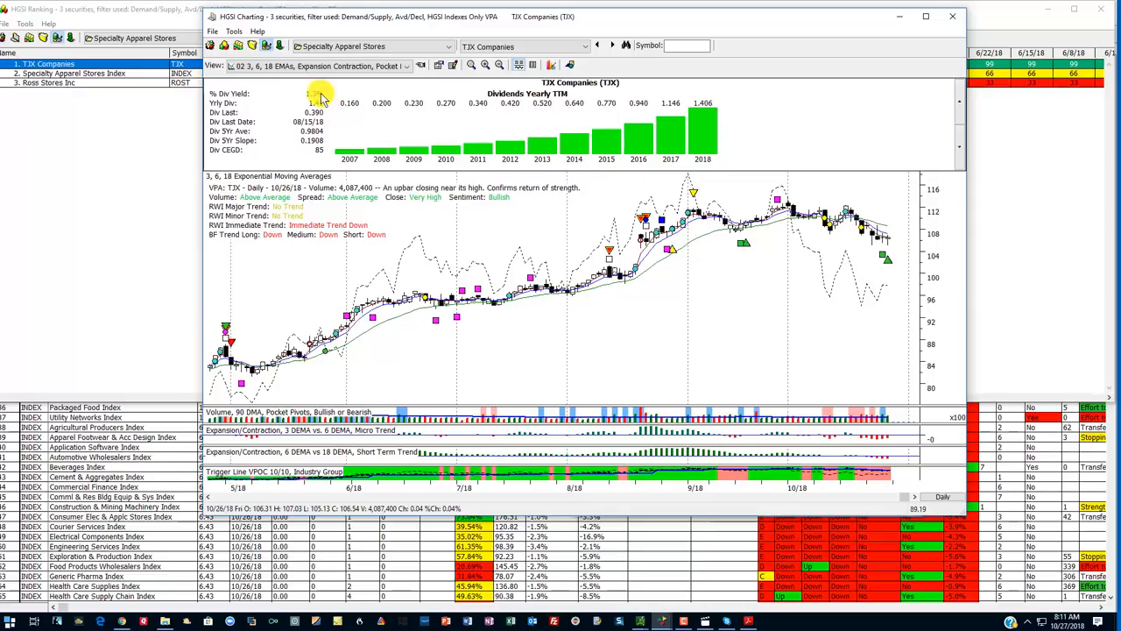
mouse_move(539, 156)
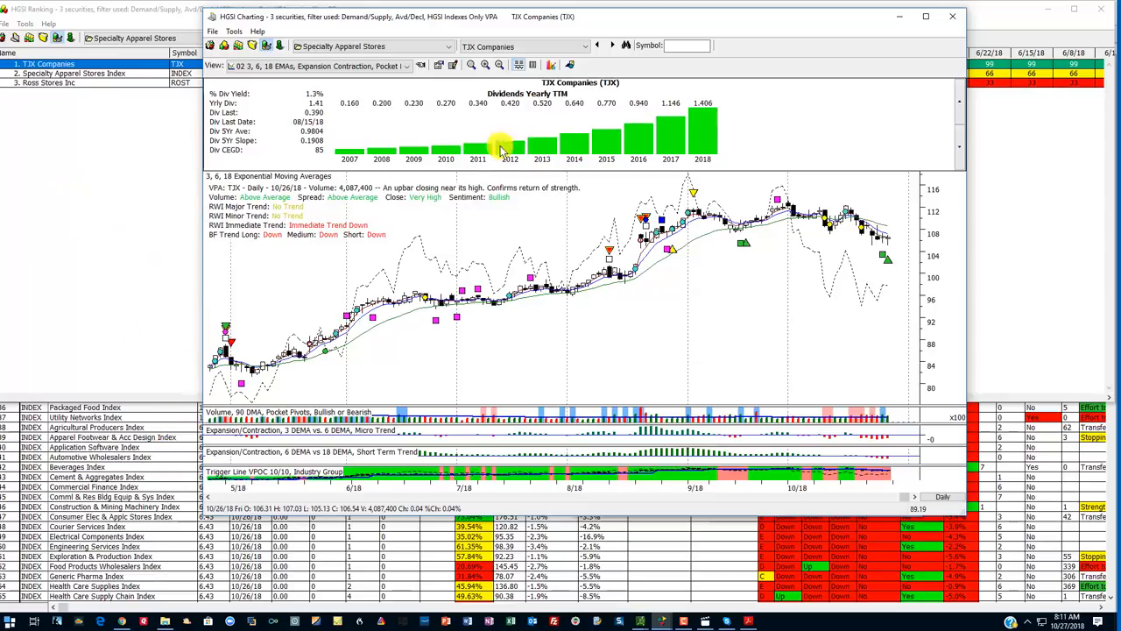
Step from TJX to Ross Stores' dividend chart, then close HGSI Charting.
left_click(70, 82)
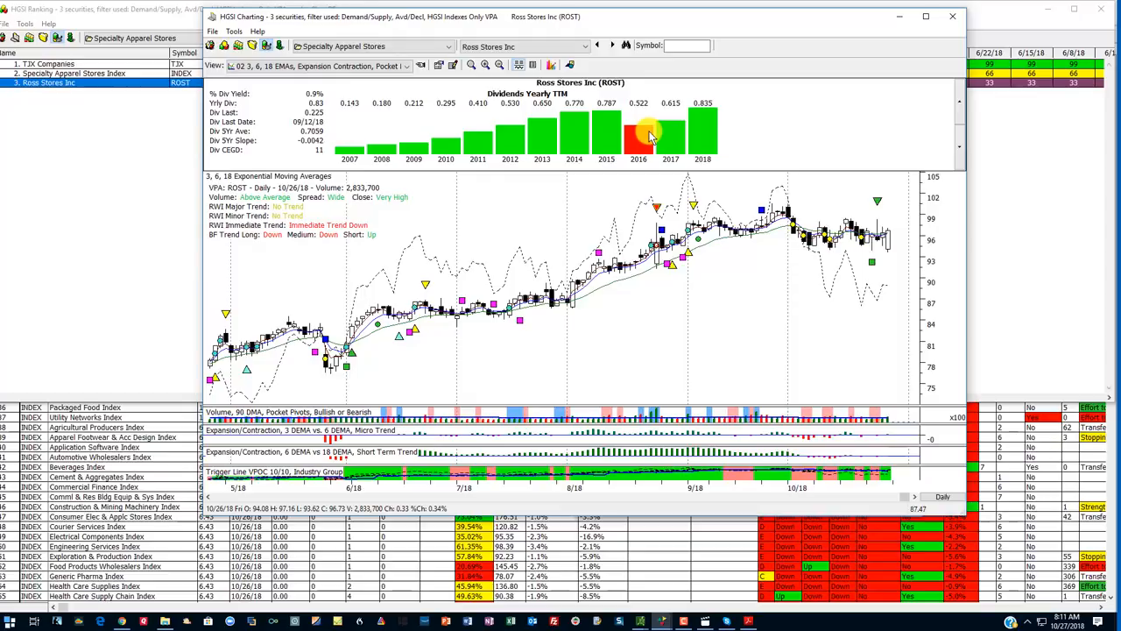
mouse_move(606, 114)
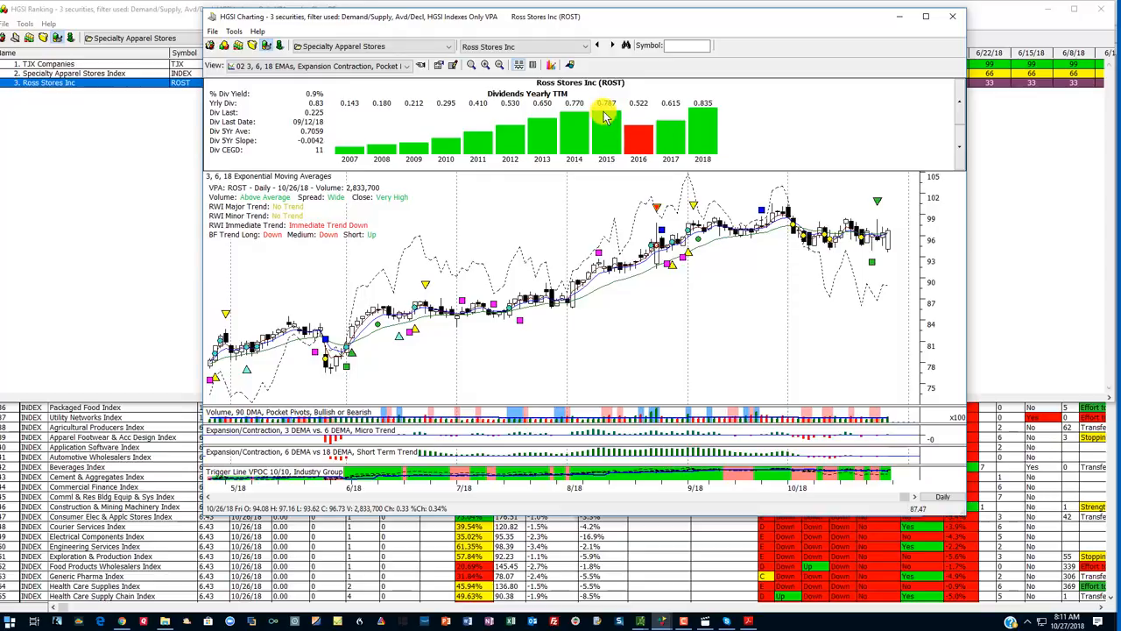
mouse_move(716, 129)
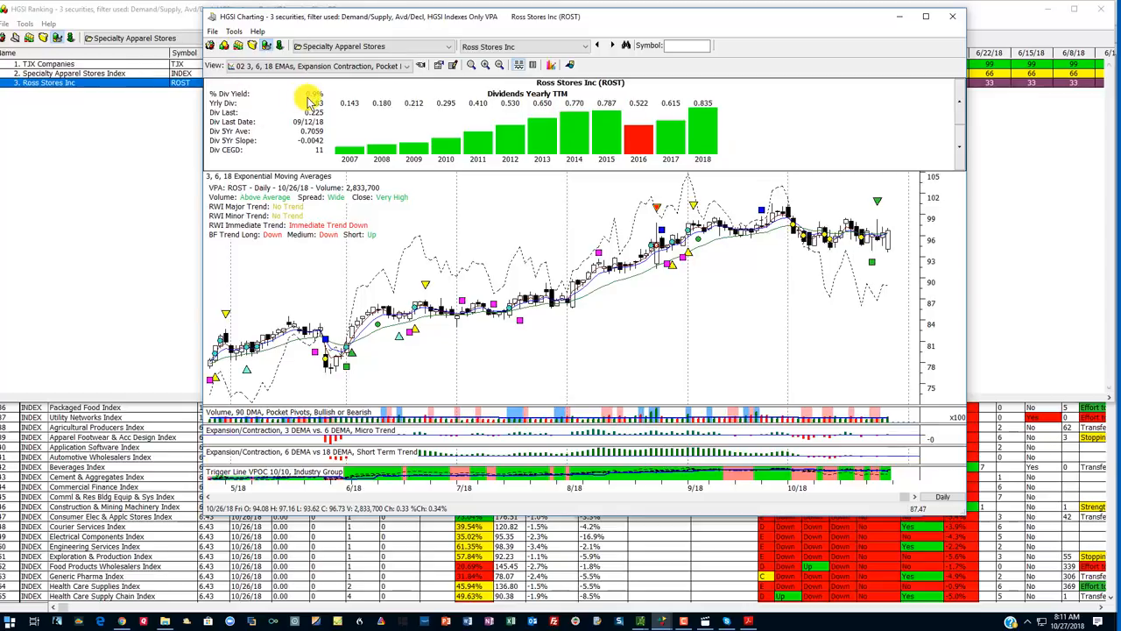
mouse_move(522, 219)
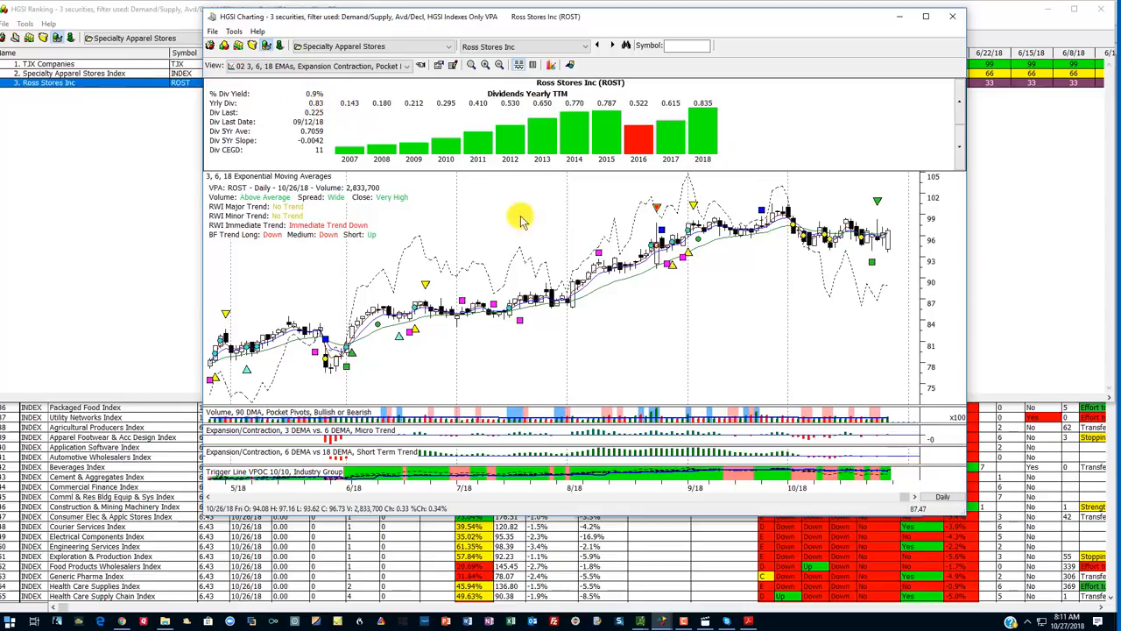
mouse_move(873, 267)
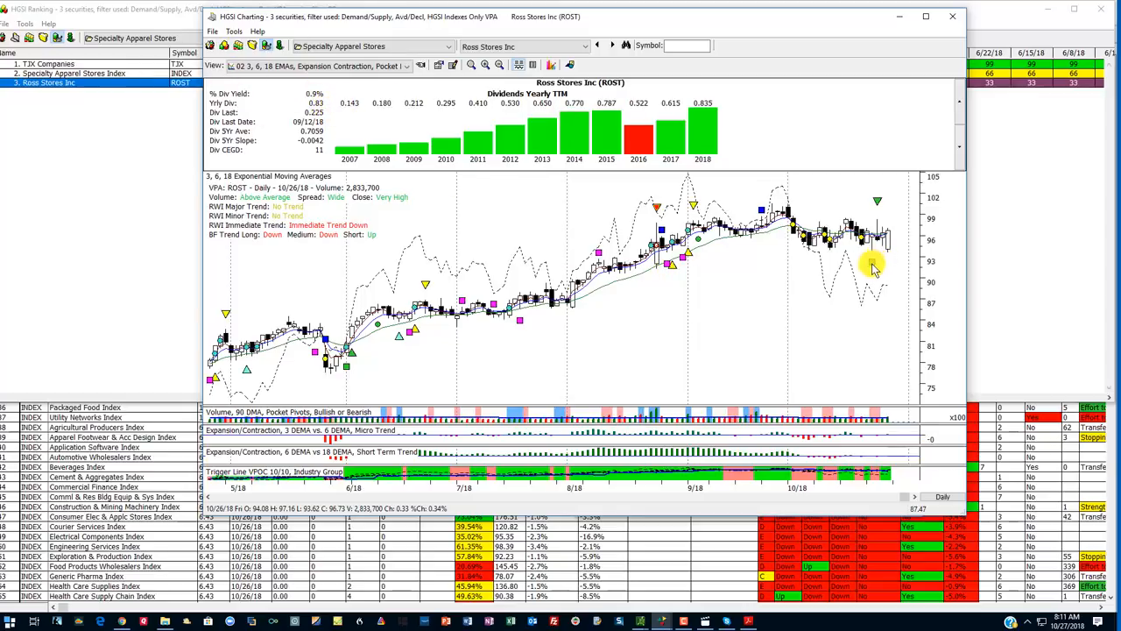
left_click(953, 16)
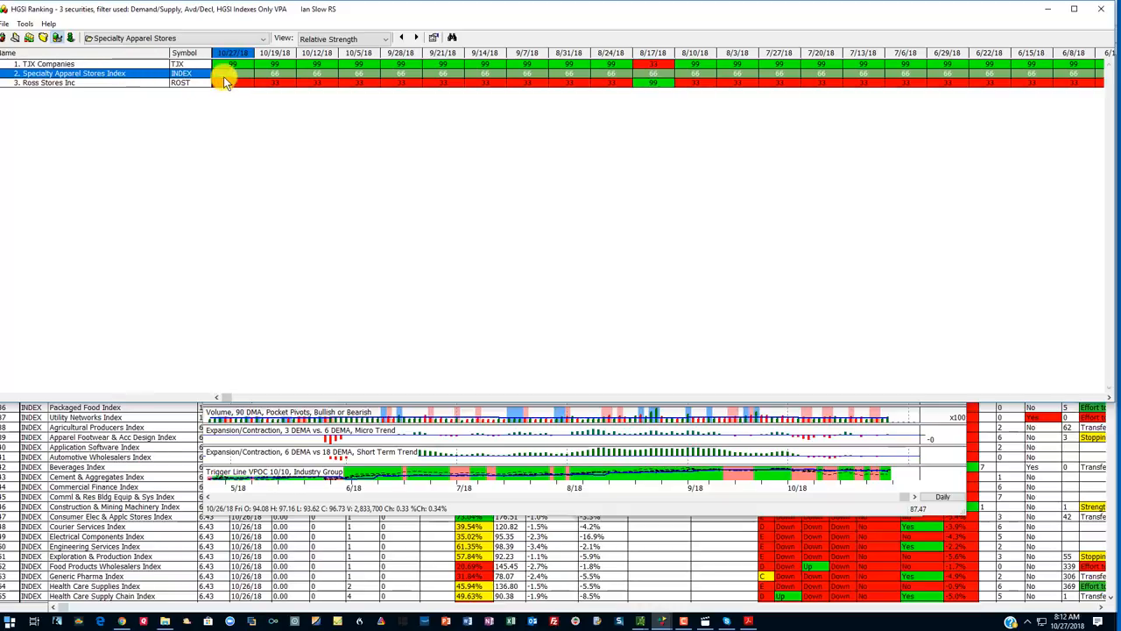
Close HGSI Ranking to return to the warehouse's group designer listing the Dividend Achievers indexes.
left_click(71, 83)
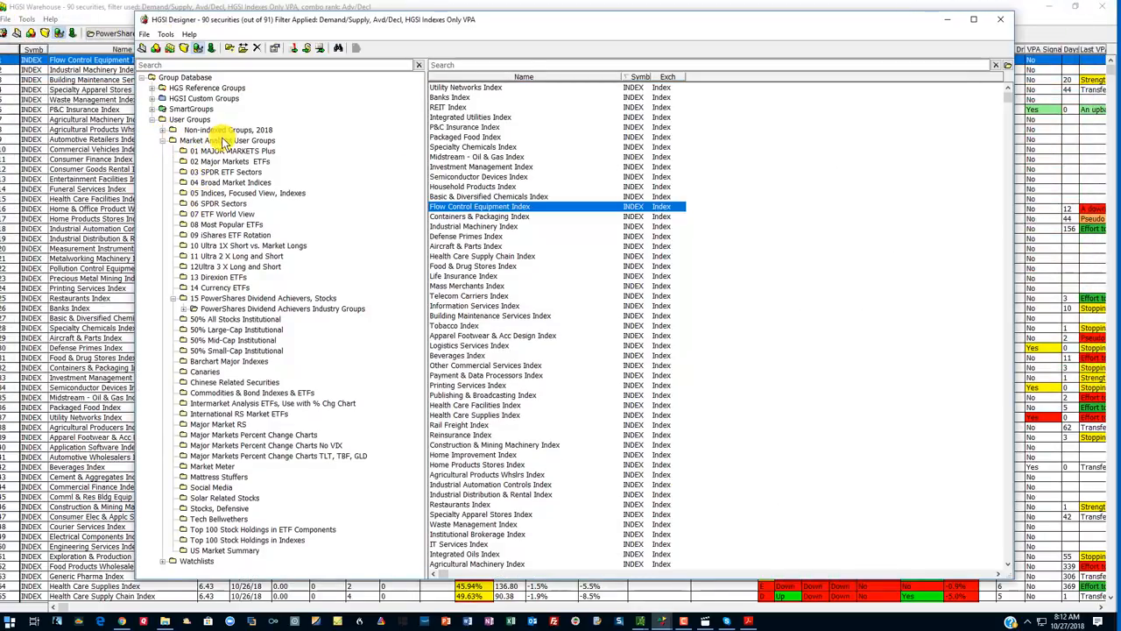
Show the Market Analyst User Groups list of indexes in HGSI Designer.
left_click(228, 141)
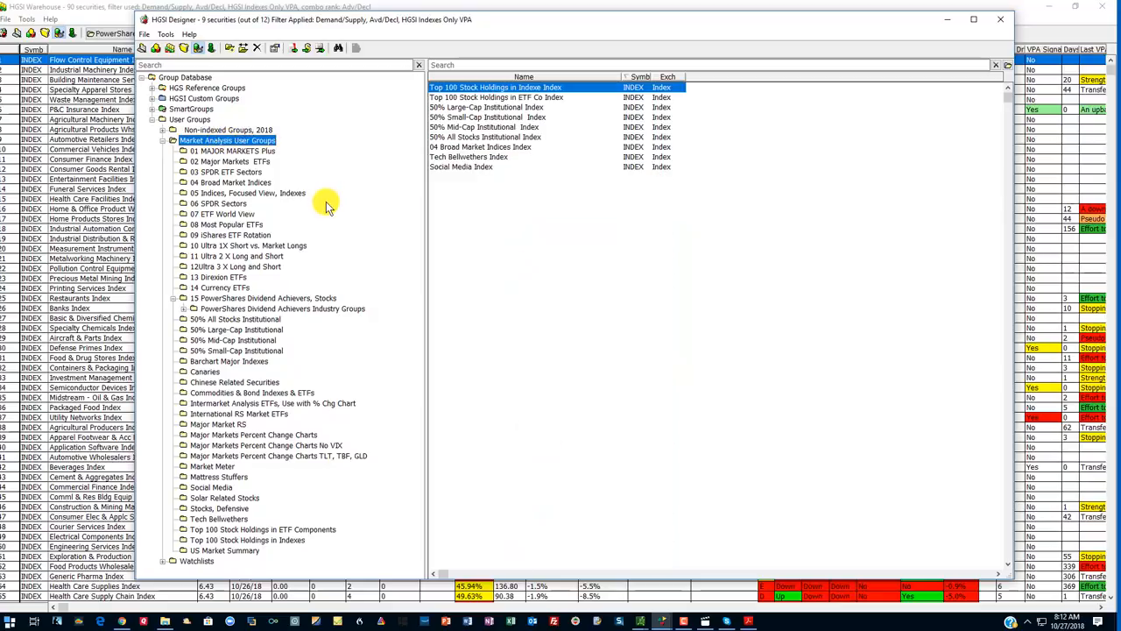
mouse_move(445, 301)
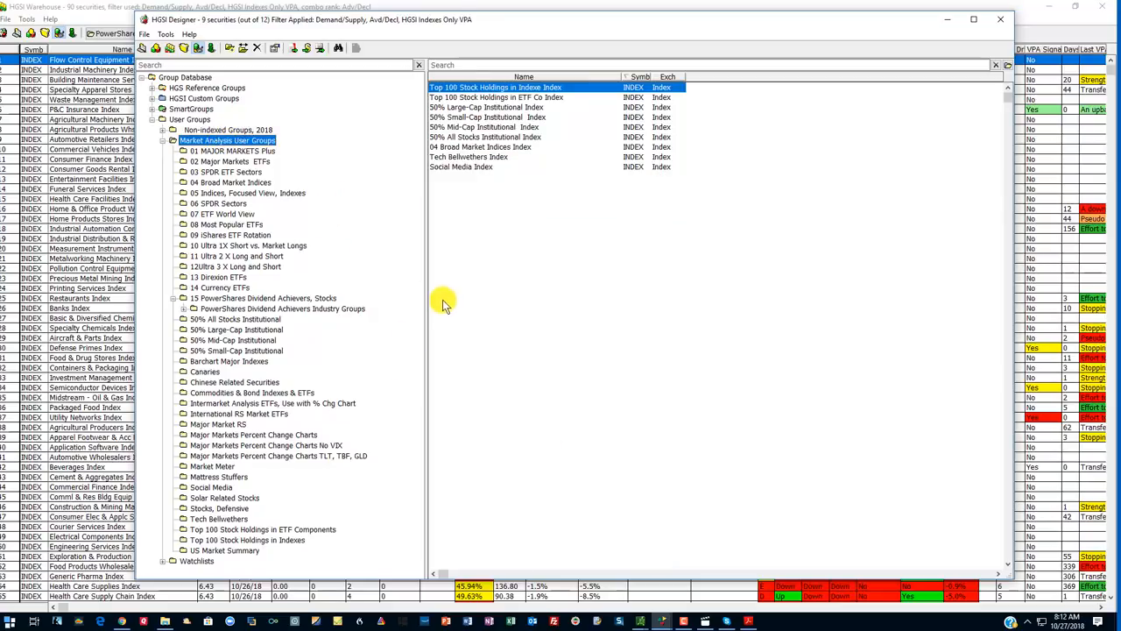
mouse_move(471, 336)
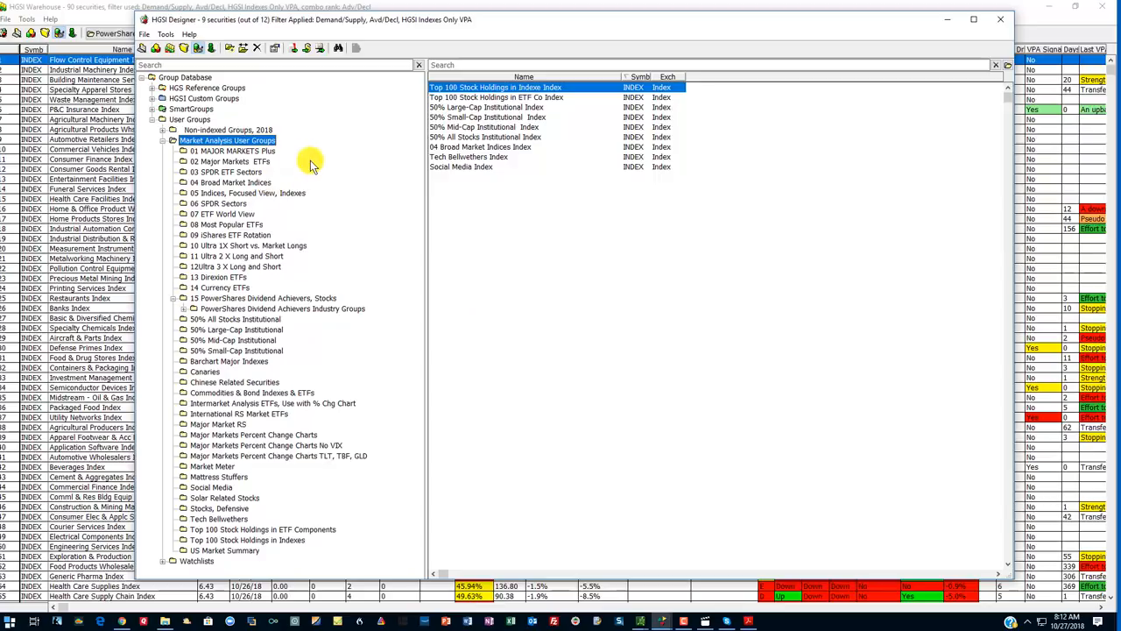
mouse_move(326, 244)
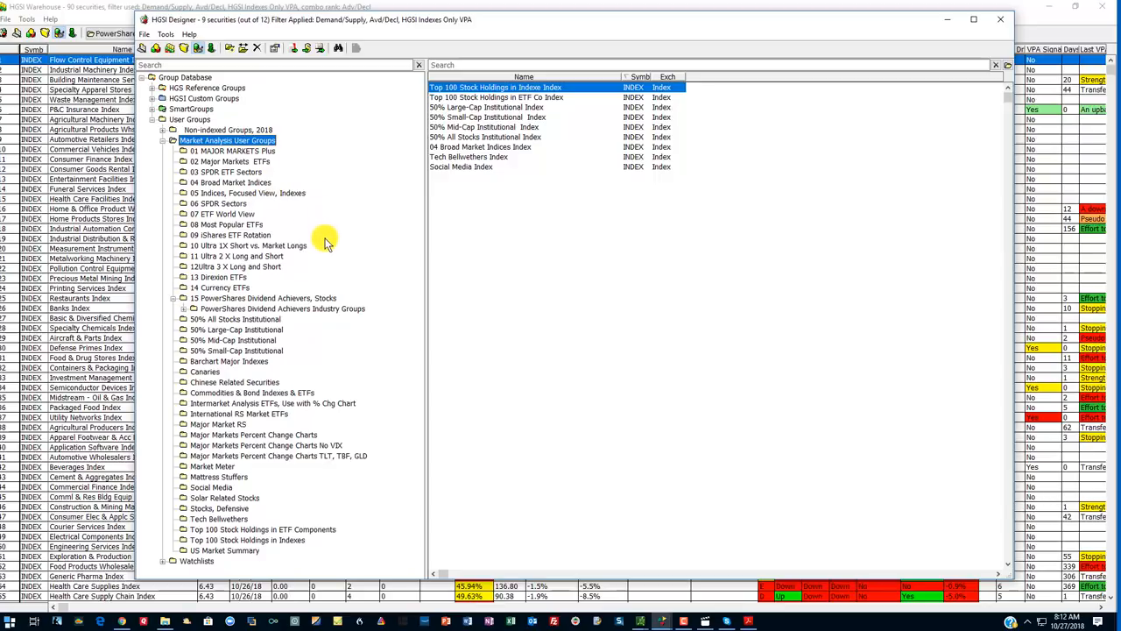
mouse_move(518, 361)
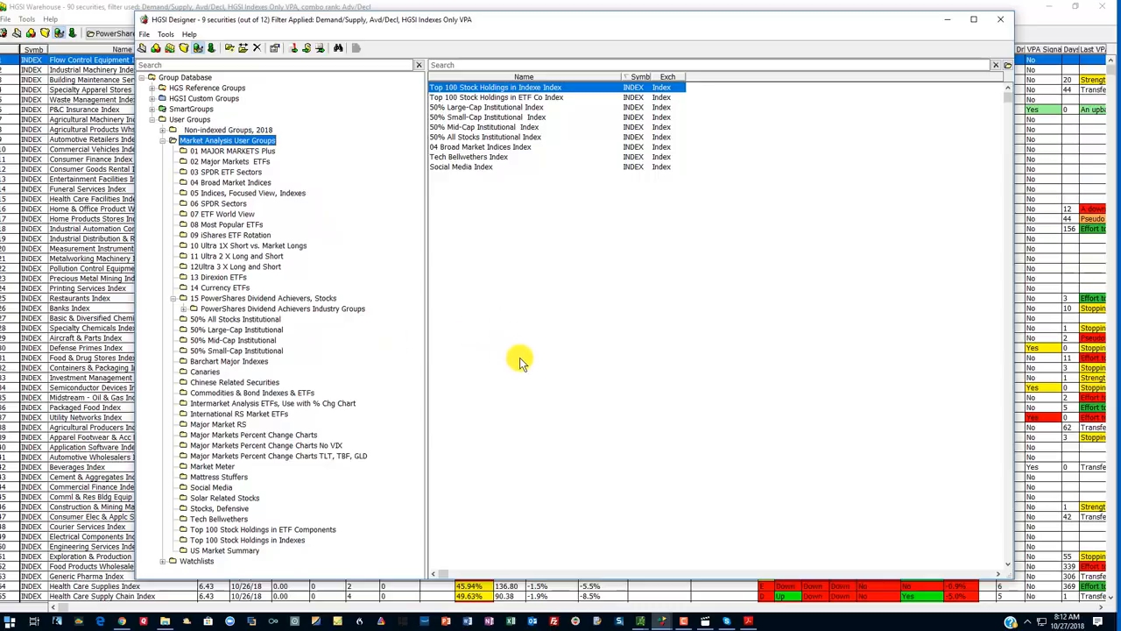
mouse_move(564, 326)
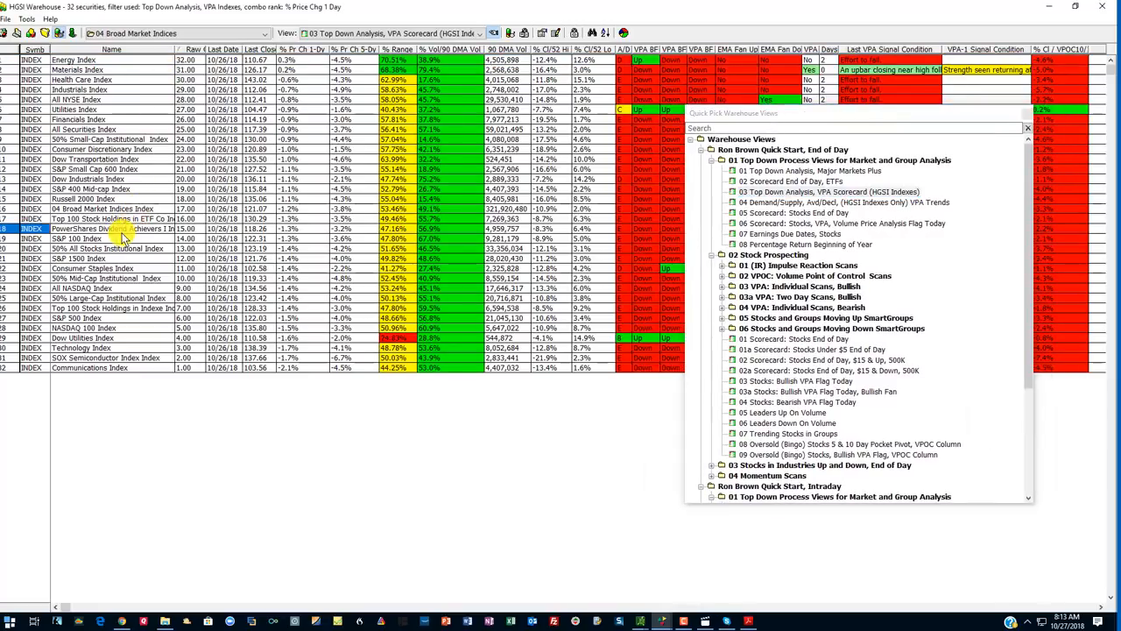
Bring up HGSI Ranking's Relative Strength view for the 32 broad market indices.
left_click(122, 227)
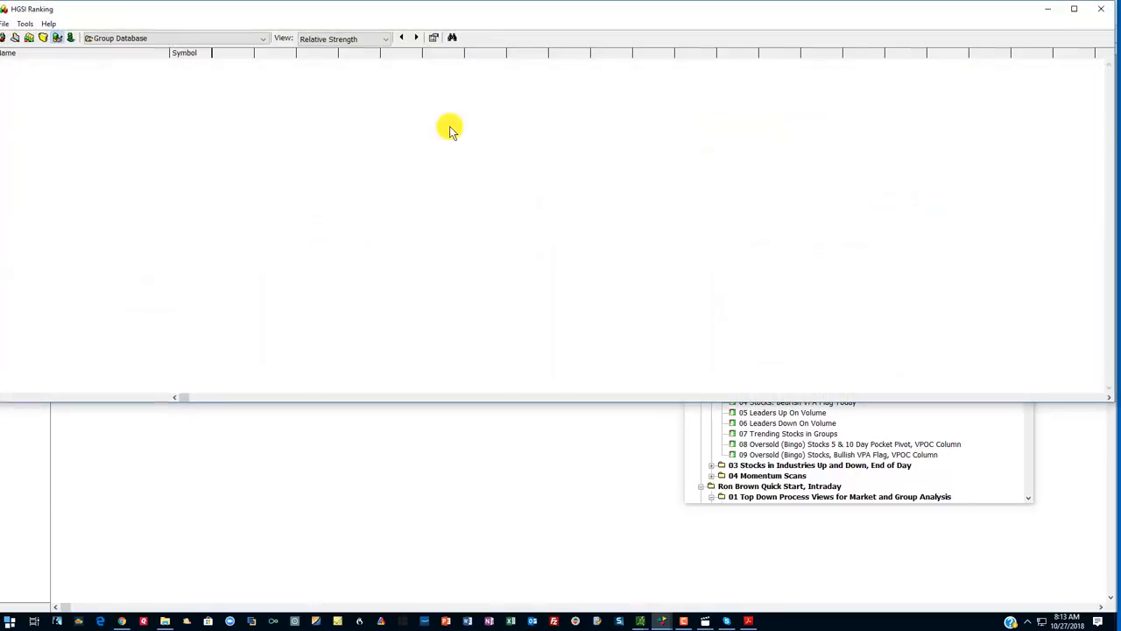
Scan the weekly relative strength grid for 04 Broad Market Indices and close HGSI Ranking.
left_click(166, 39)
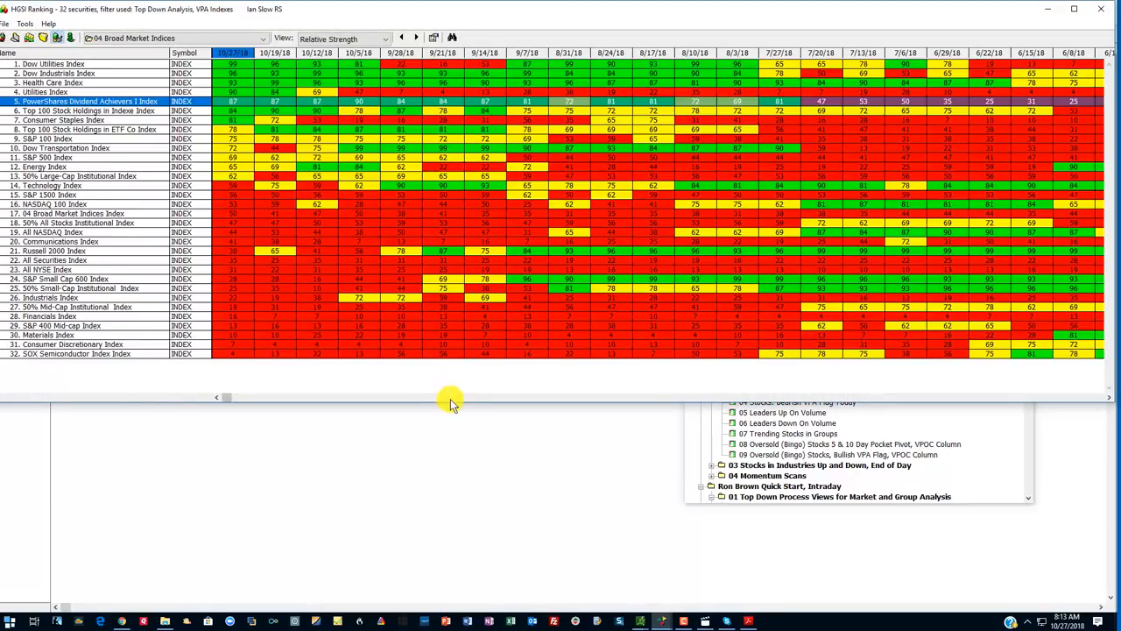
mouse_move(259, 18)
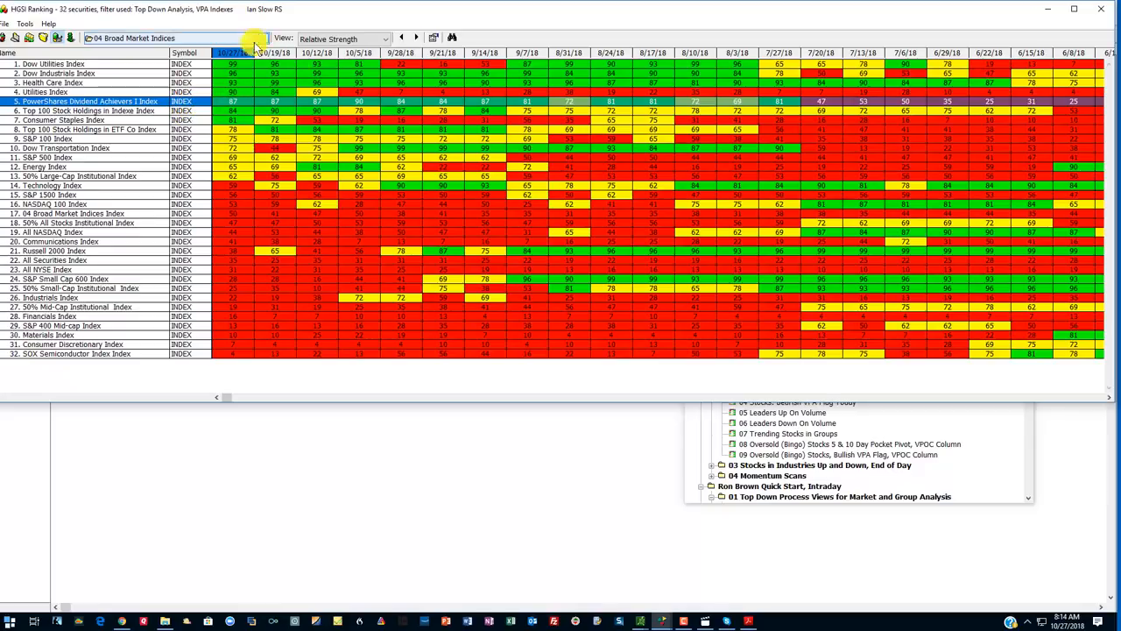
left_click(56, 74)
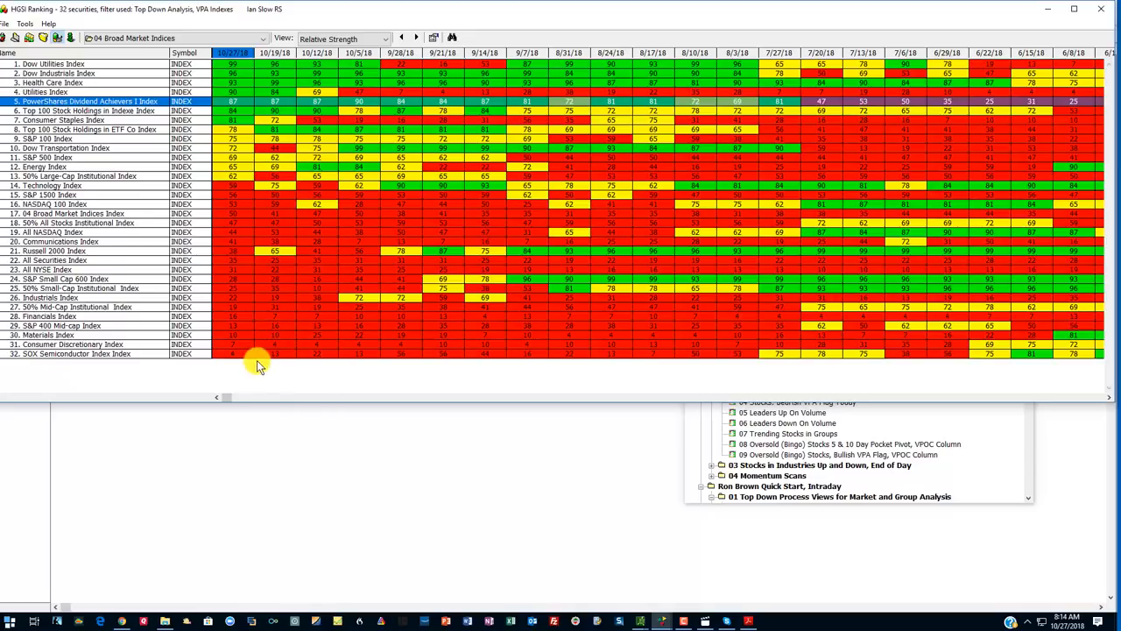
left_click(74, 354)
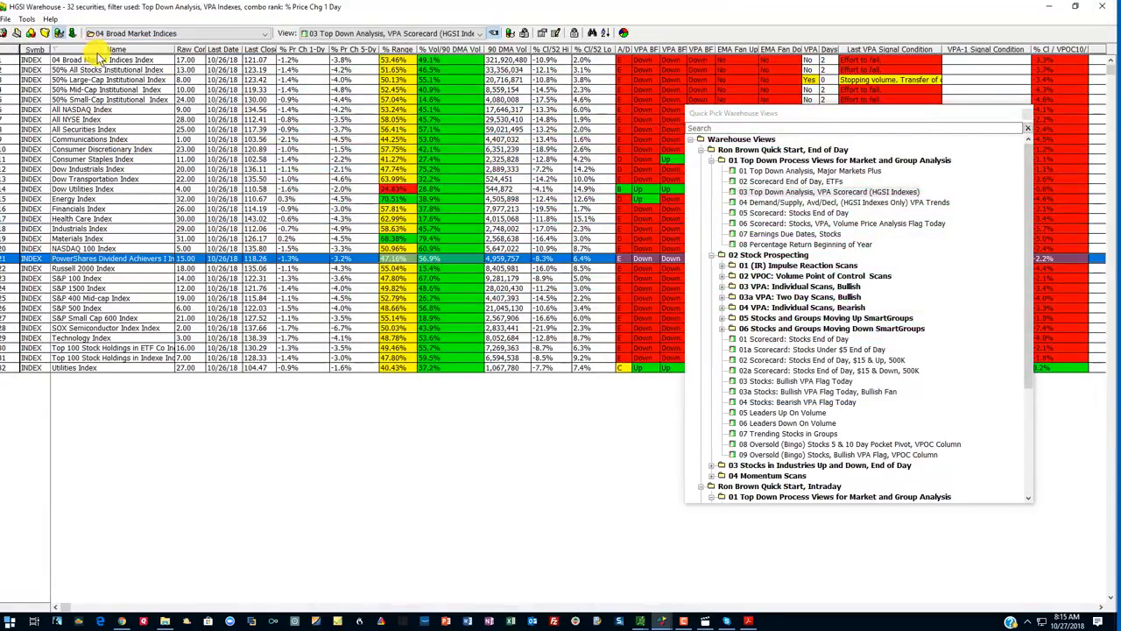
Select the 50% All Stocks Institutional Index row in the Top Down Analysis grid.
left_click(97, 60)
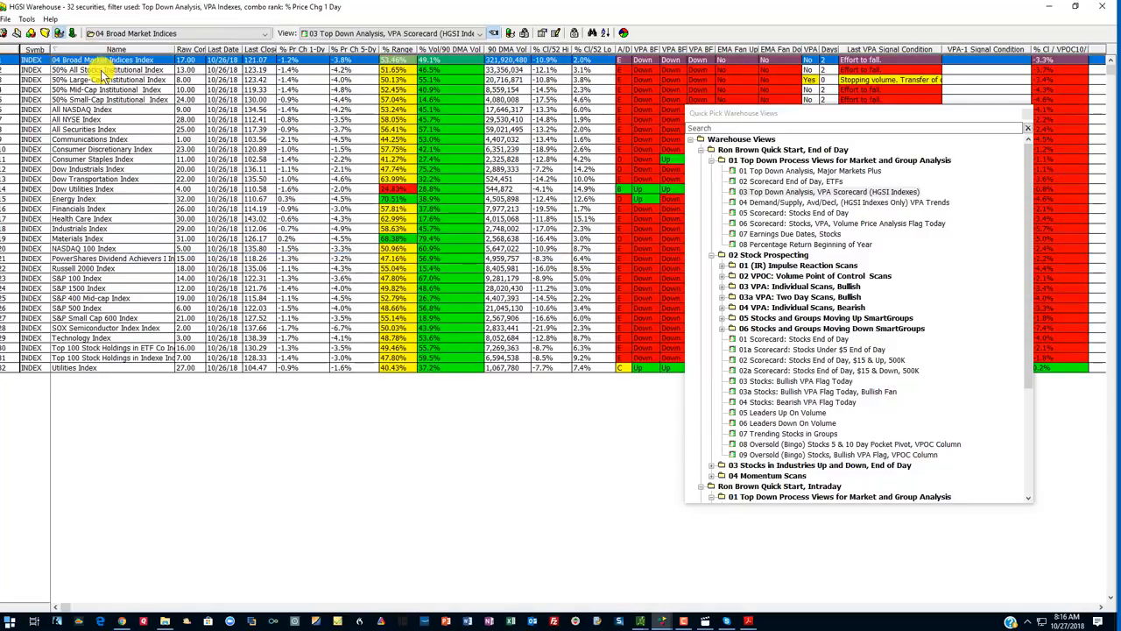
left_click(114, 70)
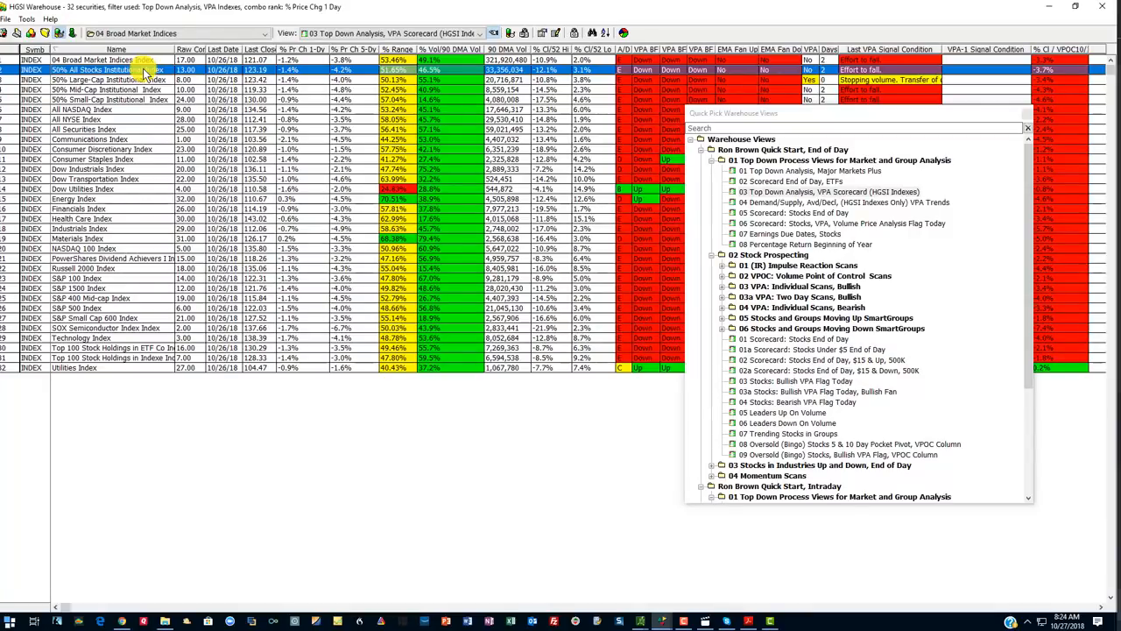
Chart the 50% All Stocks Institutional Index in the 01 HGSI Index Analysis view from Quick Pick.
double_click(105, 70)
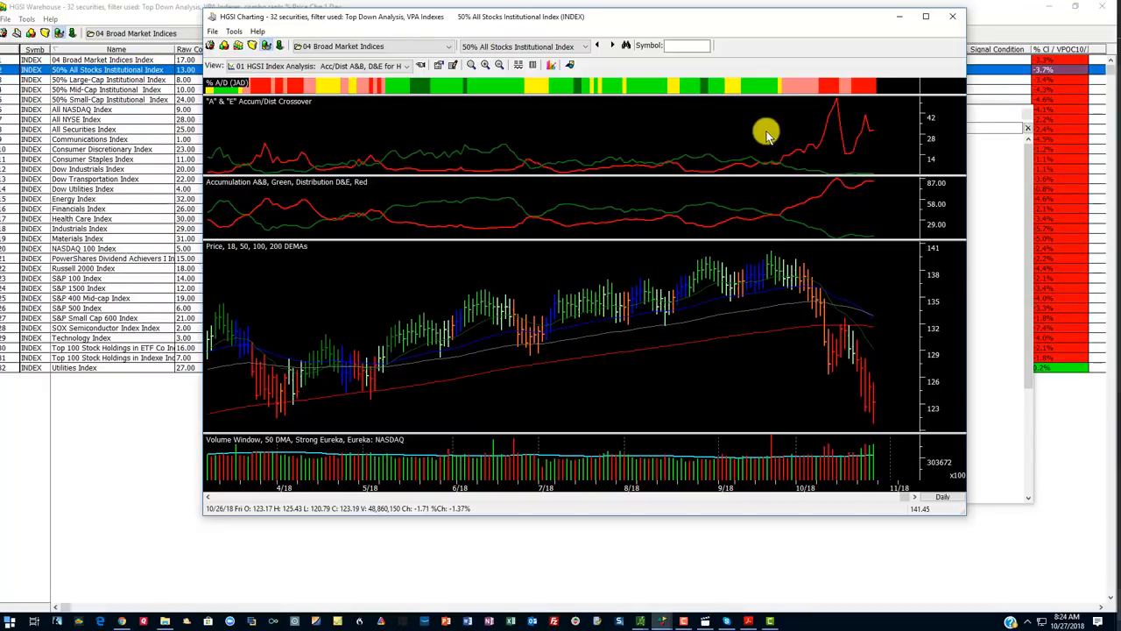
left_click(382, 45)
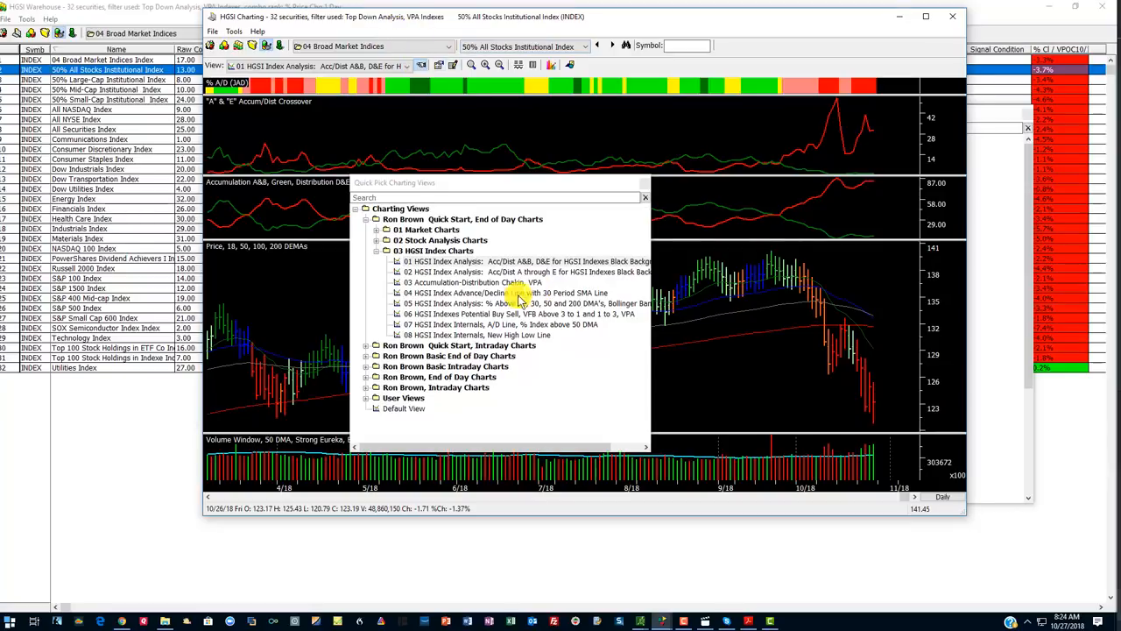
left_click(432, 251)
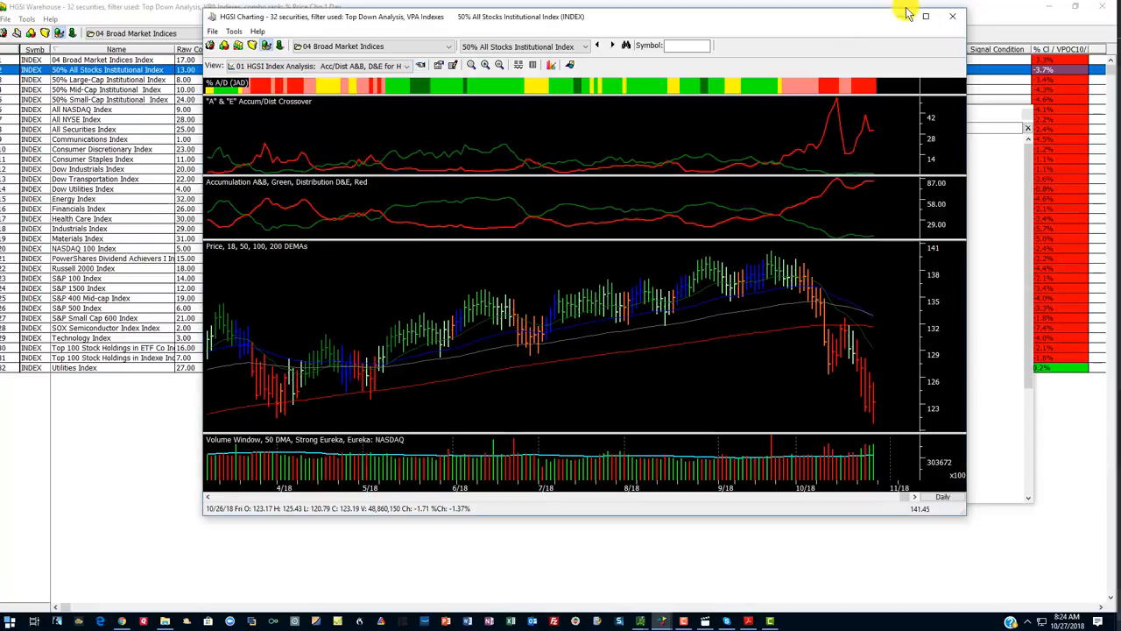
left_click(925, 16)
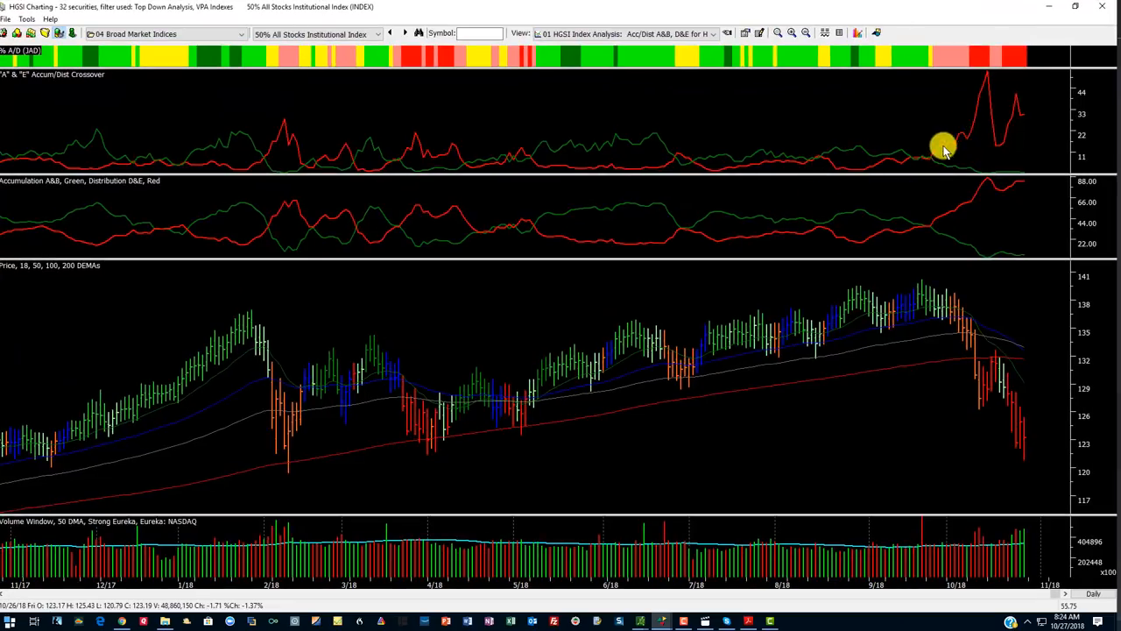
mouse_move(995, 91)
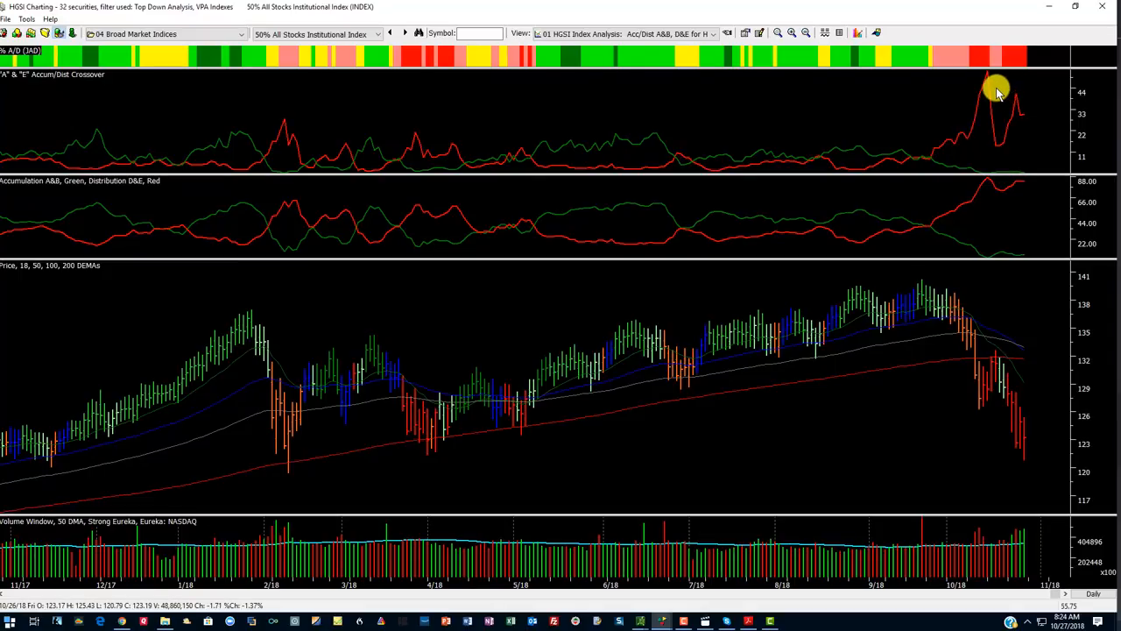
mouse_move(985, 84)
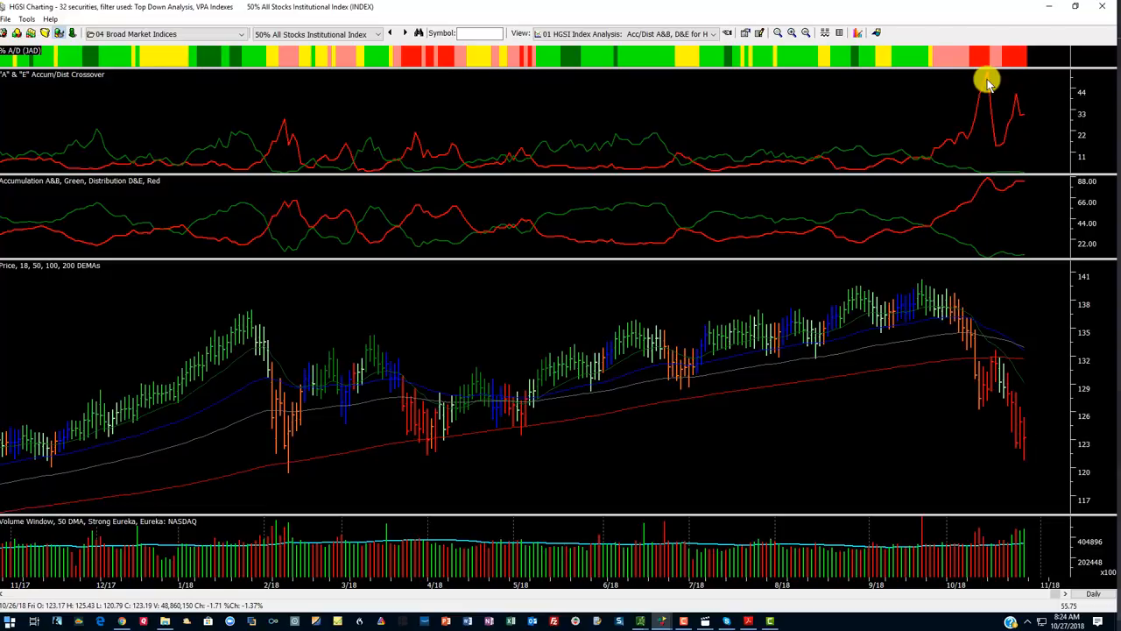
mouse_move(990, 72)
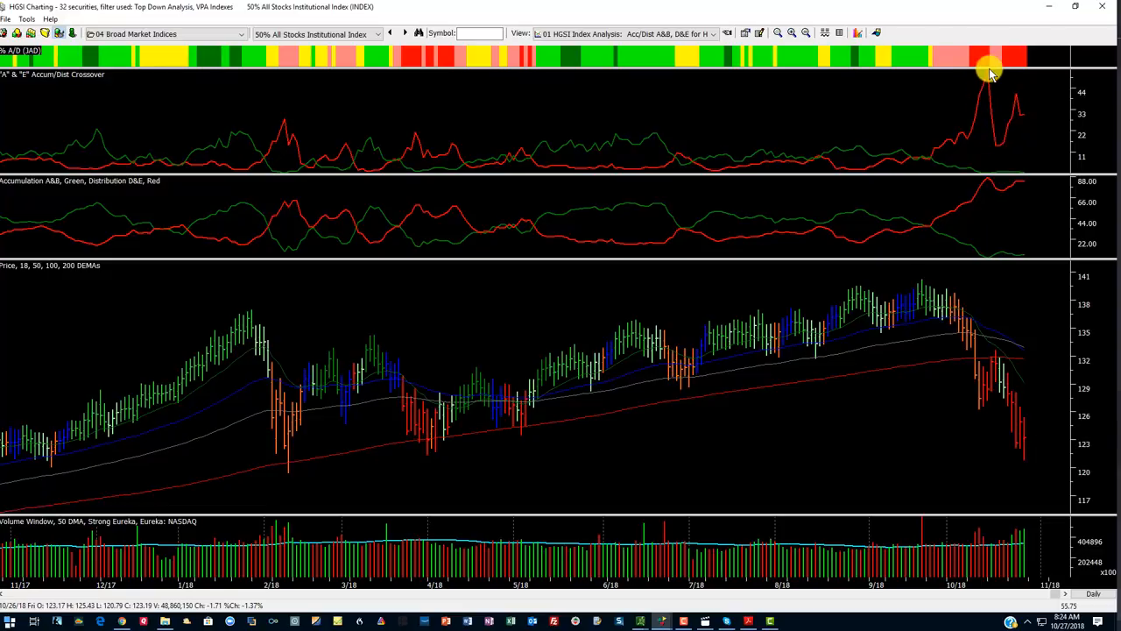
mouse_move(1019, 91)
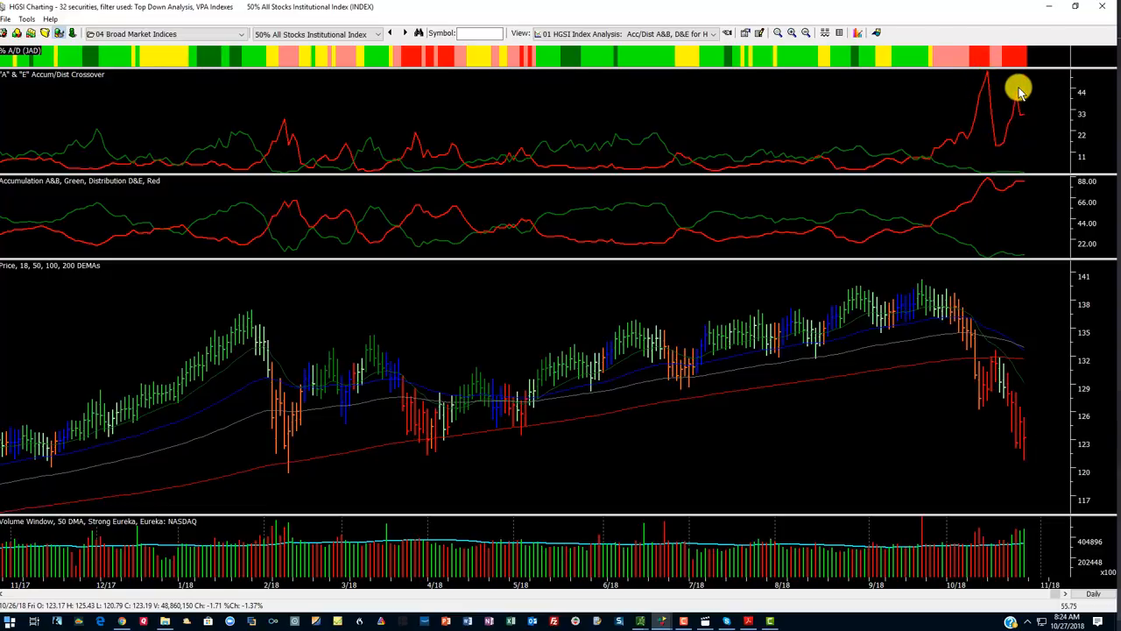
mouse_move(978, 214)
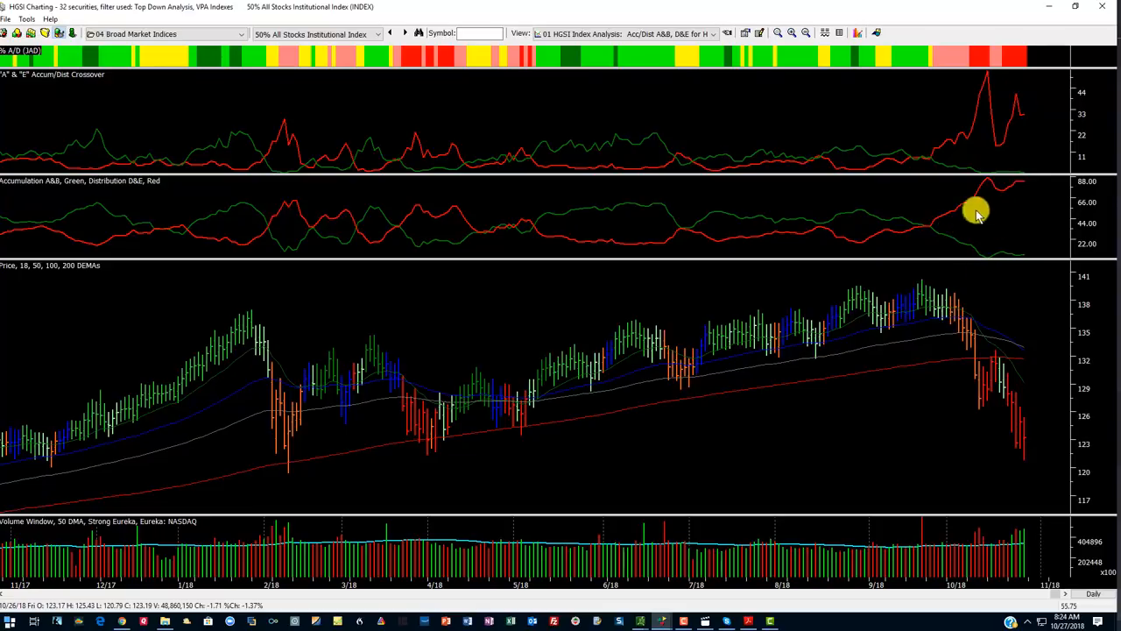
mouse_move(1026, 189)
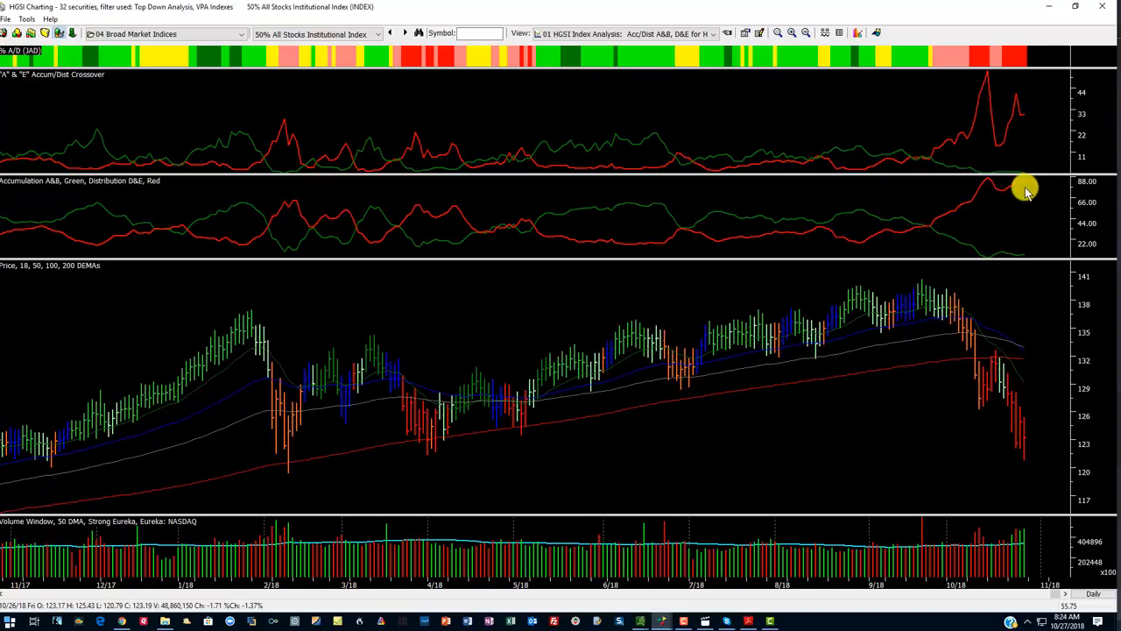
mouse_move(1009, 259)
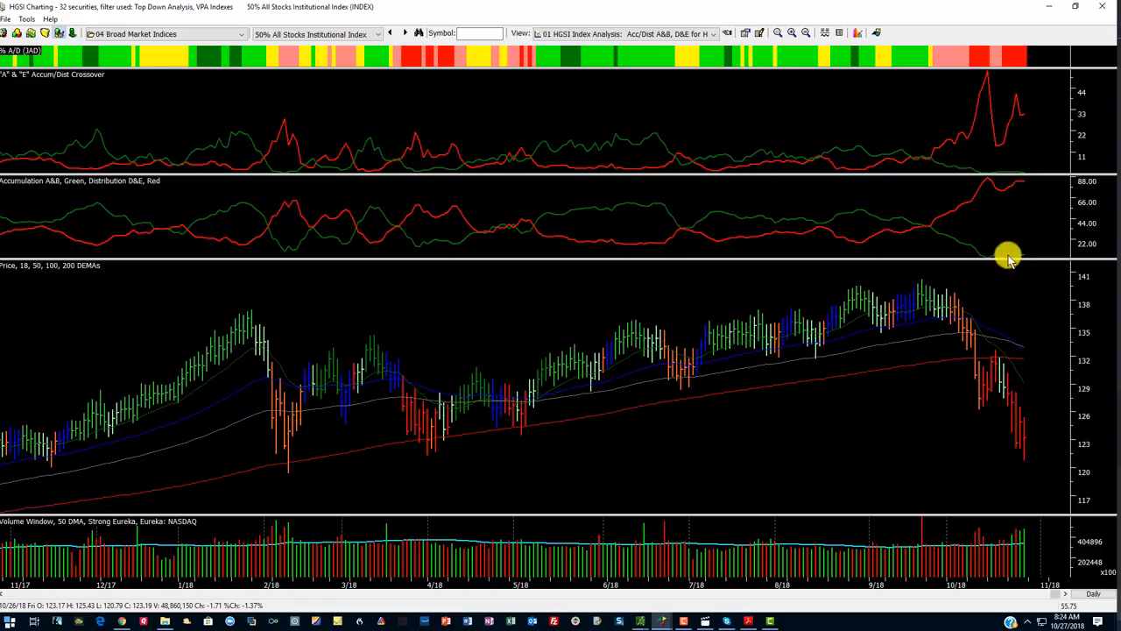
left_click(624, 33)
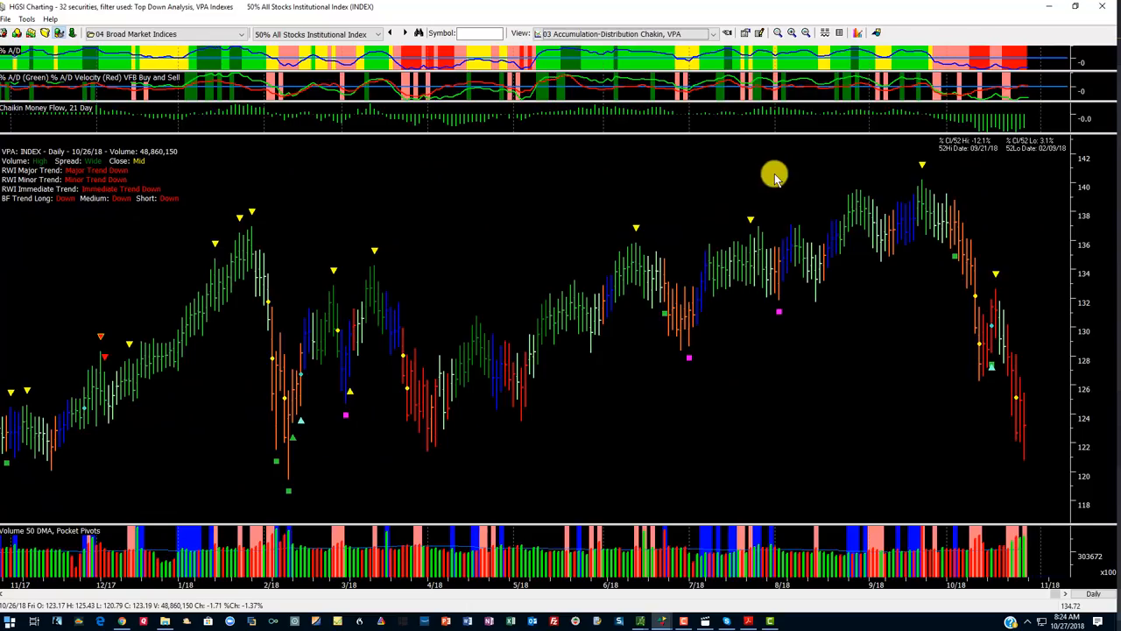
mouse_move(945, 140)
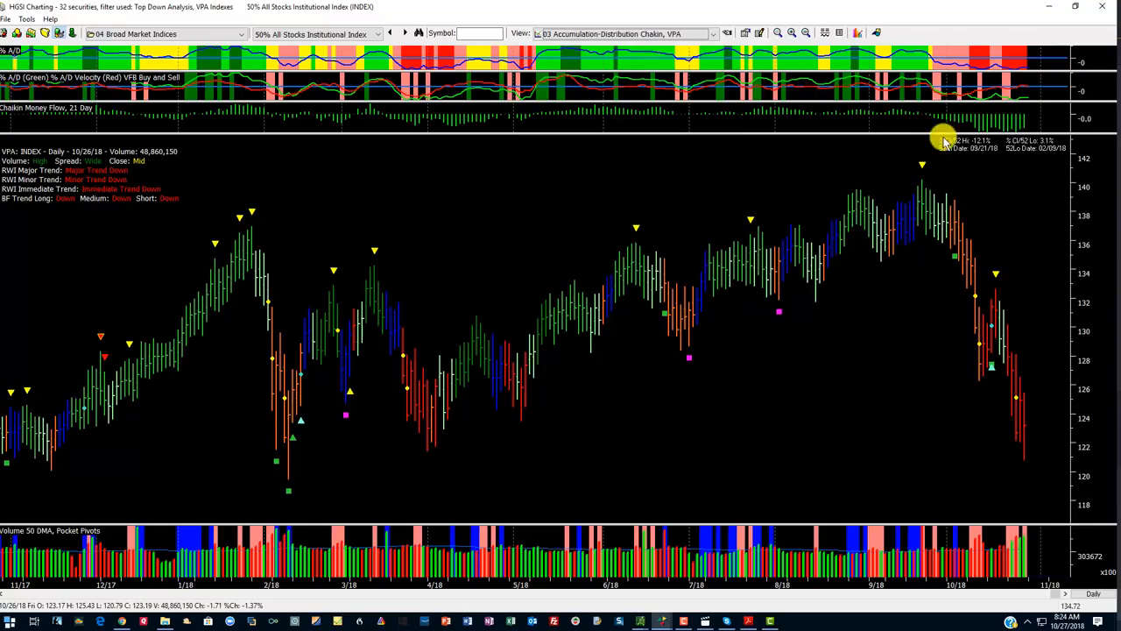
mouse_move(908, 112)
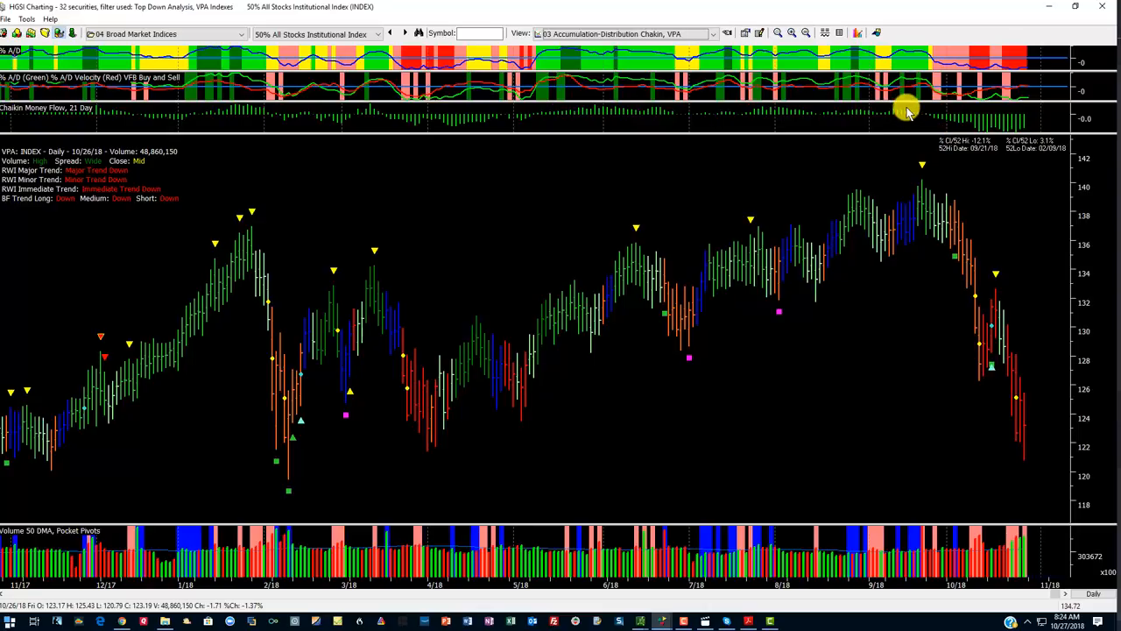
mouse_move(1034, 142)
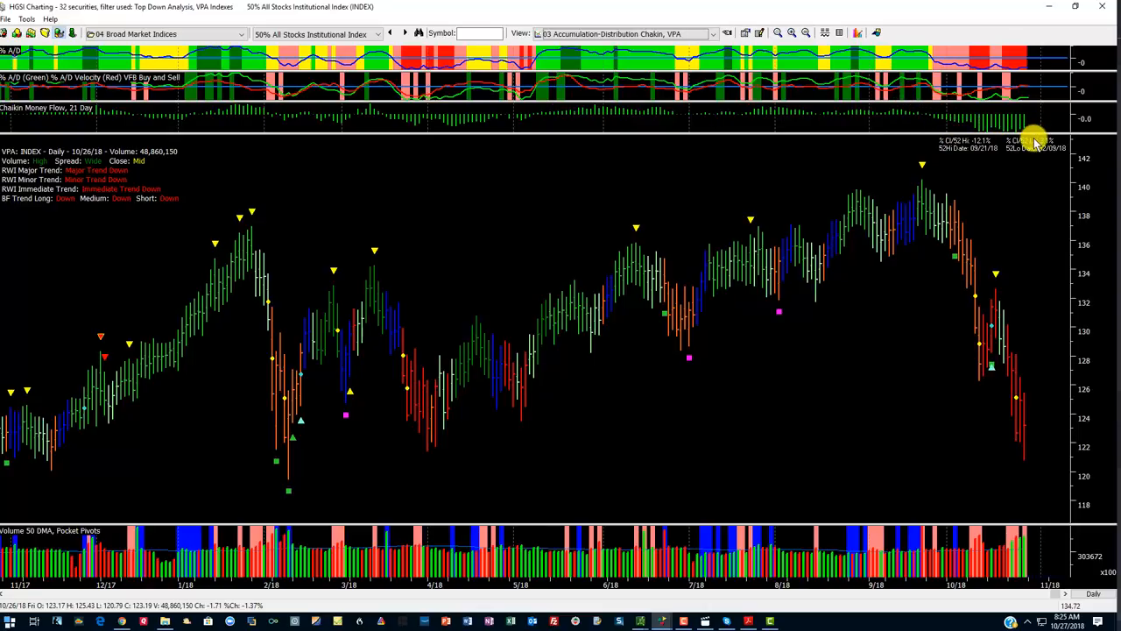
mouse_move(1012, 57)
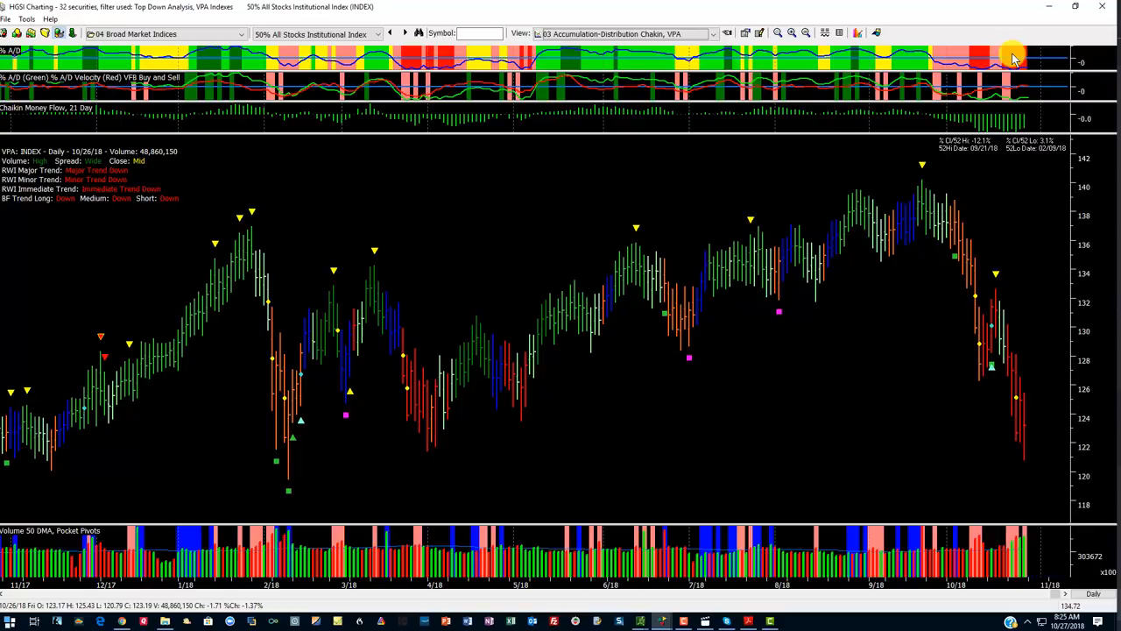
mouse_move(1017, 57)
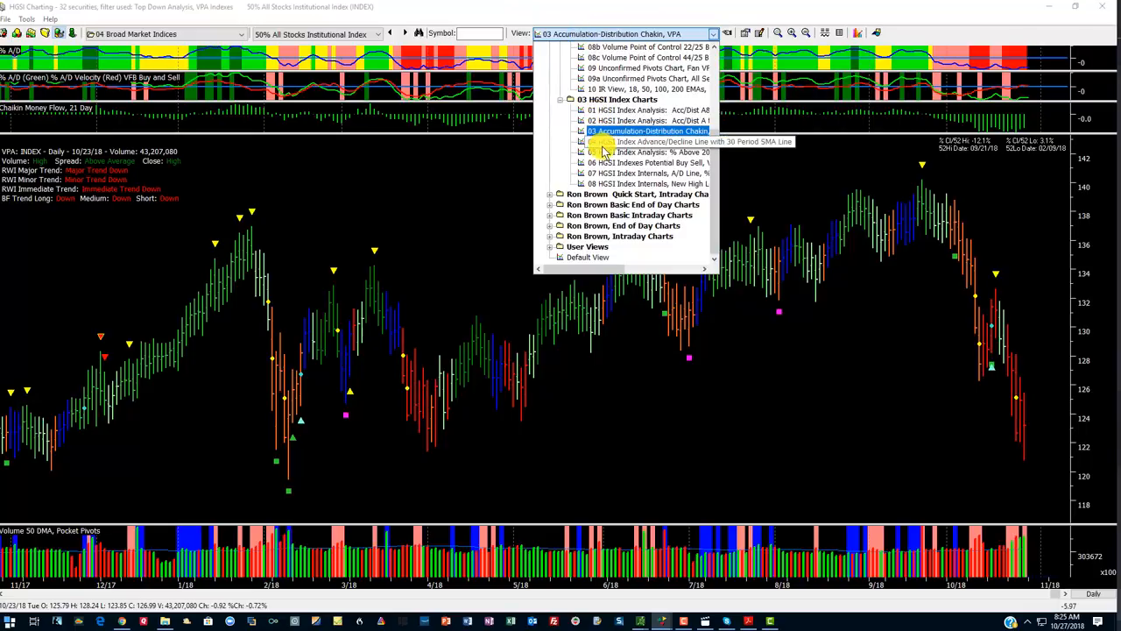
Switch the chart to '04 HGSI Index Advance/Decline Line with 30 Period SMA Line'.
left_click(701, 140)
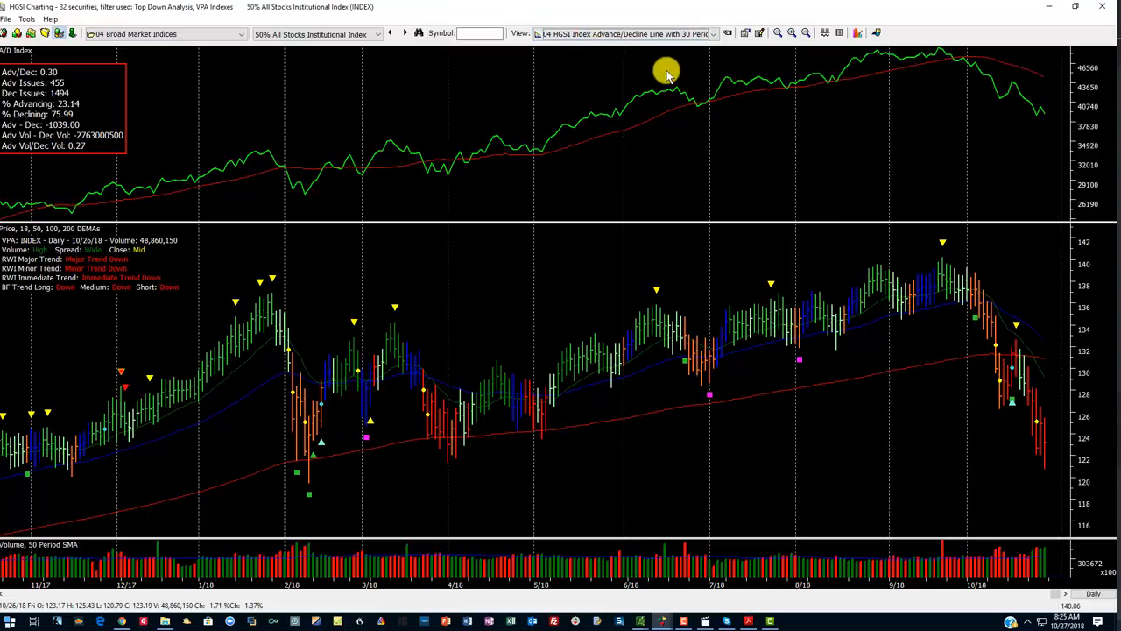
mouse_move(918, 63)
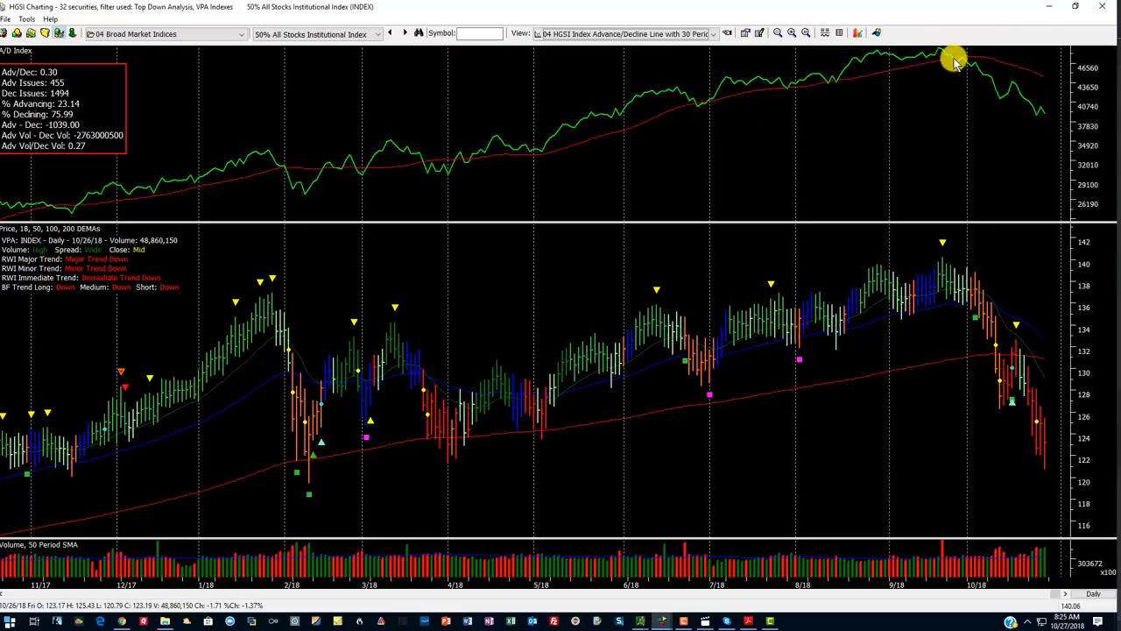
mouse_move(944, 272)
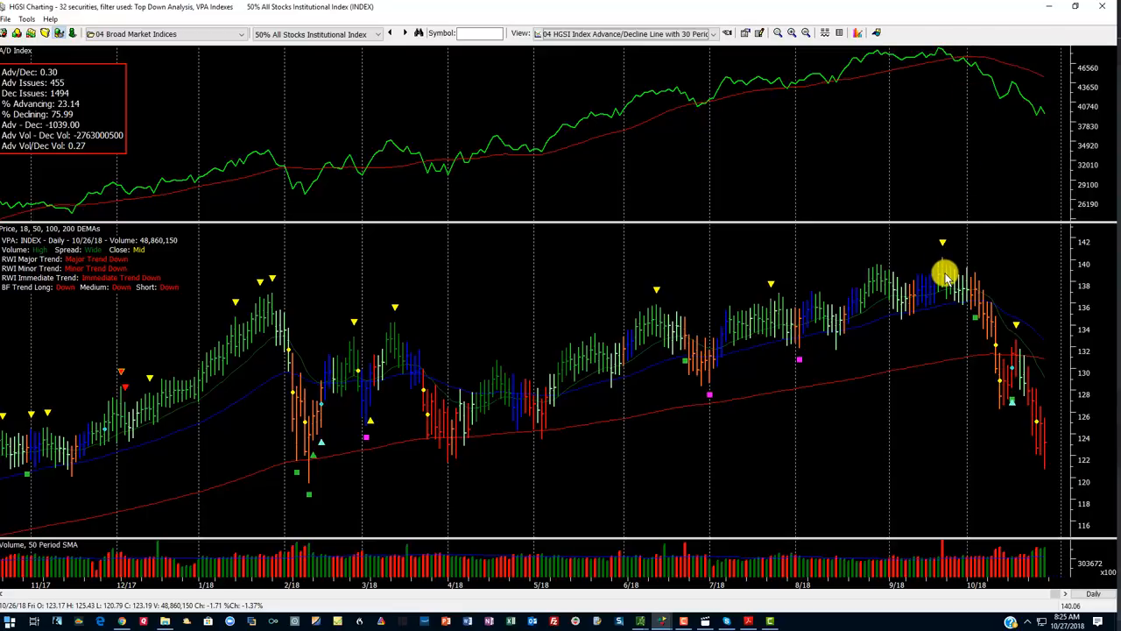
mouse_move(950, 242)
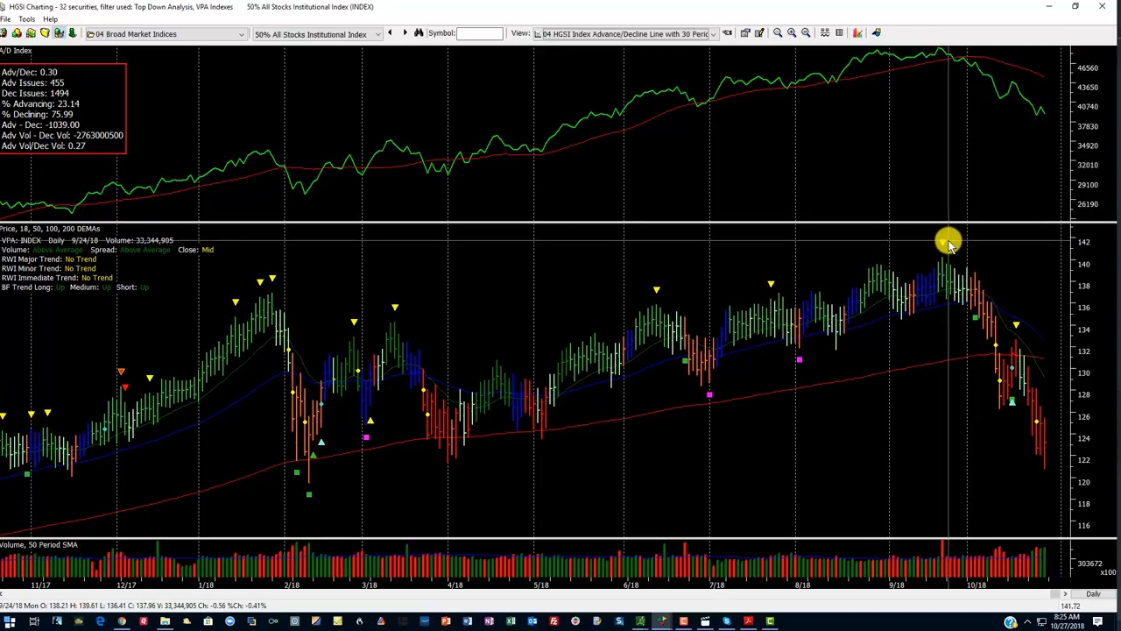
mouse_move(962, 242)
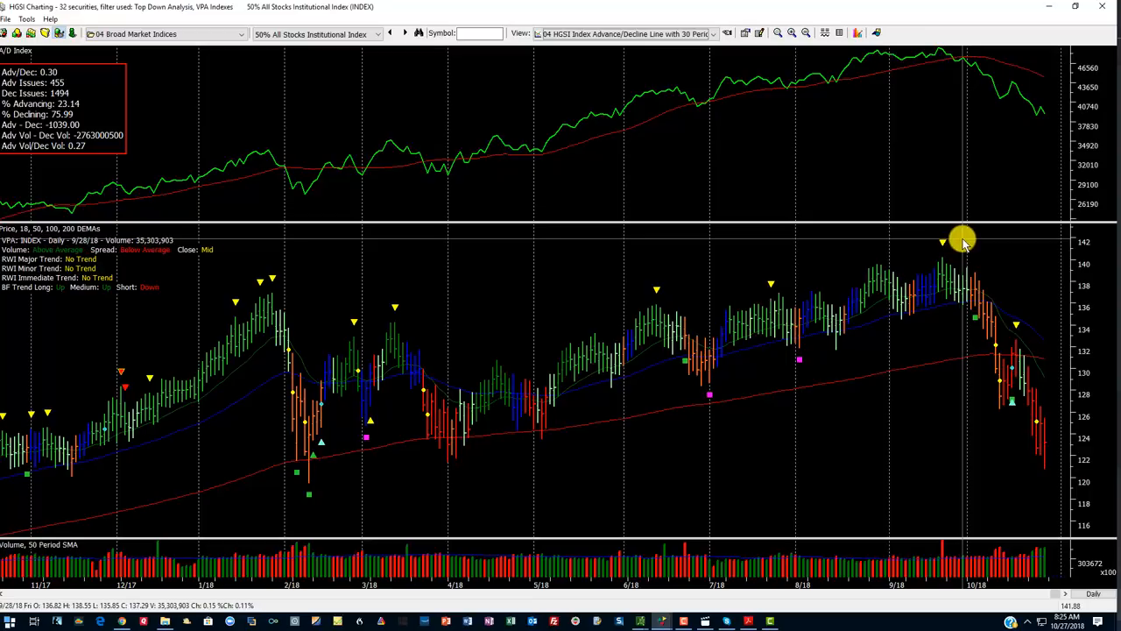
mouse_move(925, 477)
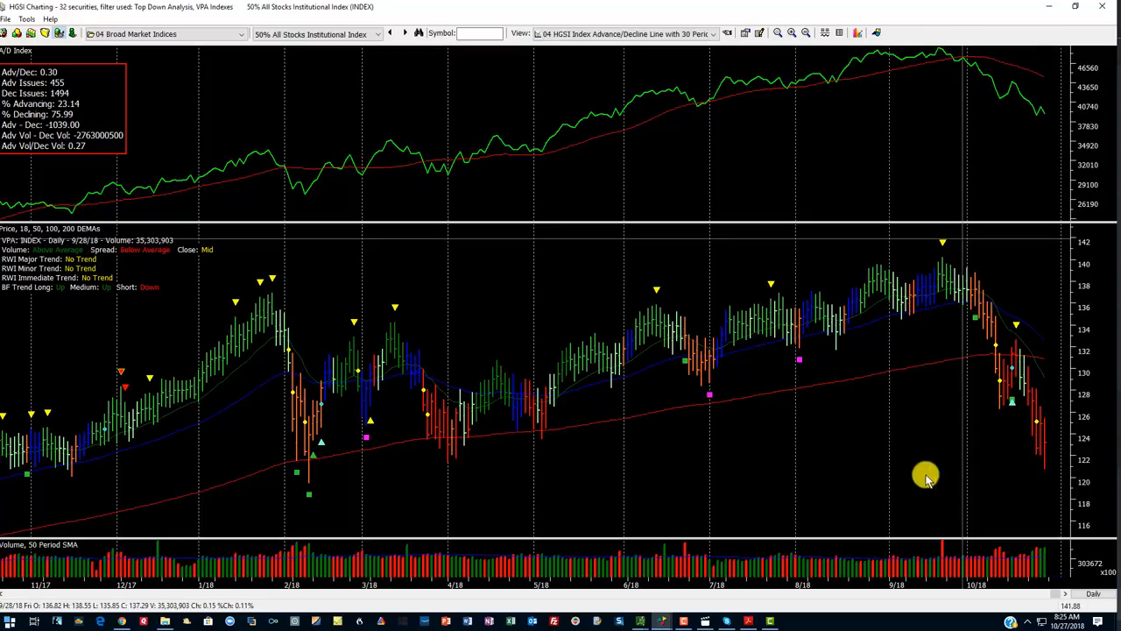
mouse_move(1043, 564)
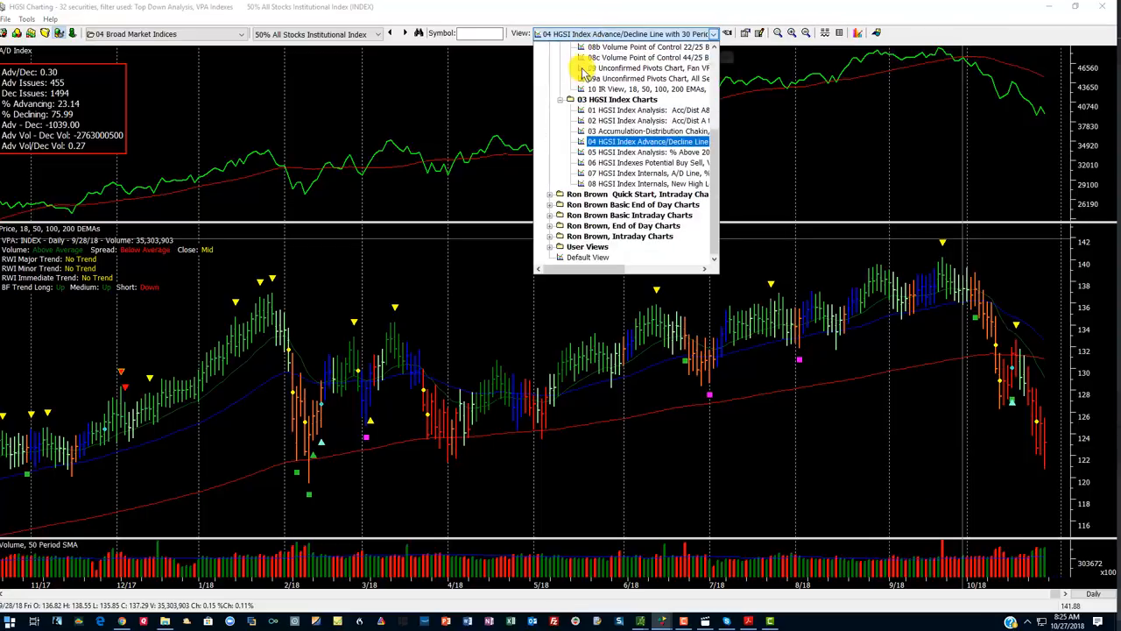
Switch the chart to the 05 HGSI Index Analysis percent-above-moving-averages view.
left_click(649, 150)
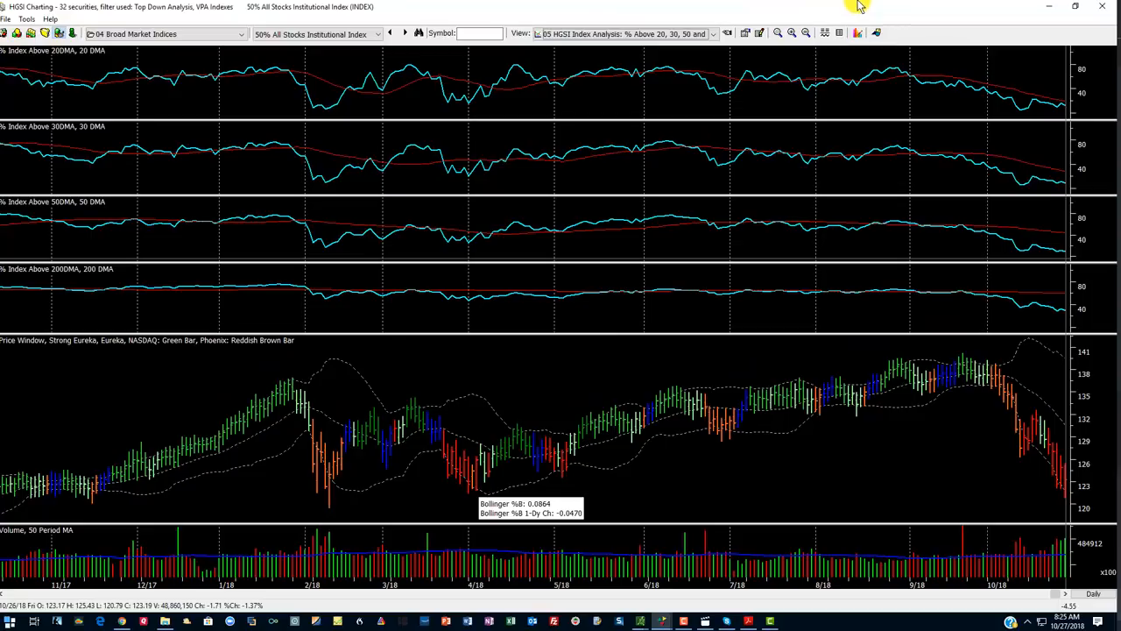
mouse_move(885, 14)
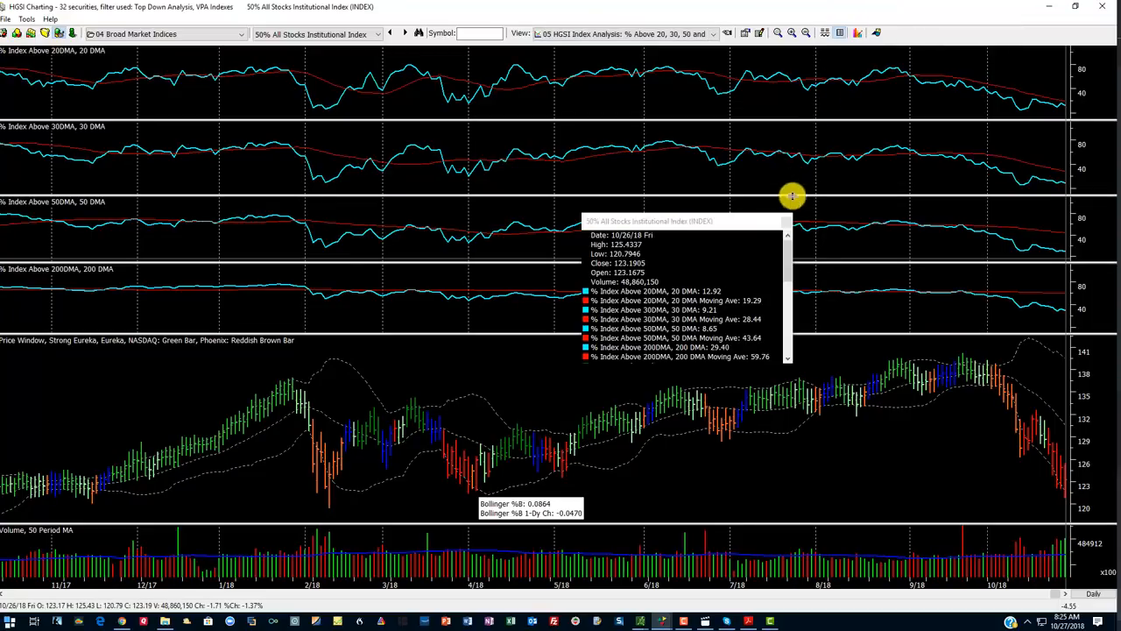
mouse_move(1005, 104)
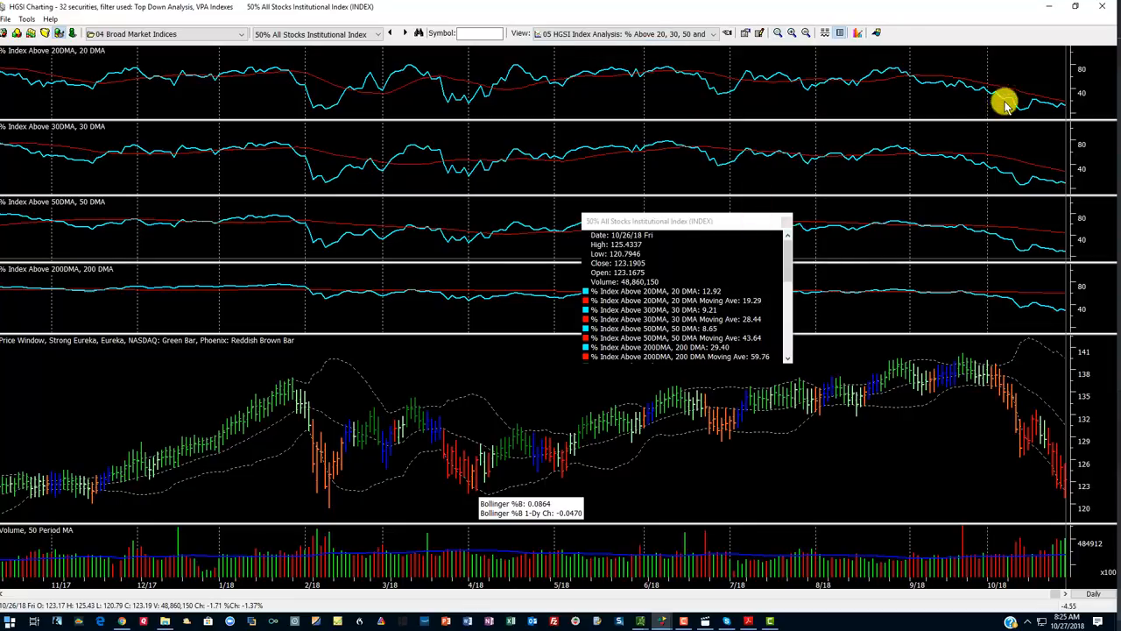
mouse_move(1006, 298)
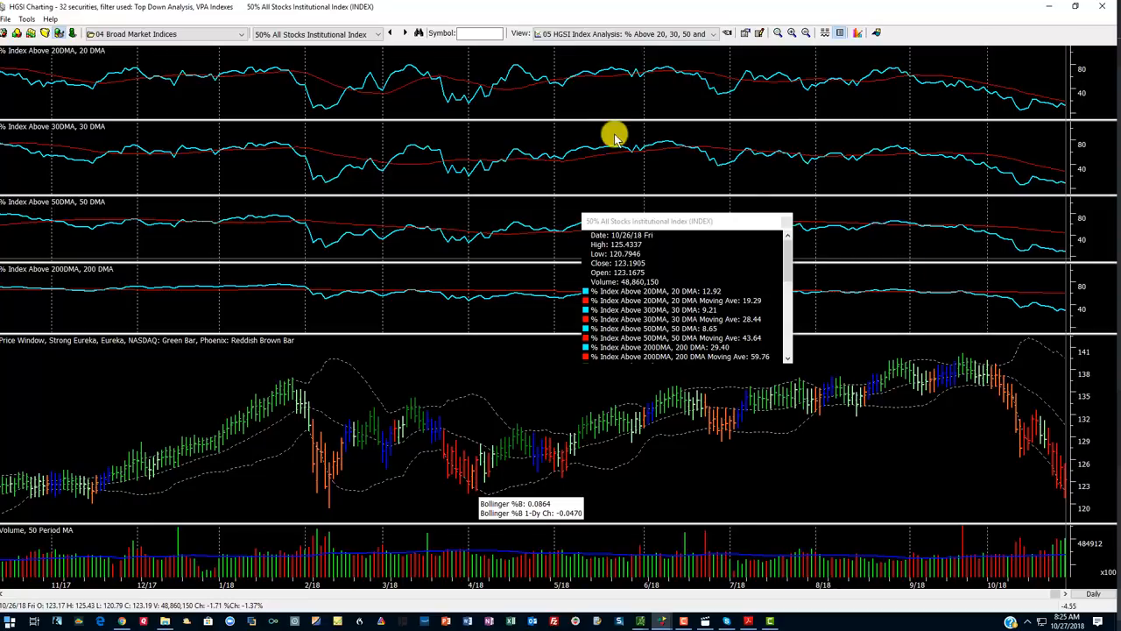
mouse_move(1060, 178)
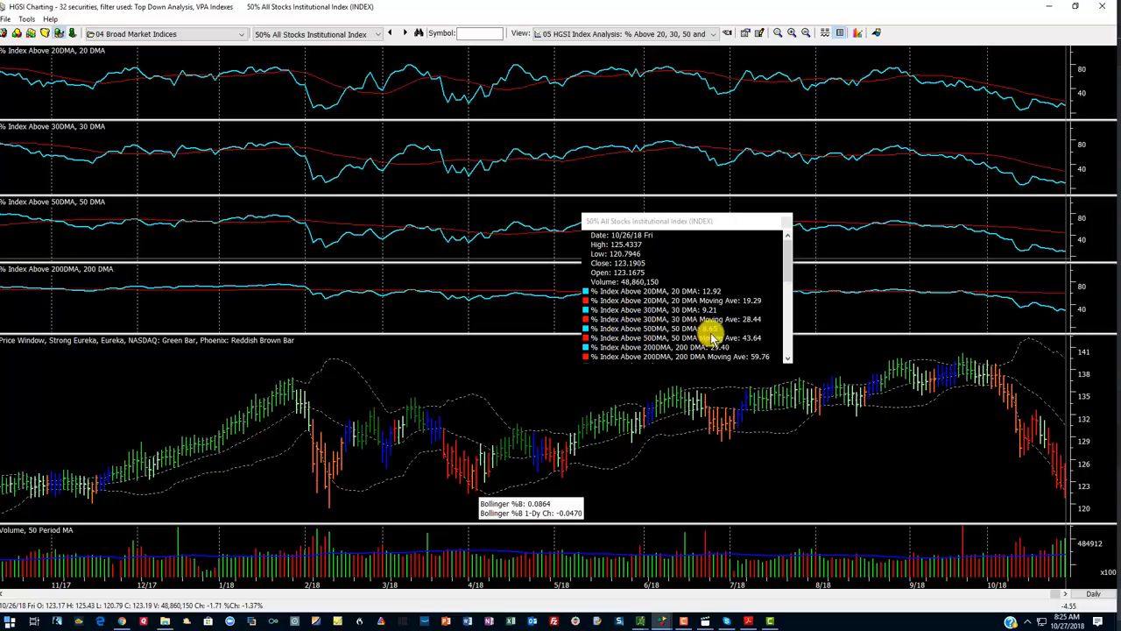
mouse_move(715, 337)
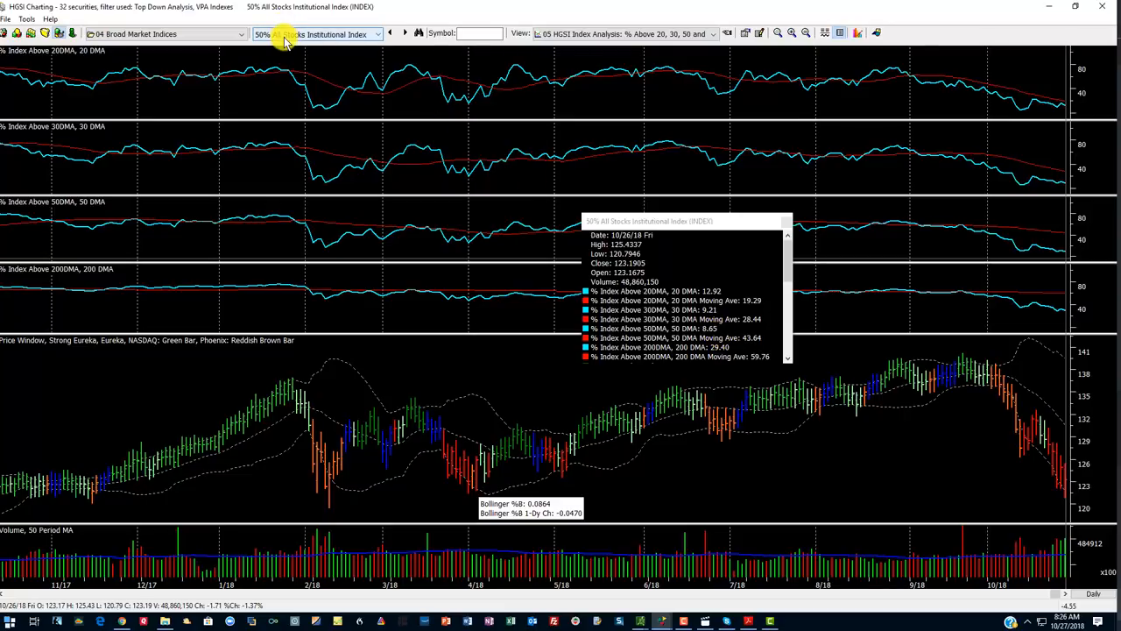
mouse_move(936, 277)
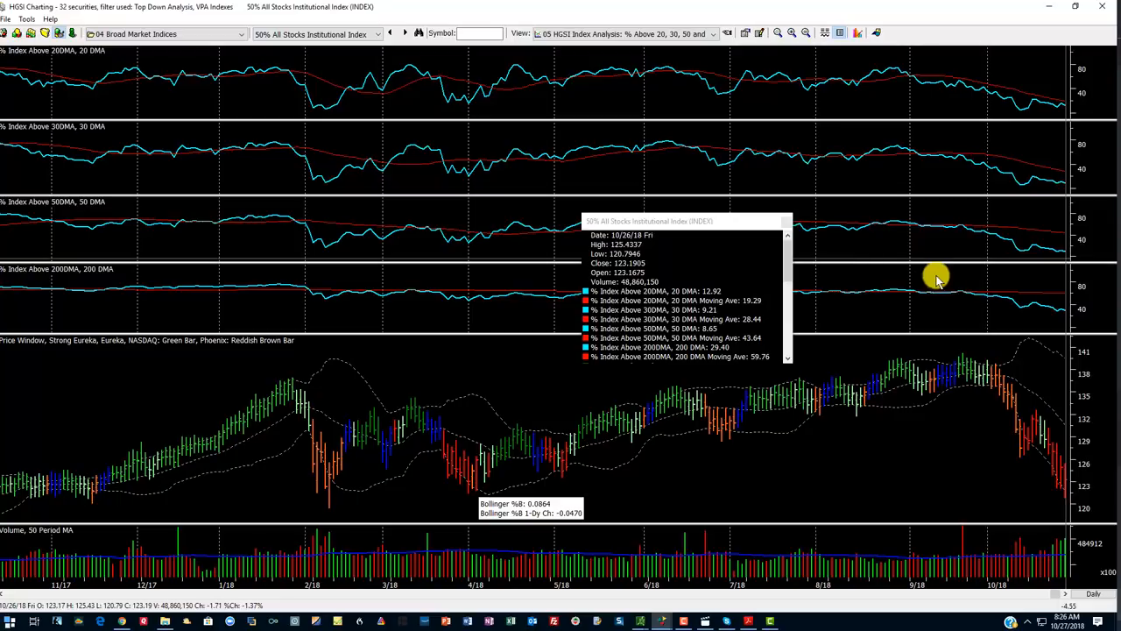
mouse_move(1002, 277)
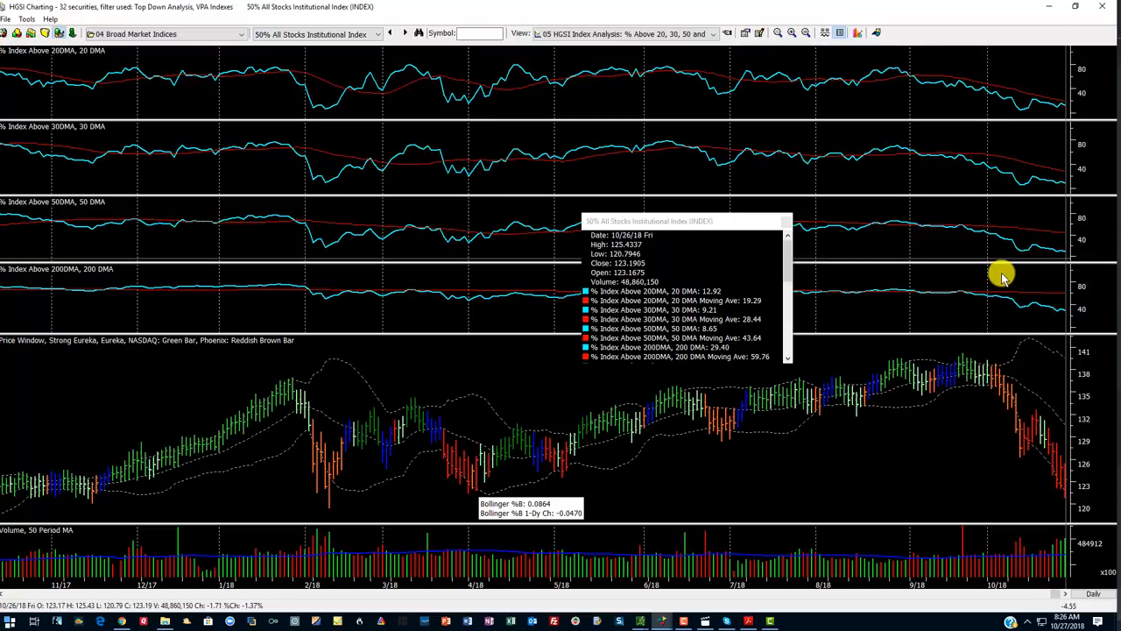
mouse_move(890, 70)
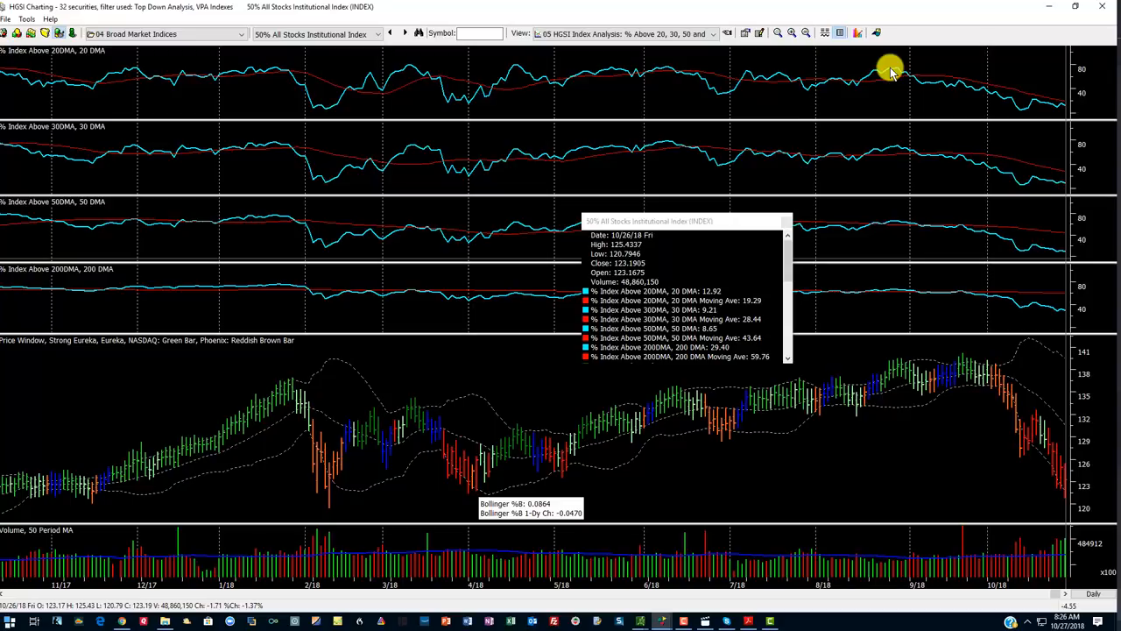
mouse_move(891, 74)
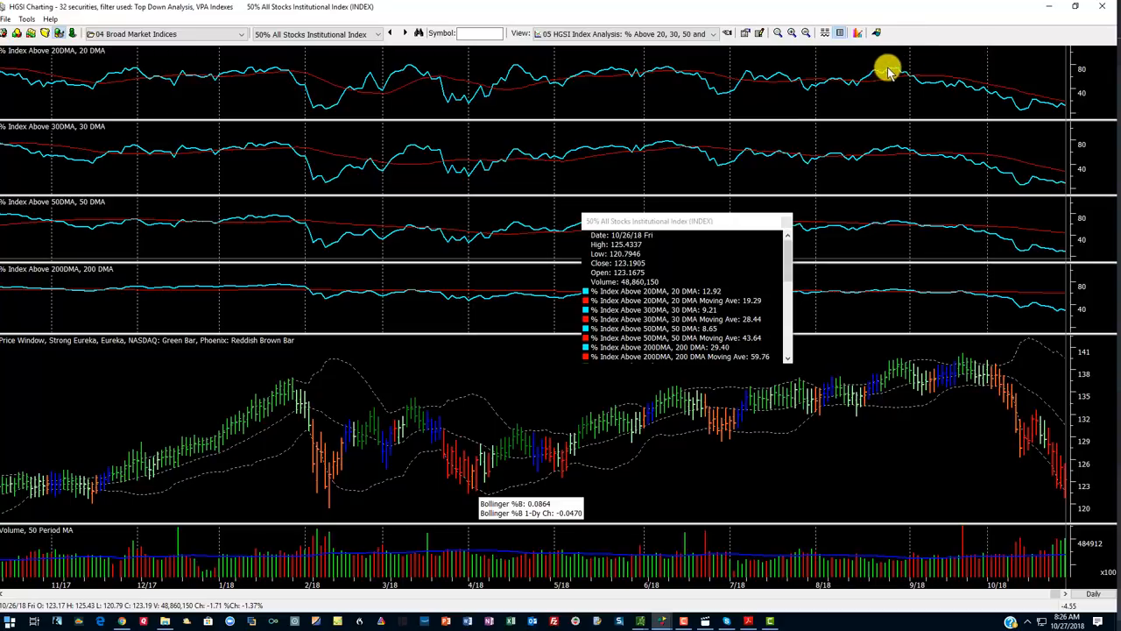
mouse_move(918, 147)
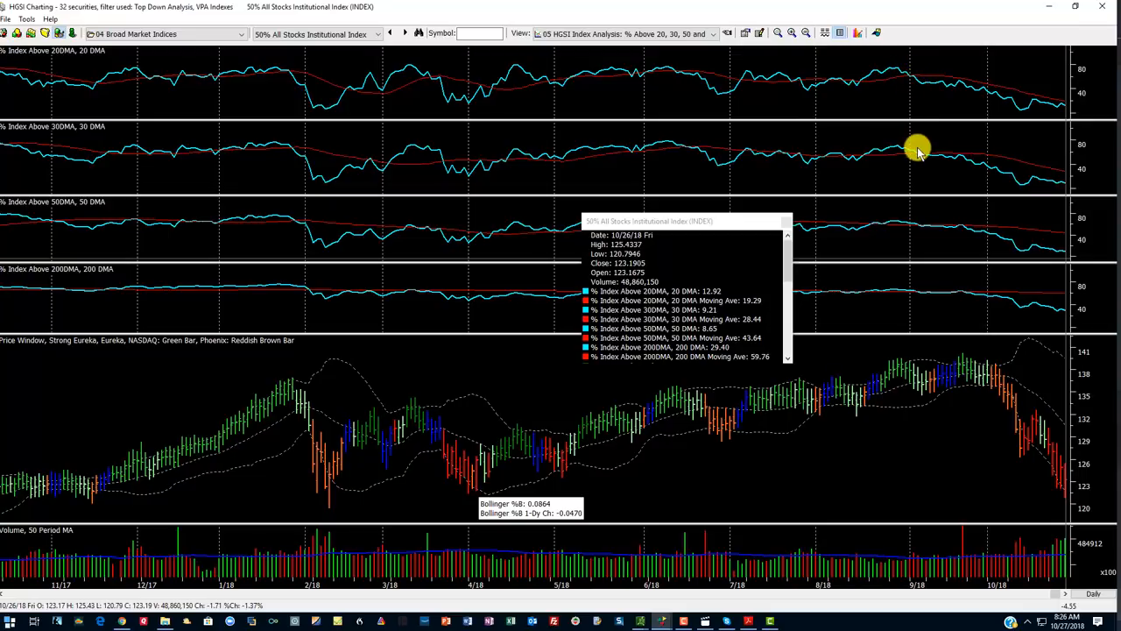
mouse_move(918, 230)
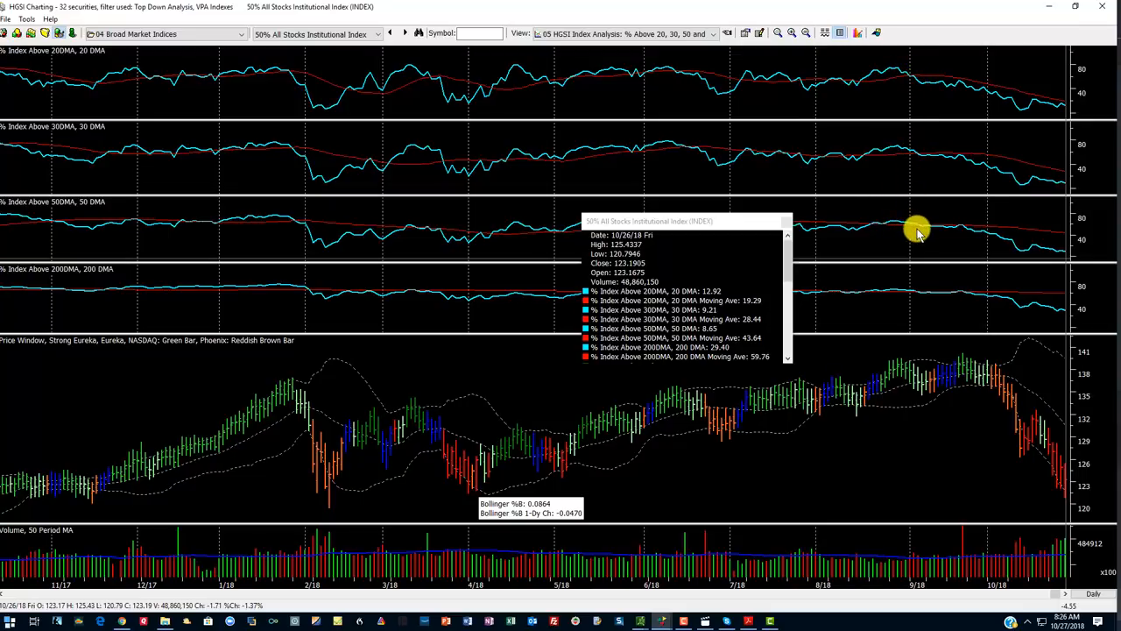
mouse_move(908, 72)
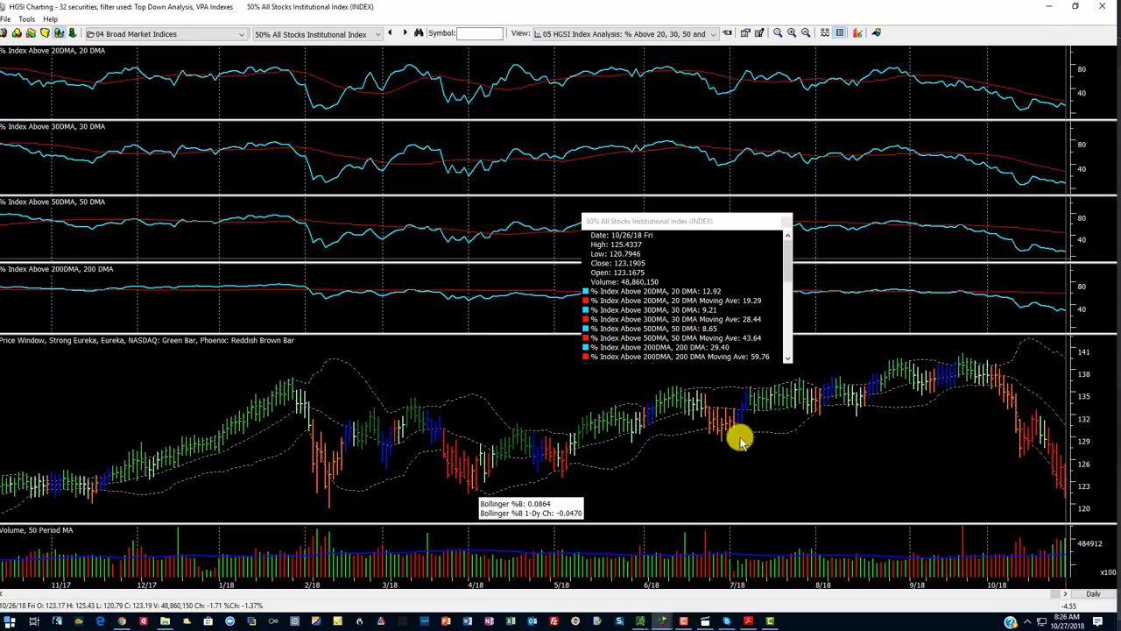
mouse_move(908, 77)
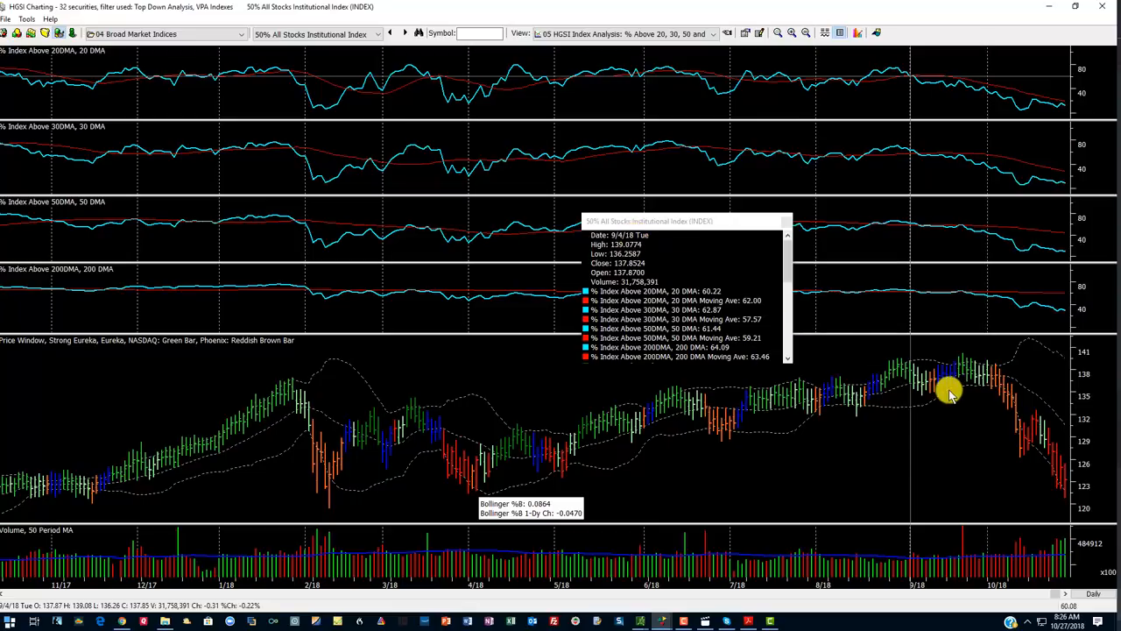
mouse_move(693, 271)
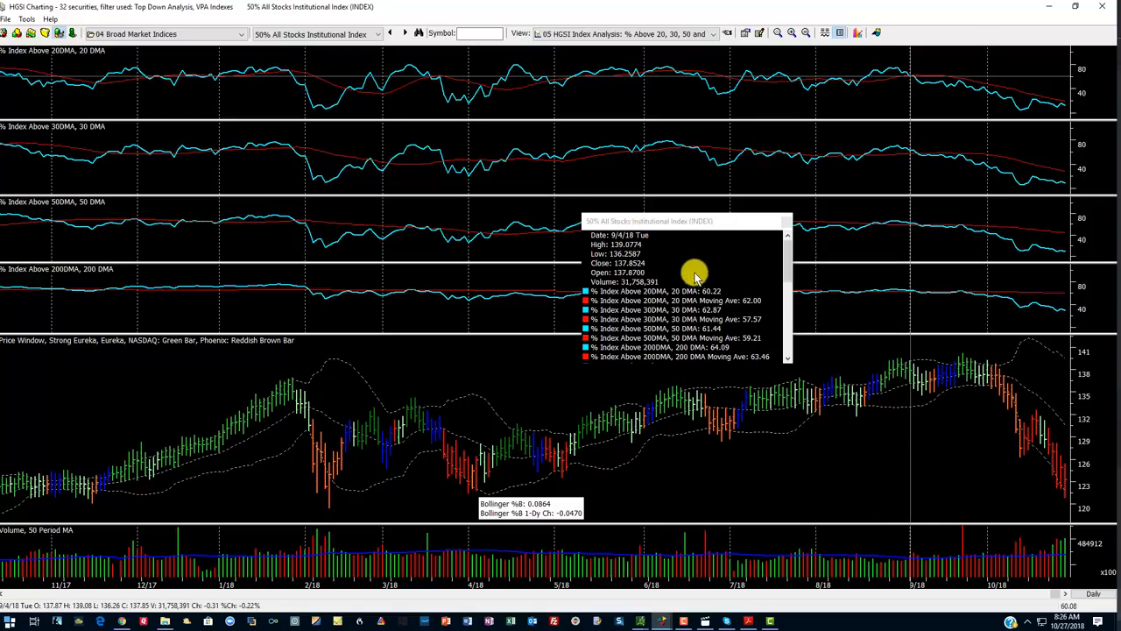
mouse_move(692, 333)
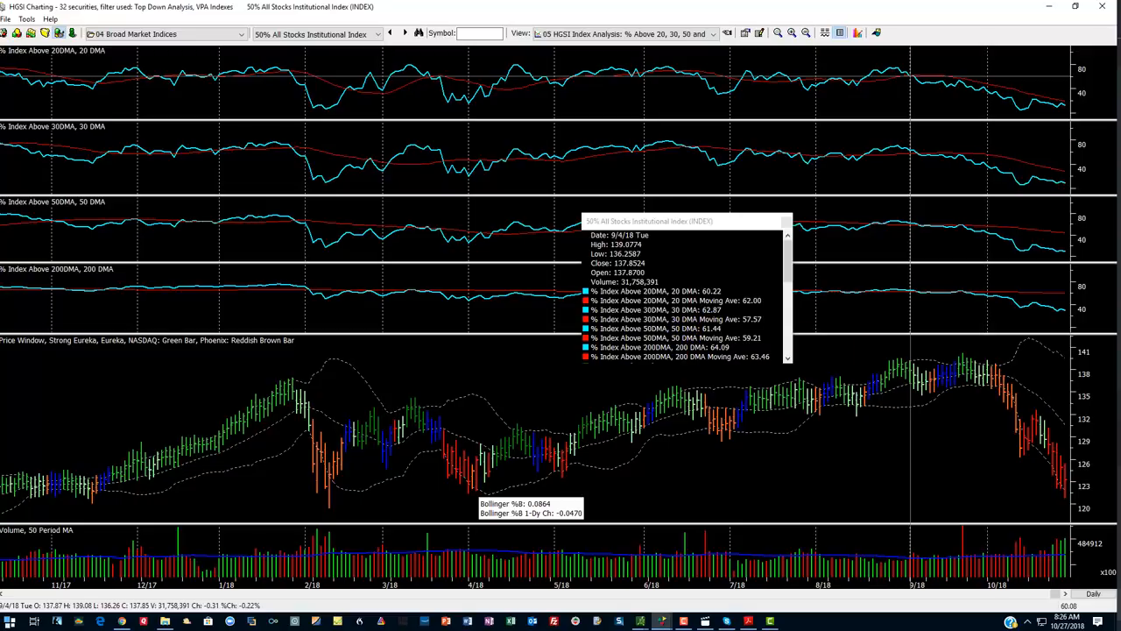
mouse_move(1065, 312)
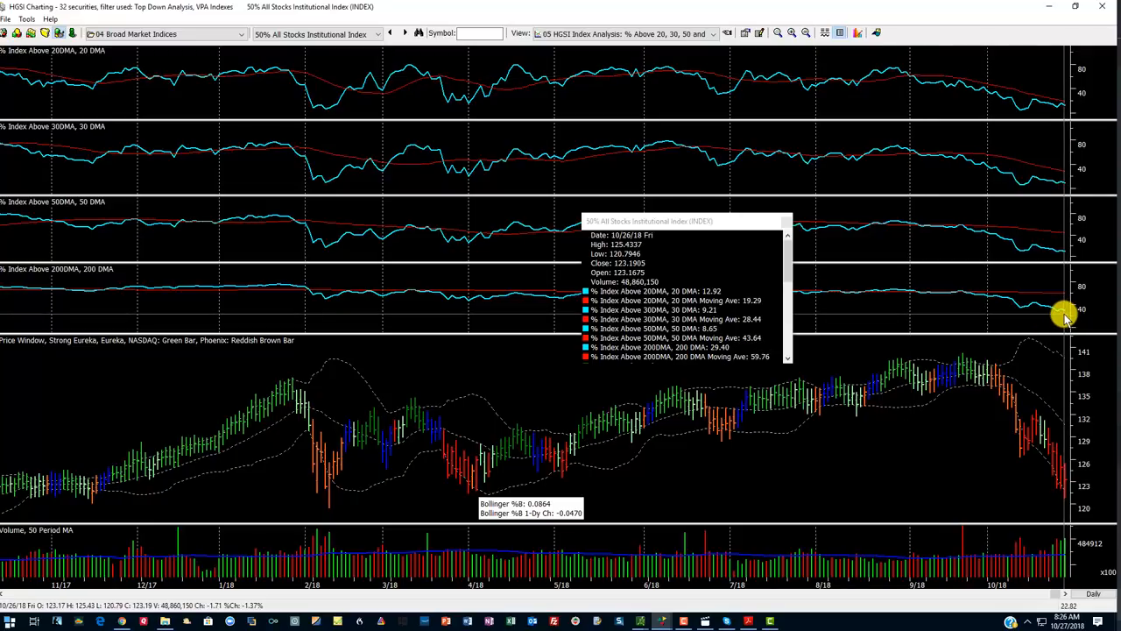
mouse_move(911, 329)
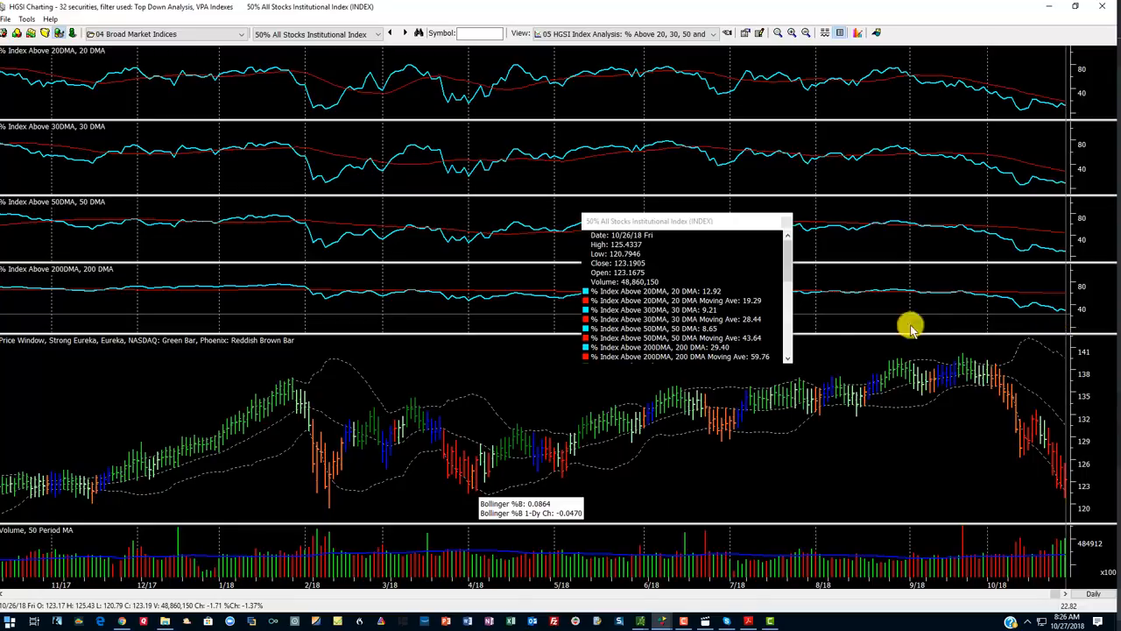
mouse_move(1118, 305)
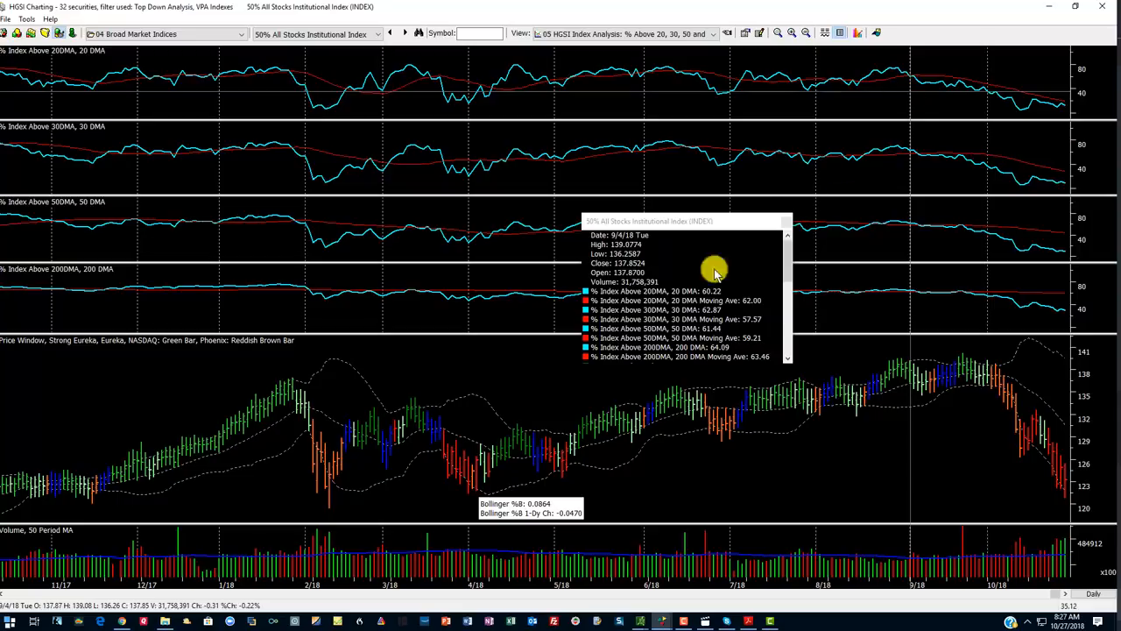
mouse_move(1034, 261)
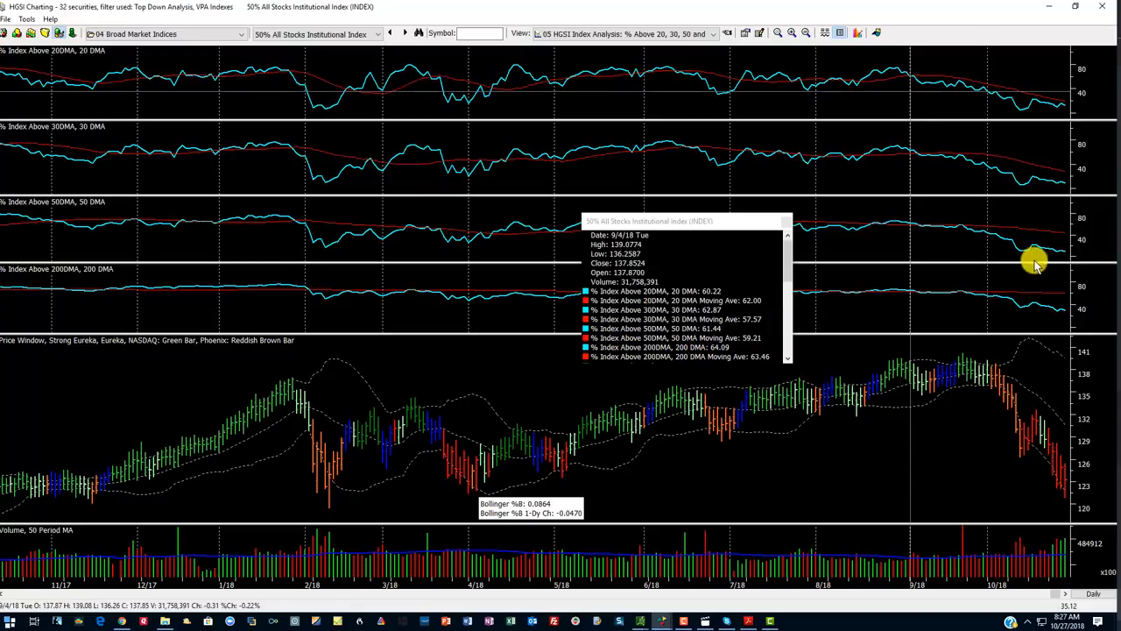
mouse_move(792, 214)
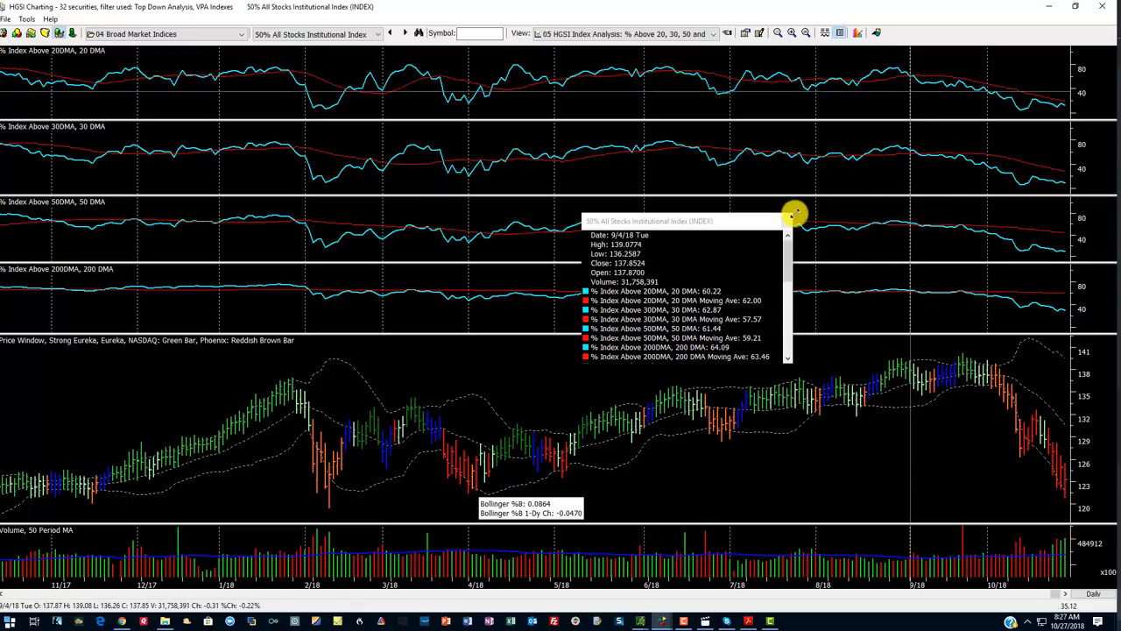
mouse_move(856, 144)
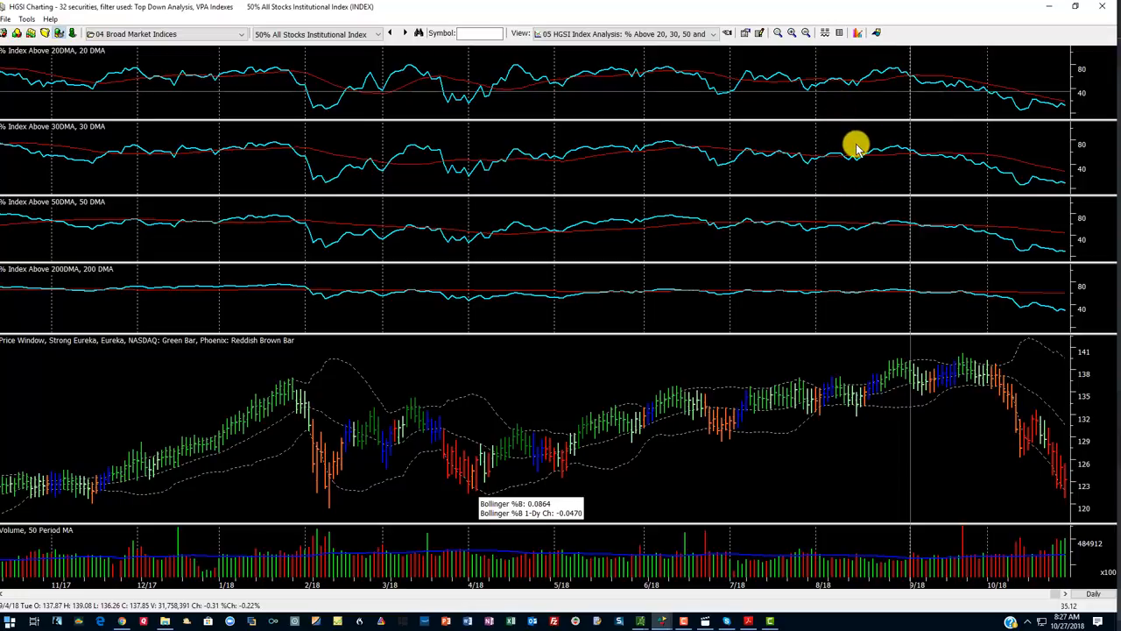
mouse_move(728, 273)
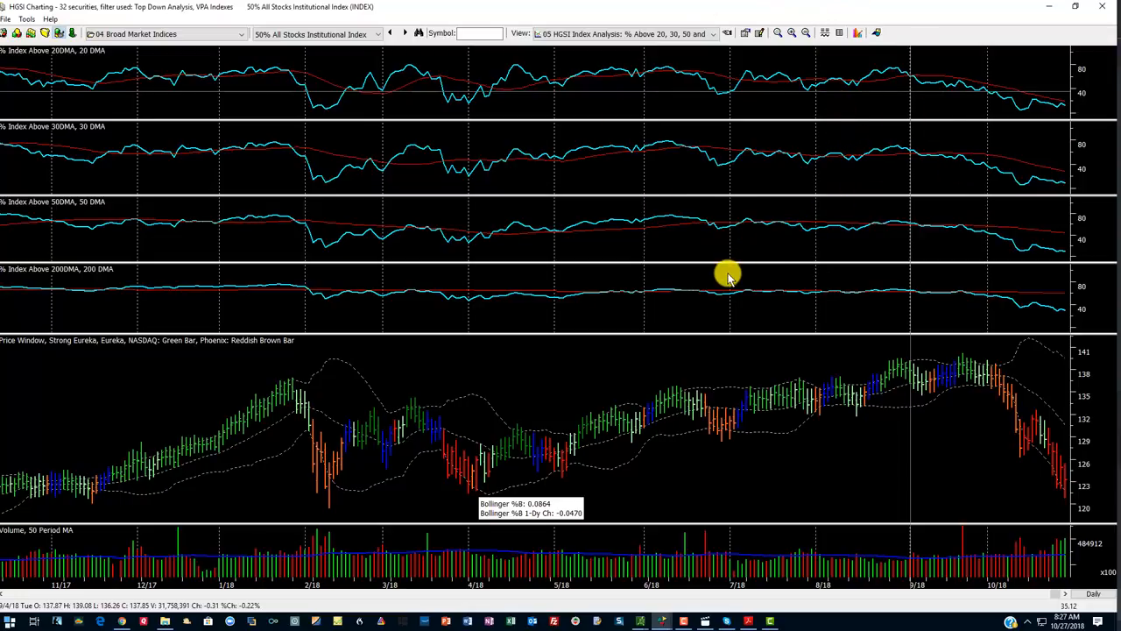
mouse_move(725, 266)
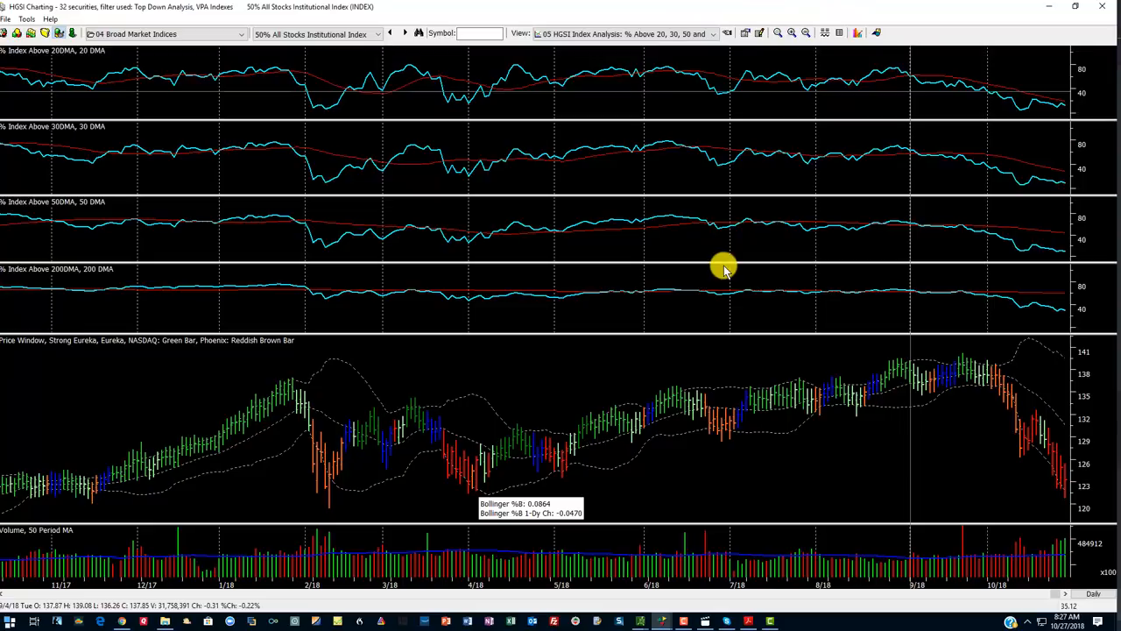
mouse_move(761, 238)
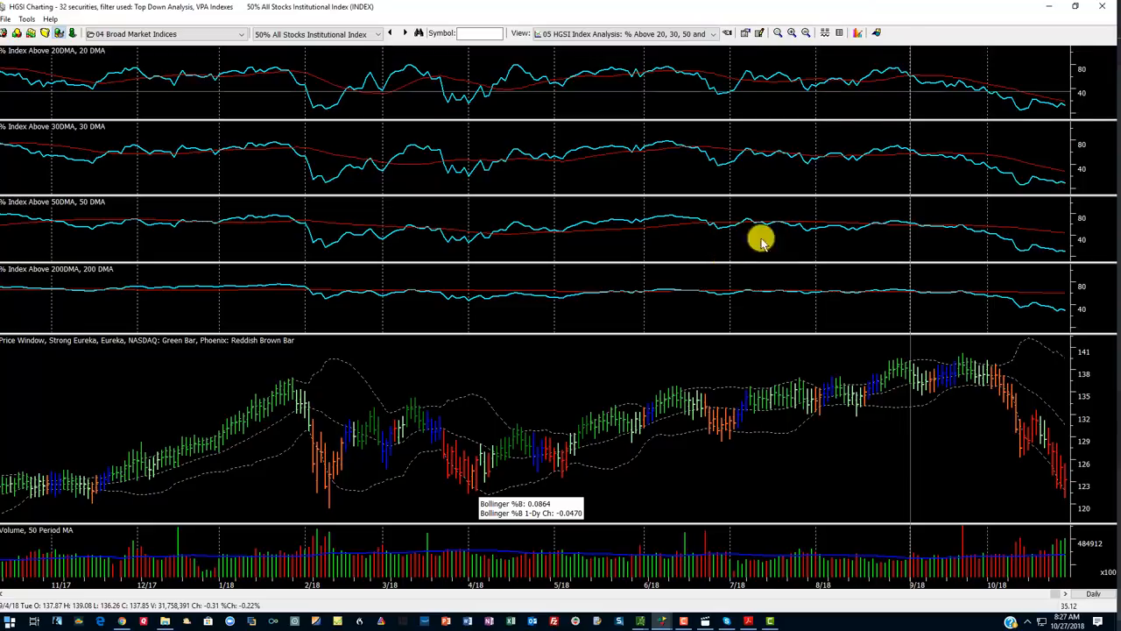
mouse_move(911, 331)
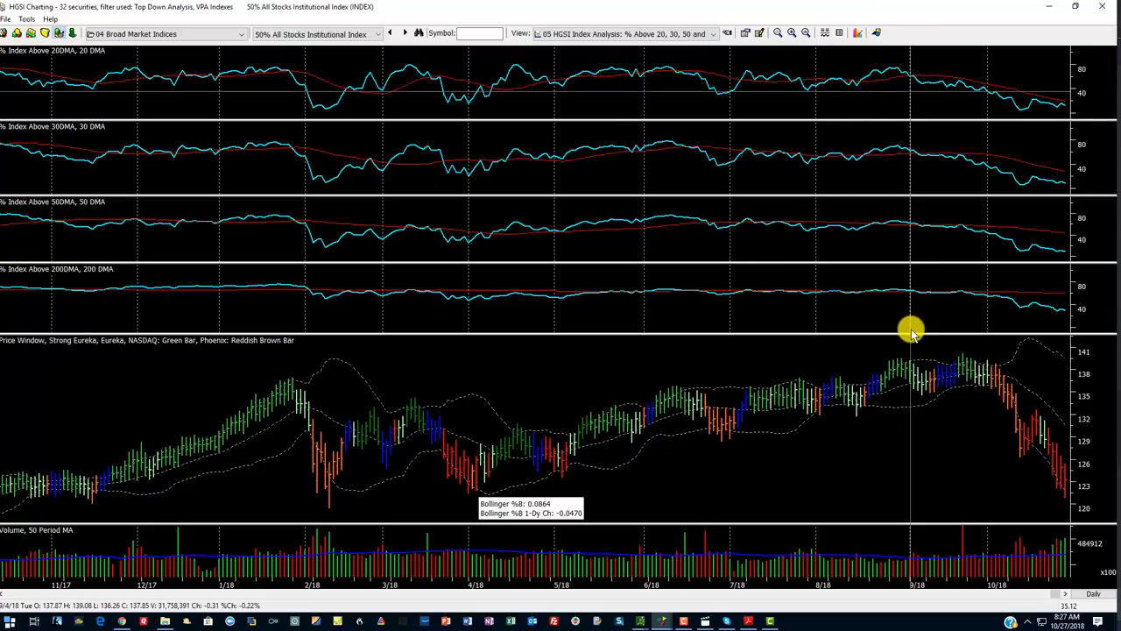
mouse_move(904, 340)
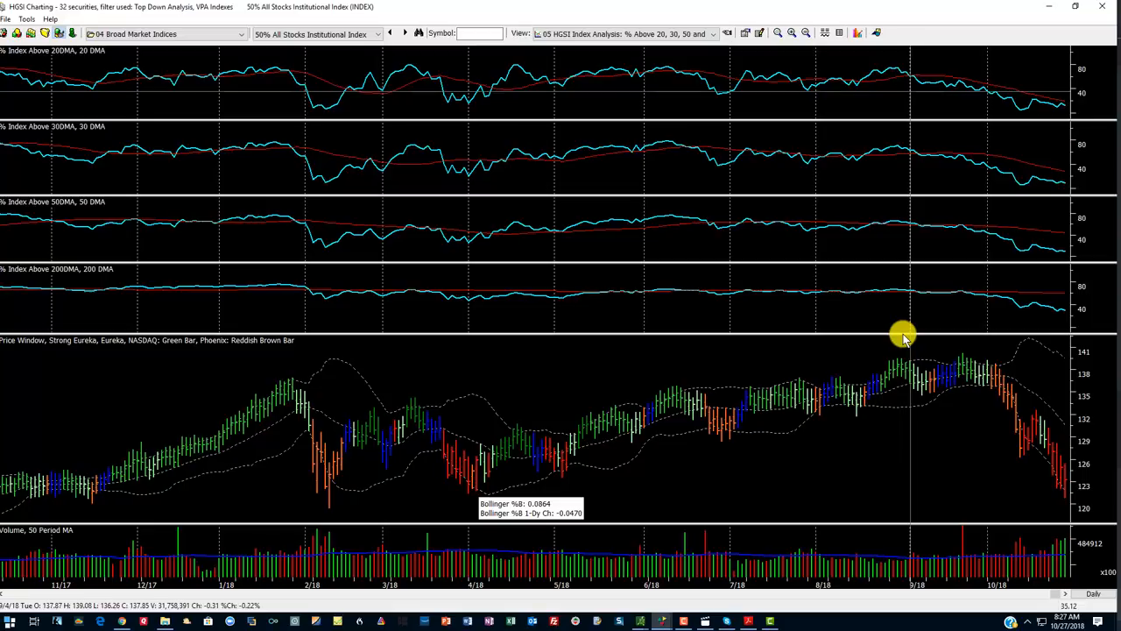
mouse_move(918, 322)
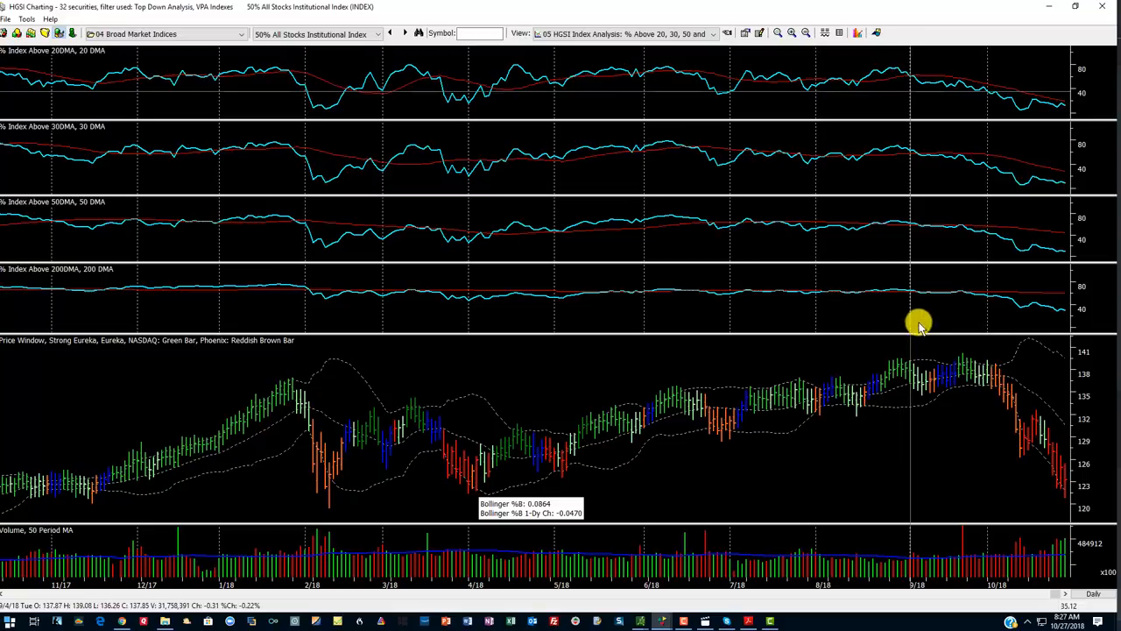
mouse_move(915, 349)
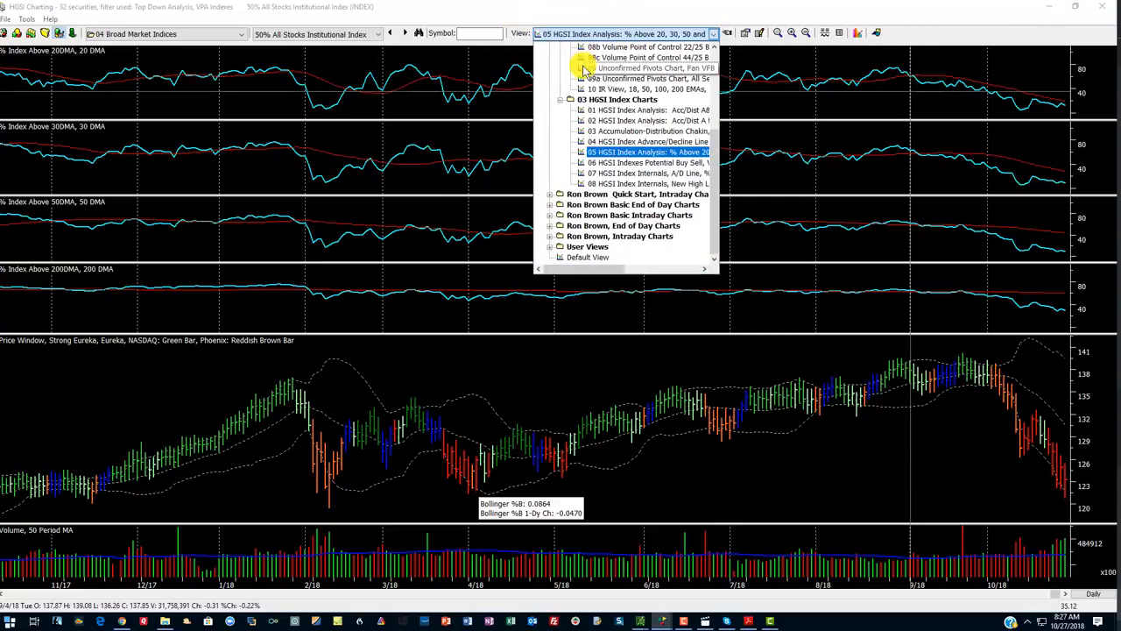
Switch the chart to the 06 HGSI Indexes Potential Buy Sell view with Force Index and VPA panes.
left_click(648, 161)
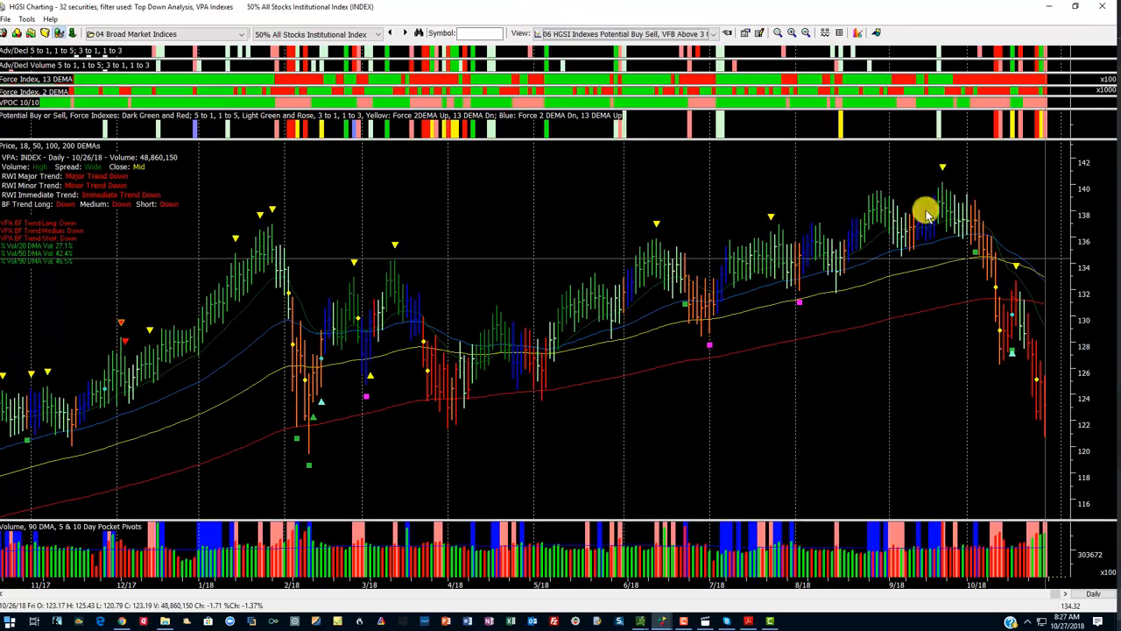
mouse_move(913, 200)
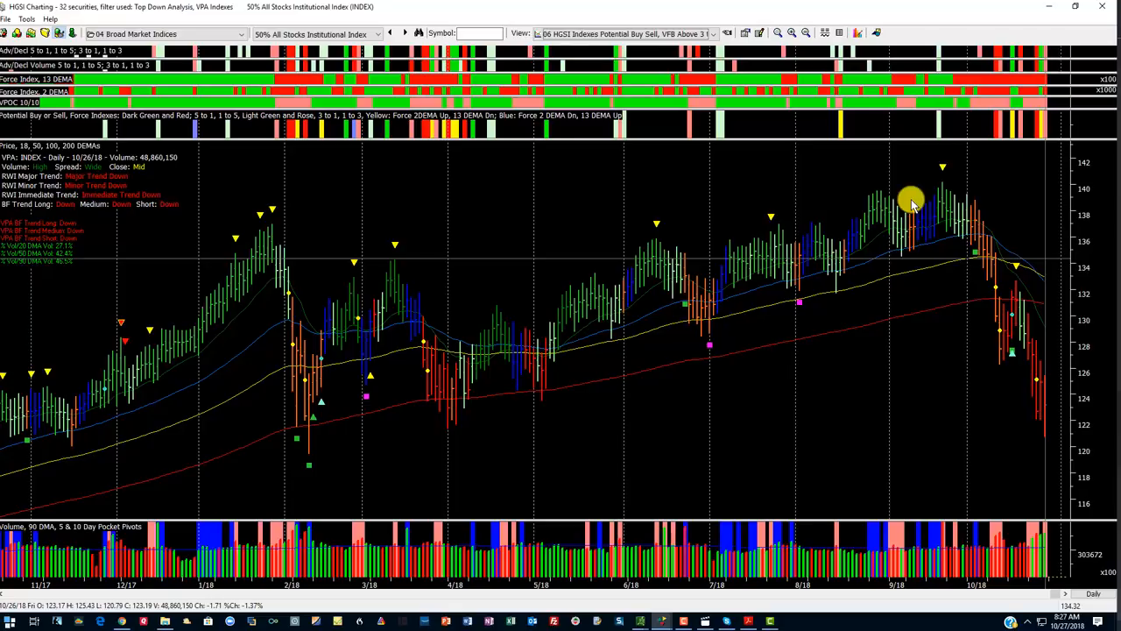
mouse_move(937, 136)
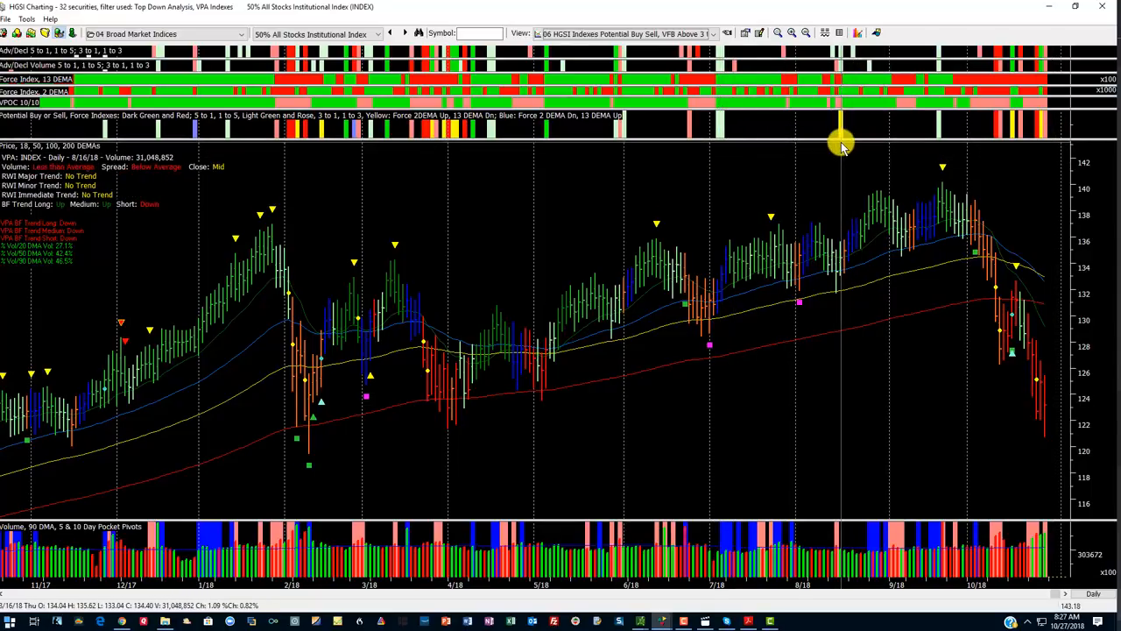
mouse_move(999, 126)
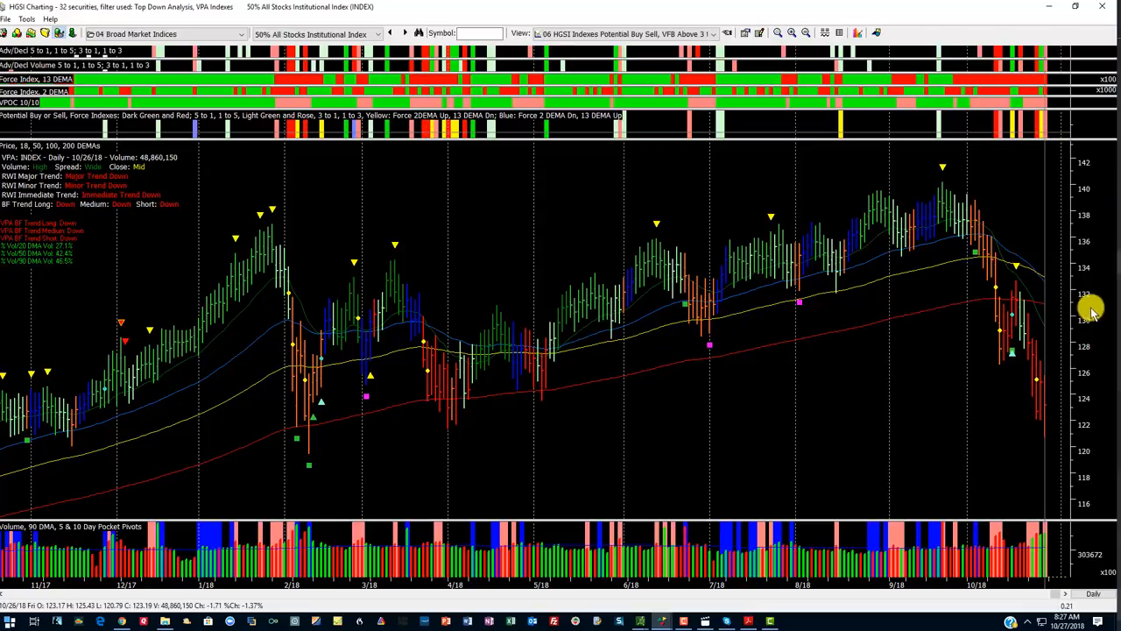
mouse_move(908, 279)
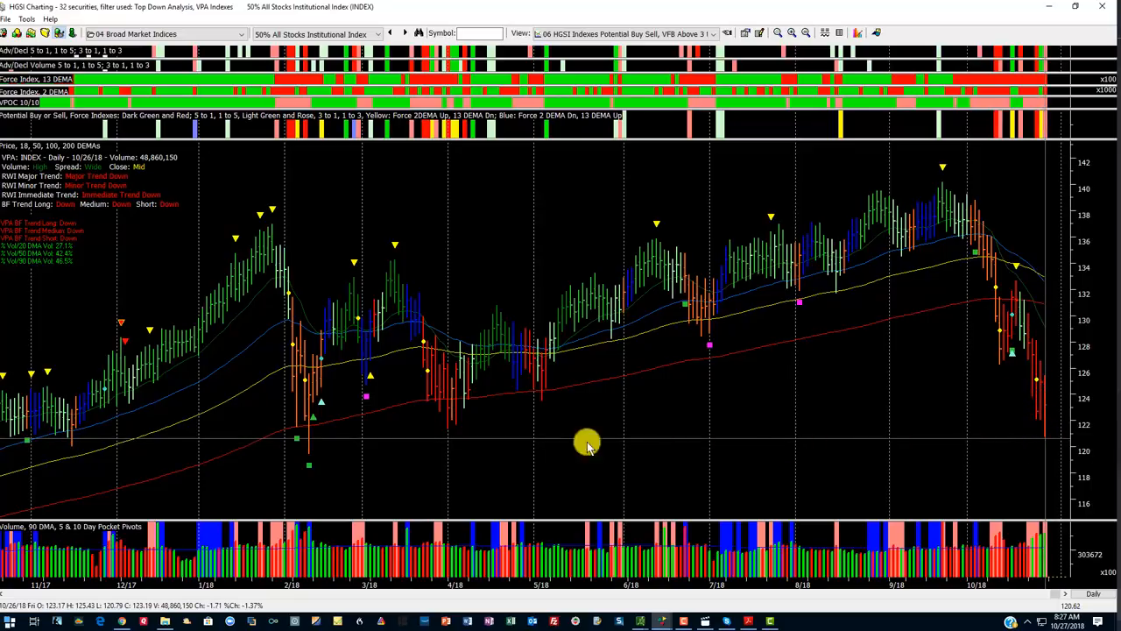
mouse_move(305, 442)
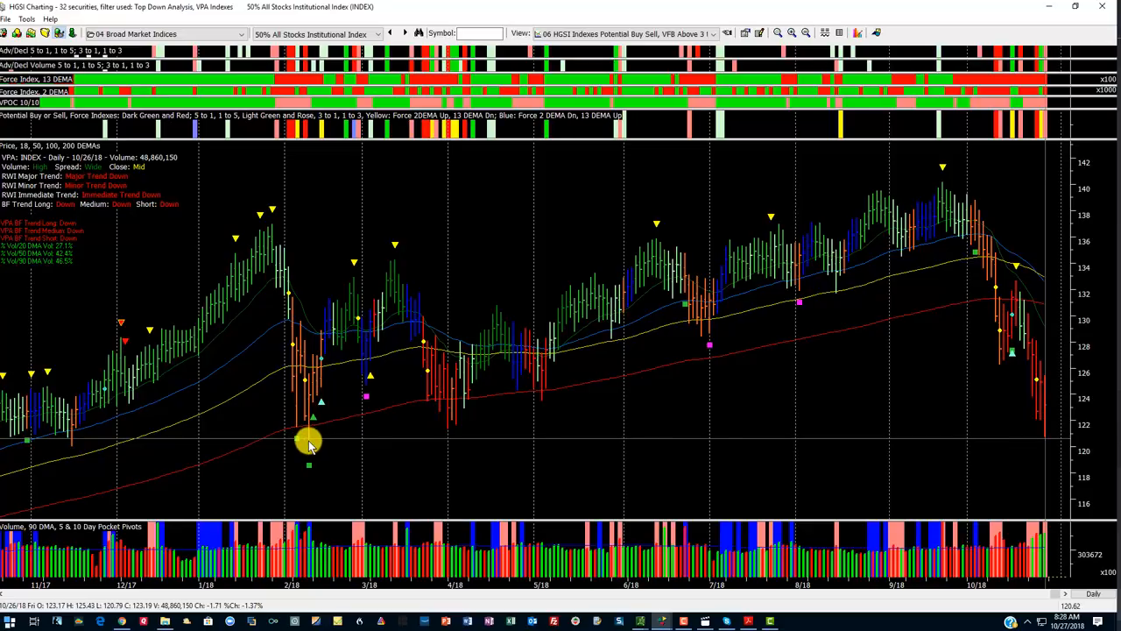
mouse_move(694, 60)
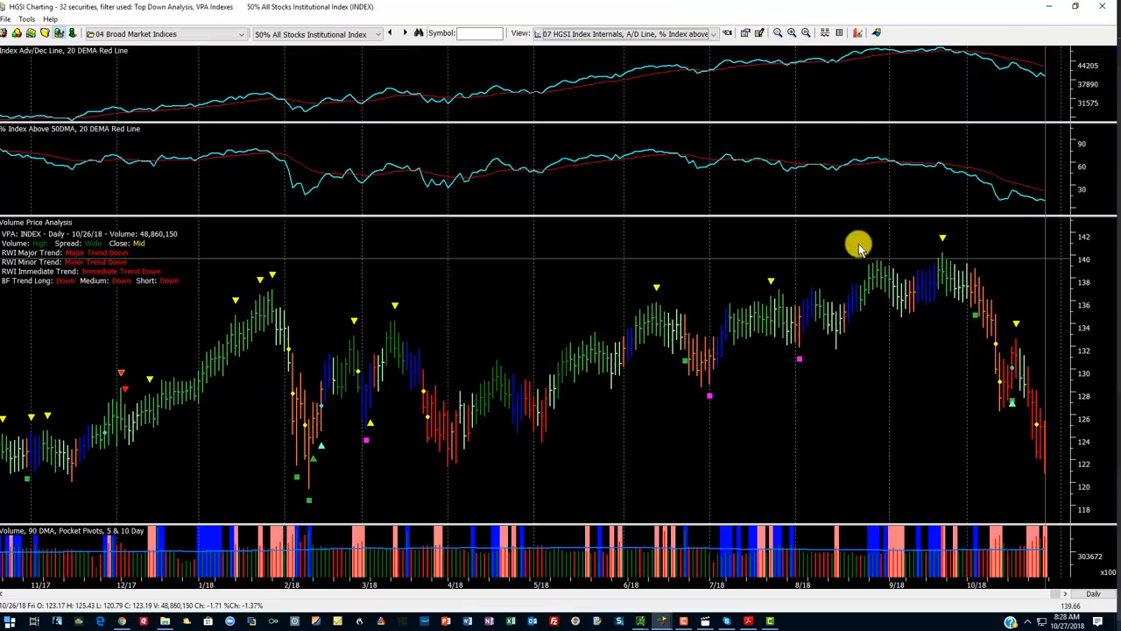
mouse_move(946, 72)
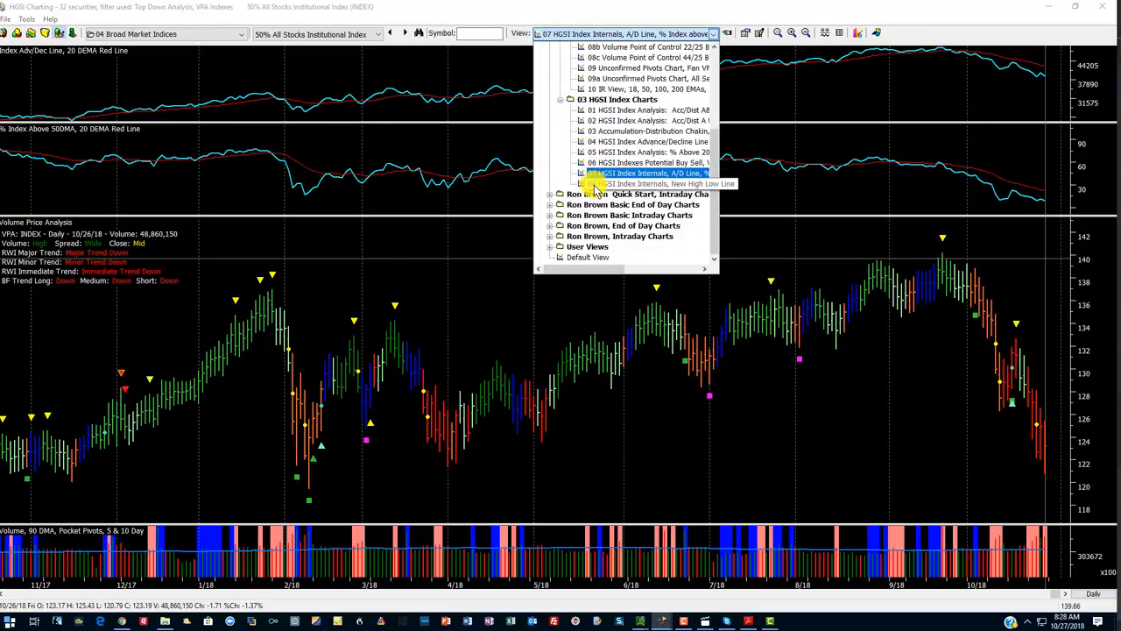
Switch the chart to the 08 HGSI Index Internals, New High Low Line view.
left_click(652, 184)
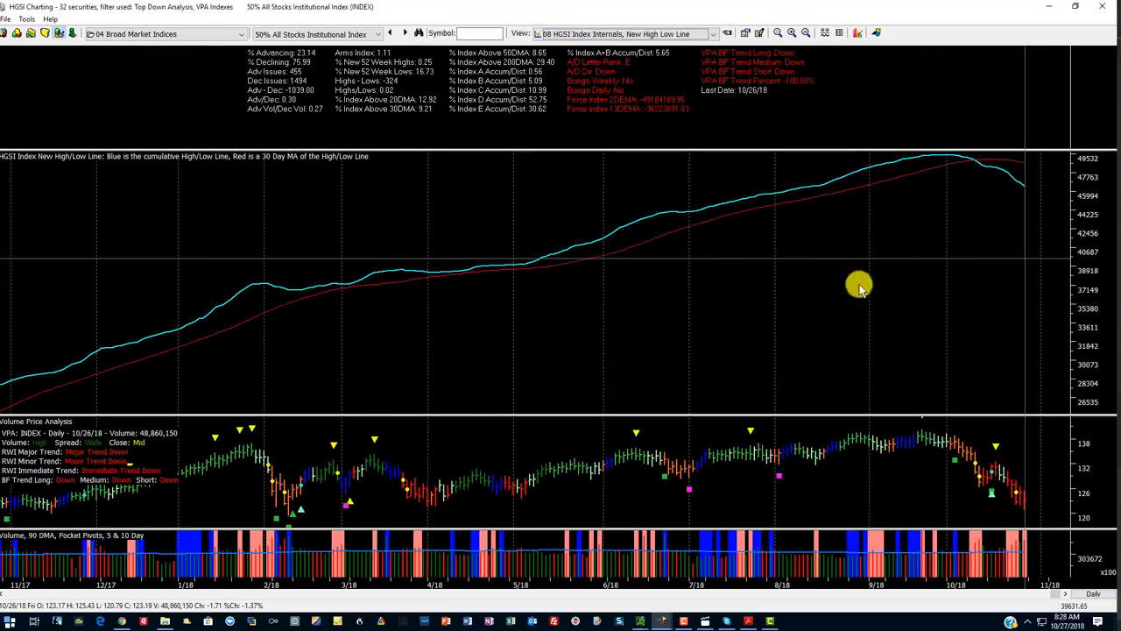
mouse_move(114, 165)
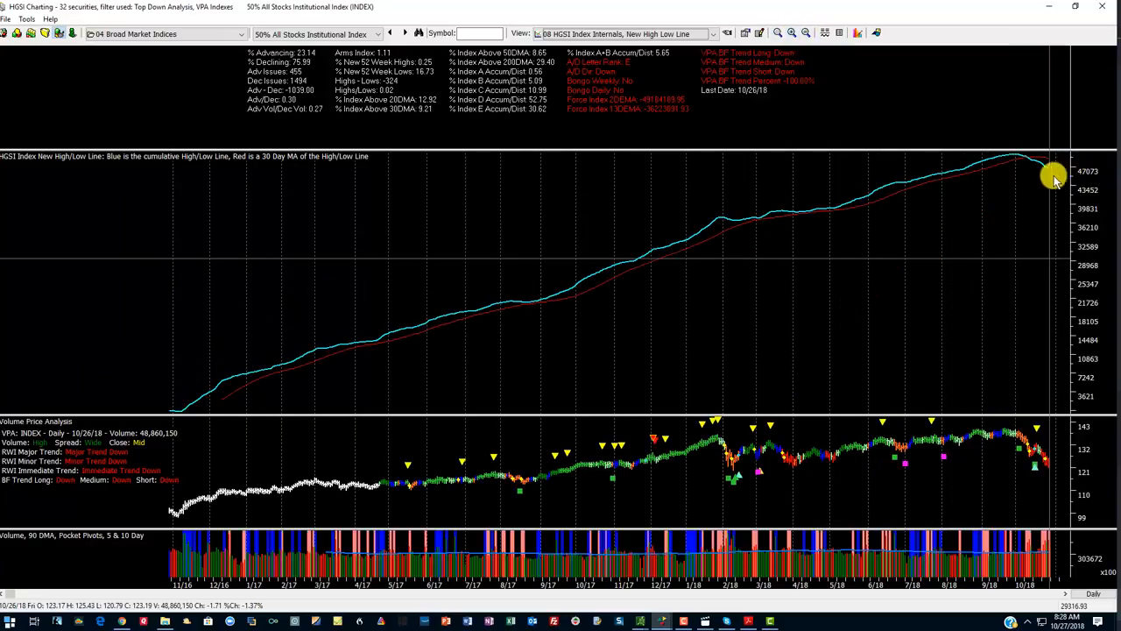
mouse_move(1030, 158)
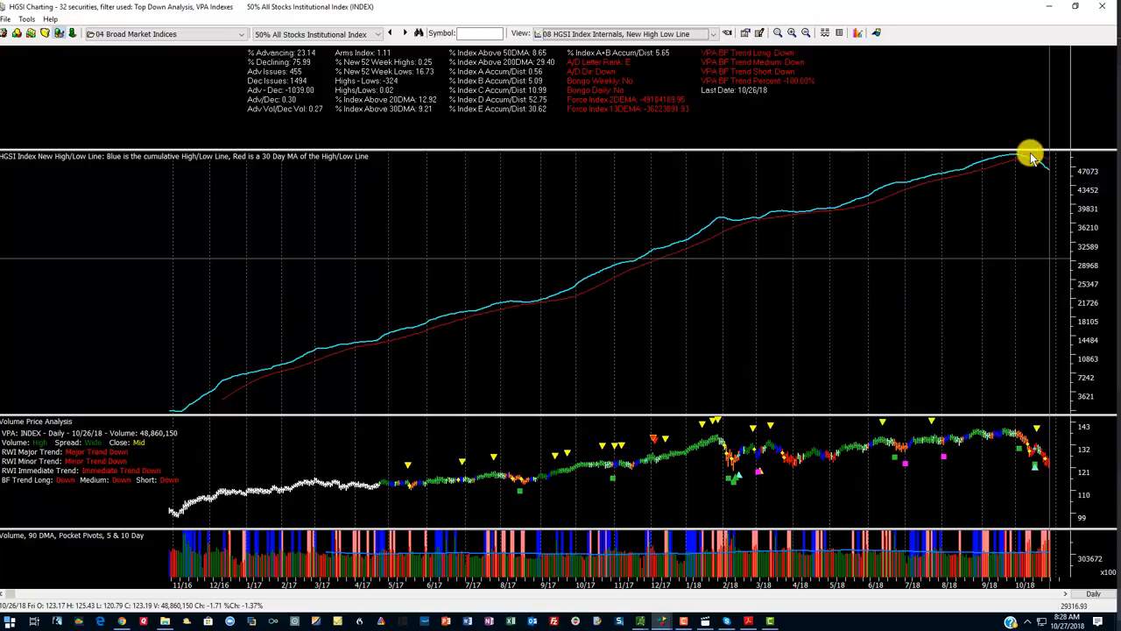
mouse_move(985, 267)
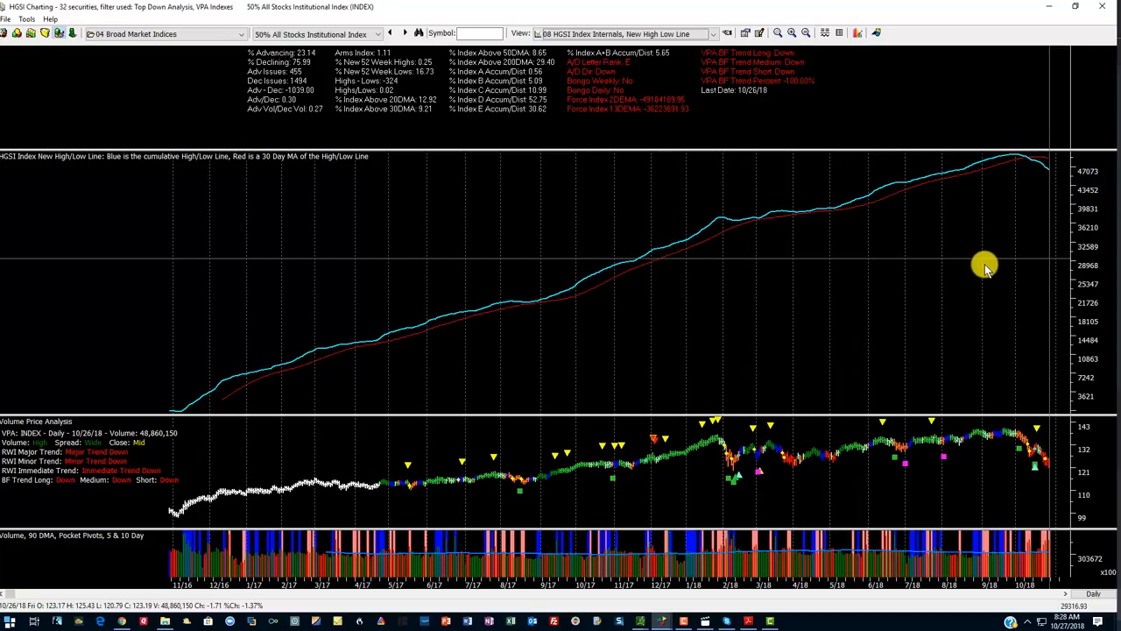
mouse_move(978, 284)
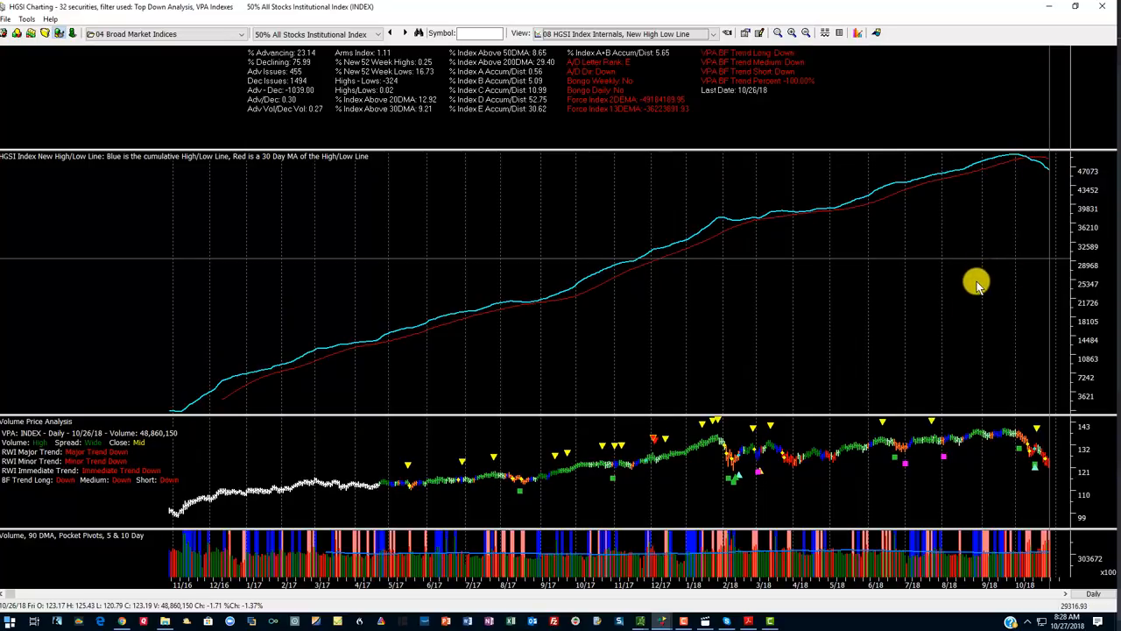
mouse_move(710, 452)
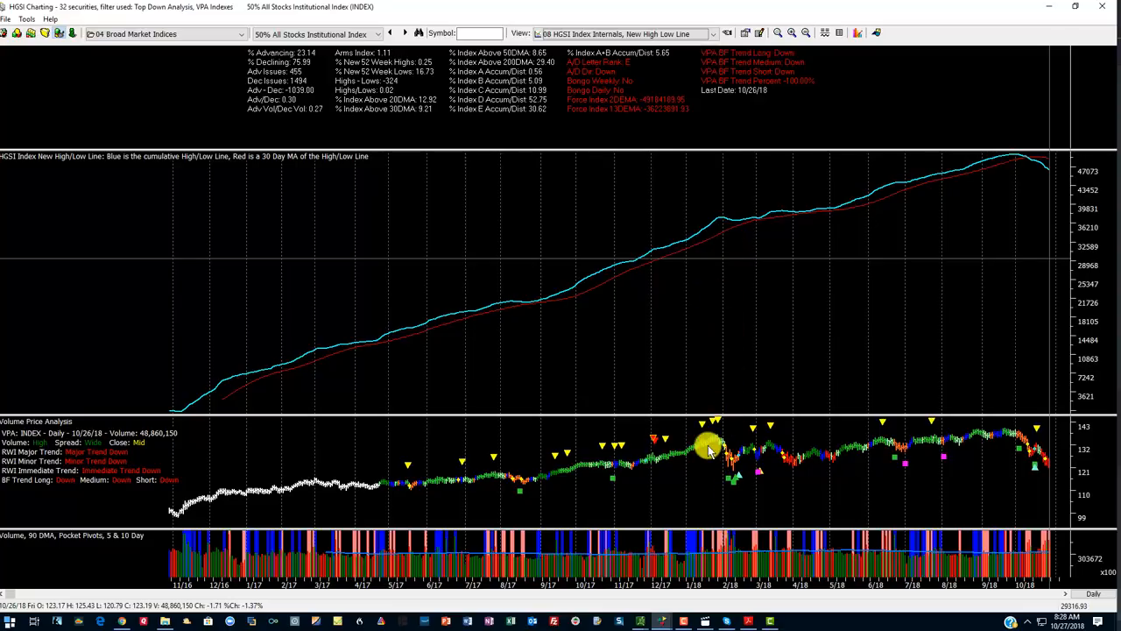
mouse_move(739, 237)
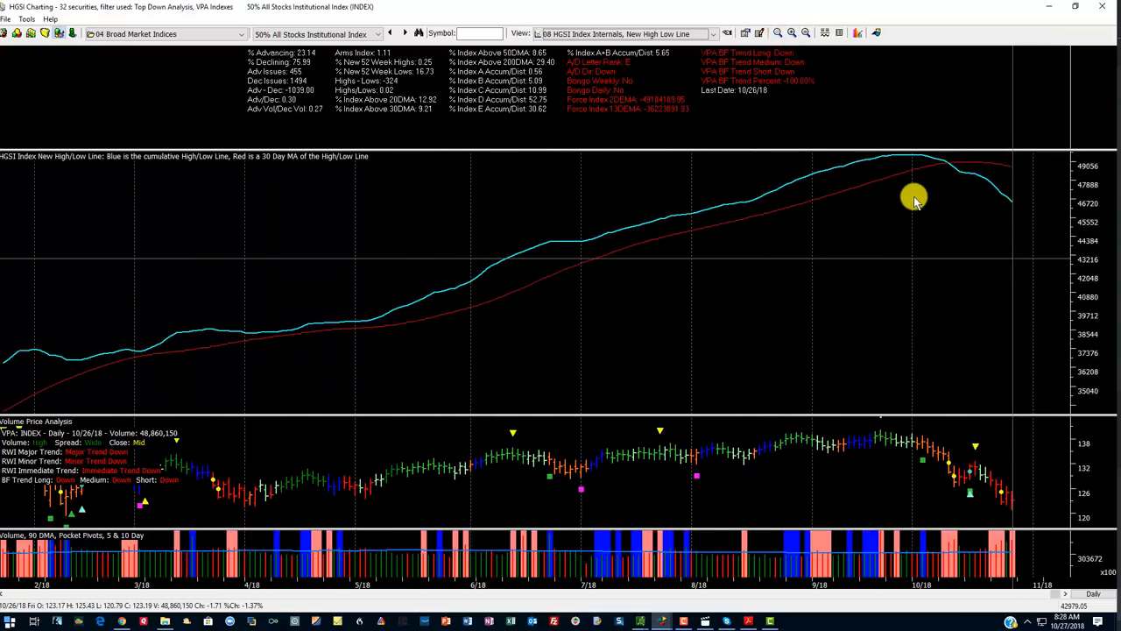
mouse_move(699, 114)
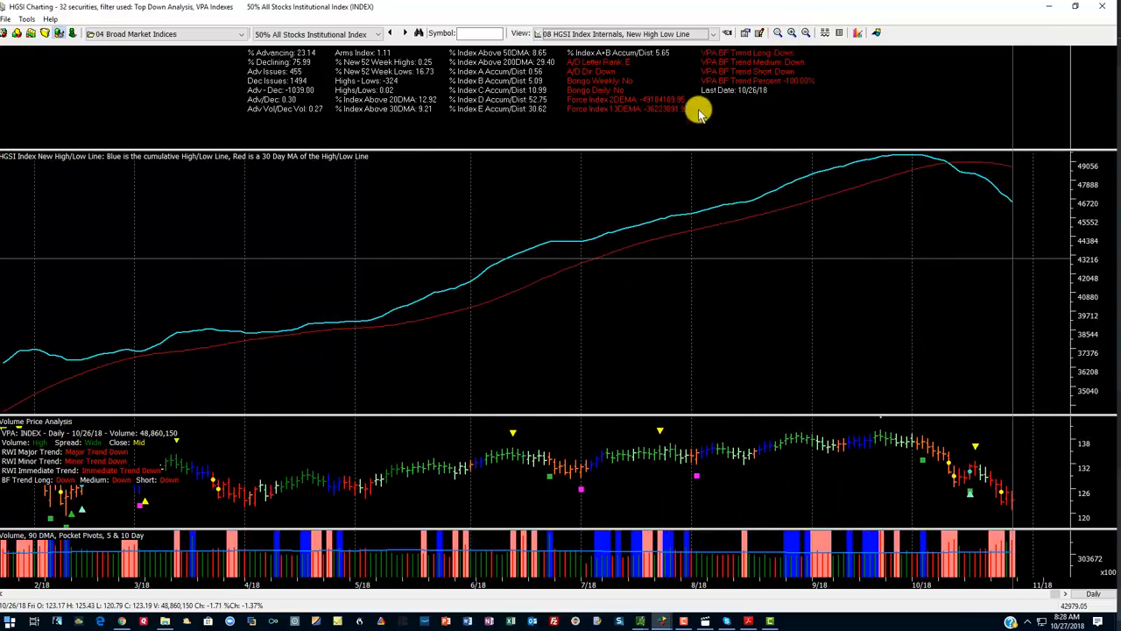
mouse_move(822, 10)
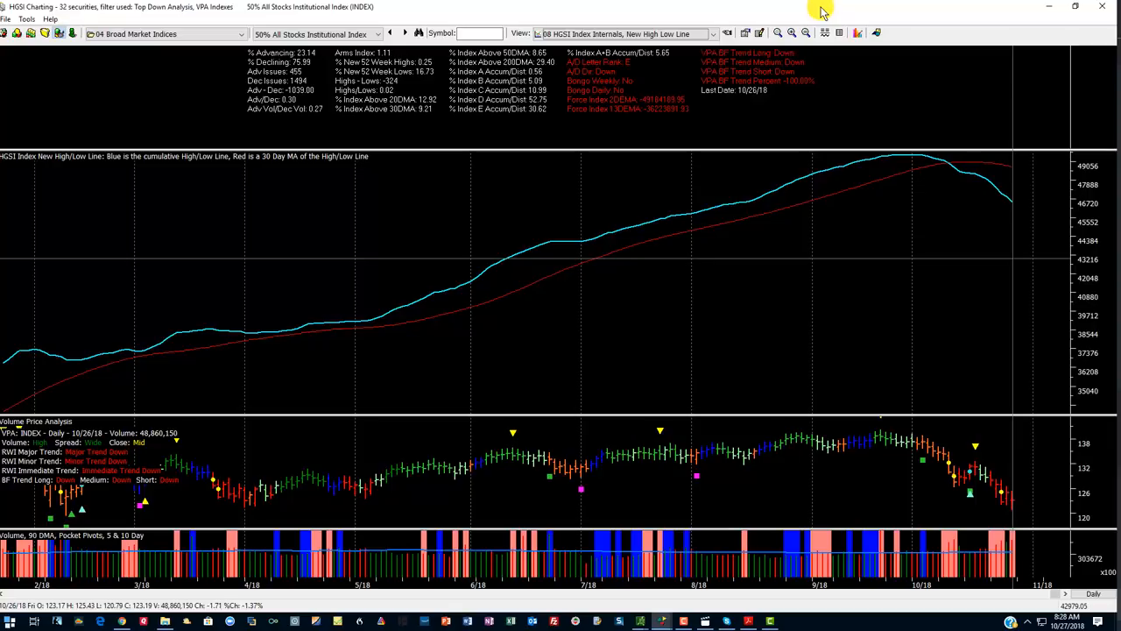
mouse_move(354, 189)
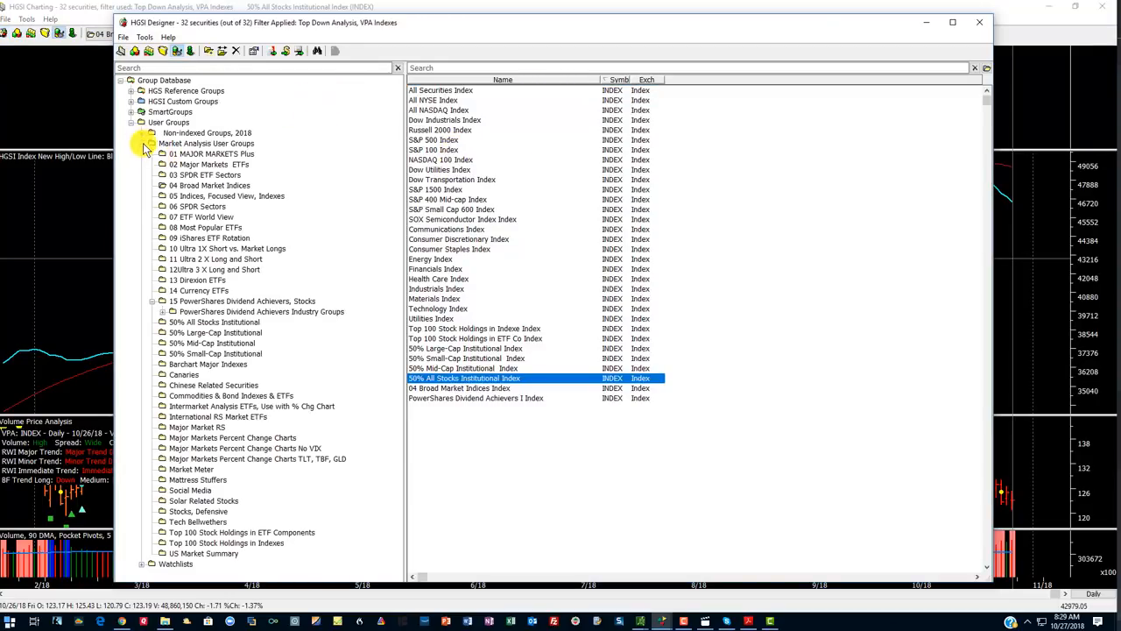
Collapse the Market Analysis User Groups tree to show its indexes.
left_click(150, 144)
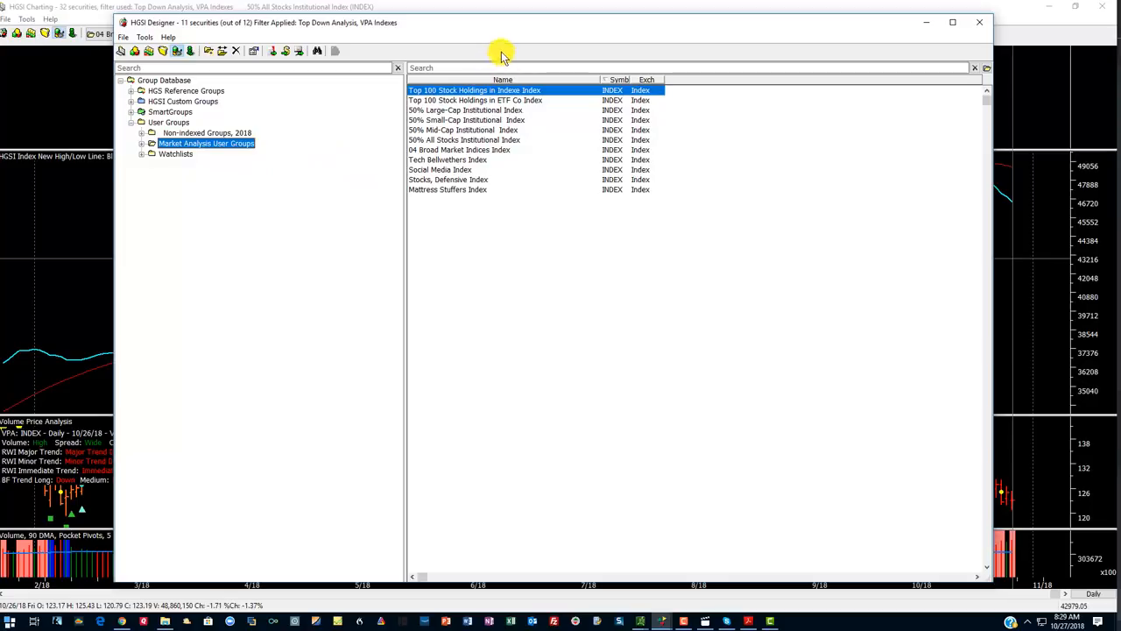
mouse_move(515, 40)
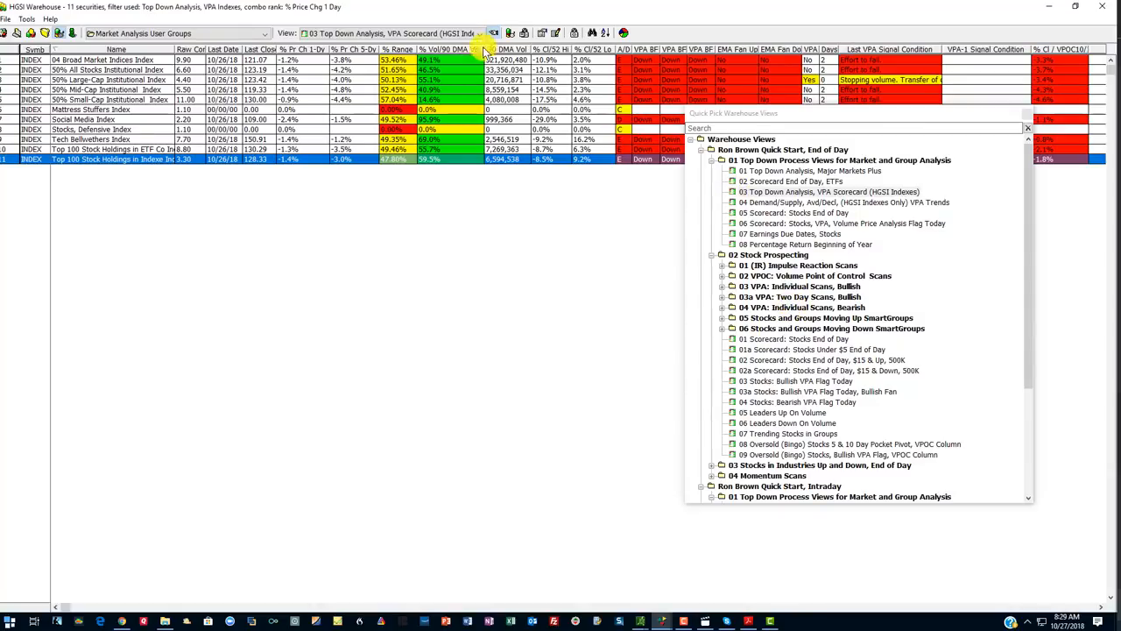
mouse_move(522, 15)
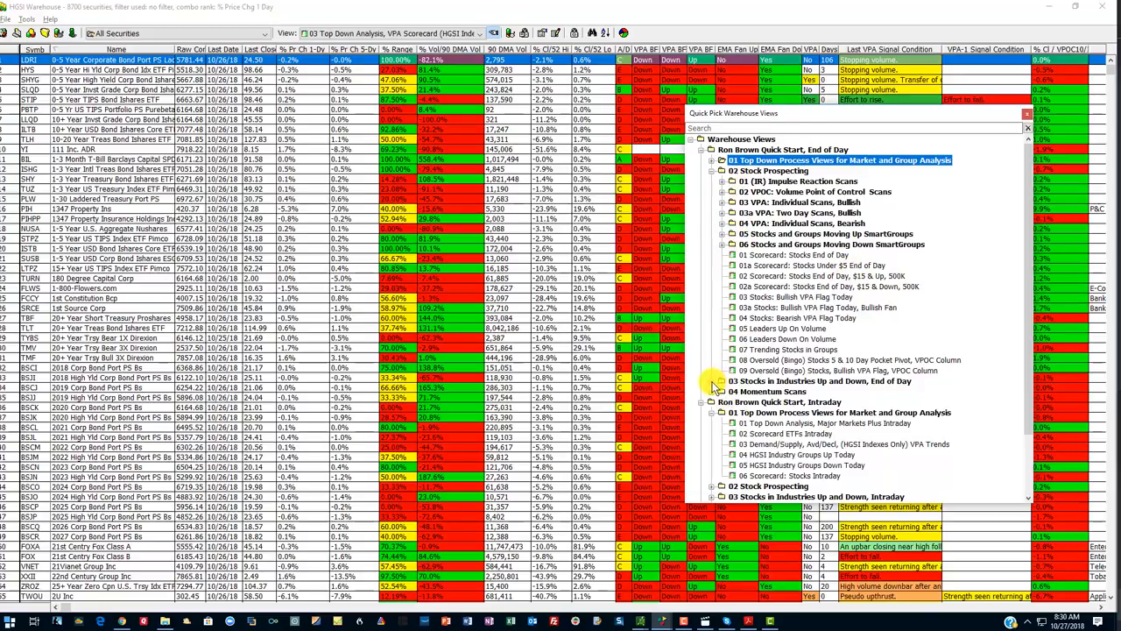
Apply the '04 Stocks and Industry Groups Up, 1 and 5 days' view from the Stocks in Industries category.
left_click(715, 380)
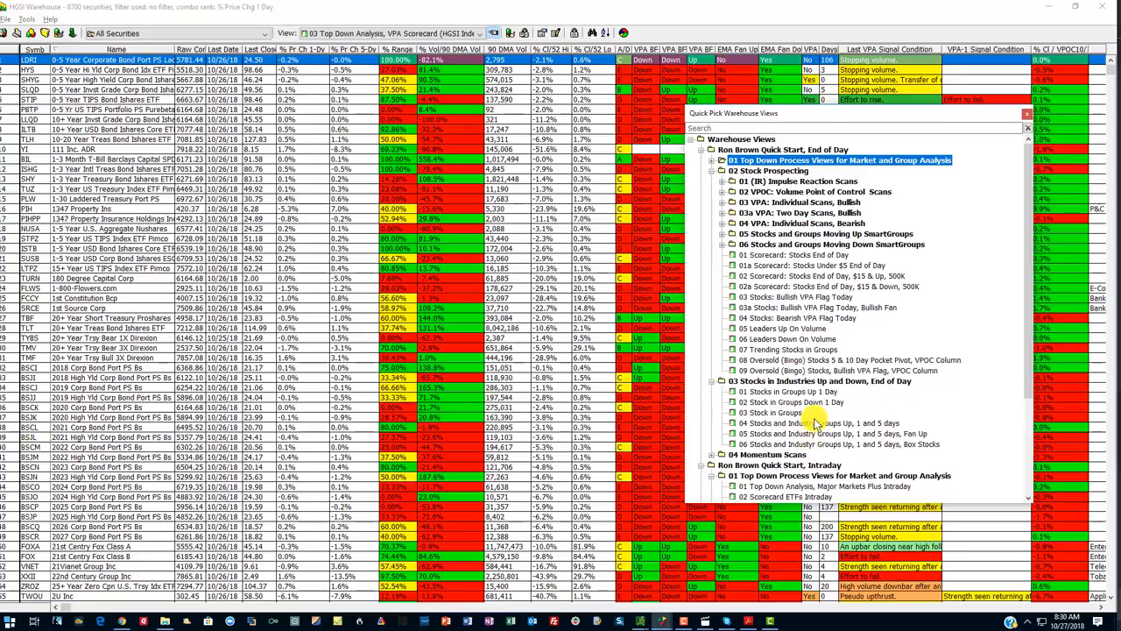
double_click(797, 422)
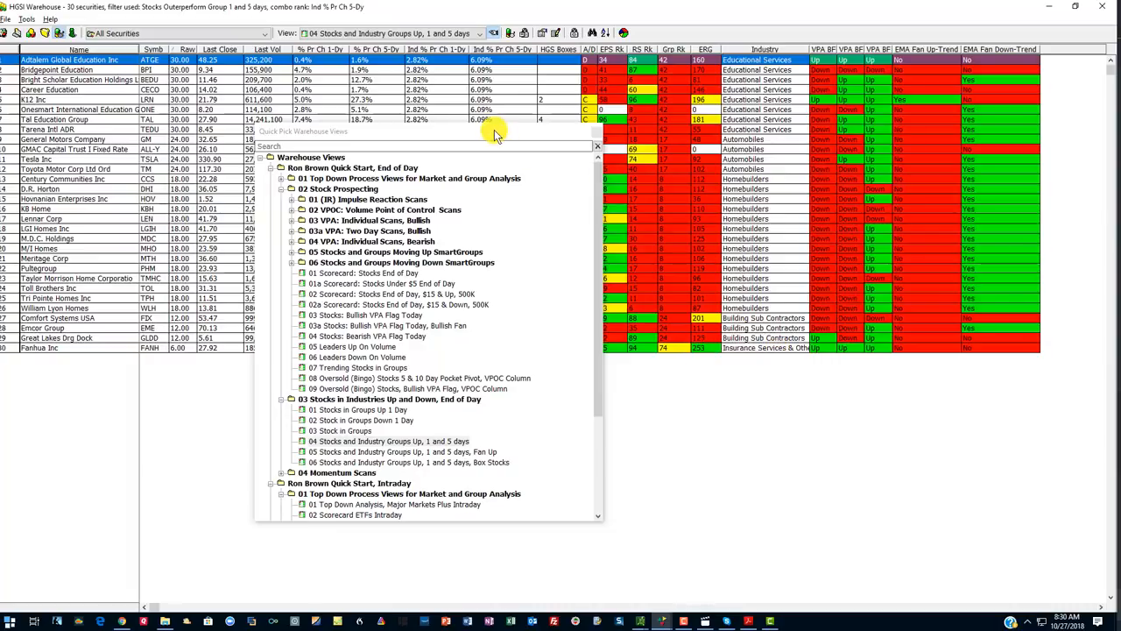
mouse_move(464, 140)
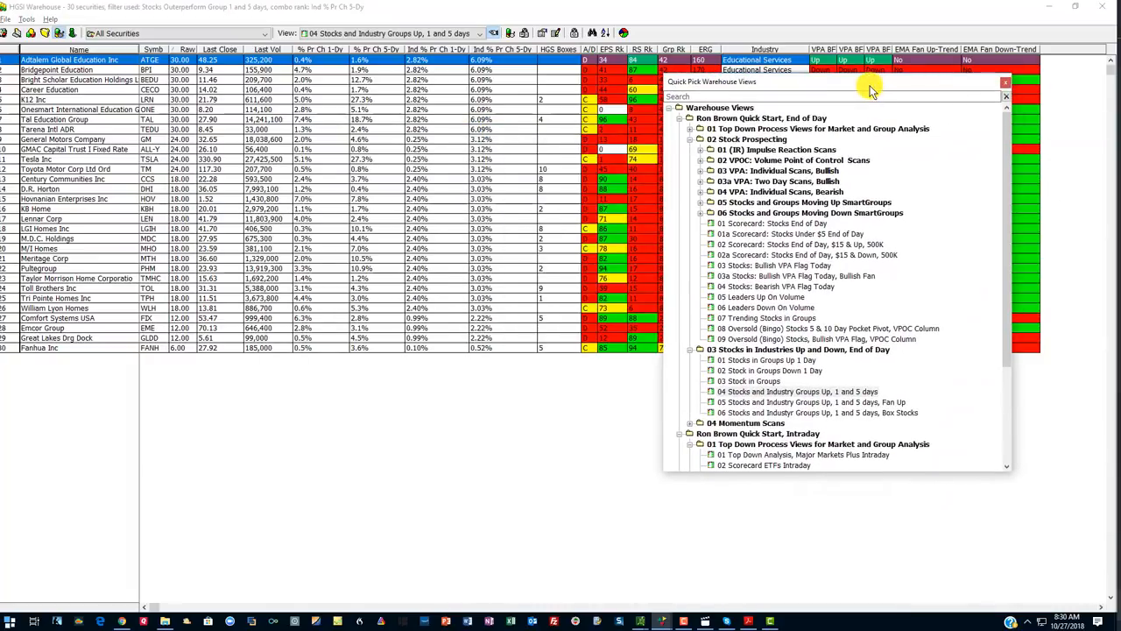
Switch to the Stocks and Industry Groups Up, 1 and 5 days, Box Stocks variant listing K12 Inc.
left_click(806, 401)
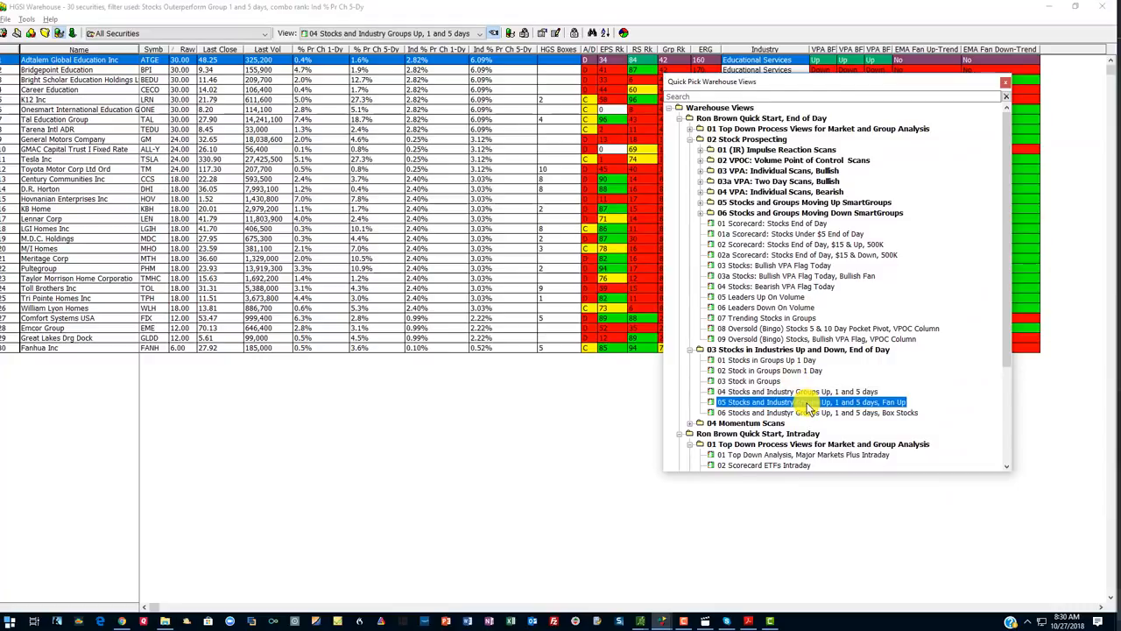
double_click(815, 401)
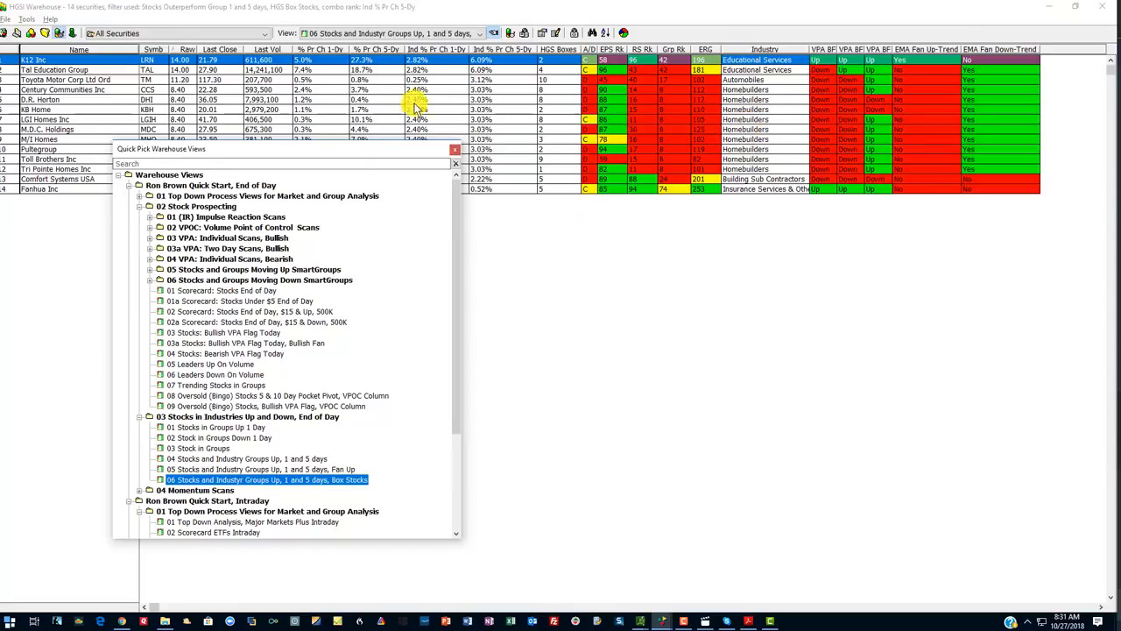
mouse_move(350, 143)
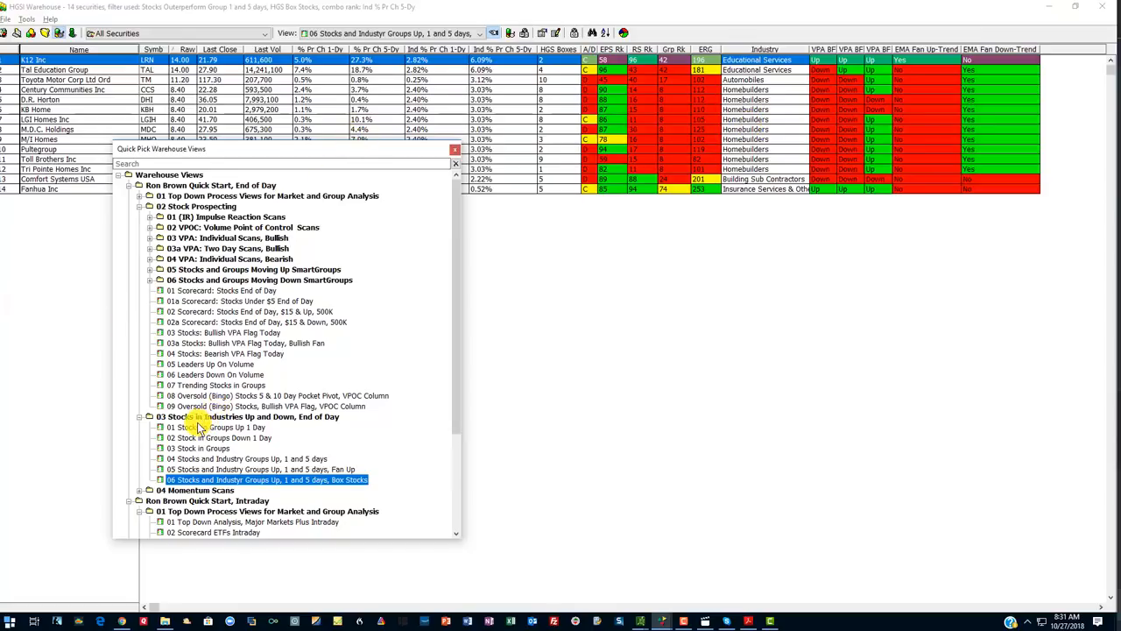
Apply the '01 Stocks in Groups Up 1 Day' view and scroll through its results grid.
left_click(218, 427)
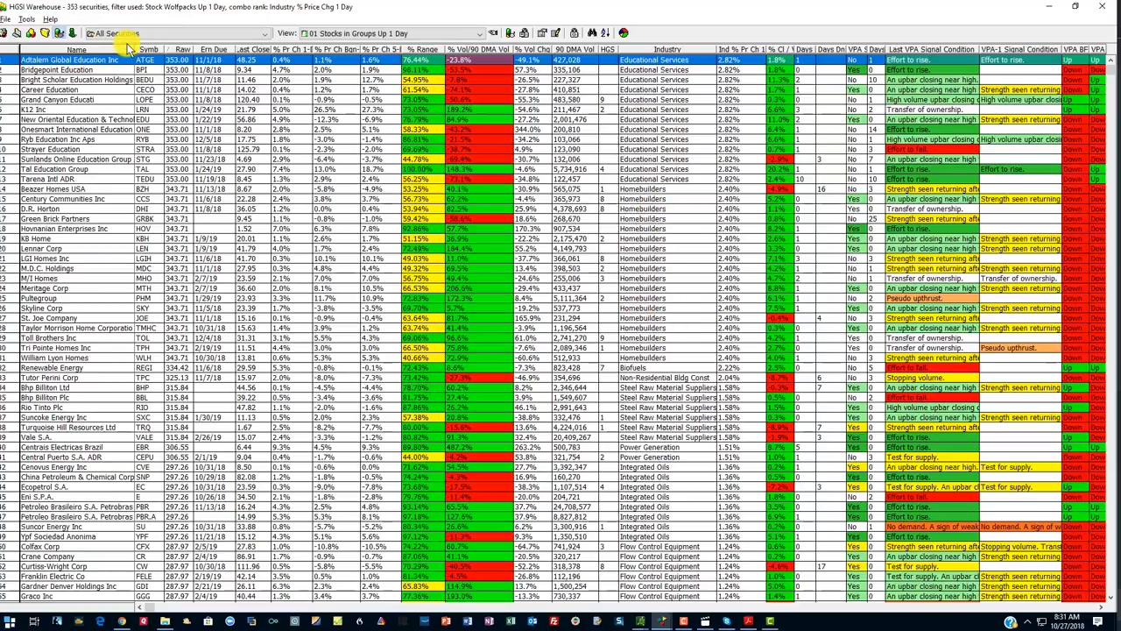
mouse_move(342, 98)
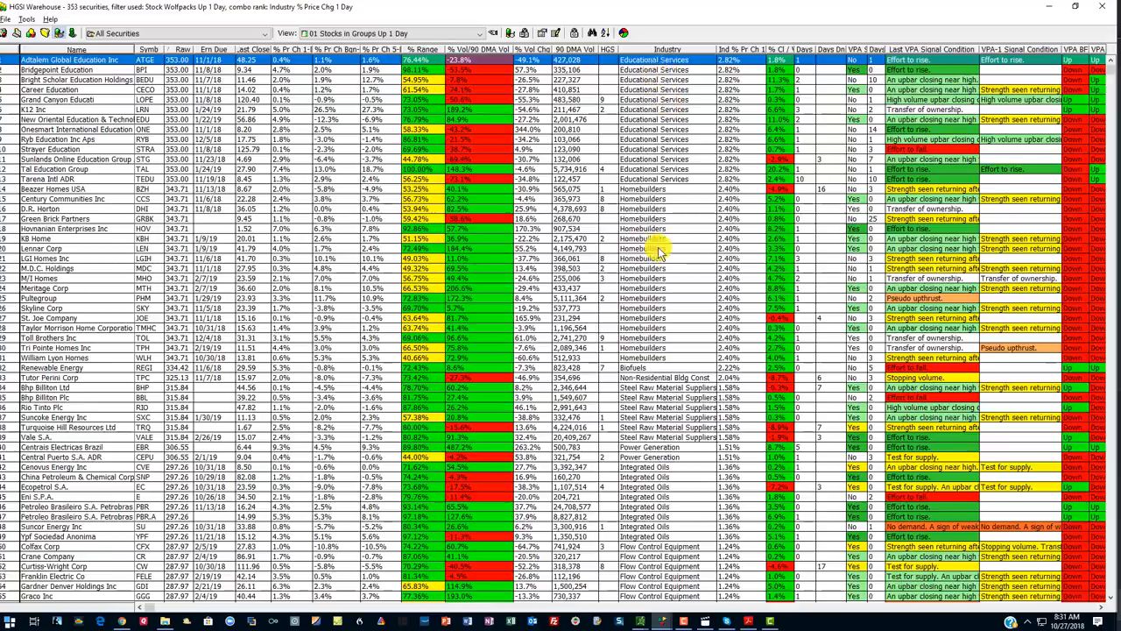
scroll("down", 3)
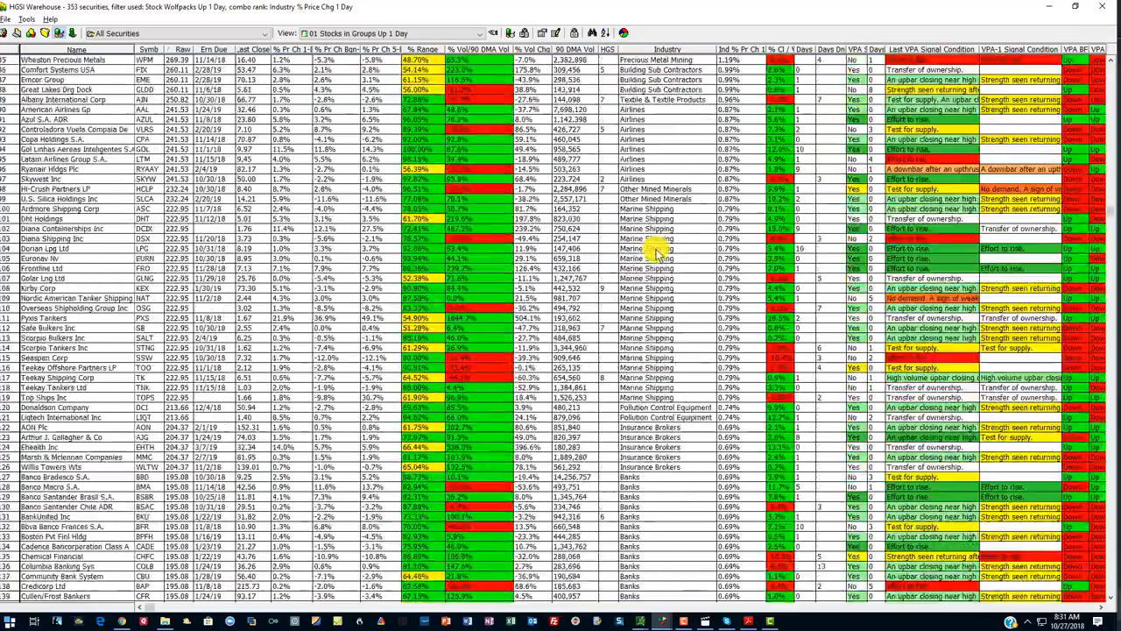
scroll("down", 3)
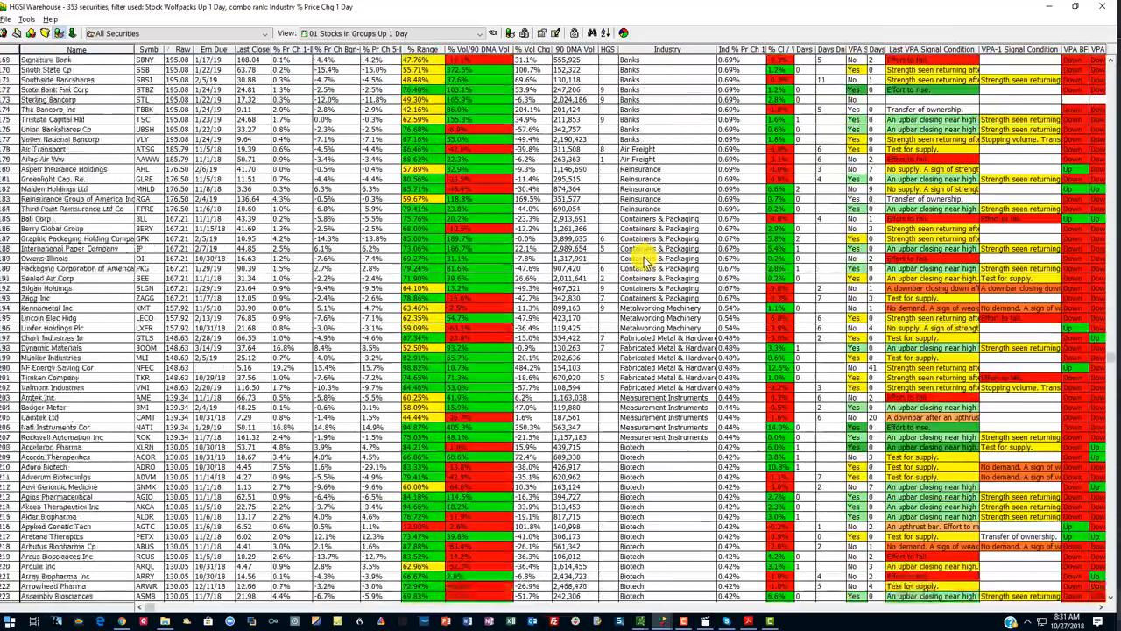
scroll("down", 3)
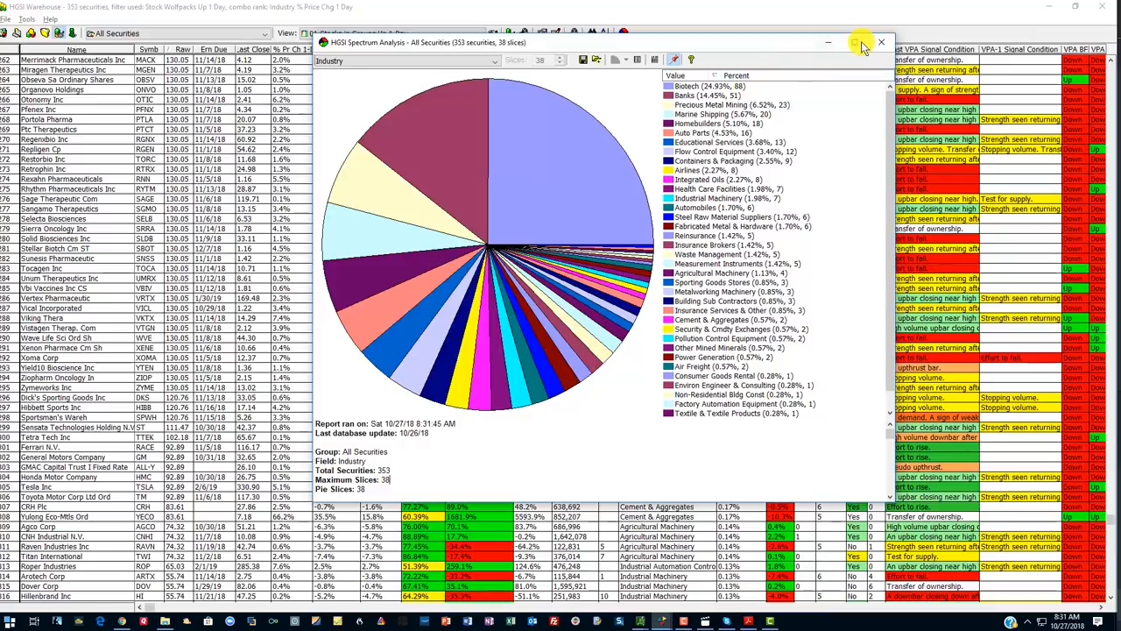
left_click(881, 42)
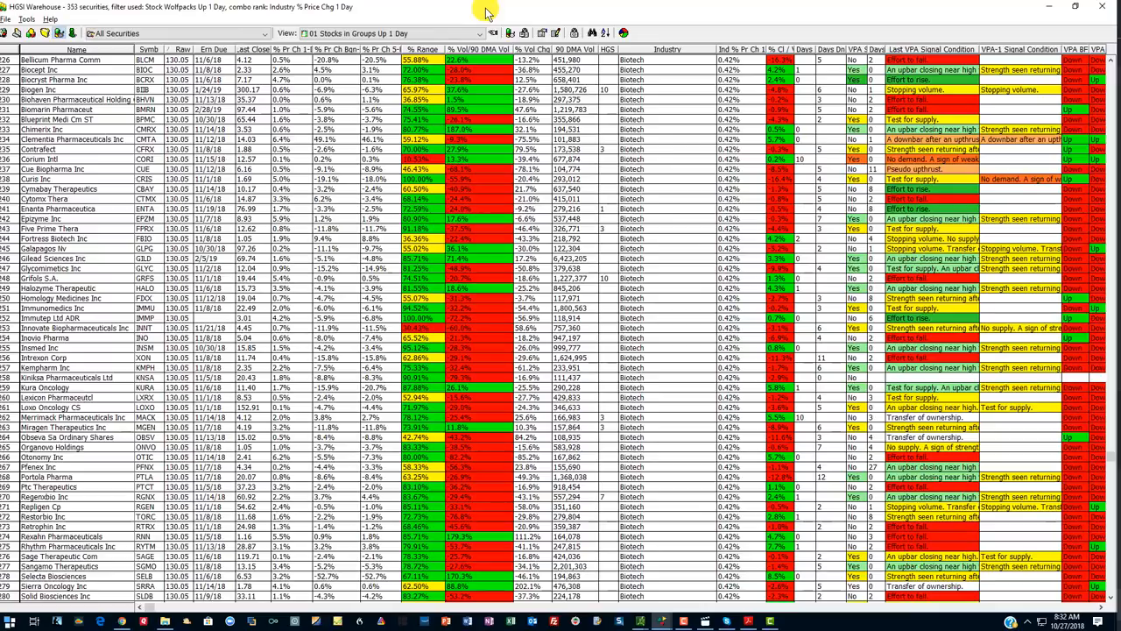
mouse_move(536, 19)
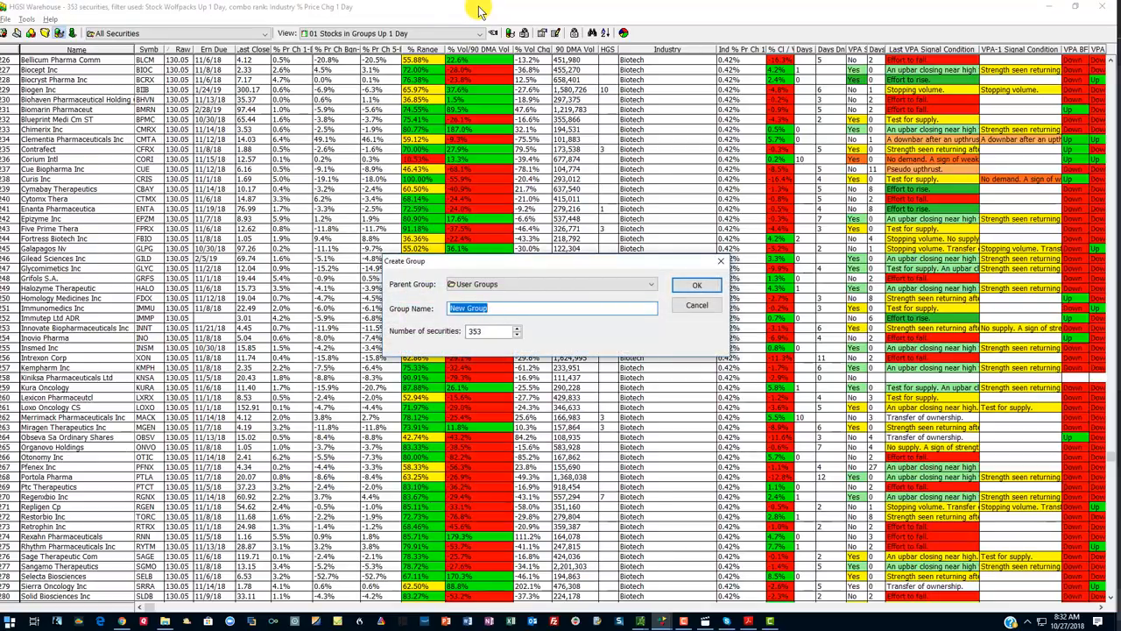
Name the new user group 'Sto', confirm creation, and dismiss the index-generation prompt.
type("Stocks in g")
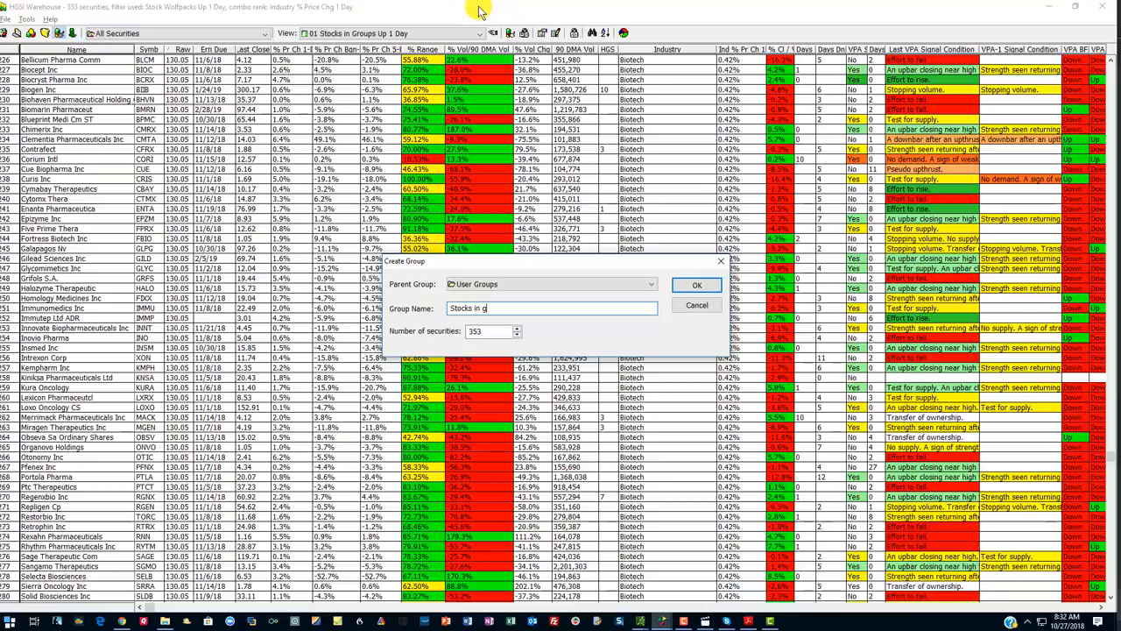
left_click(698, 284)
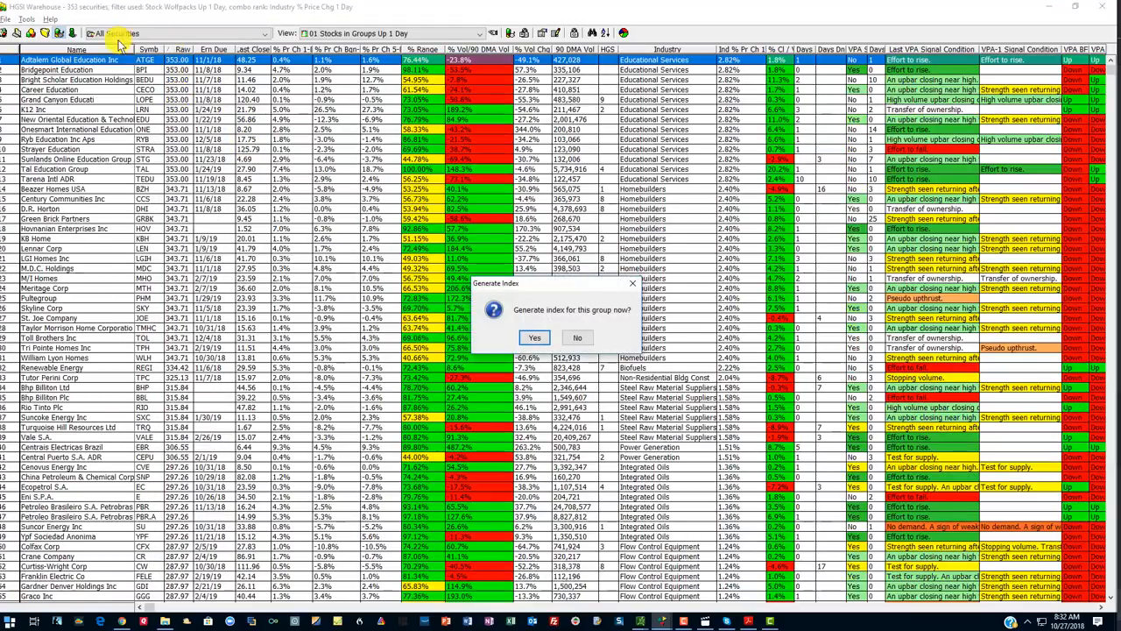
left_click(536, 336)
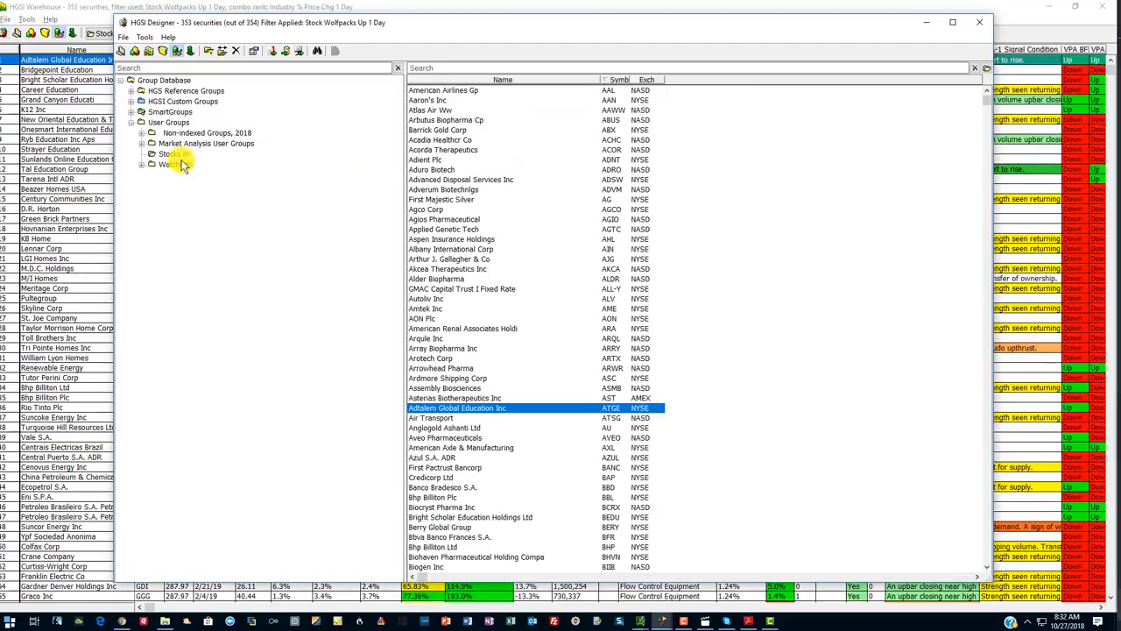
Edit the new group's name to 'Stocks in Groups Up 1 Day', save it, and skip index generation.
right_click(171, 155)
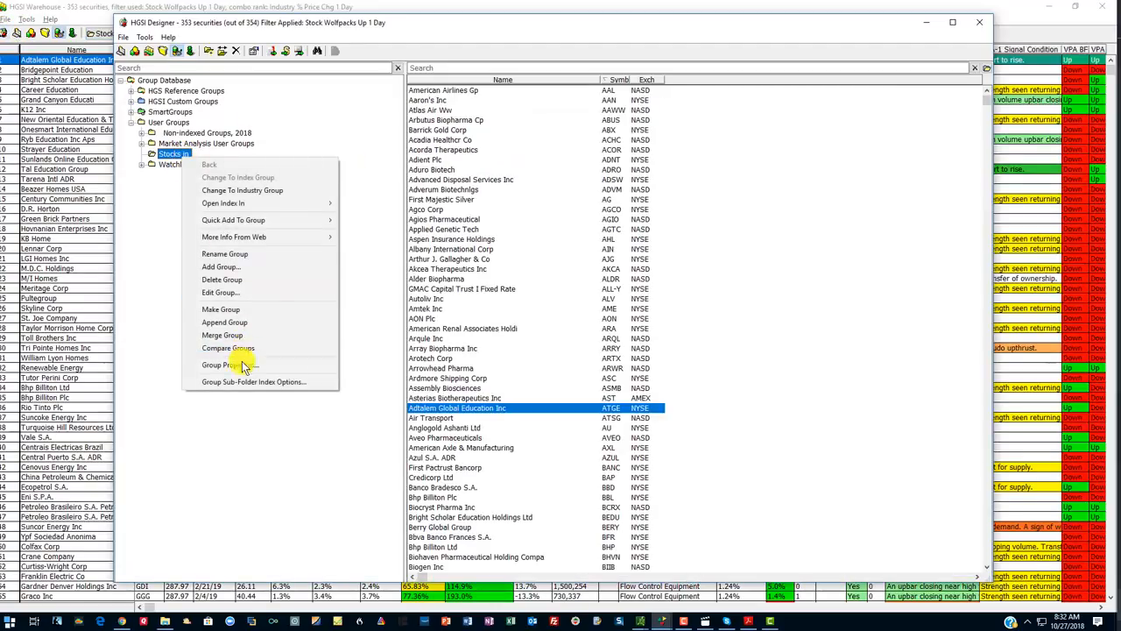
mouse_move(219, 281)
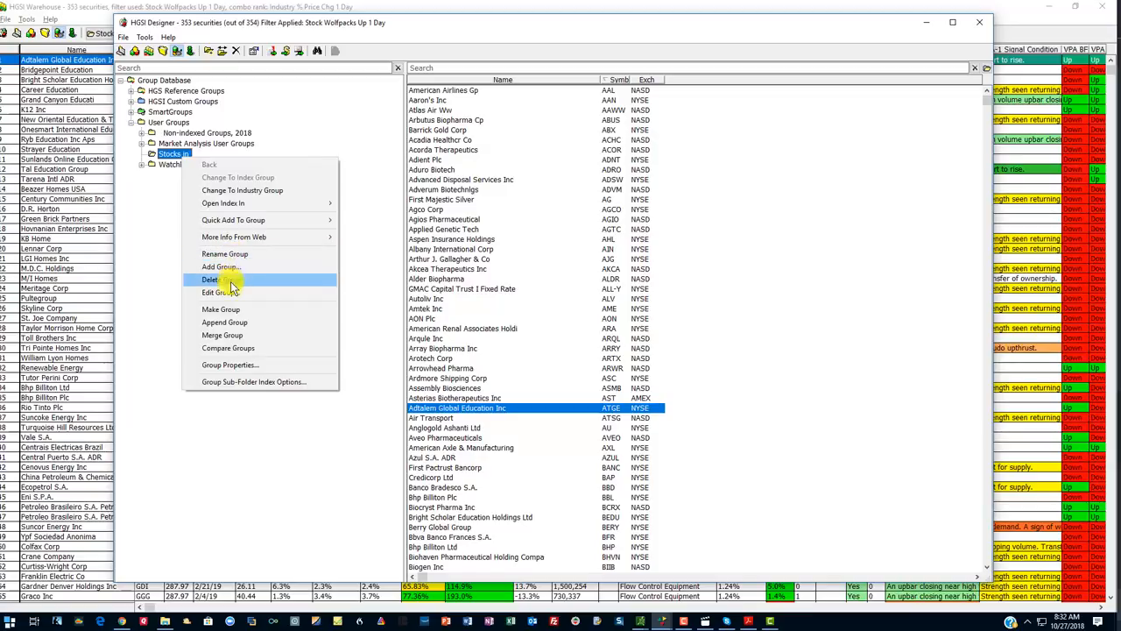
left_click(221, 291)
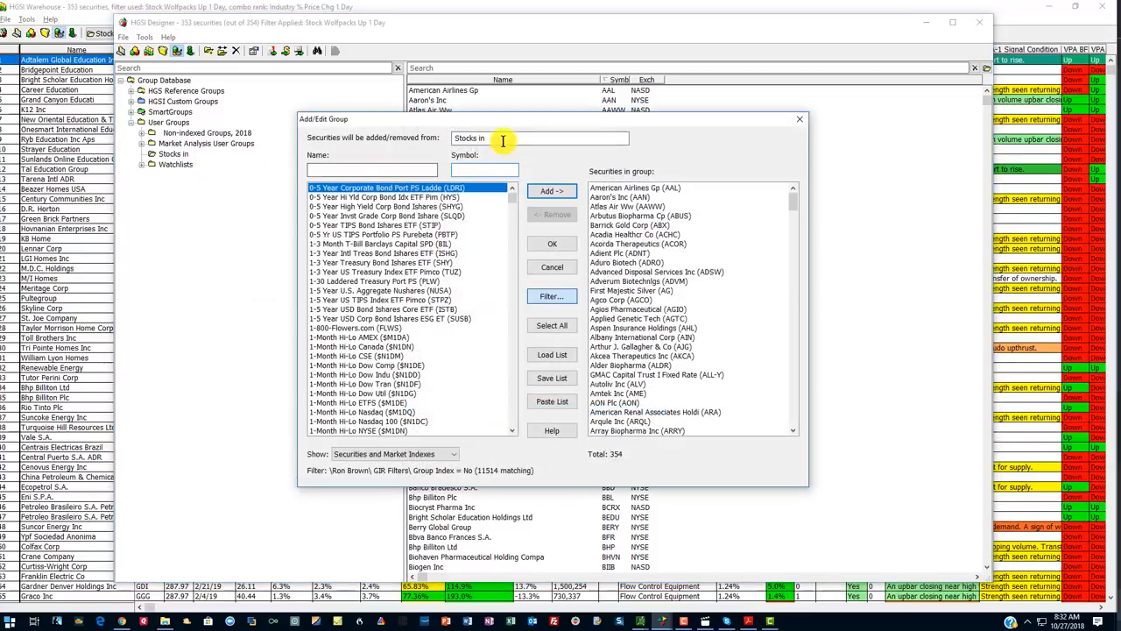
type("Groups UYp")
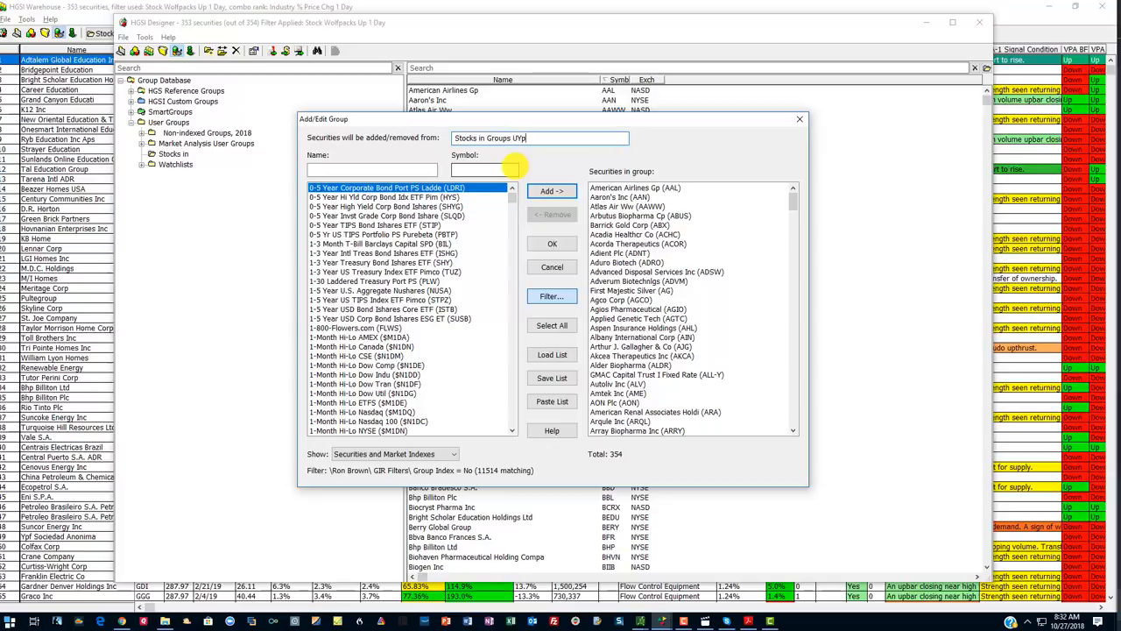
type("1 Day")
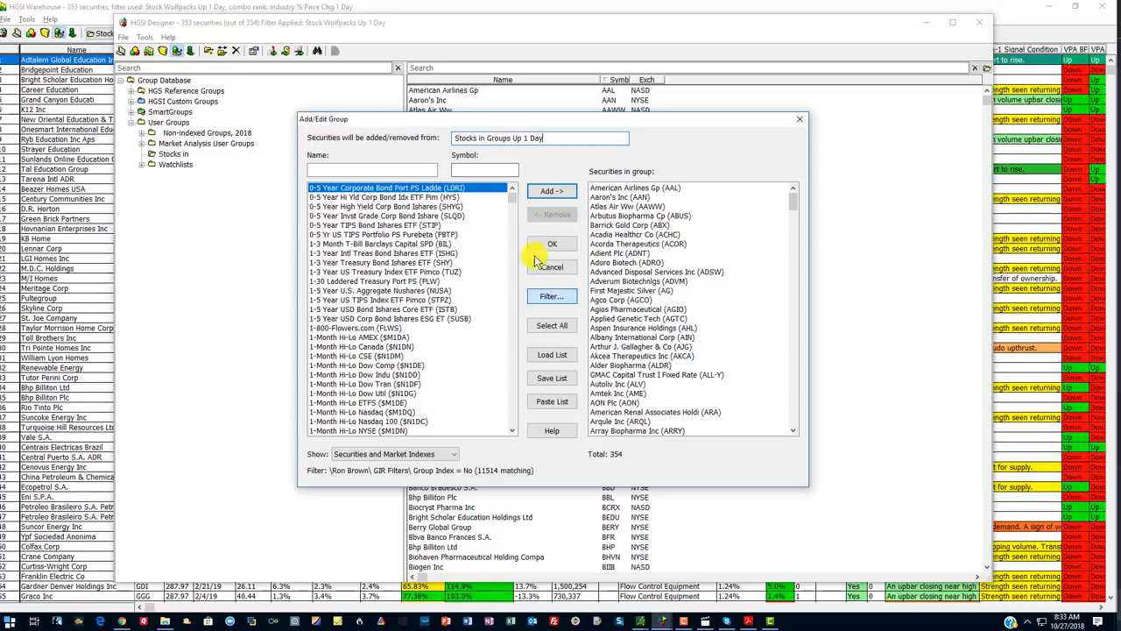
left_click(552, 243)
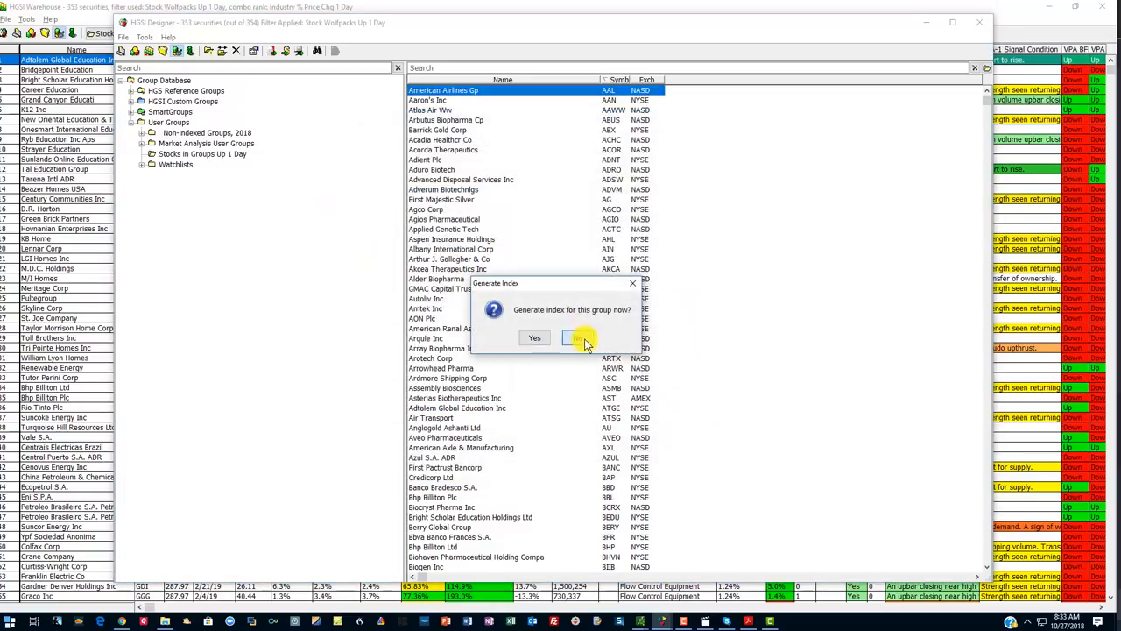
left_click(582, 338)
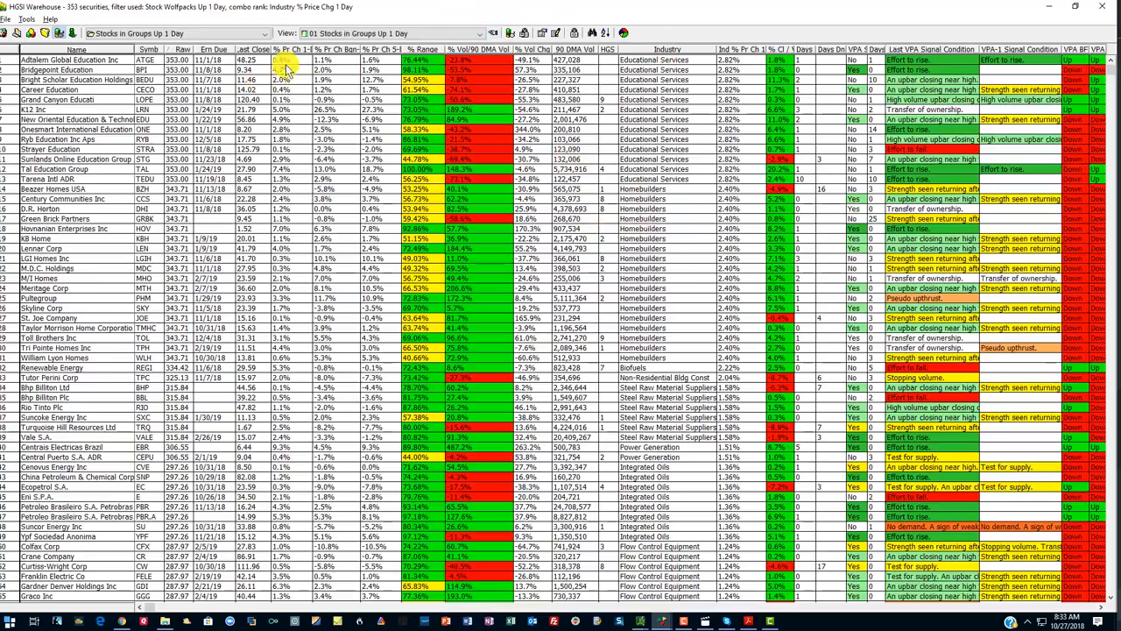
mouse_move(42, 33)
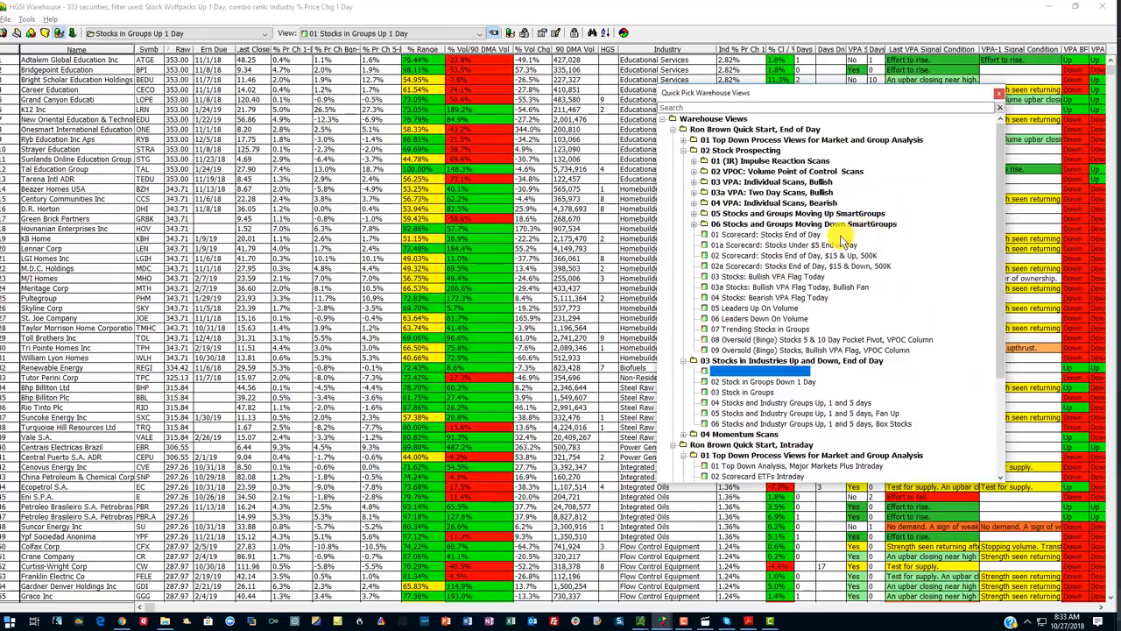
Choose a view from Quick Pick Warehouse Views to chart the group, starting with Diana Containerships.
left_click(761, 371)
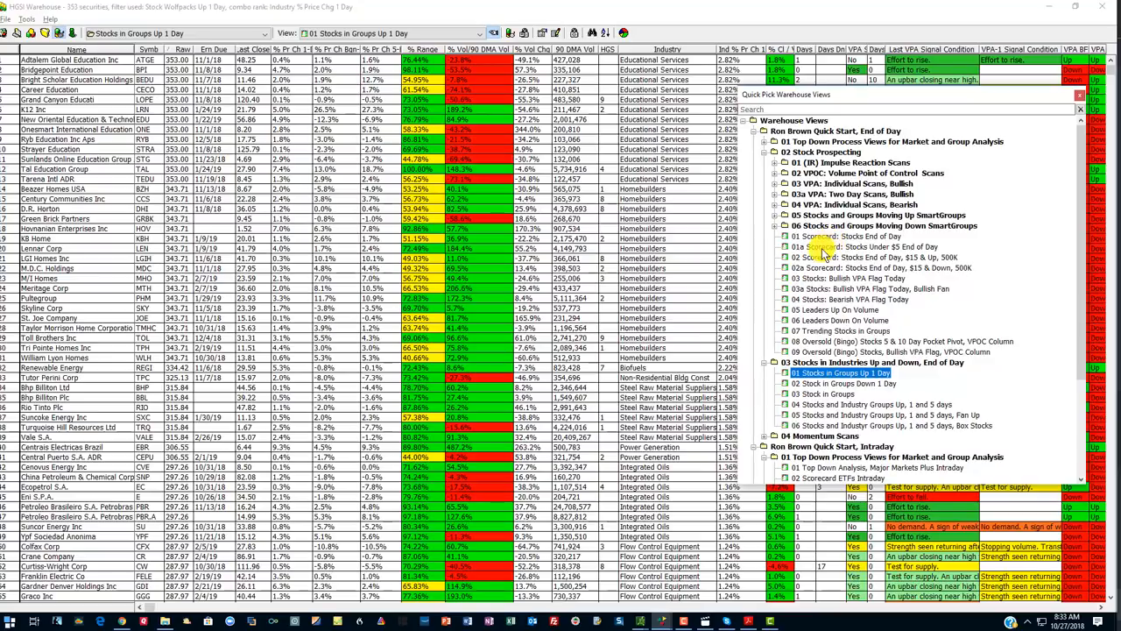
left_click(862, 245)
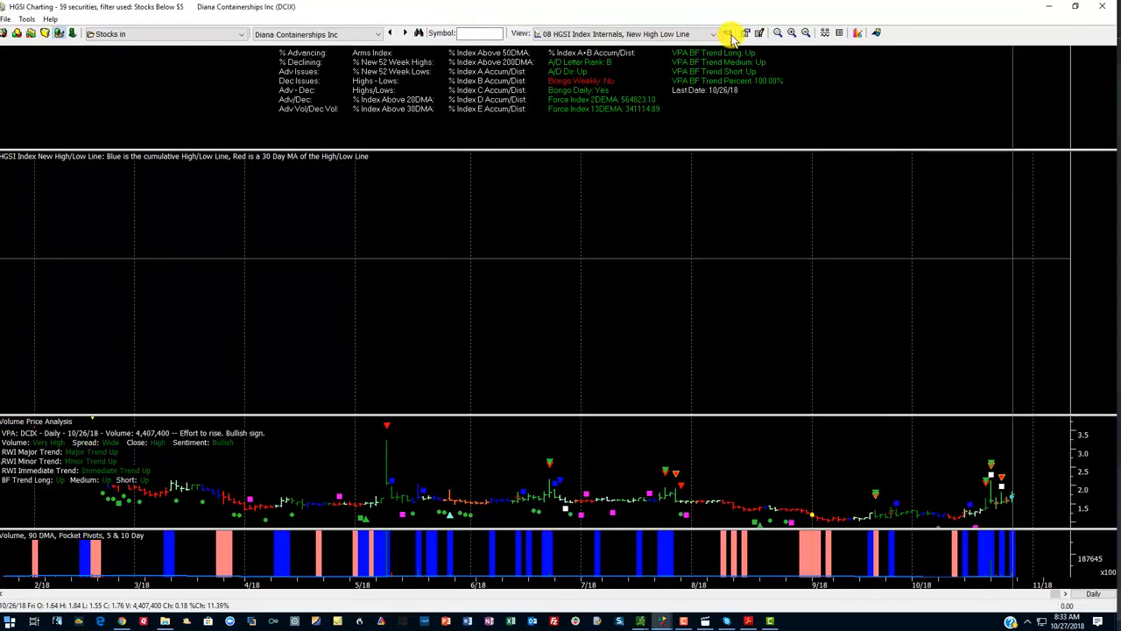
Browse the charting view categories and draw a trendline along Diana Containerships' recent price rise.
left_click(729, 34)
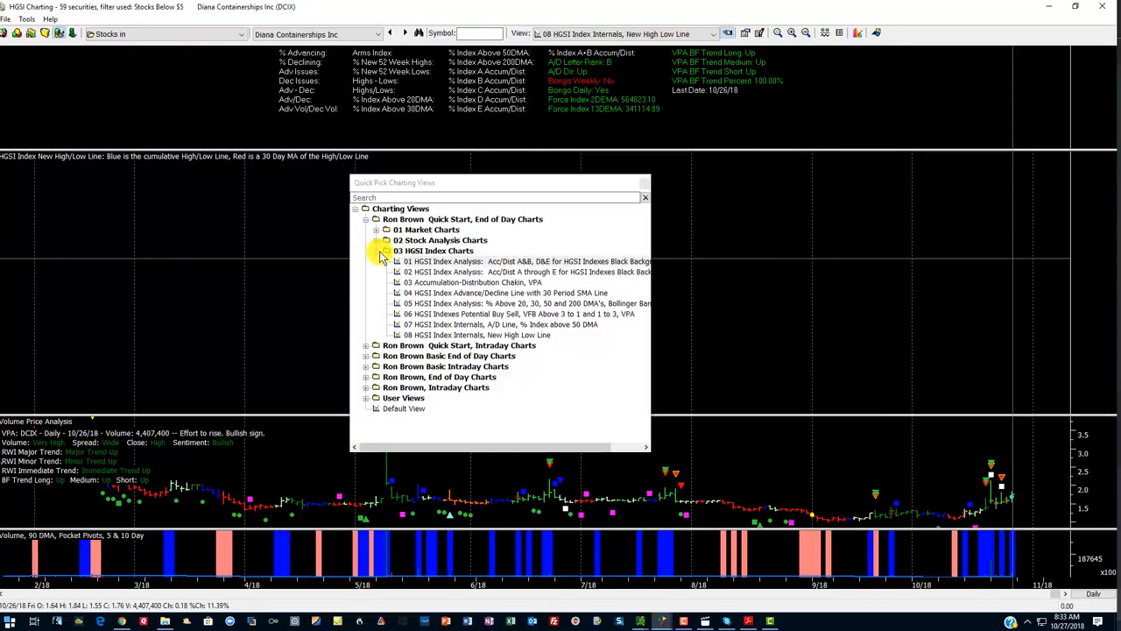
left_click(377, 240)
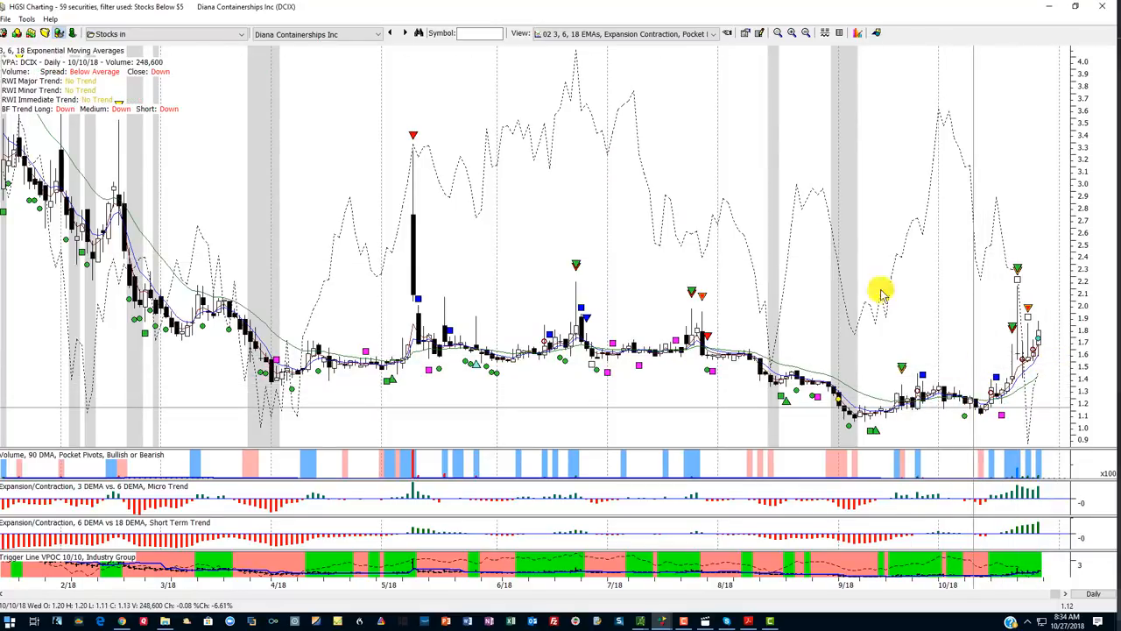
mouse_move(644, 73)
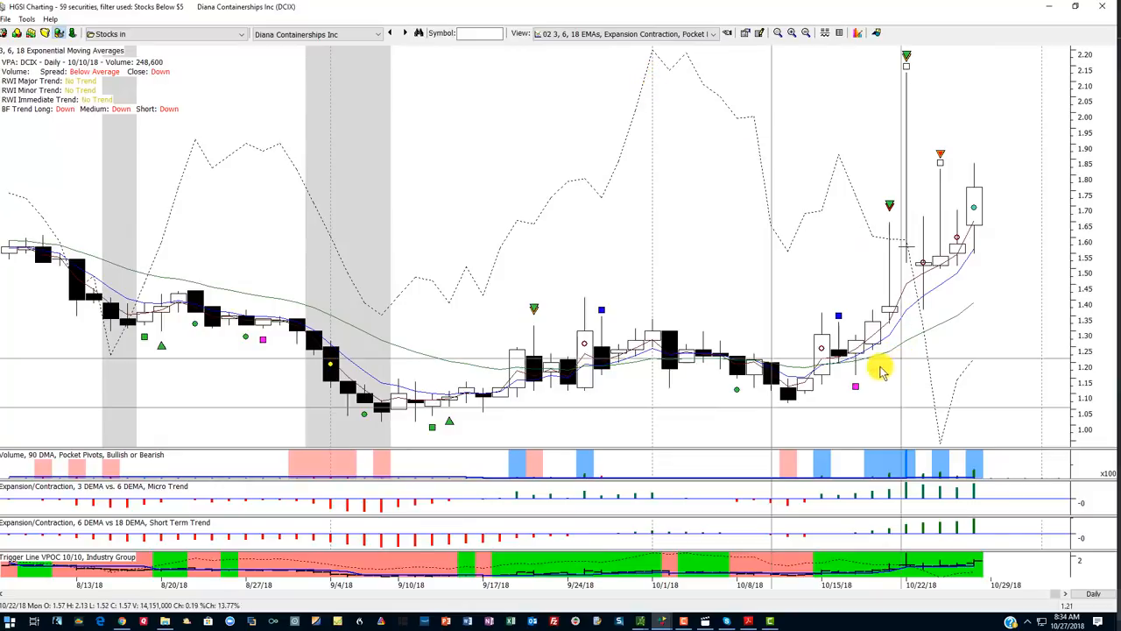
mouse_move(806, 377)
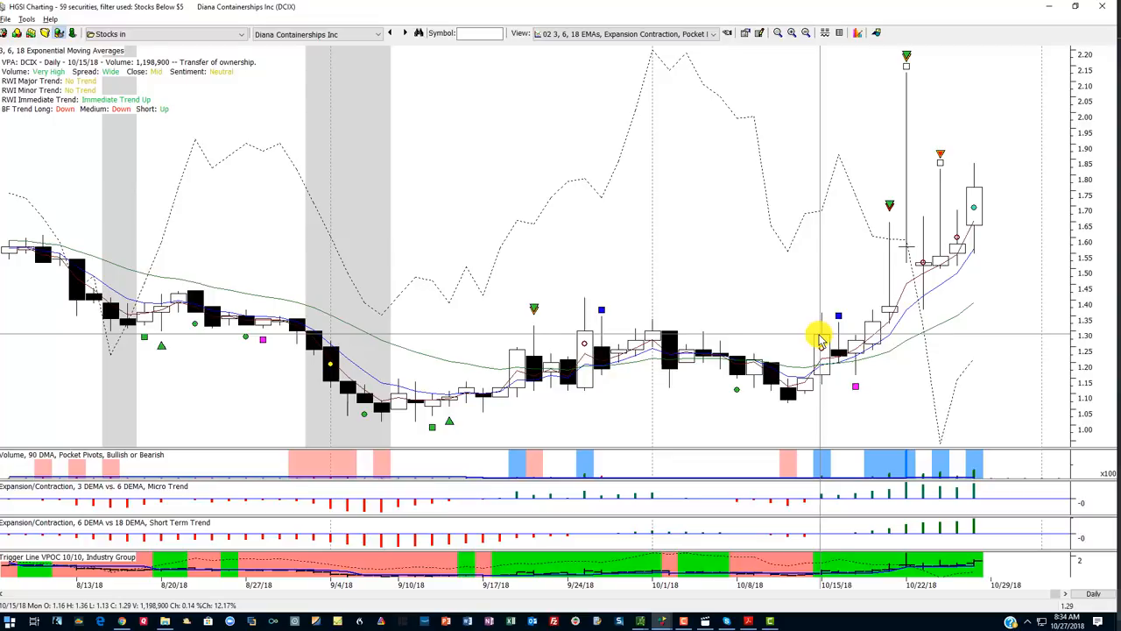
left_click_drag(820, 337, 1016, 234)
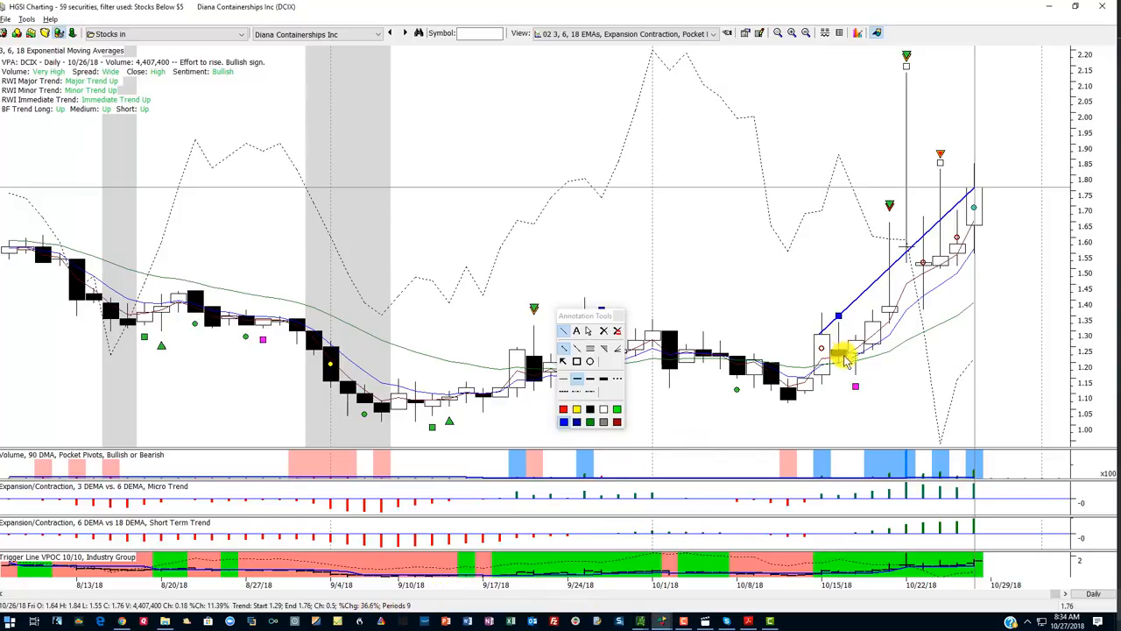
mouse_move(859, 350)
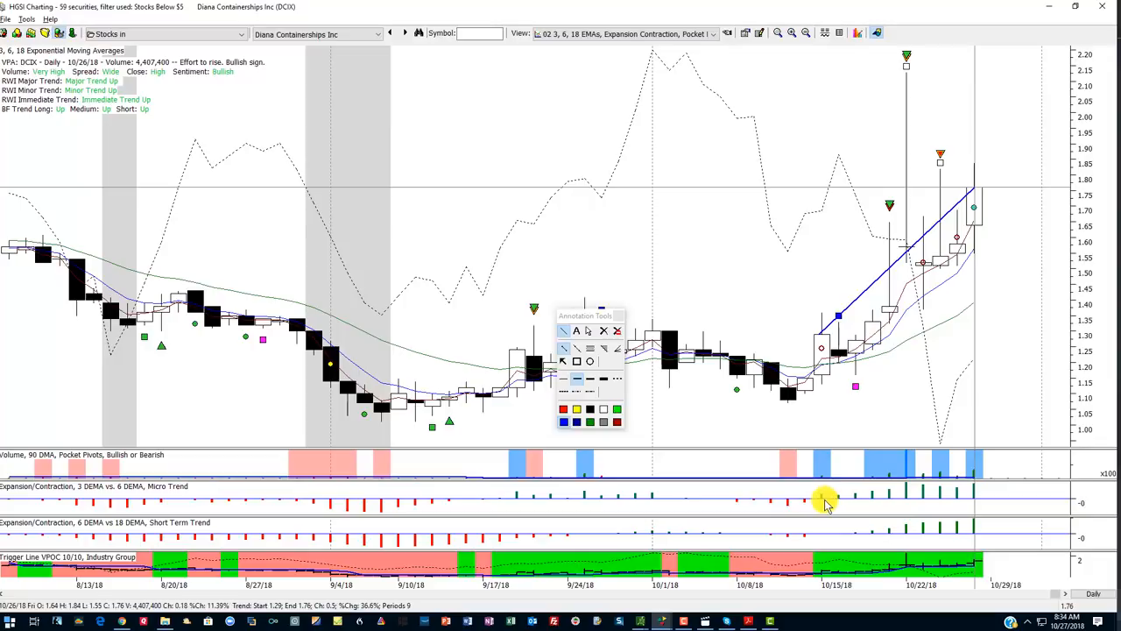
mouse_move(830, 510)
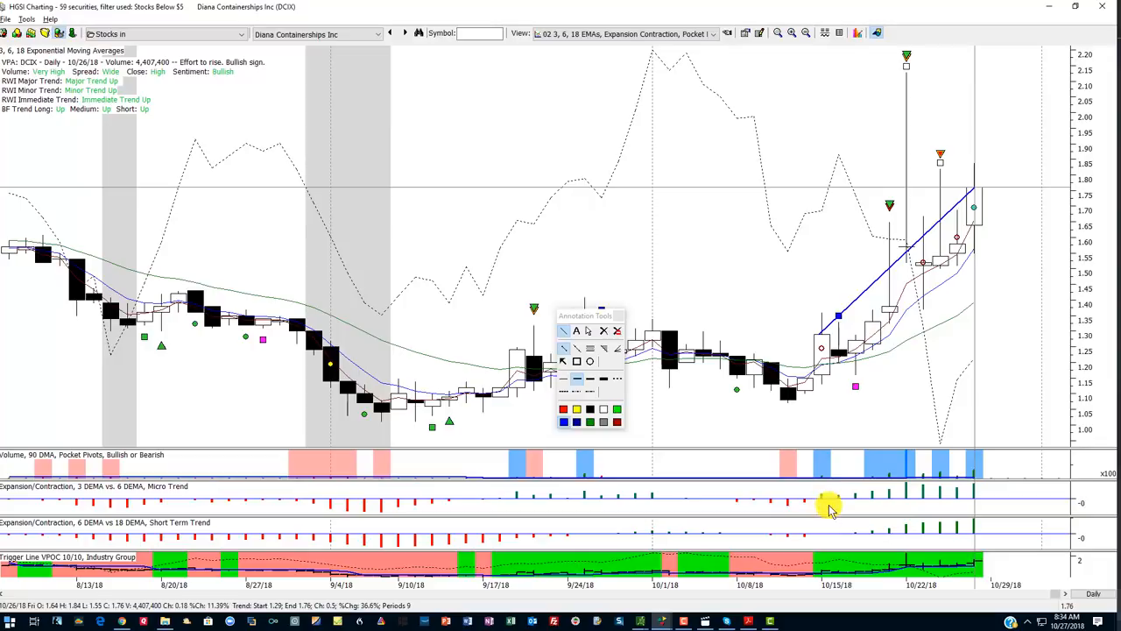
mouse_move(769, 366)
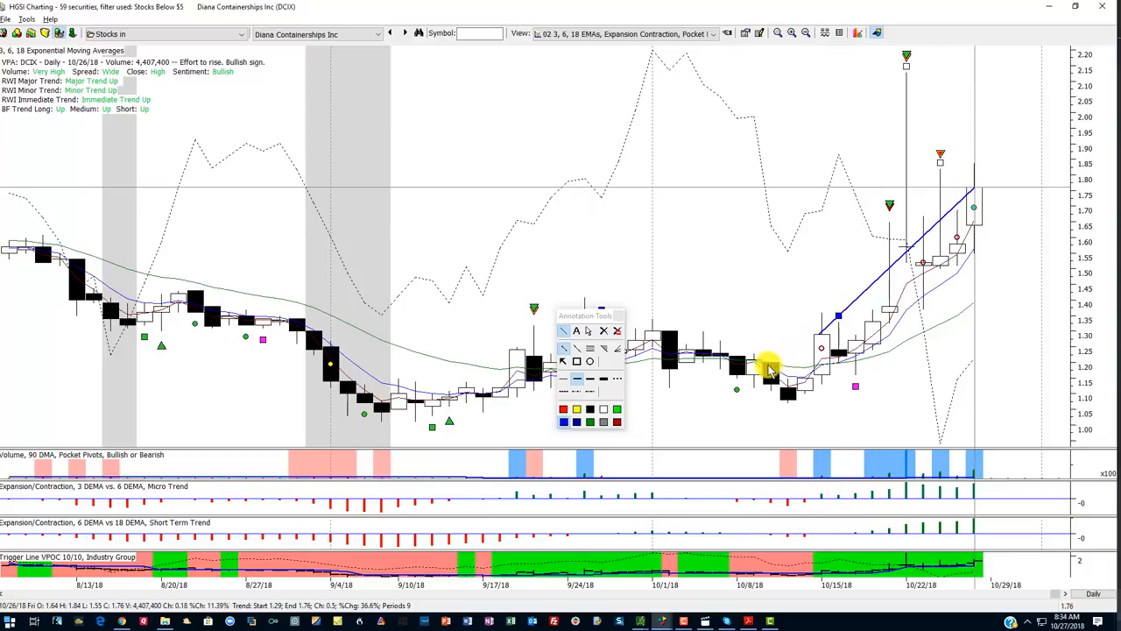
mouse_move(622, 319)
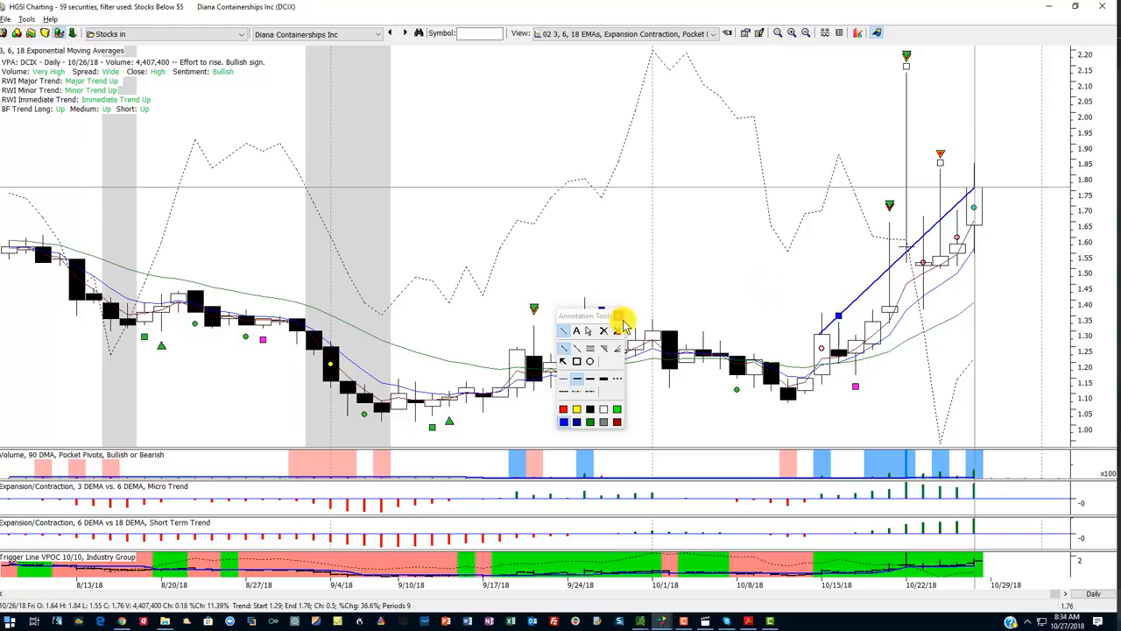
Clear all annotations from the Diana Containerships chart, confirming Yes.
left_click(602, 330)
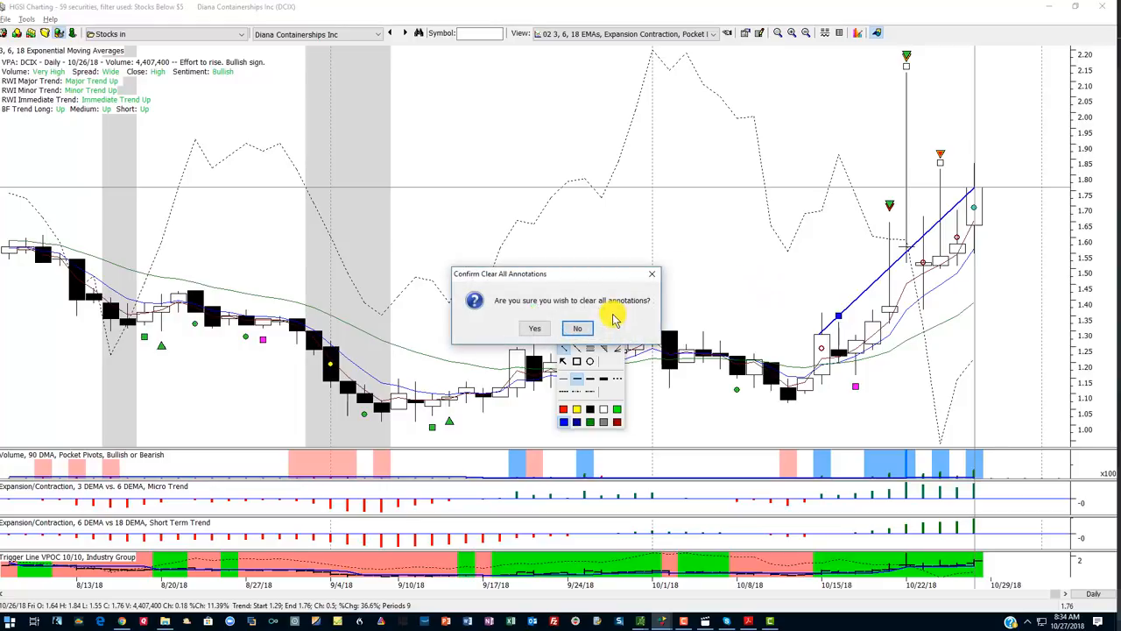
left_click(579, 327)
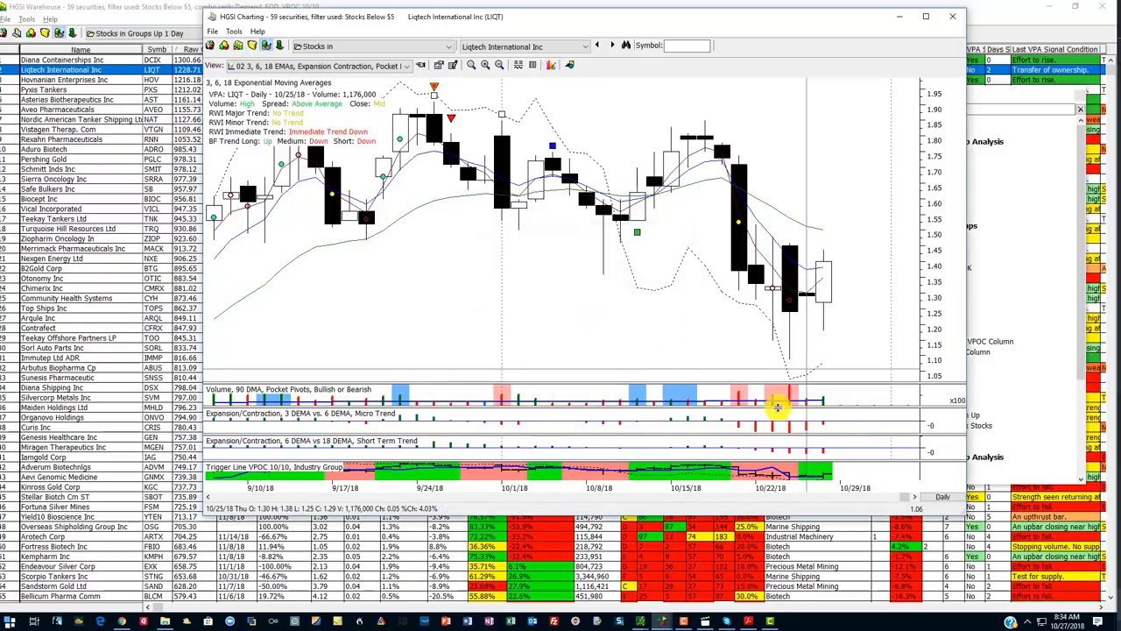
mouse_move(815, 349)
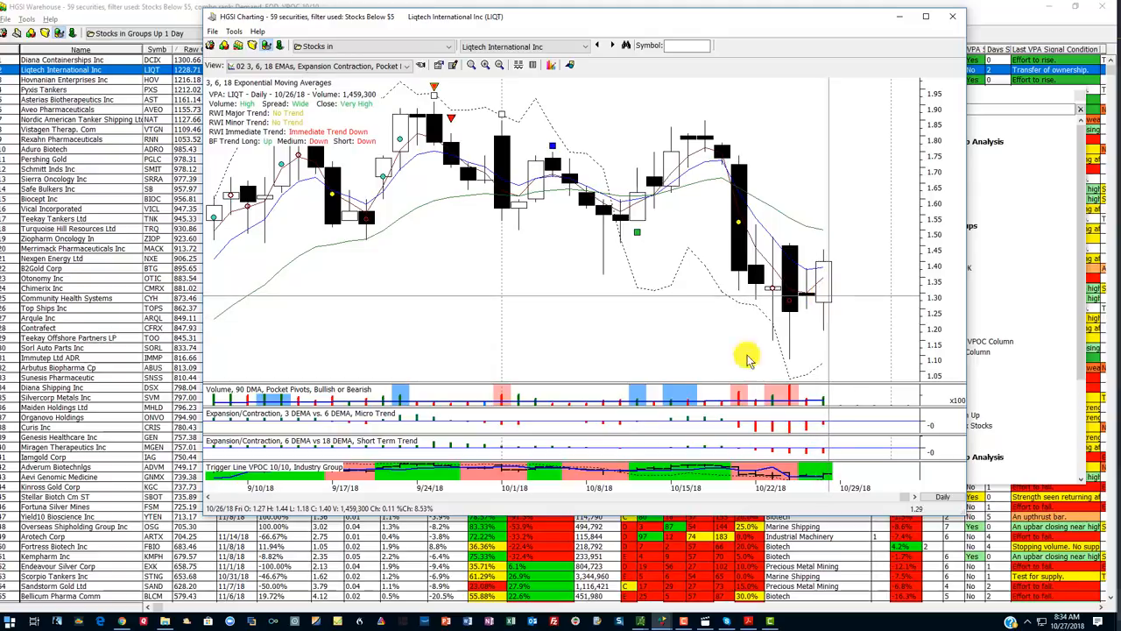
mouse_move(430, 512)
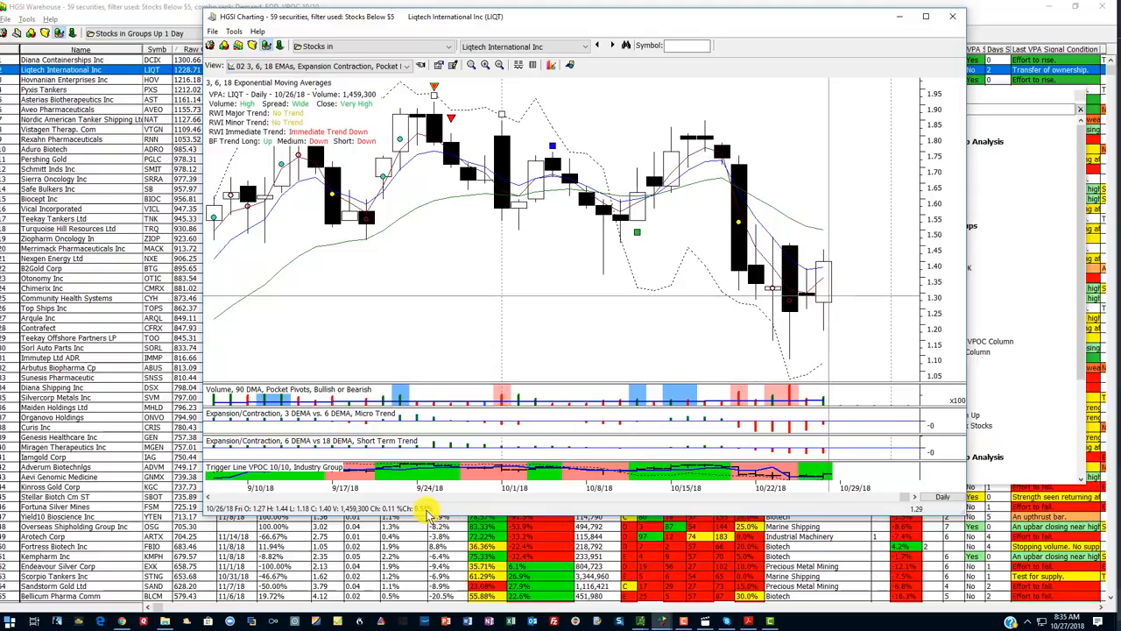
mouse_move(697, 302)
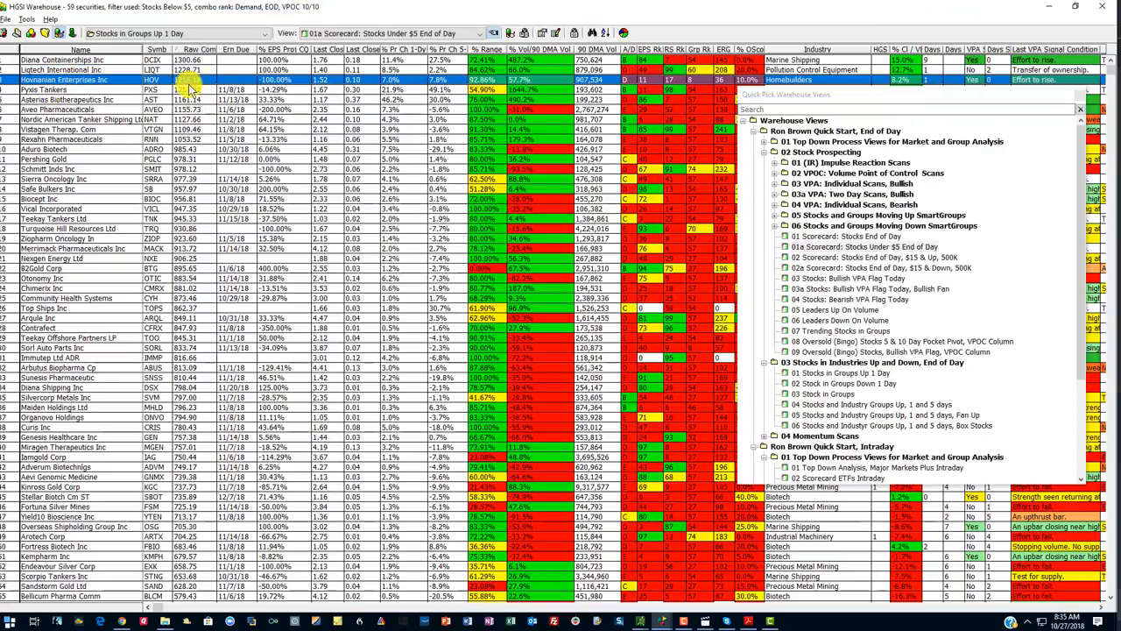
Chart Hovnanian Enterprises (HOV) from the warehouse grid in the 3, 6, 18 EMAs view.
double_click(175, 80)
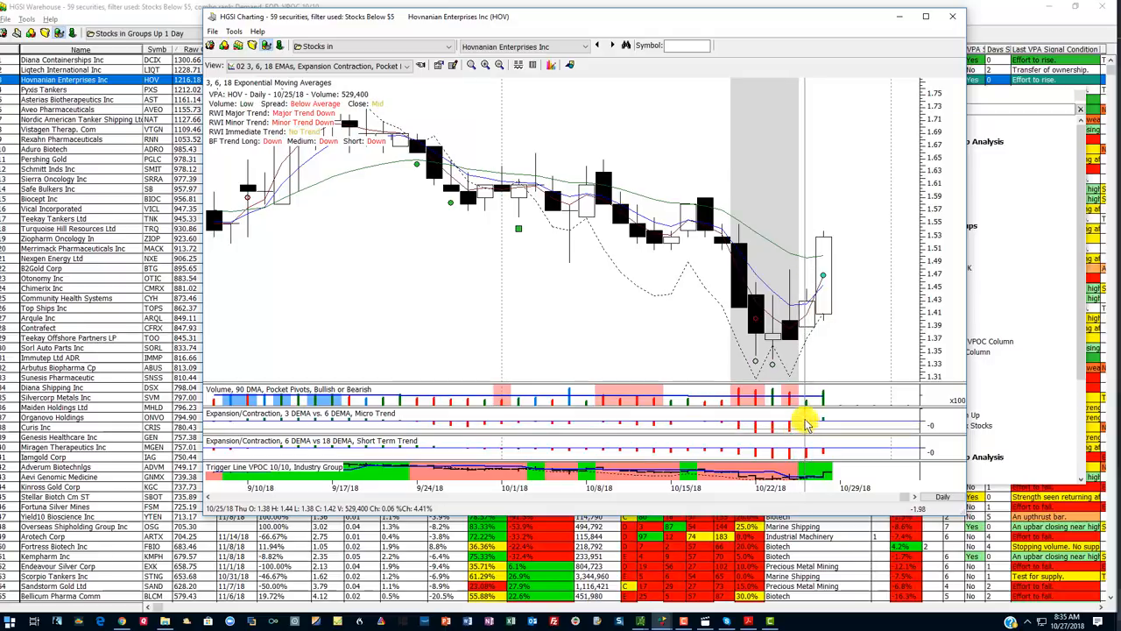
mouse_move(824, 315)
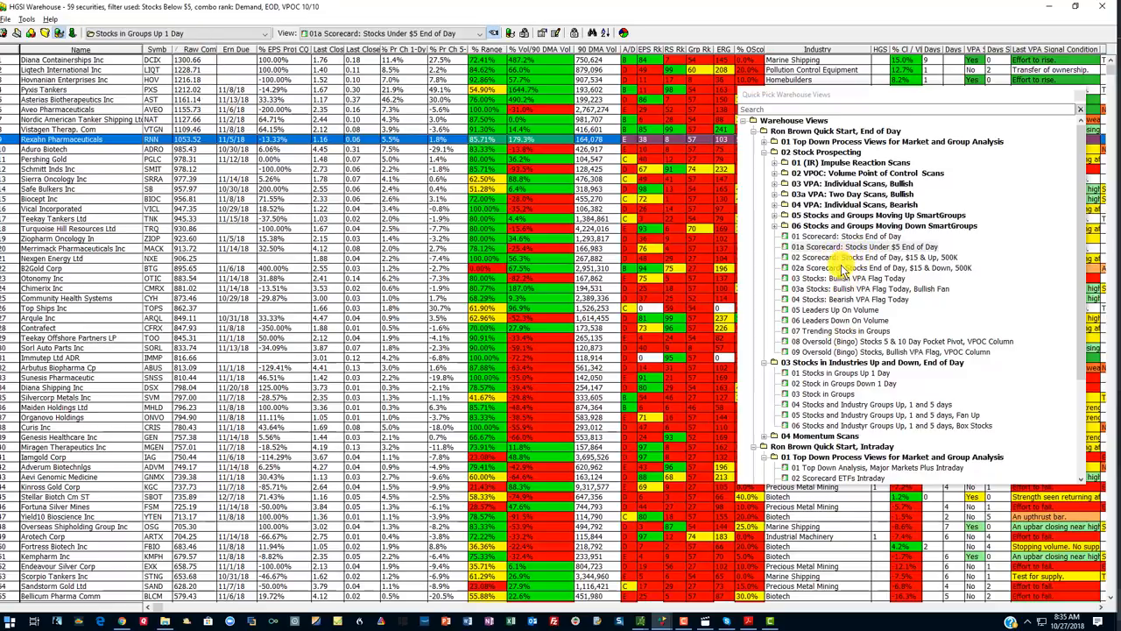
Apply the 02a Scorecard $15 & Down 500K view and clear the annotations on the Centrais Electricas Brasil chart.
left_click(890, 267)
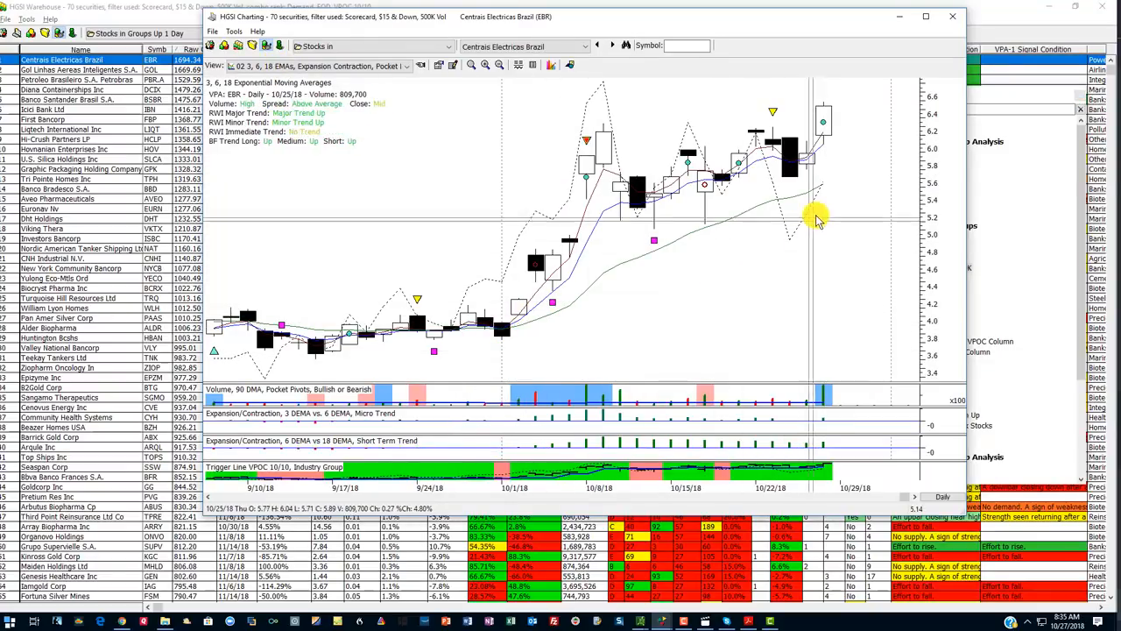
mouse_move(516, 316)
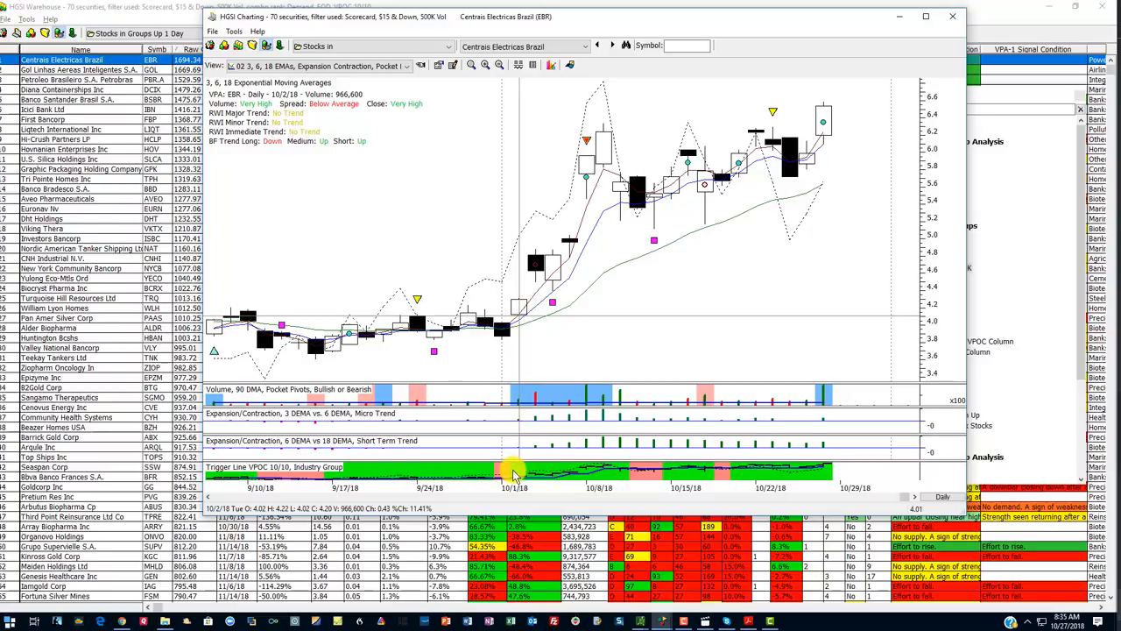
mouse_move(522, 319)
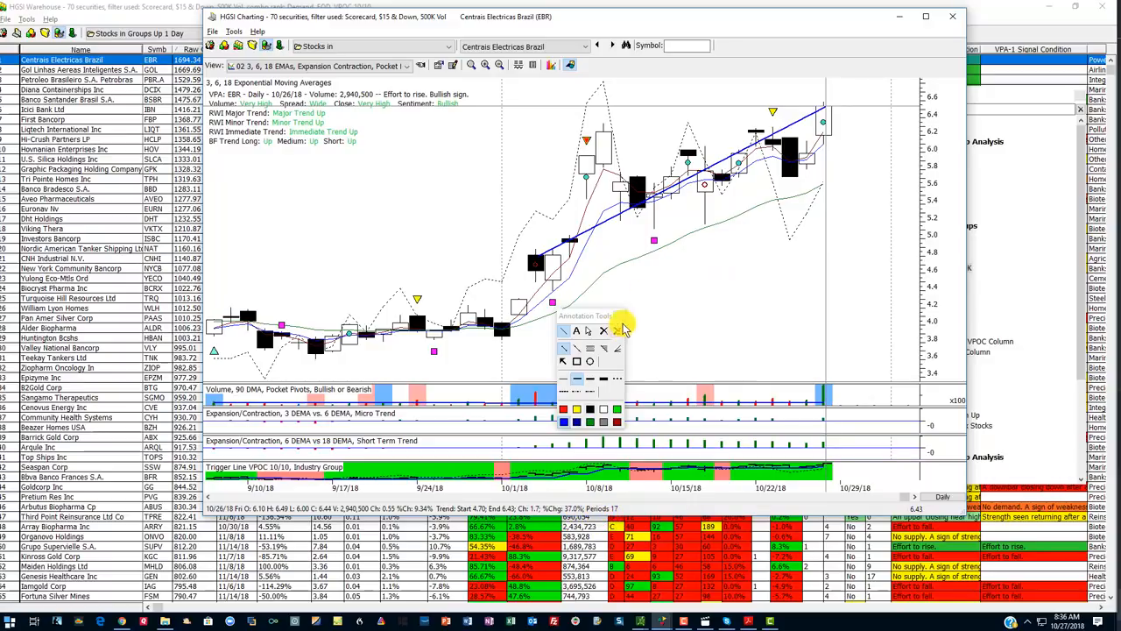
left_click(602, 330)
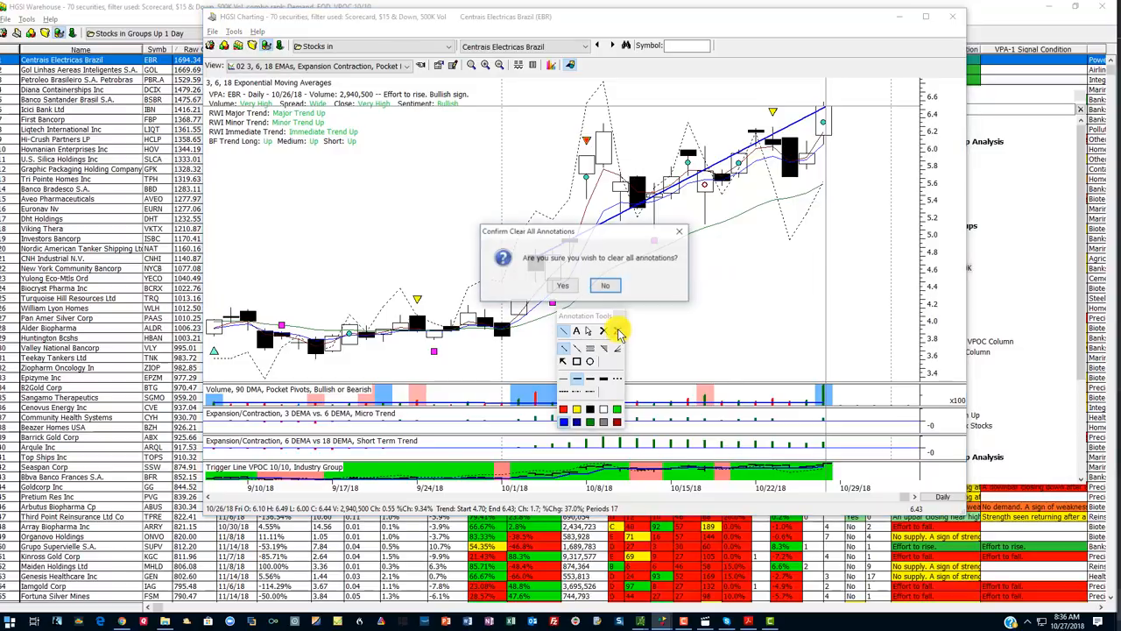
left_click(562, 284)
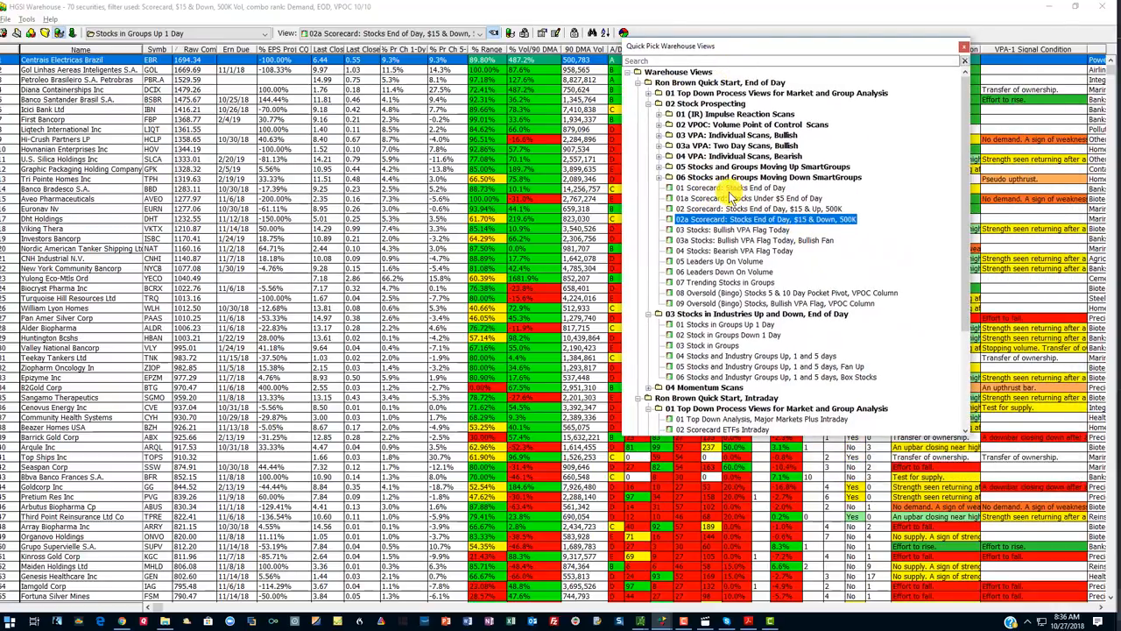
Apply the 01 Scorecard: Stocks End of Day view and chart its top stocks.
left_click(731, 187)
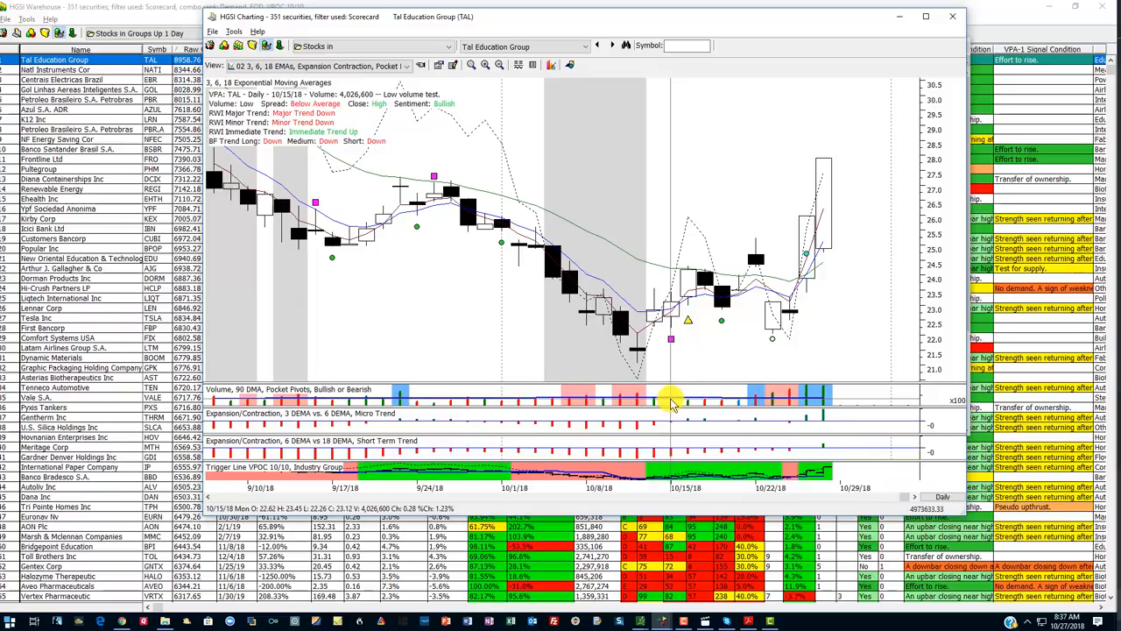
mouse_move(817, 401)
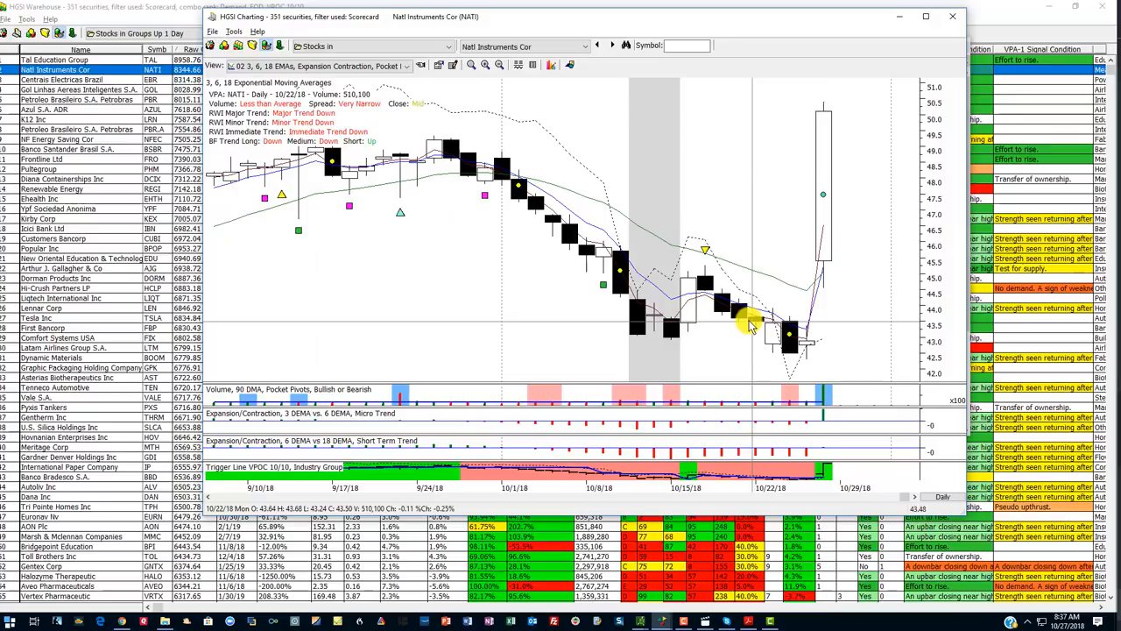
left_click(613, 45)
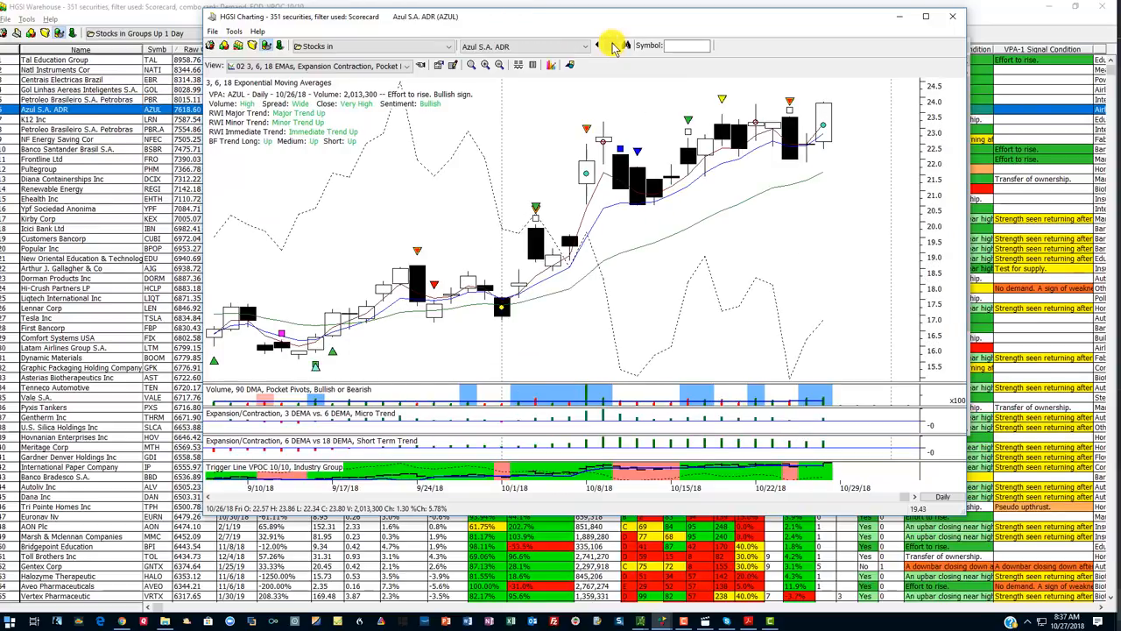
left_click(599, 46)
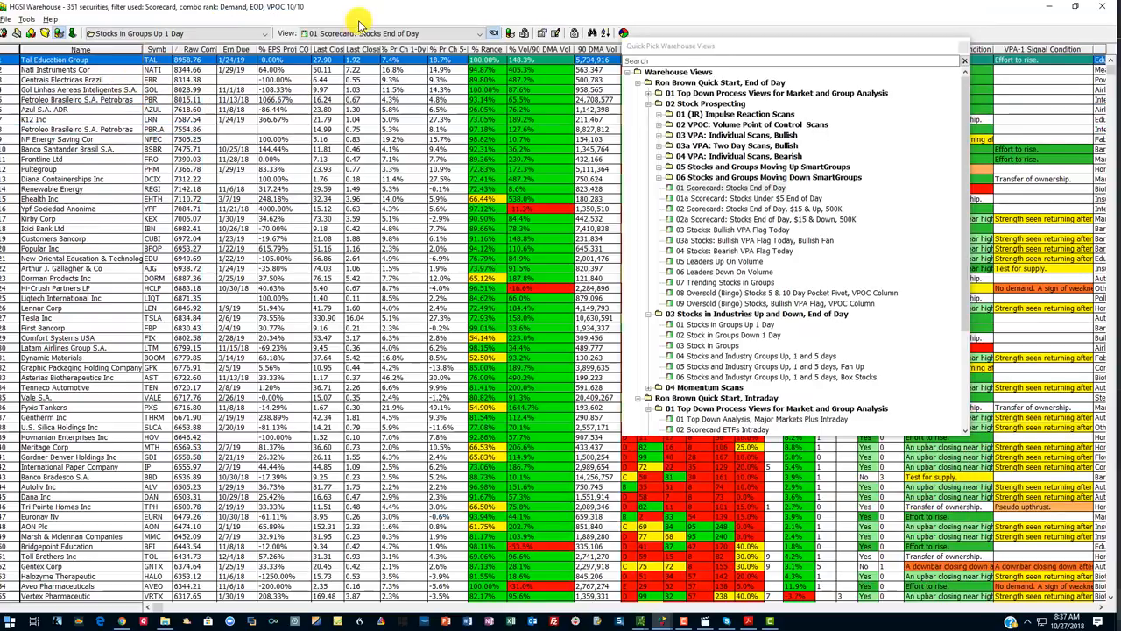
Switch the list to the 03 Stocks: Bullish VPA Flag Today warehouse view.
left_click(719, 203)
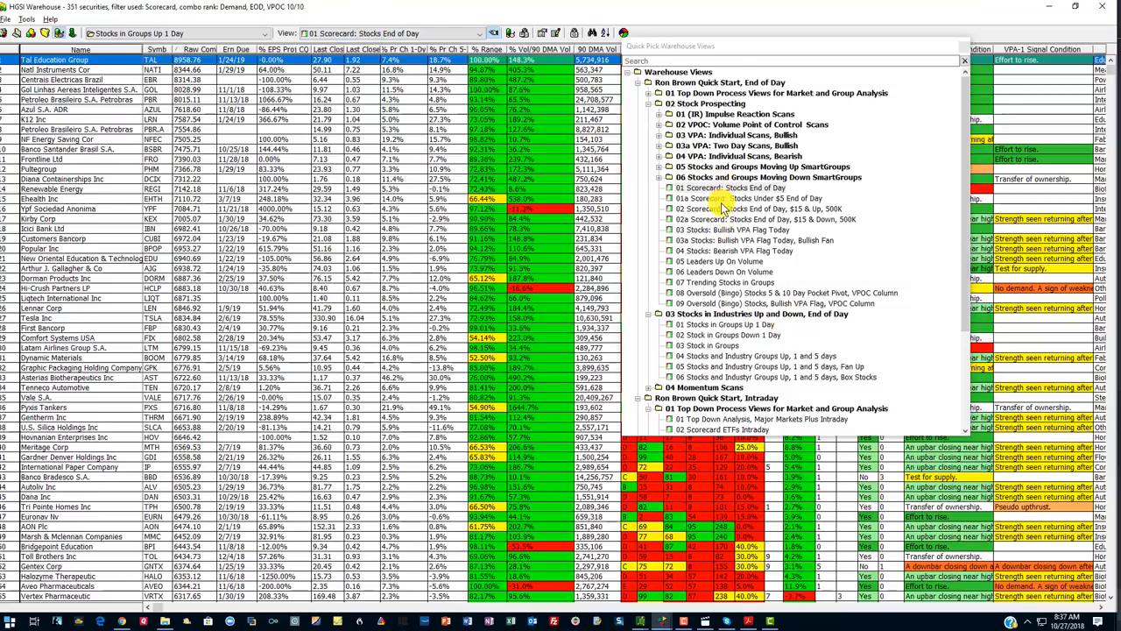
mouse_move(727, 241)
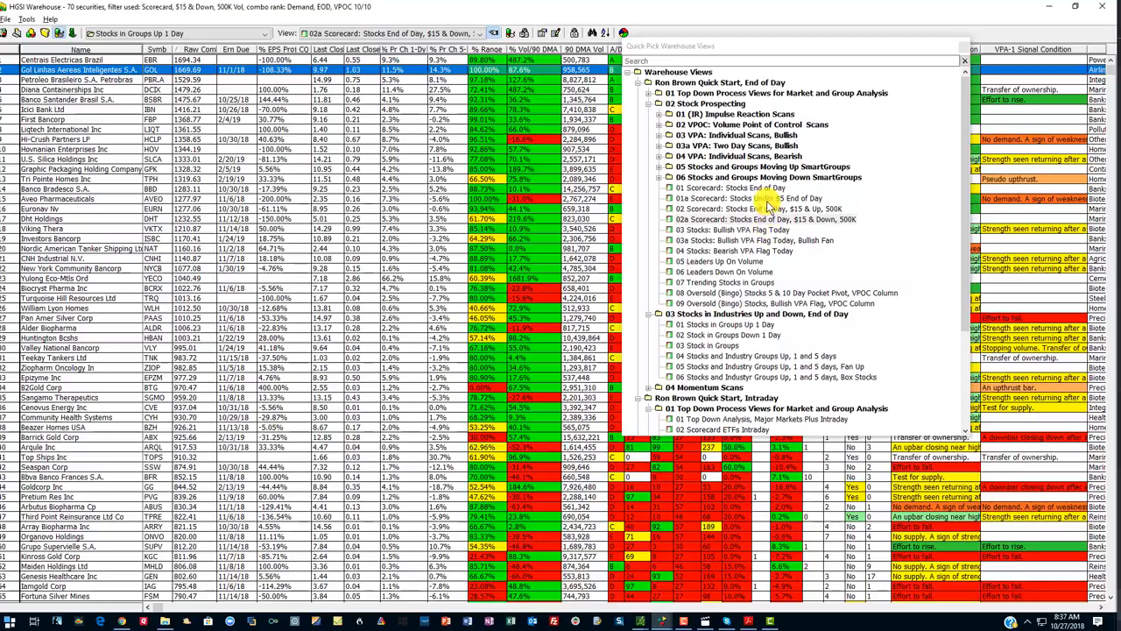
left_click(736, 230)
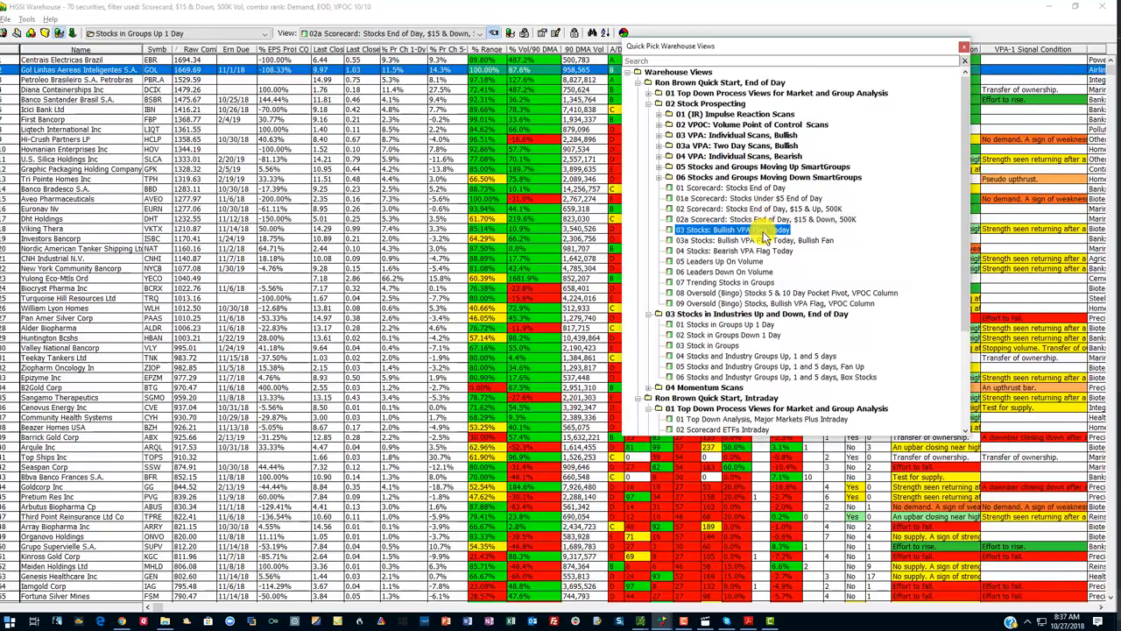
left_click(734, 230)
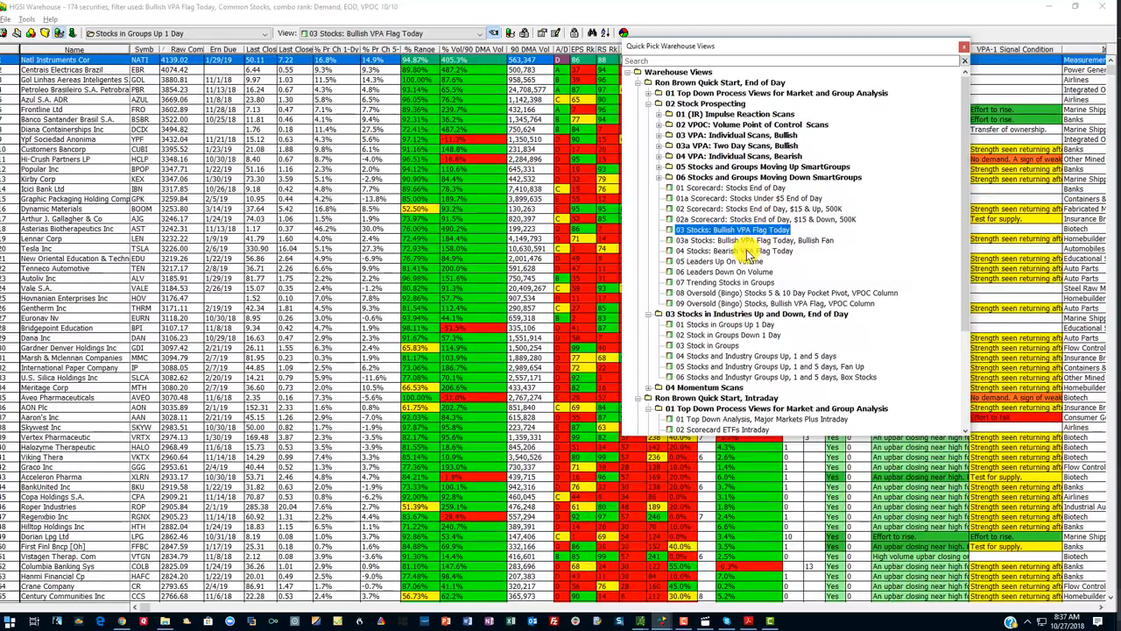
Add the 50, 100 and 200 day moving averages to the Frontline Ltd chart.
scroll("down", 3)
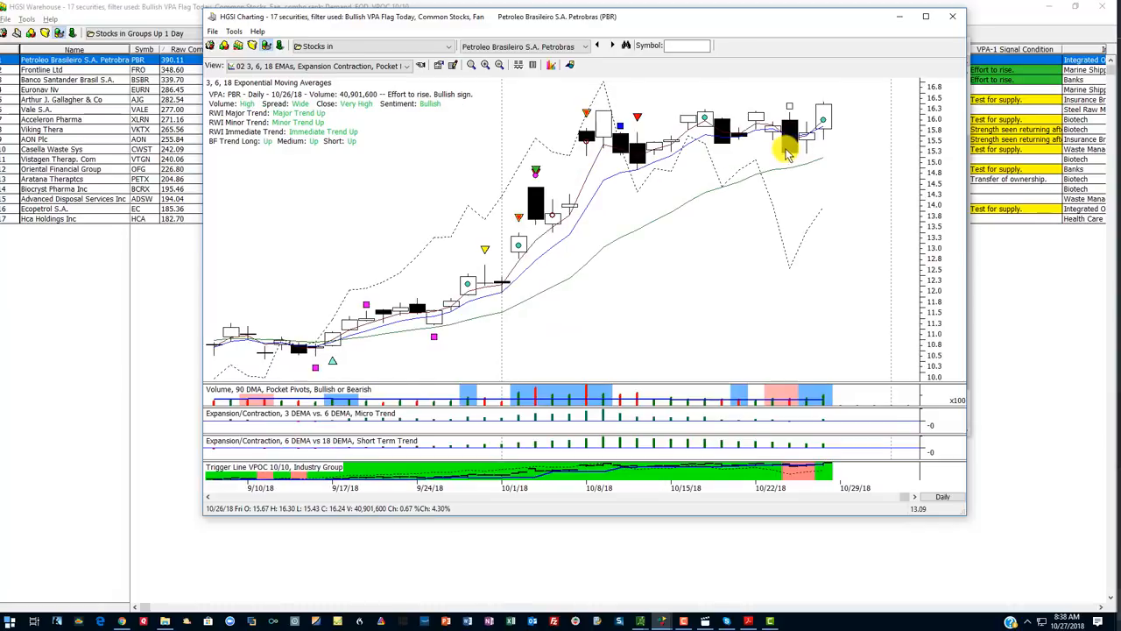
left_click(407, 67)
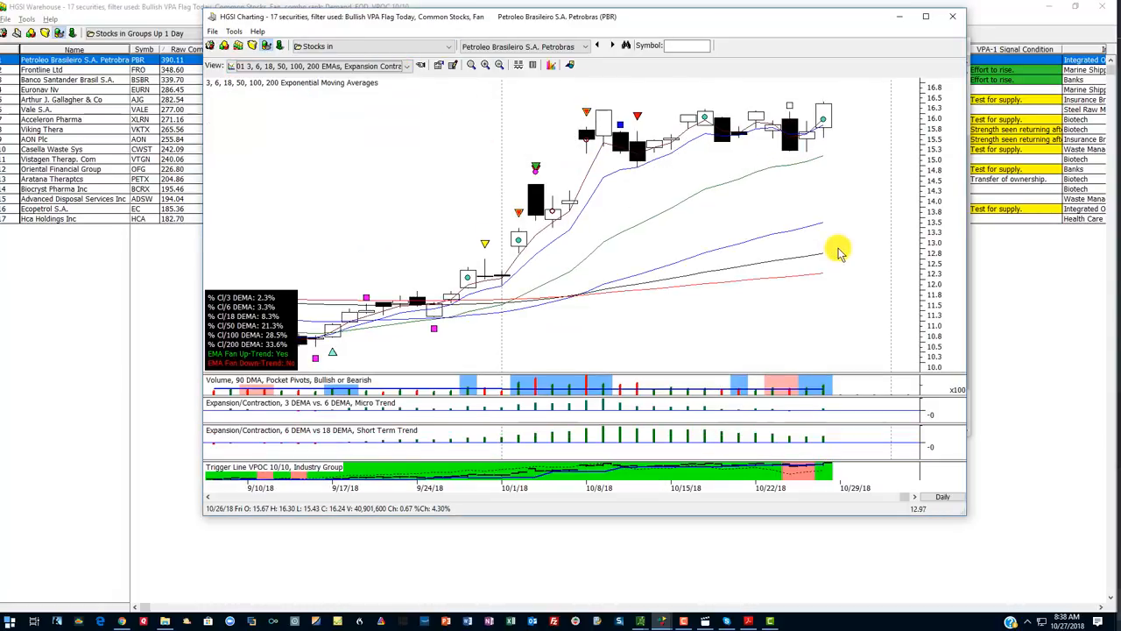
mouse_move(821, 266)
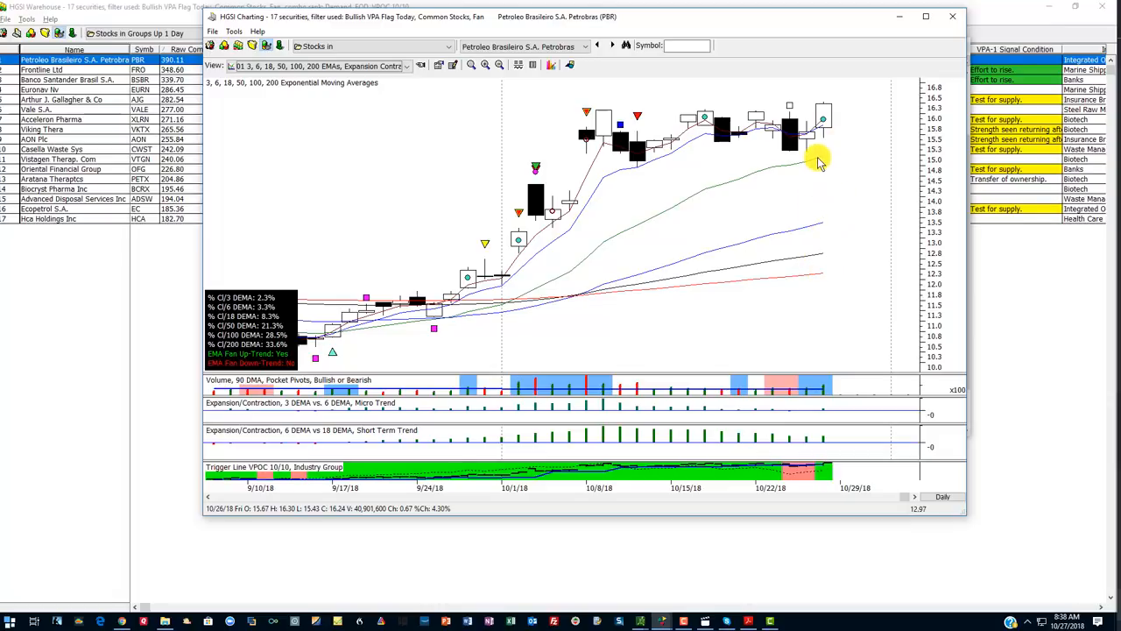
mouse_move(839, 140)
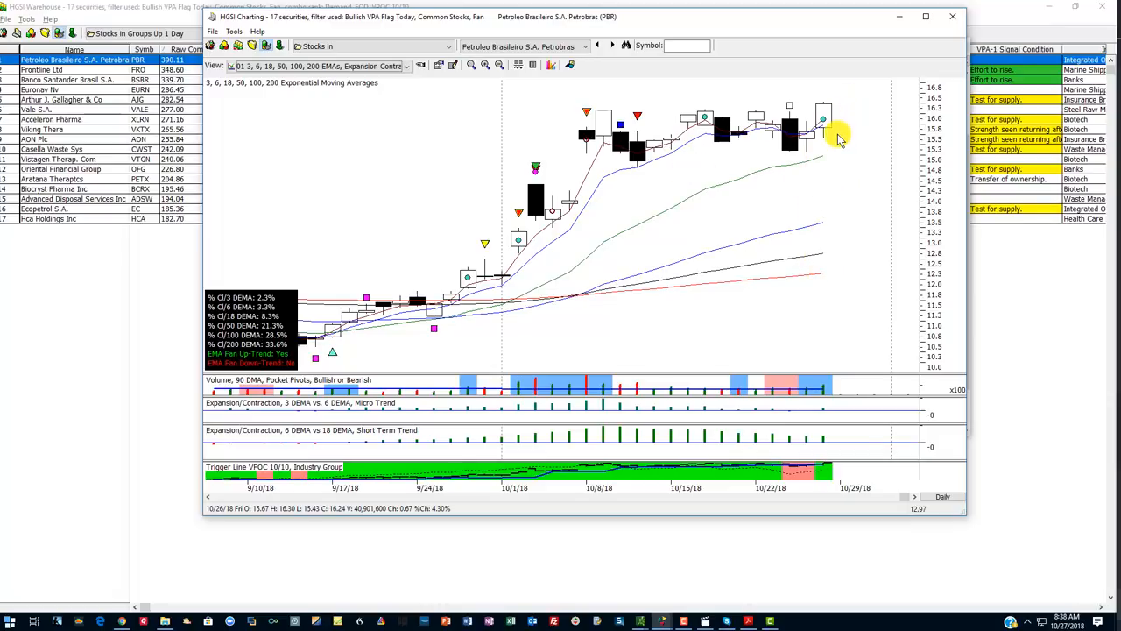
mouse_move(833, 162)
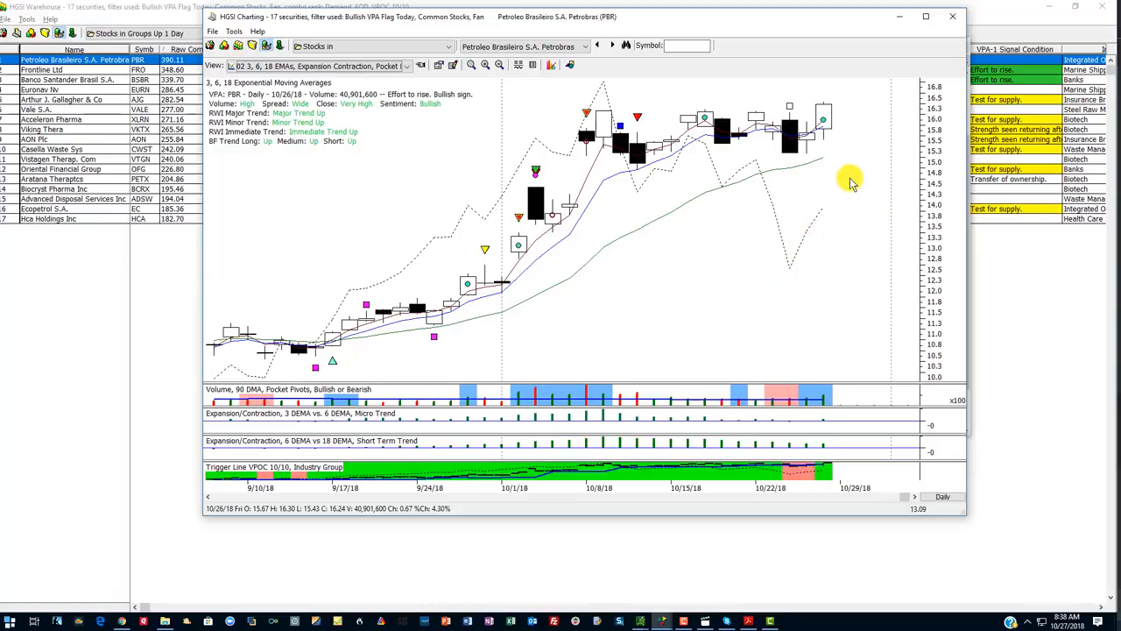
mouse_move(823, 131)
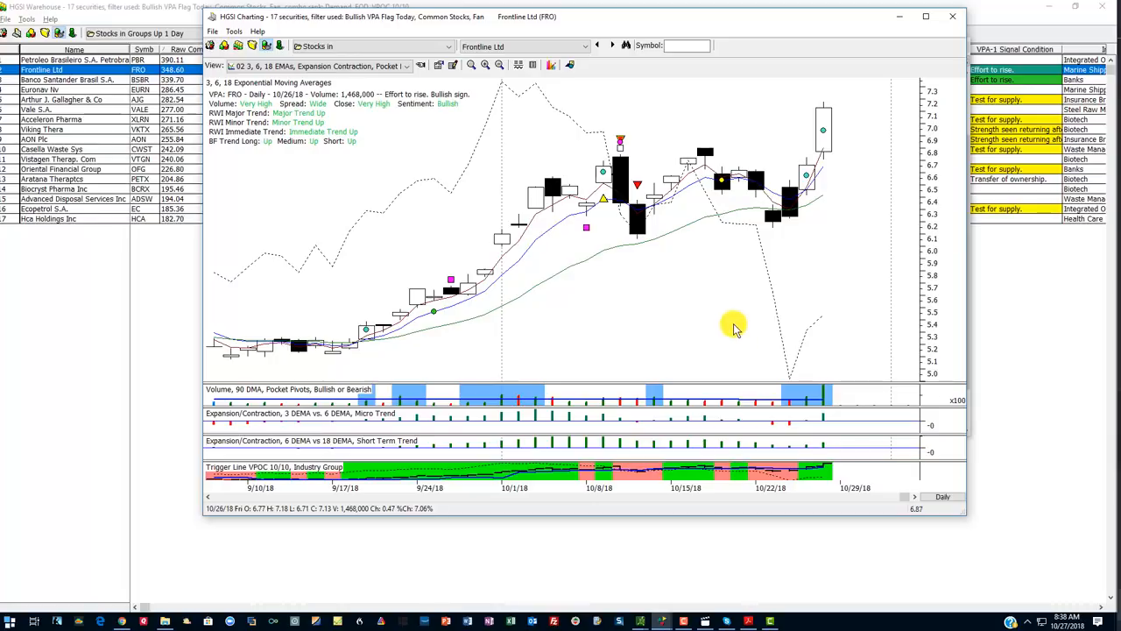
mouse_move(482, 108)
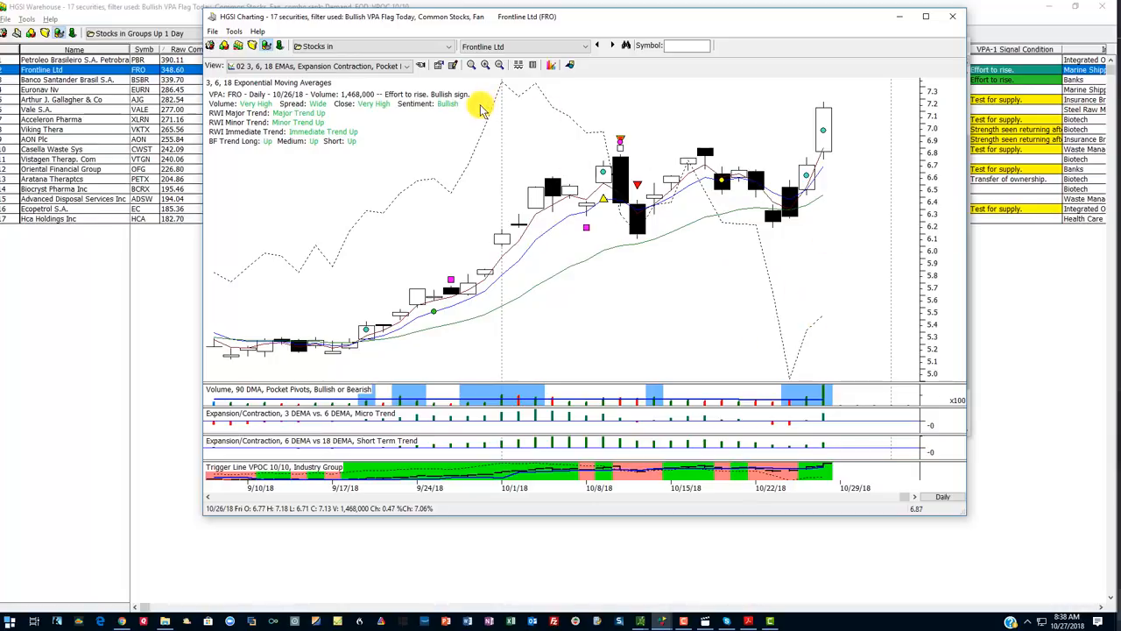
mouse_move(504, 79)
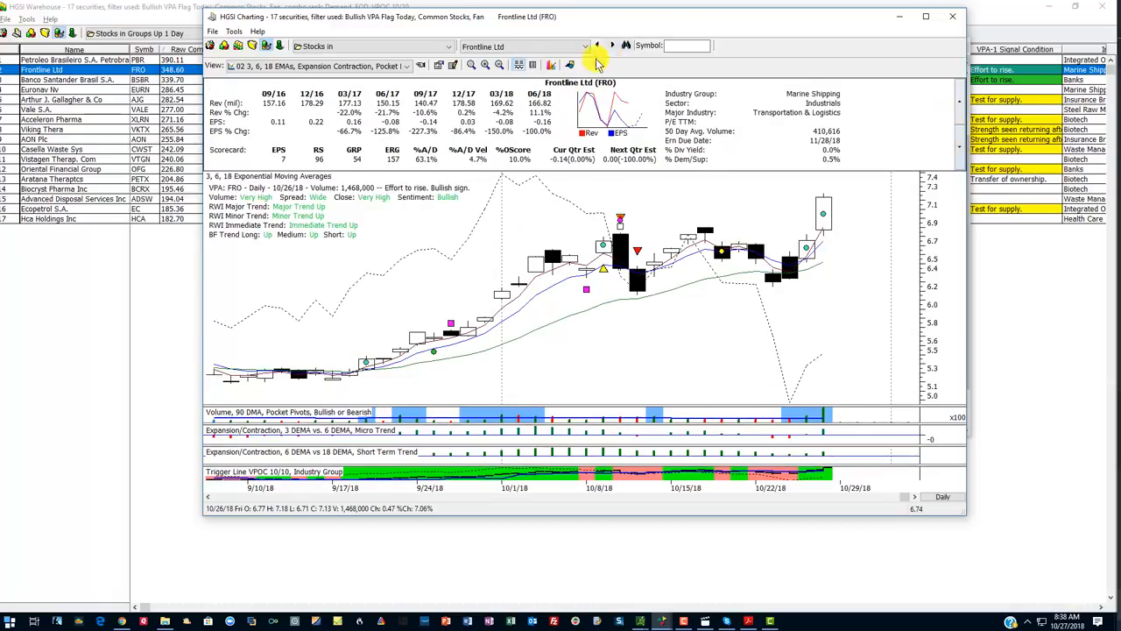
mouse_move(666, 298)
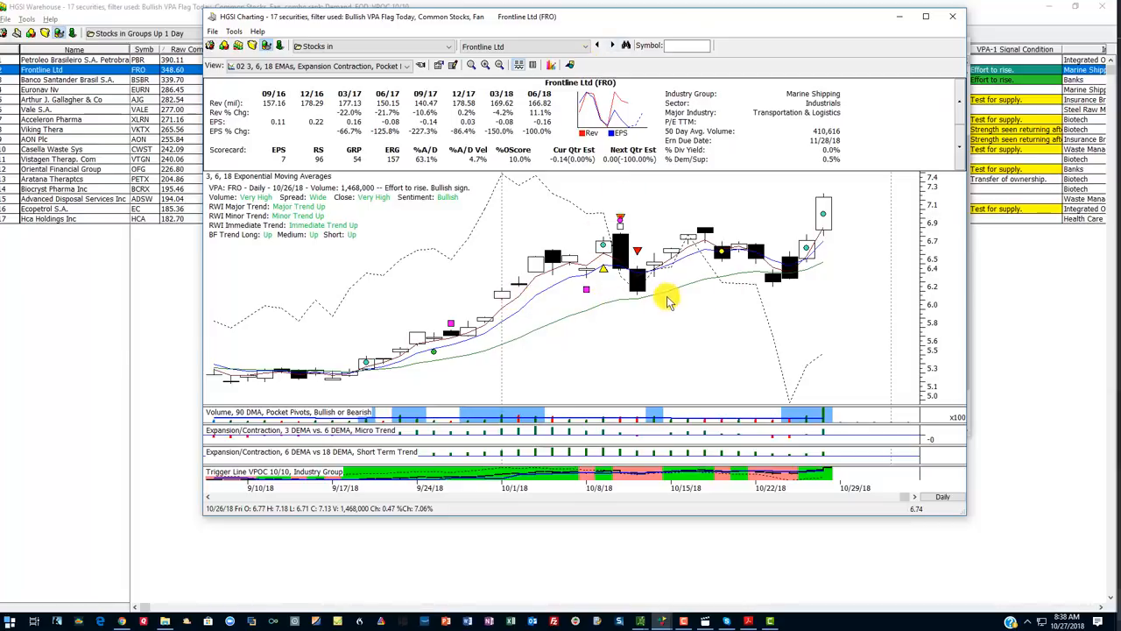
mouse_move(752, 253)
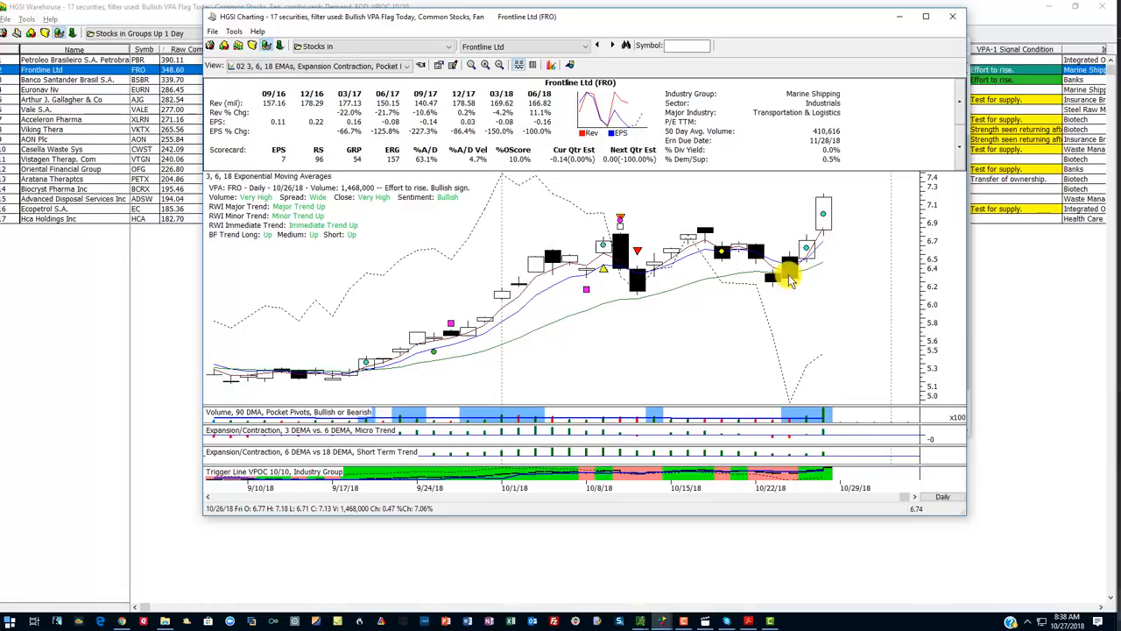
mouse_move(808, 308)
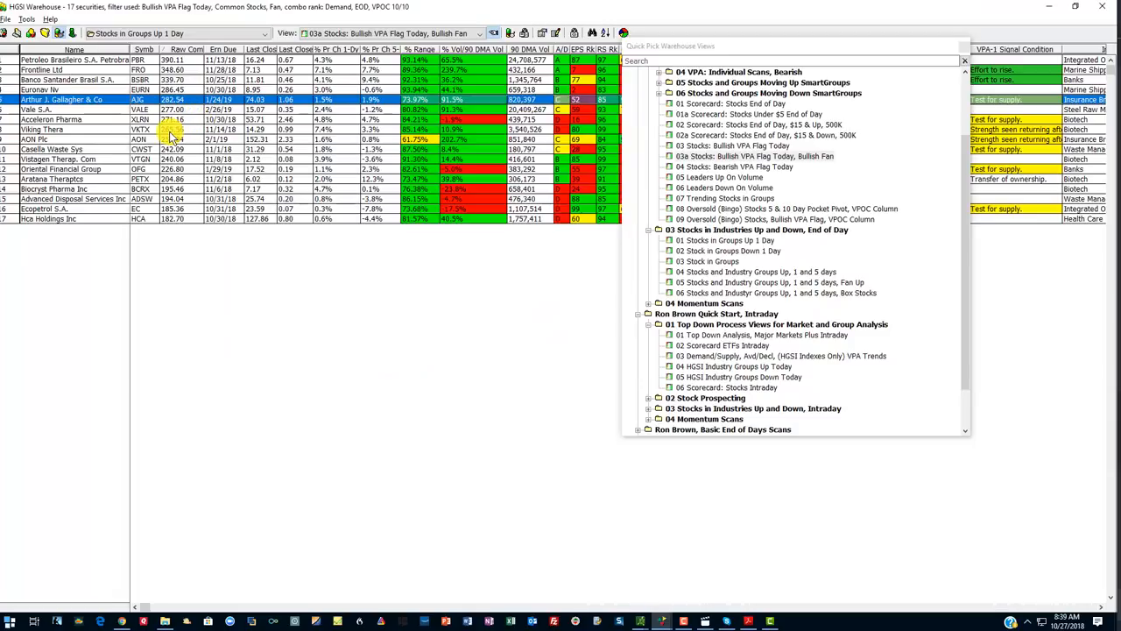
left_click(175, 130)
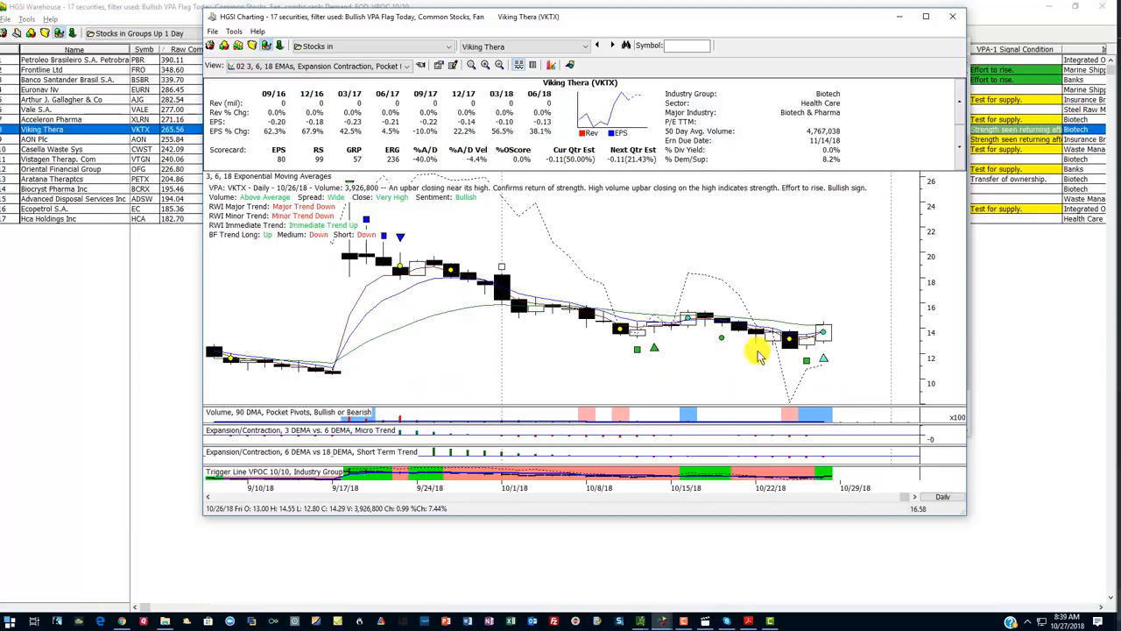
mouse_move(850, 100)
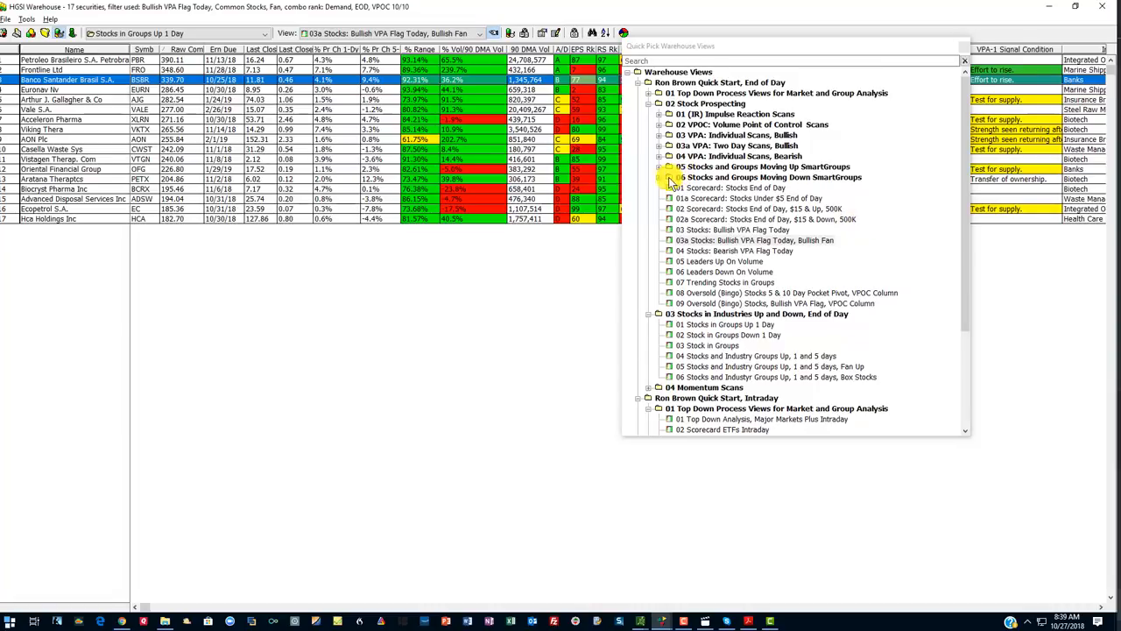
left_click(661, 177)
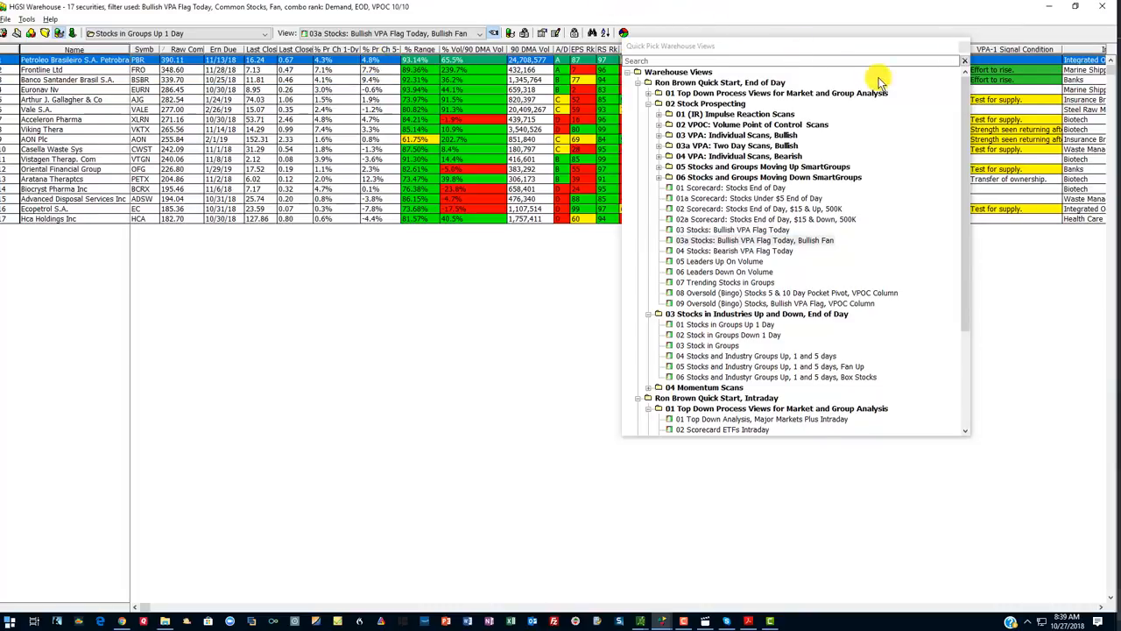
mouse_move(358, 24)
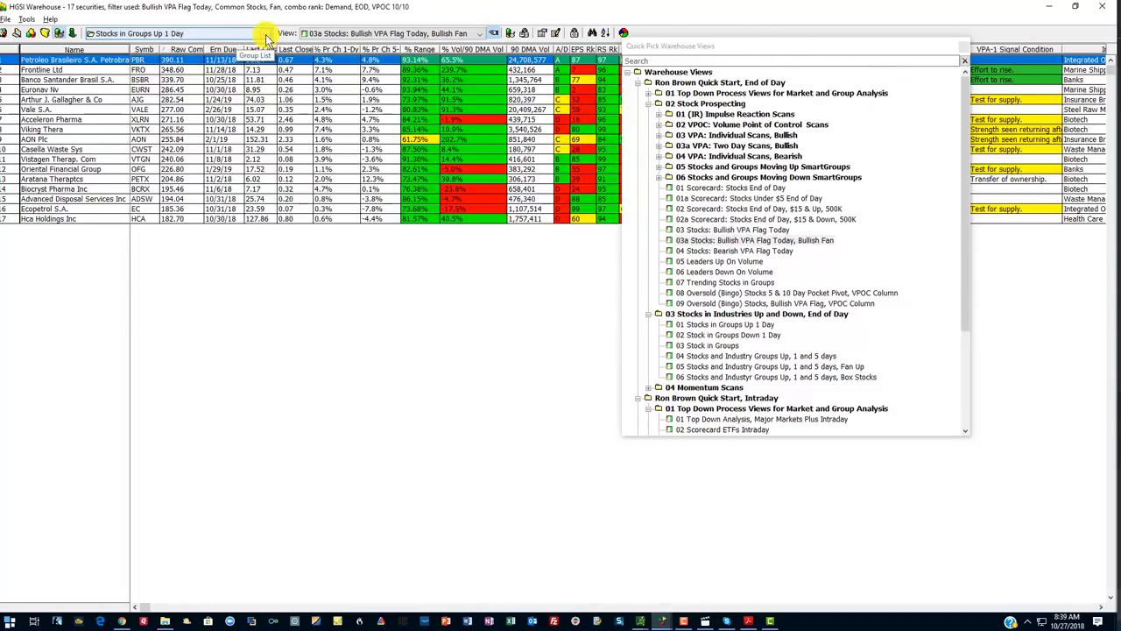
Load the 50% All Stocks Institutional group from Market Analysis User Groups.
left_click(266, 34)
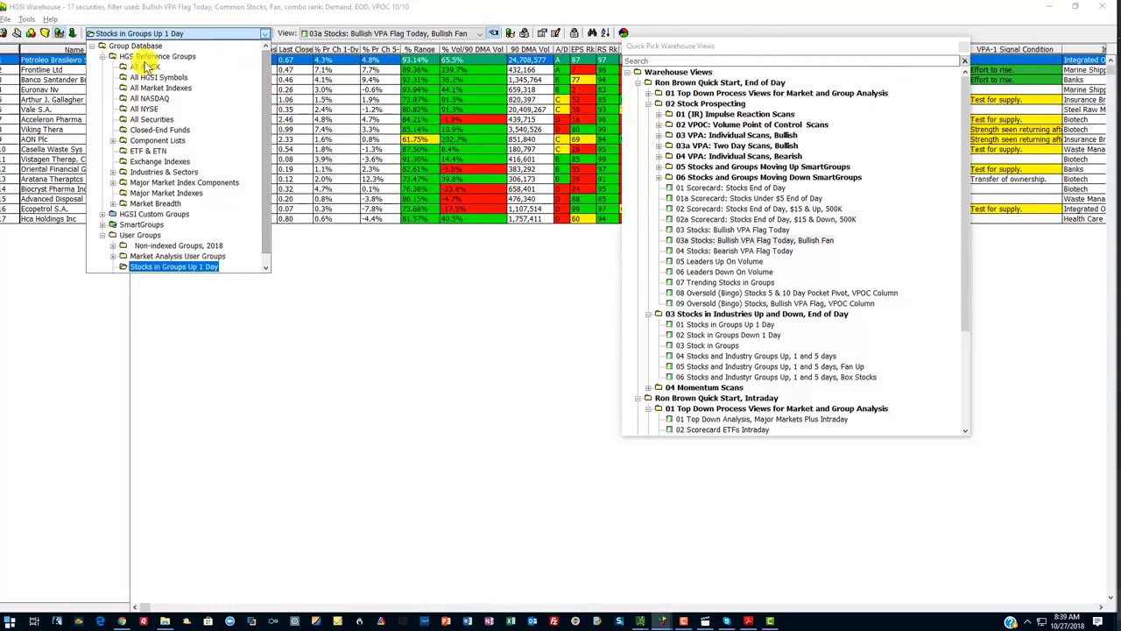
left_click(26, 18)
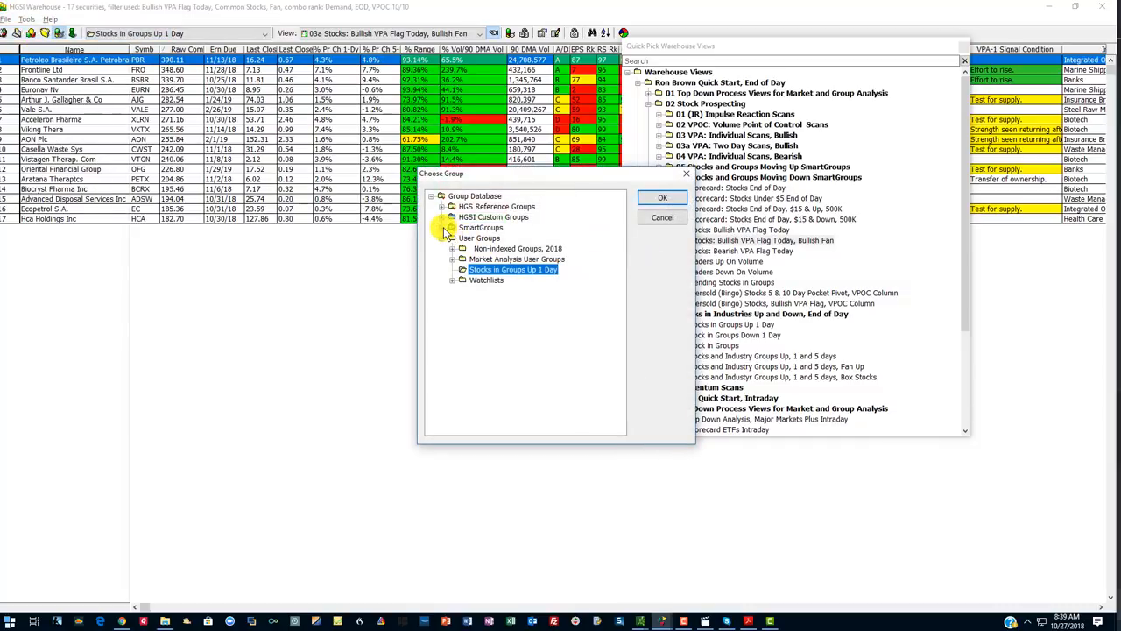
left_click(454, 228)
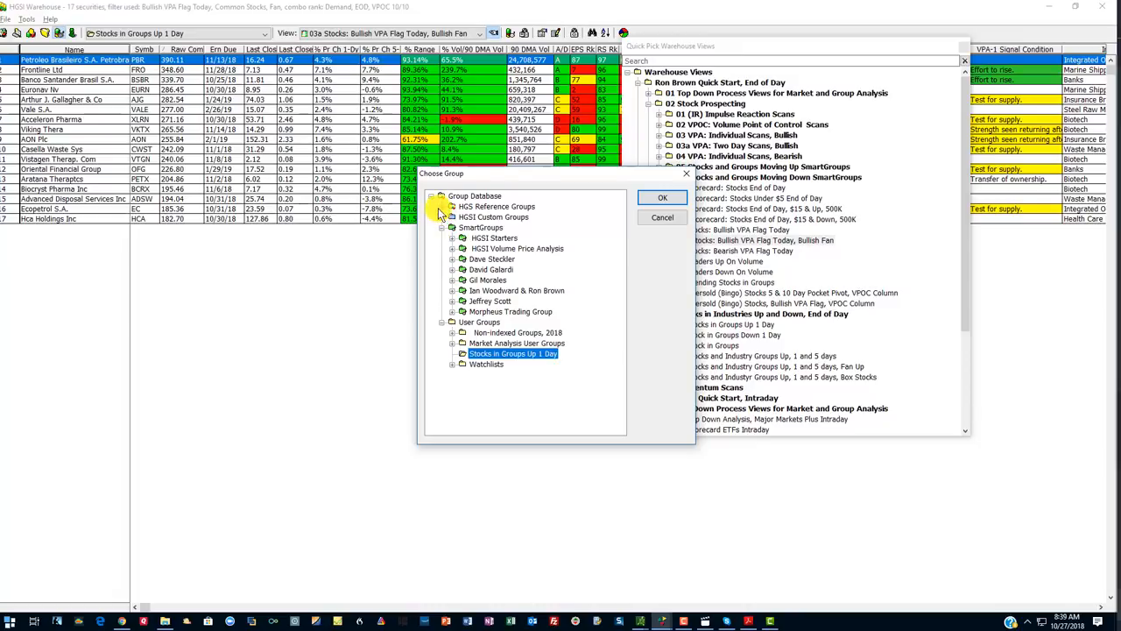
left_click(443, 206)
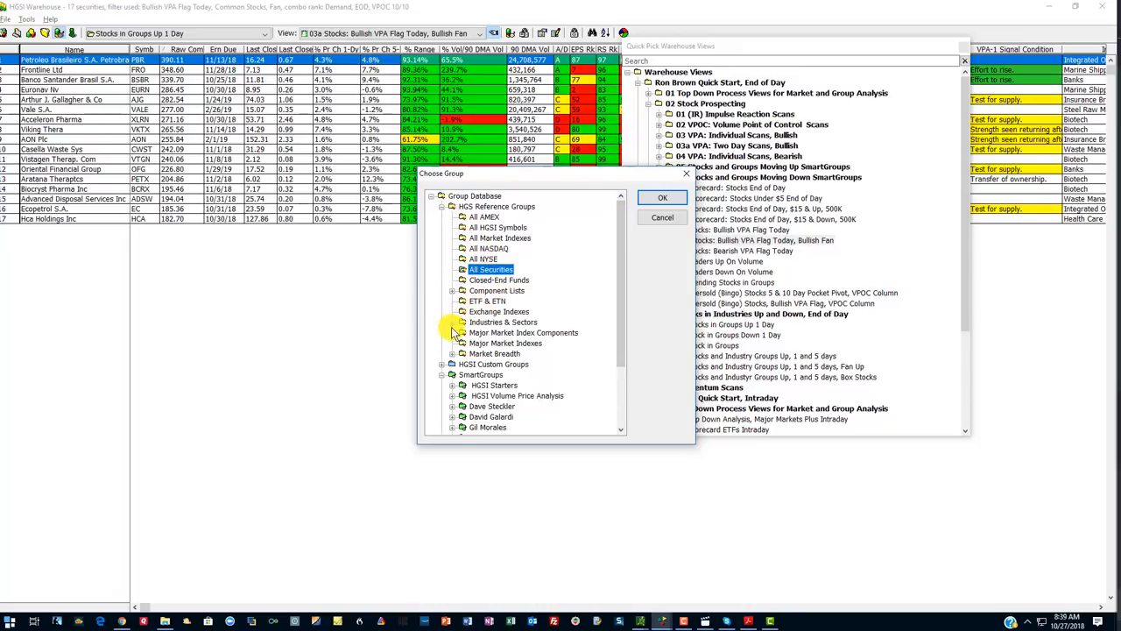
scroll("down", 3)
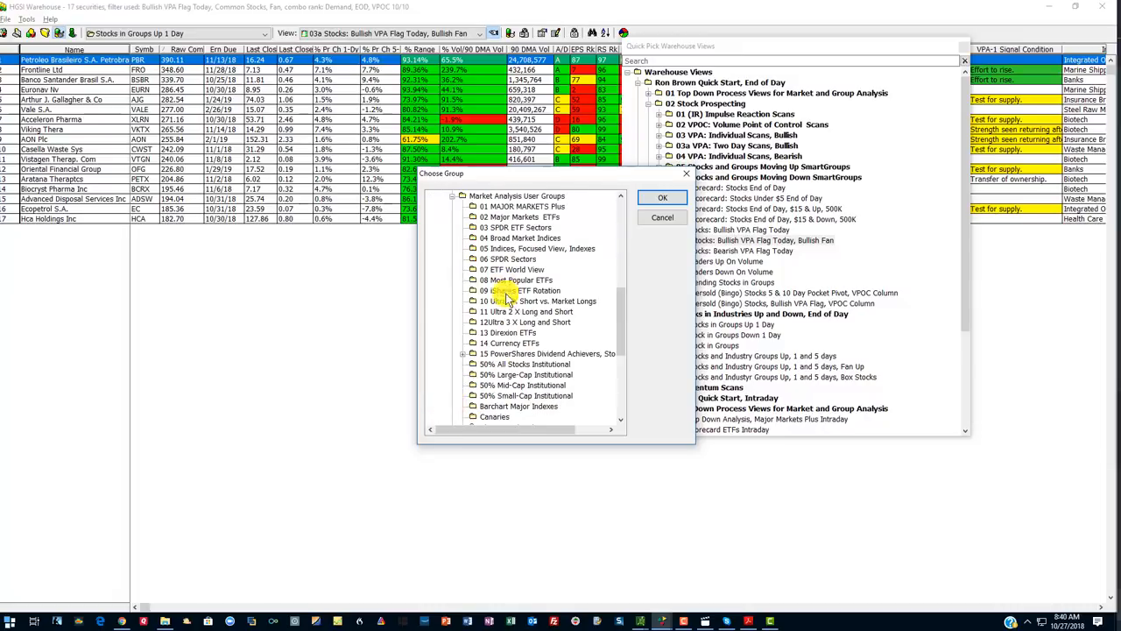
left_click(526, 363)
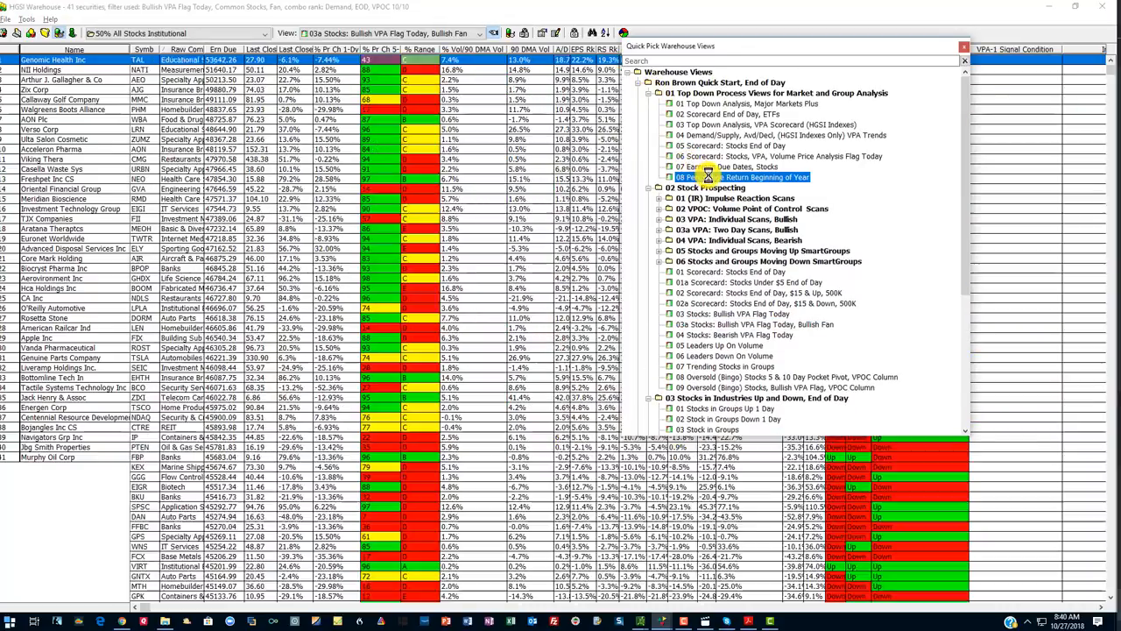
Rank the institutional stocks by 08 Percentage Return Beginning of Year and chart Tandem Diabetes Care.
left_click(743, 177)
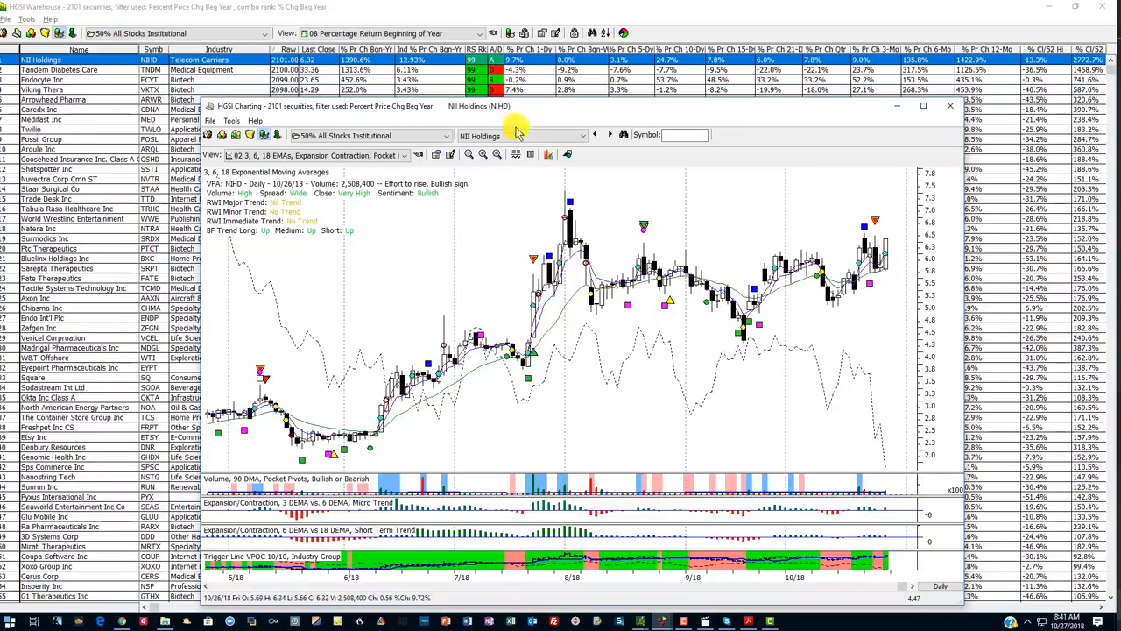
left_click(950, 107)
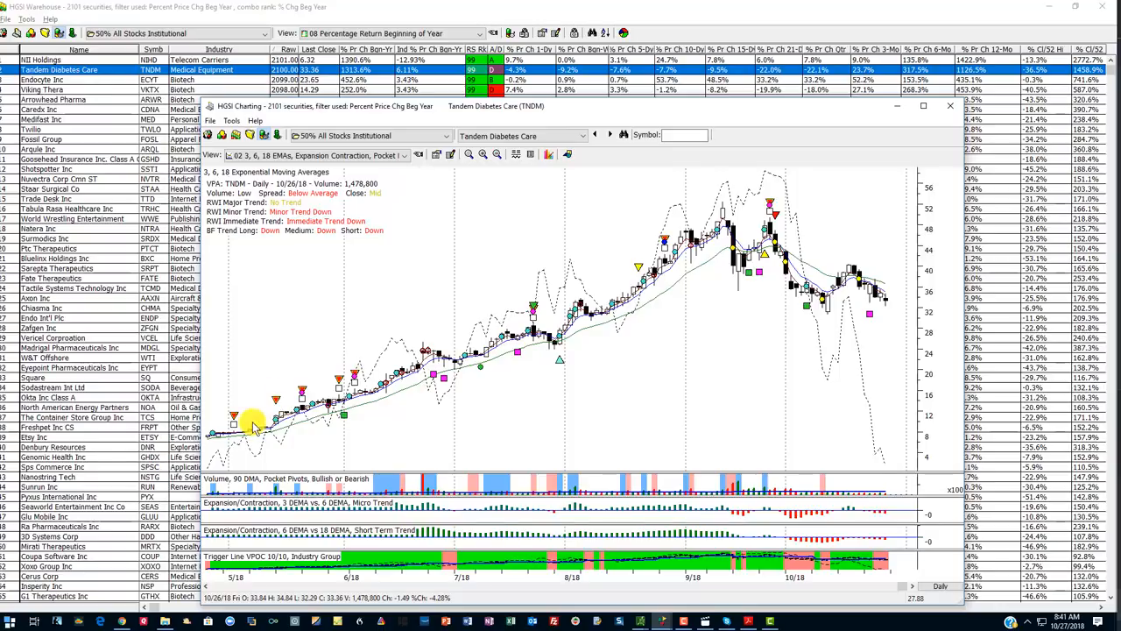
mouse_move(897, 316)
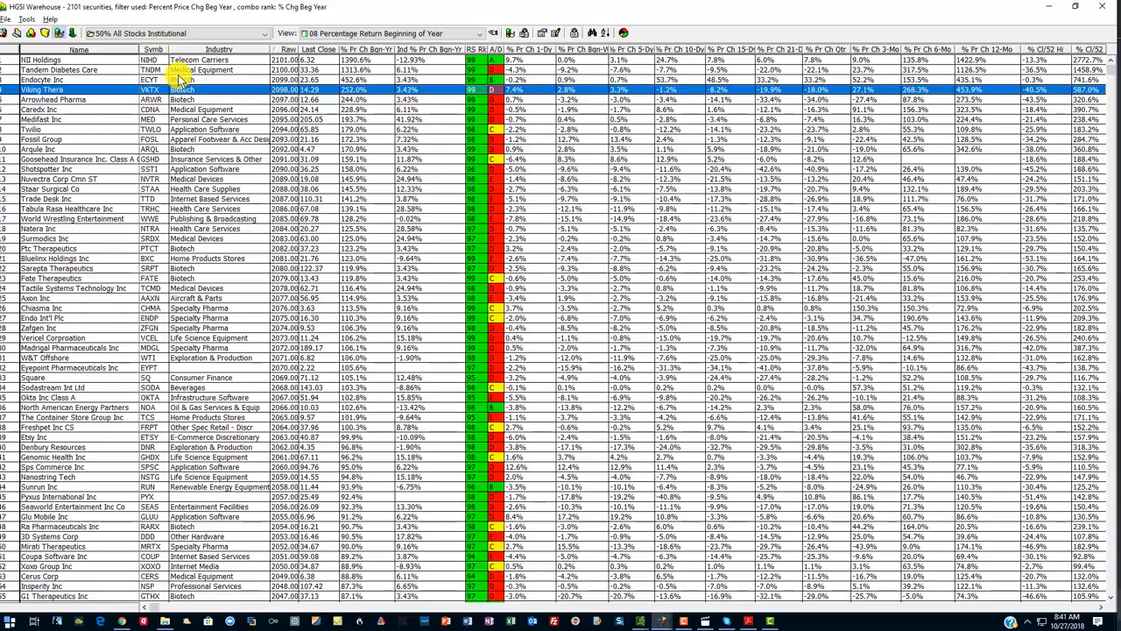
Apply the intraday 07 Percentage Return Beginning of Year view to the institutional stocks.
left_click(492, 34)
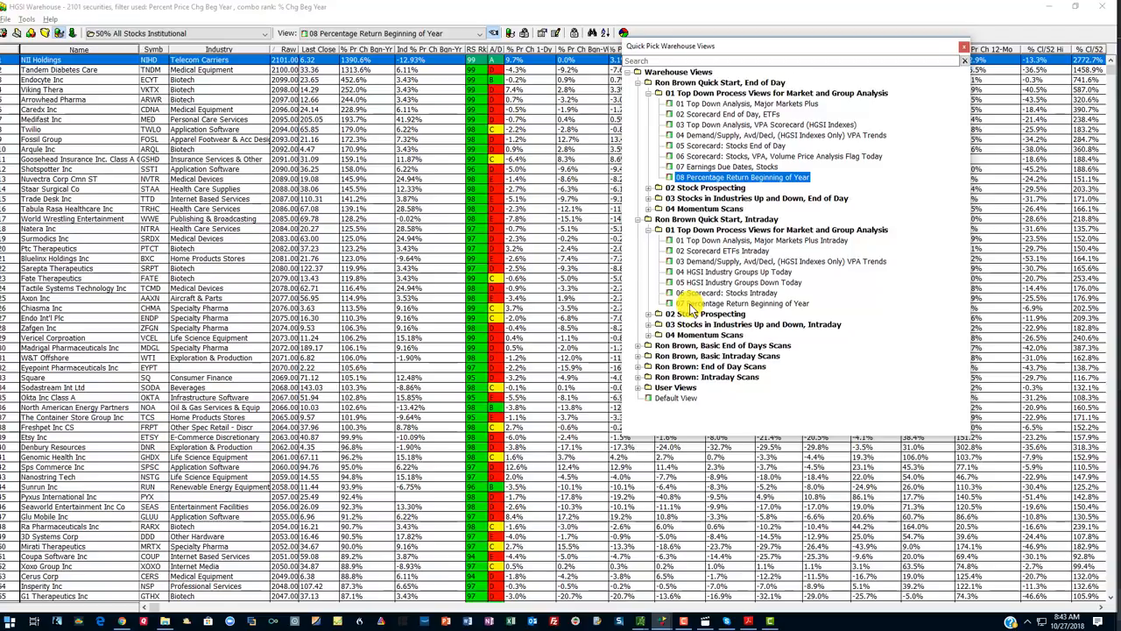
left_click(750, 303)
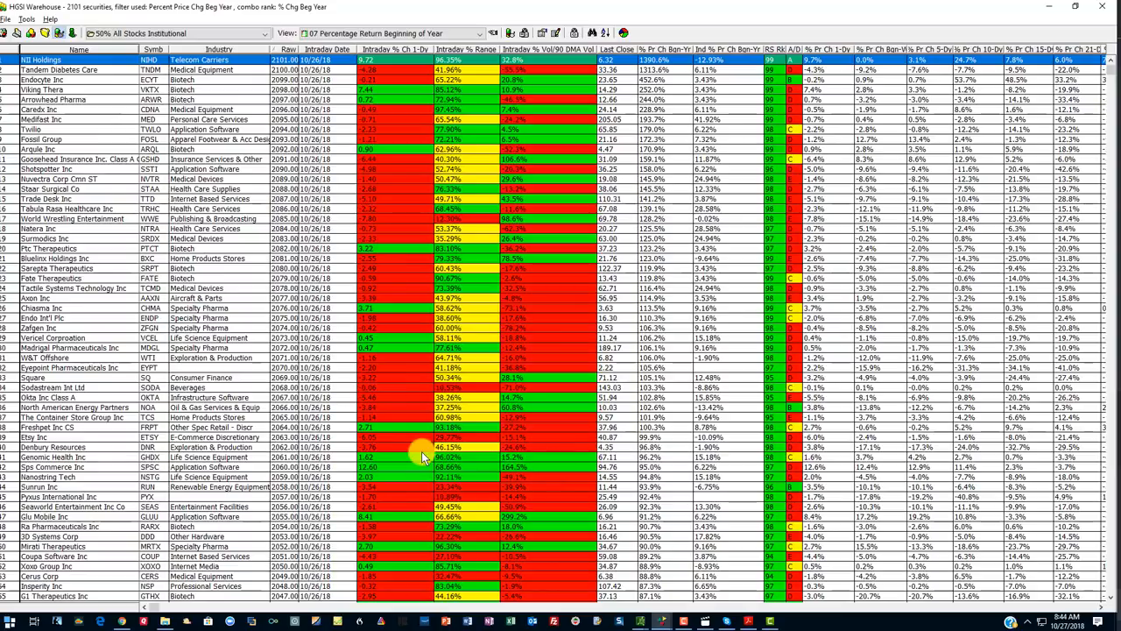
mouse_move(417, 157)
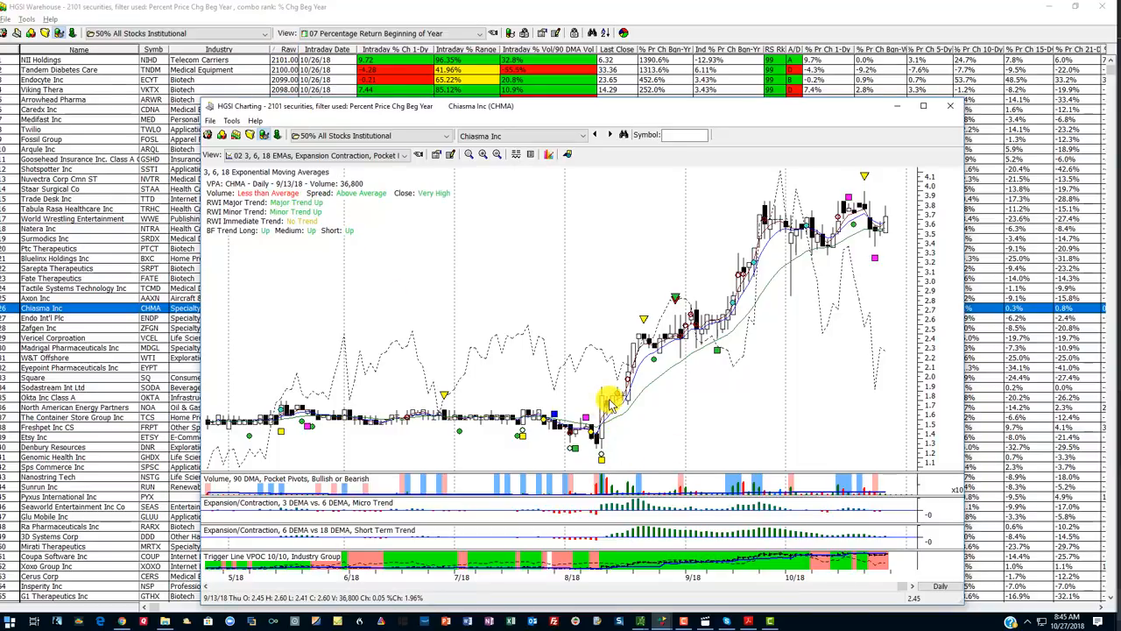
left_click(606, 398)
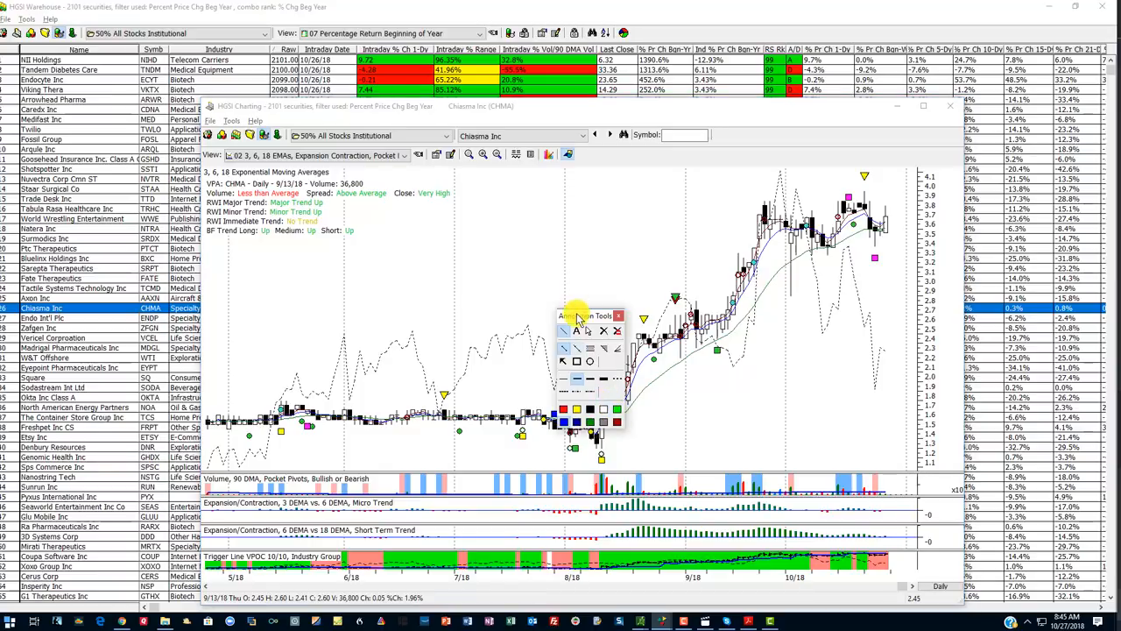
left_click_drag(587, 315, 501, 347)
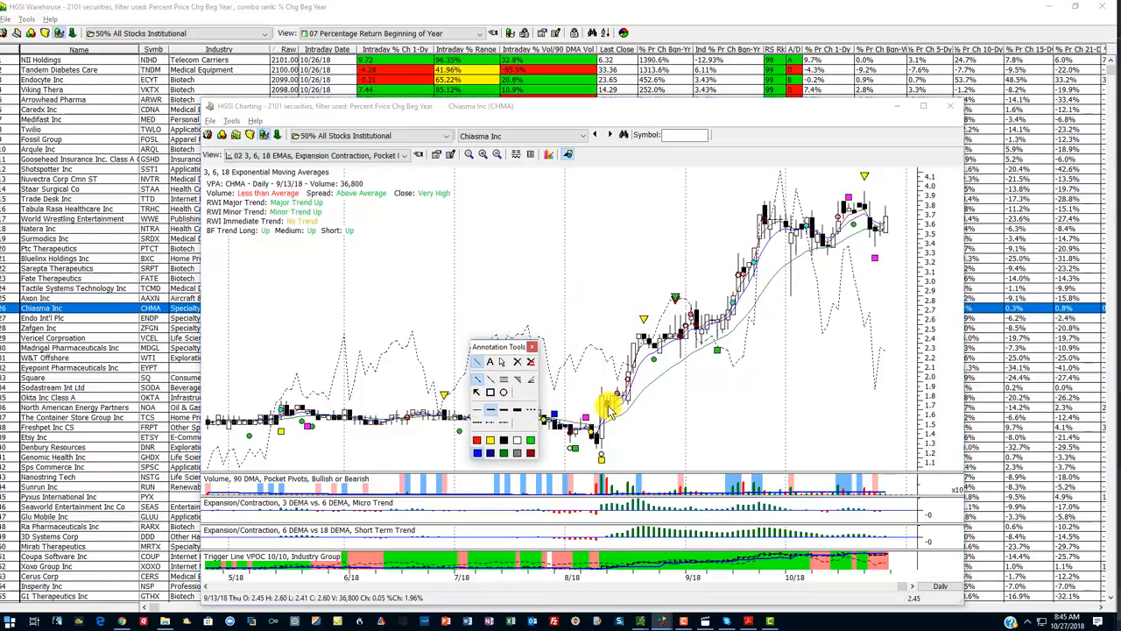
left_click_drag(604, 406, 885, 219)
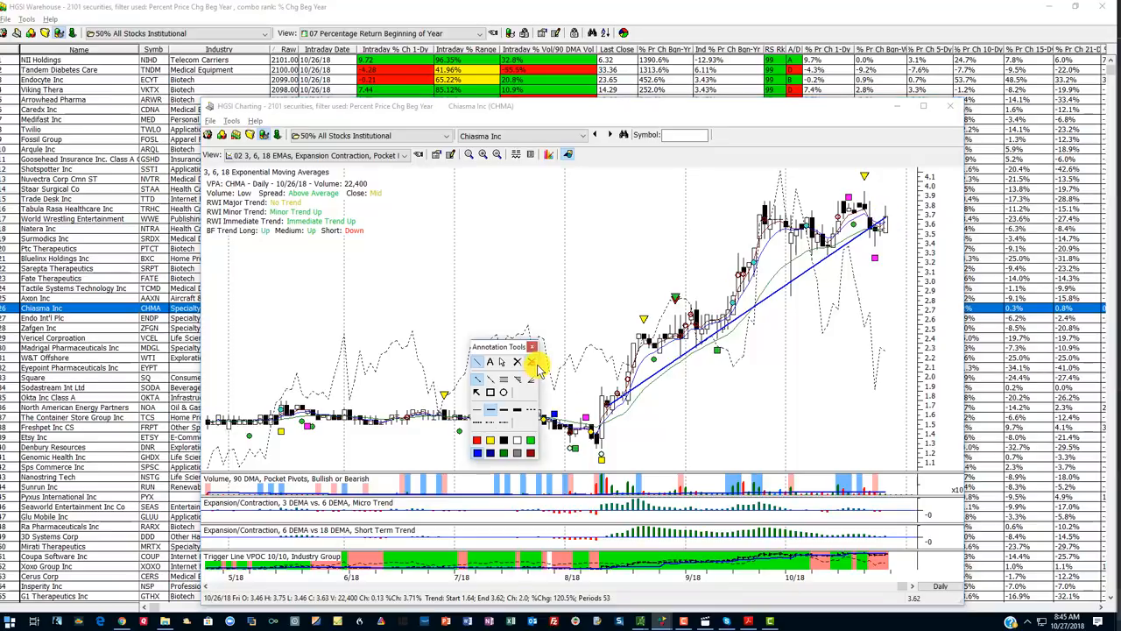
left_click(517, 361)
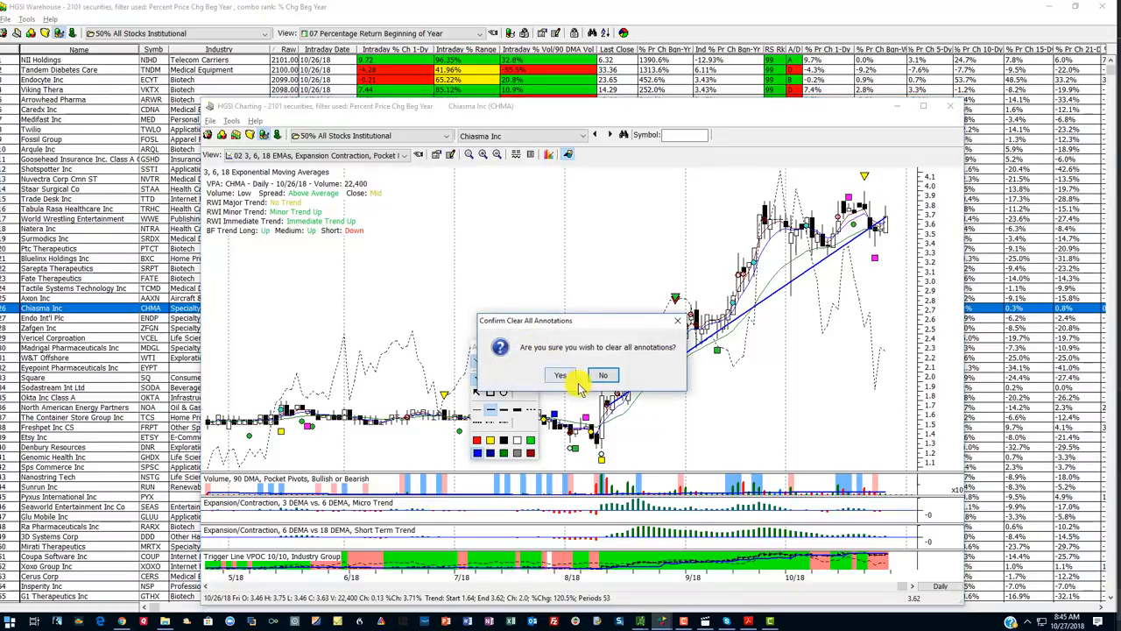
left_click(561, 375)
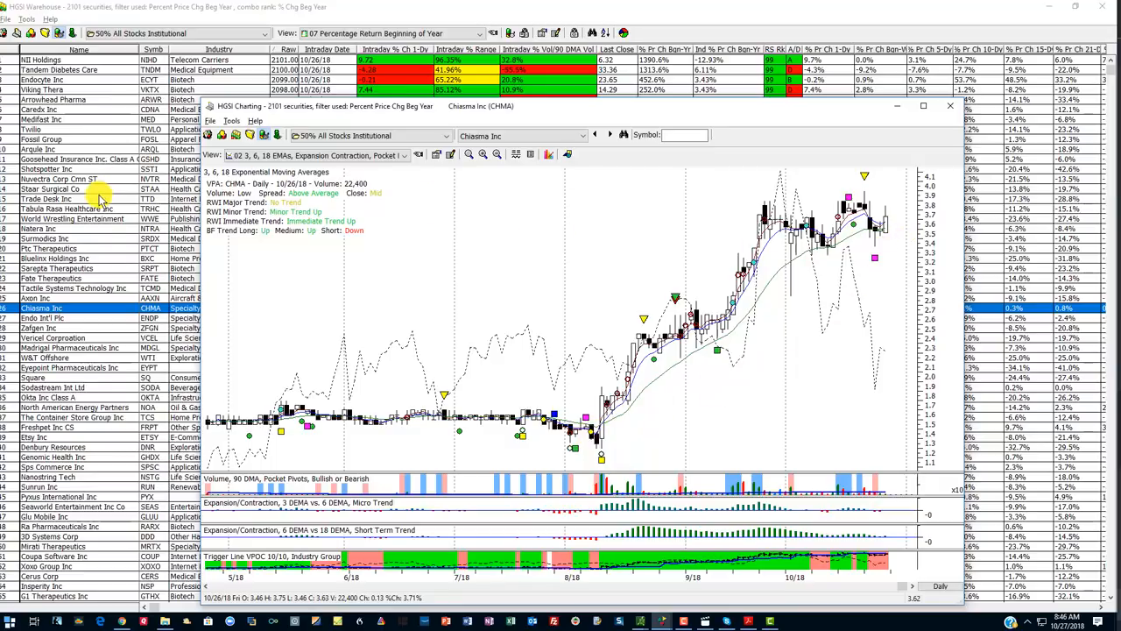
mouse_move(687, 179)
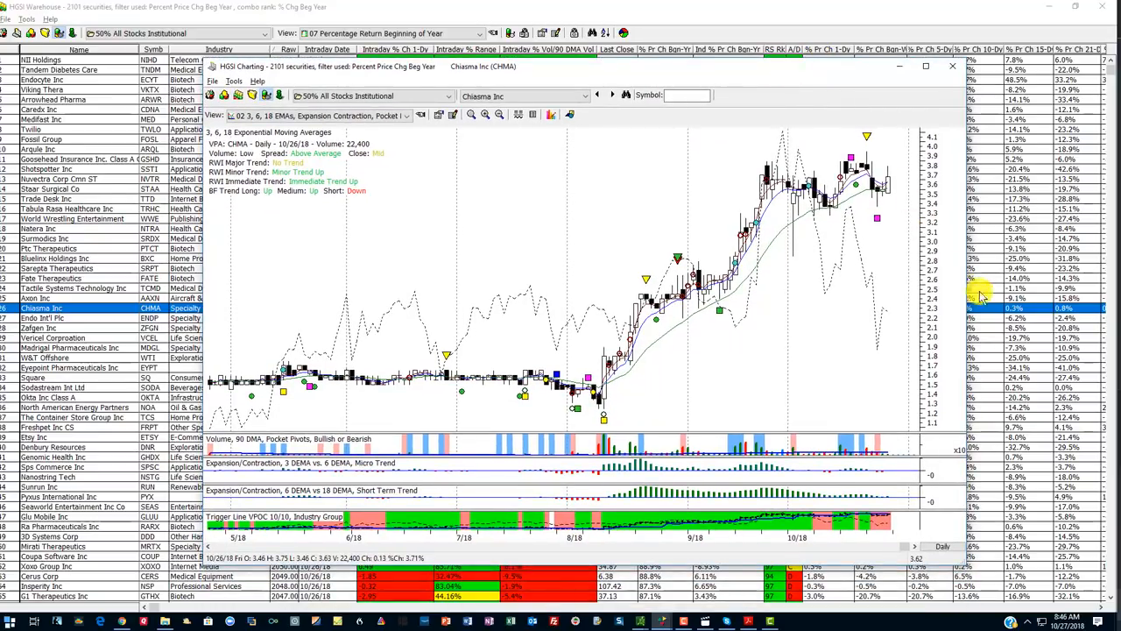
mouse_move(981, 550)
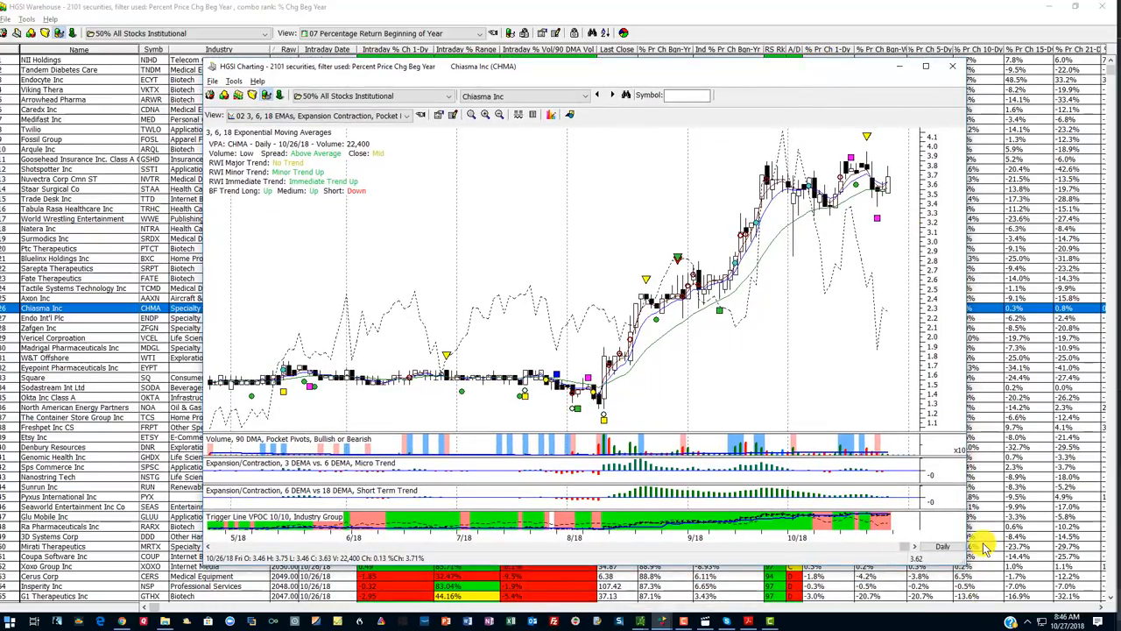